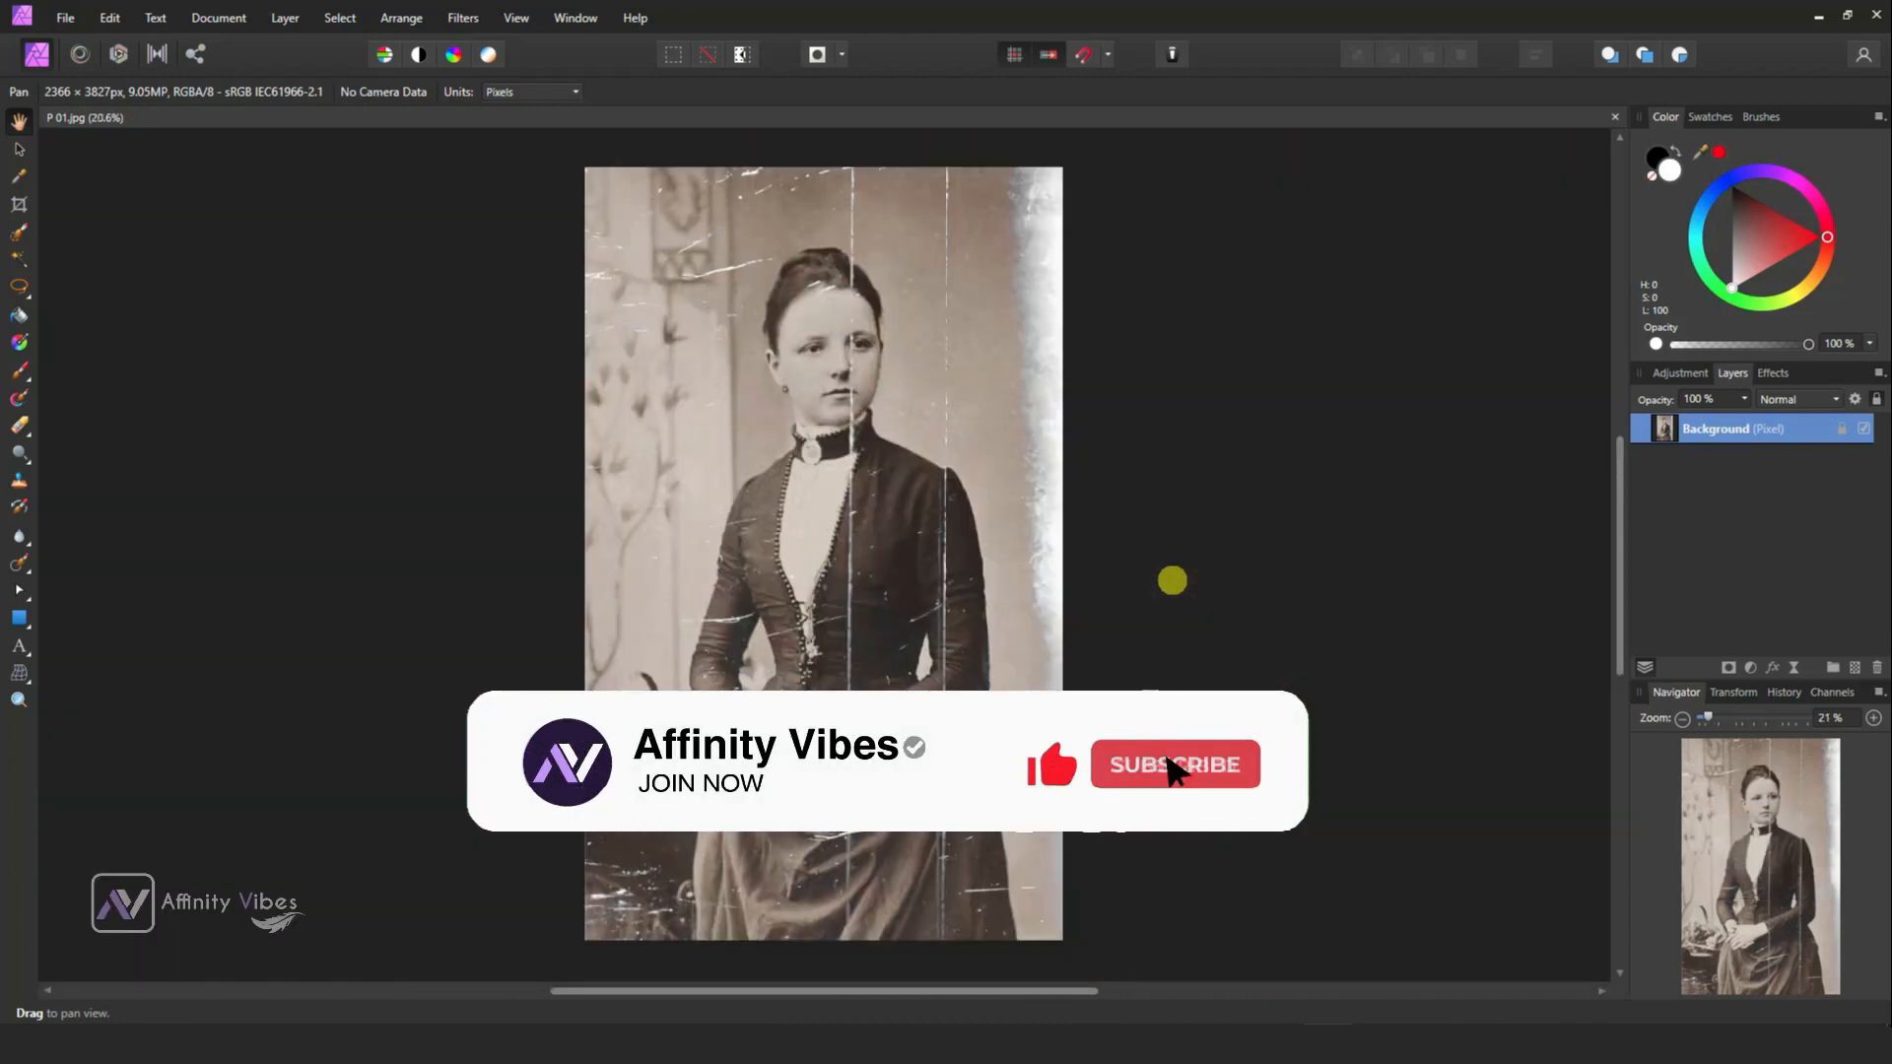
Add an empty pixel layer and set the Inpainting Brush to sample Current Layer & Below.
{"action": "left_click", "coordinate": [1172, 764]}
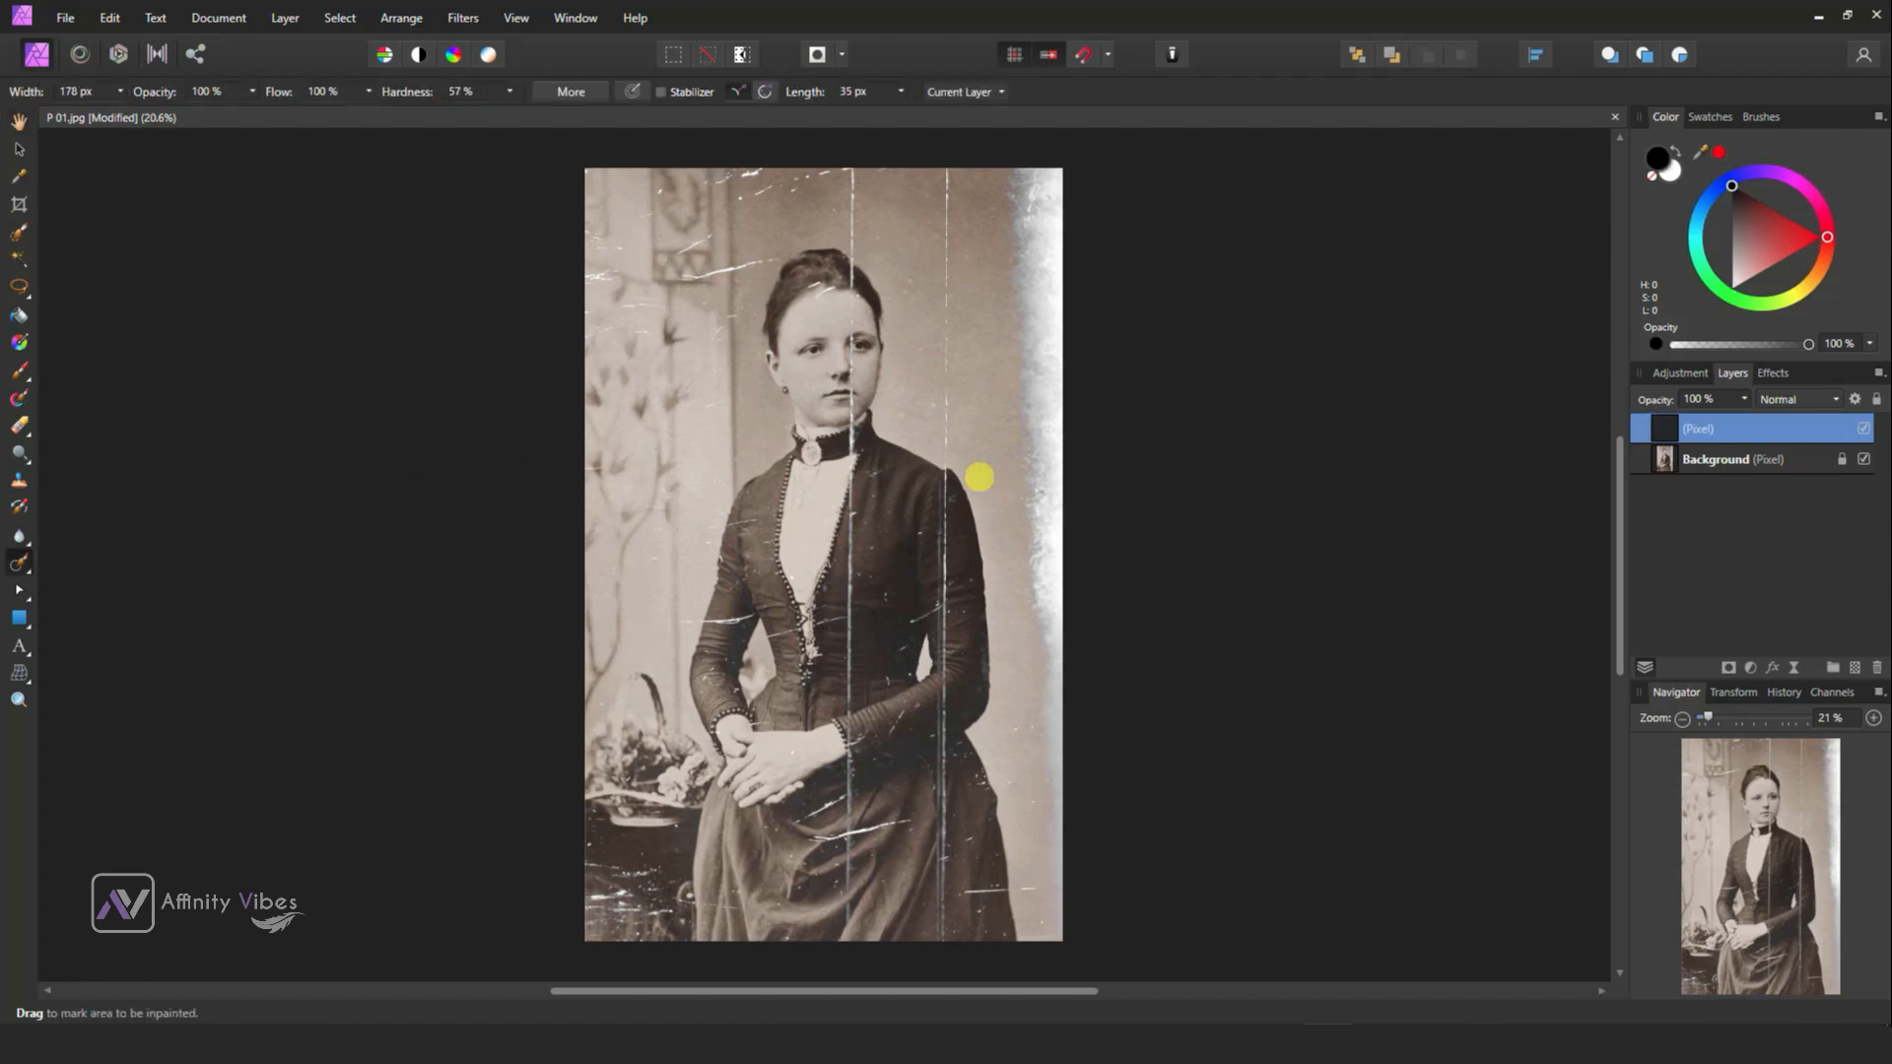
{"action": "left_click", "coordinate": [20, 562]}
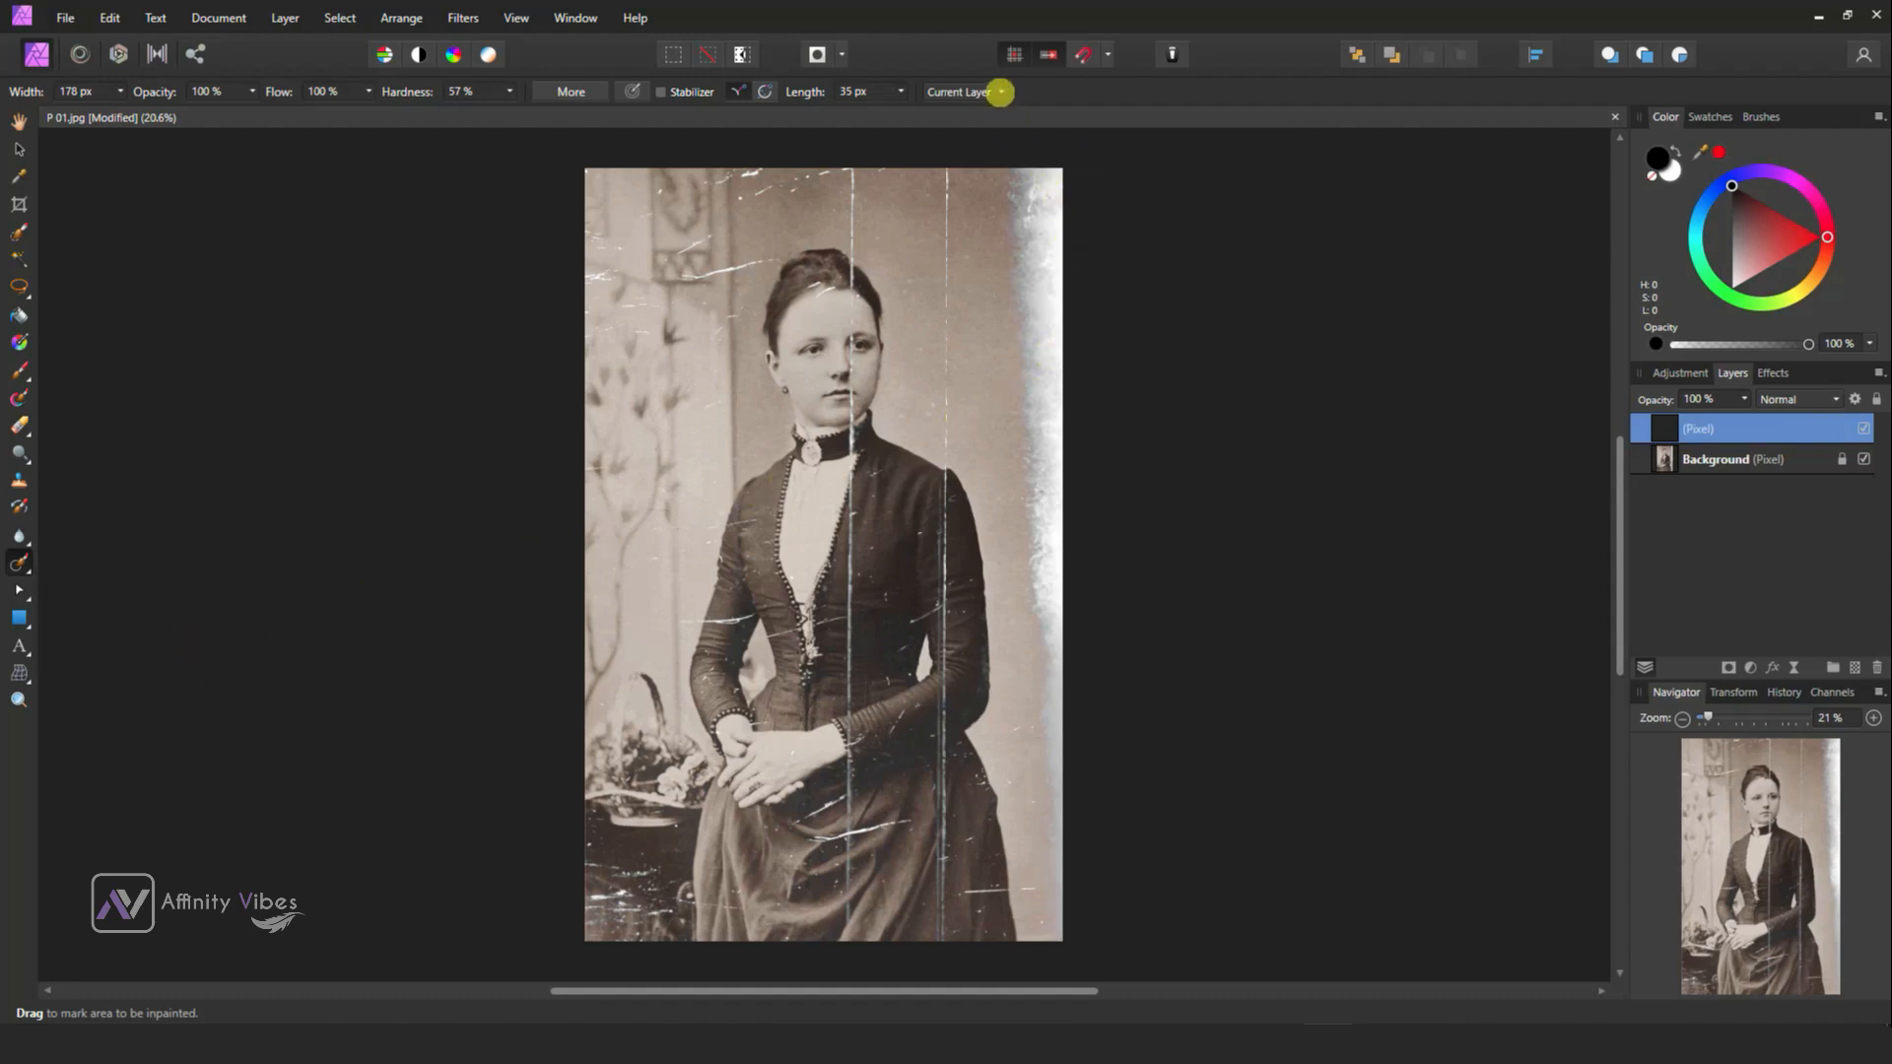
{"action": "left_click", "coordinate": [965, 93]}
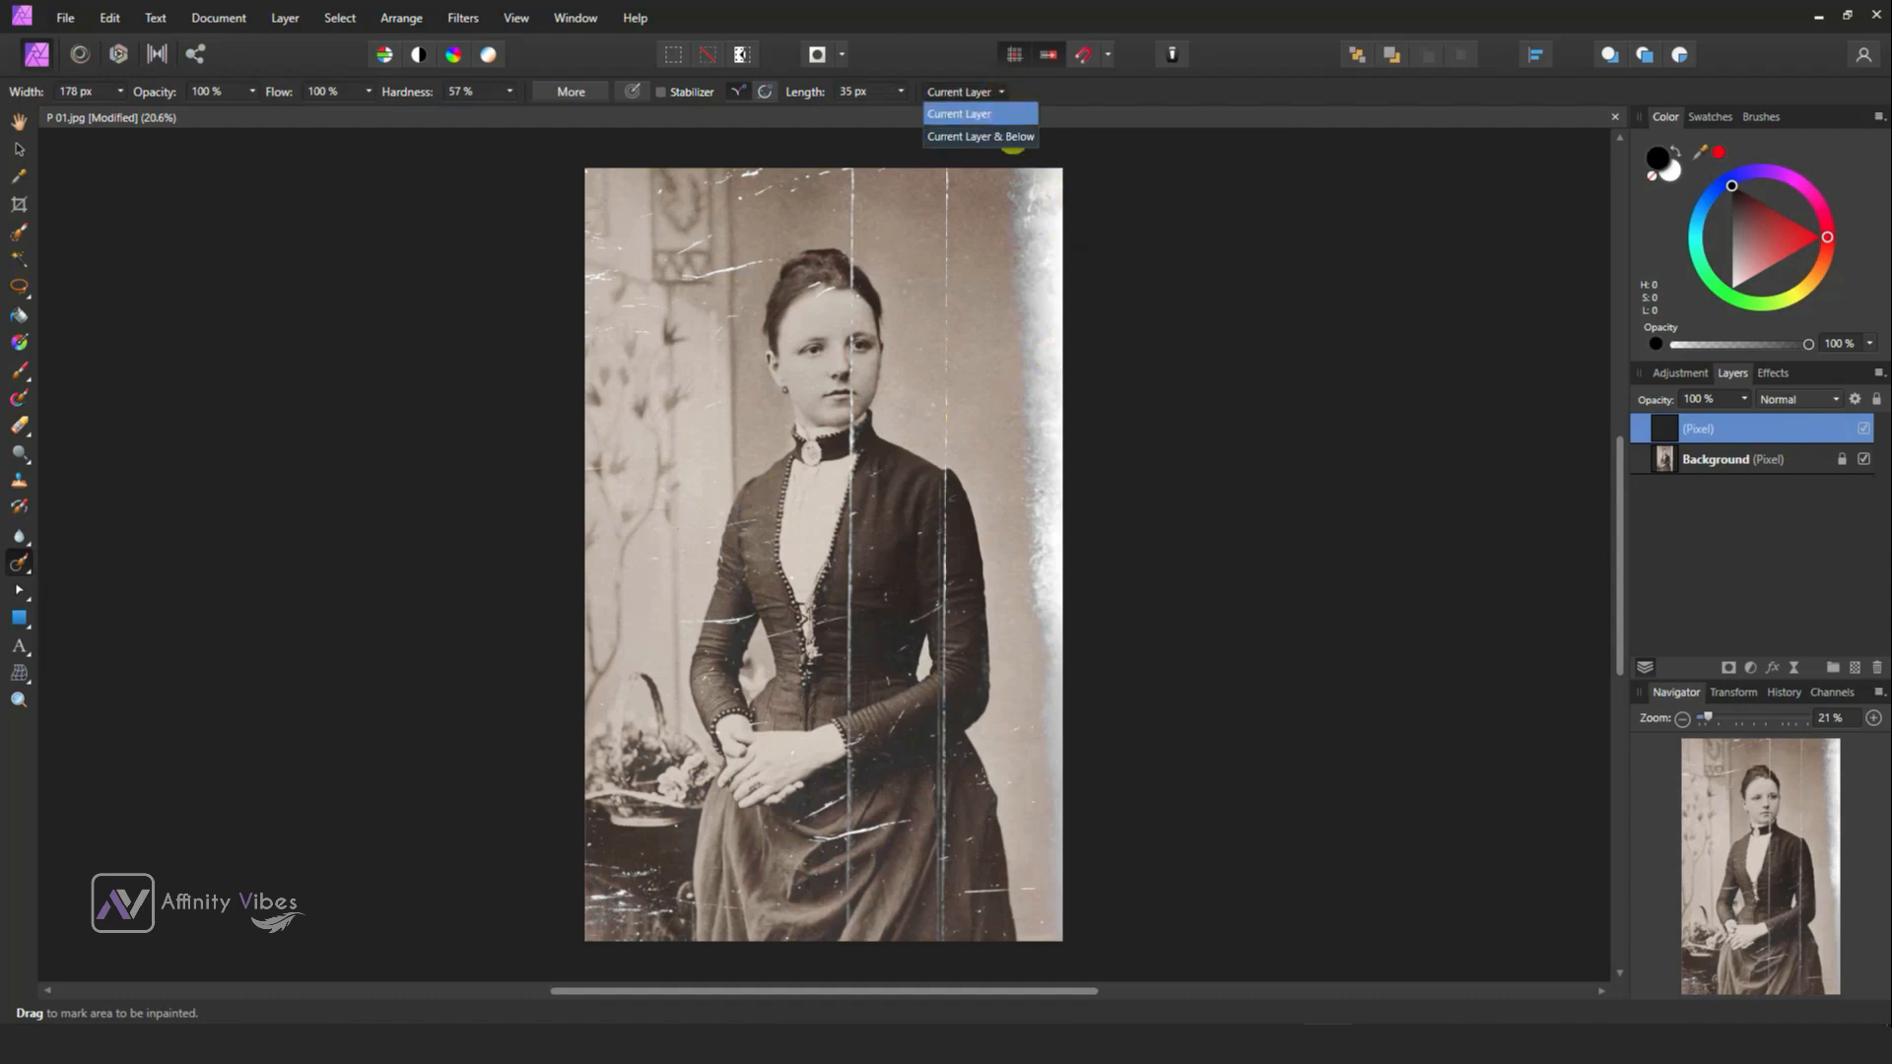
{"action": "left_click", "coordinate": [982, 136]}
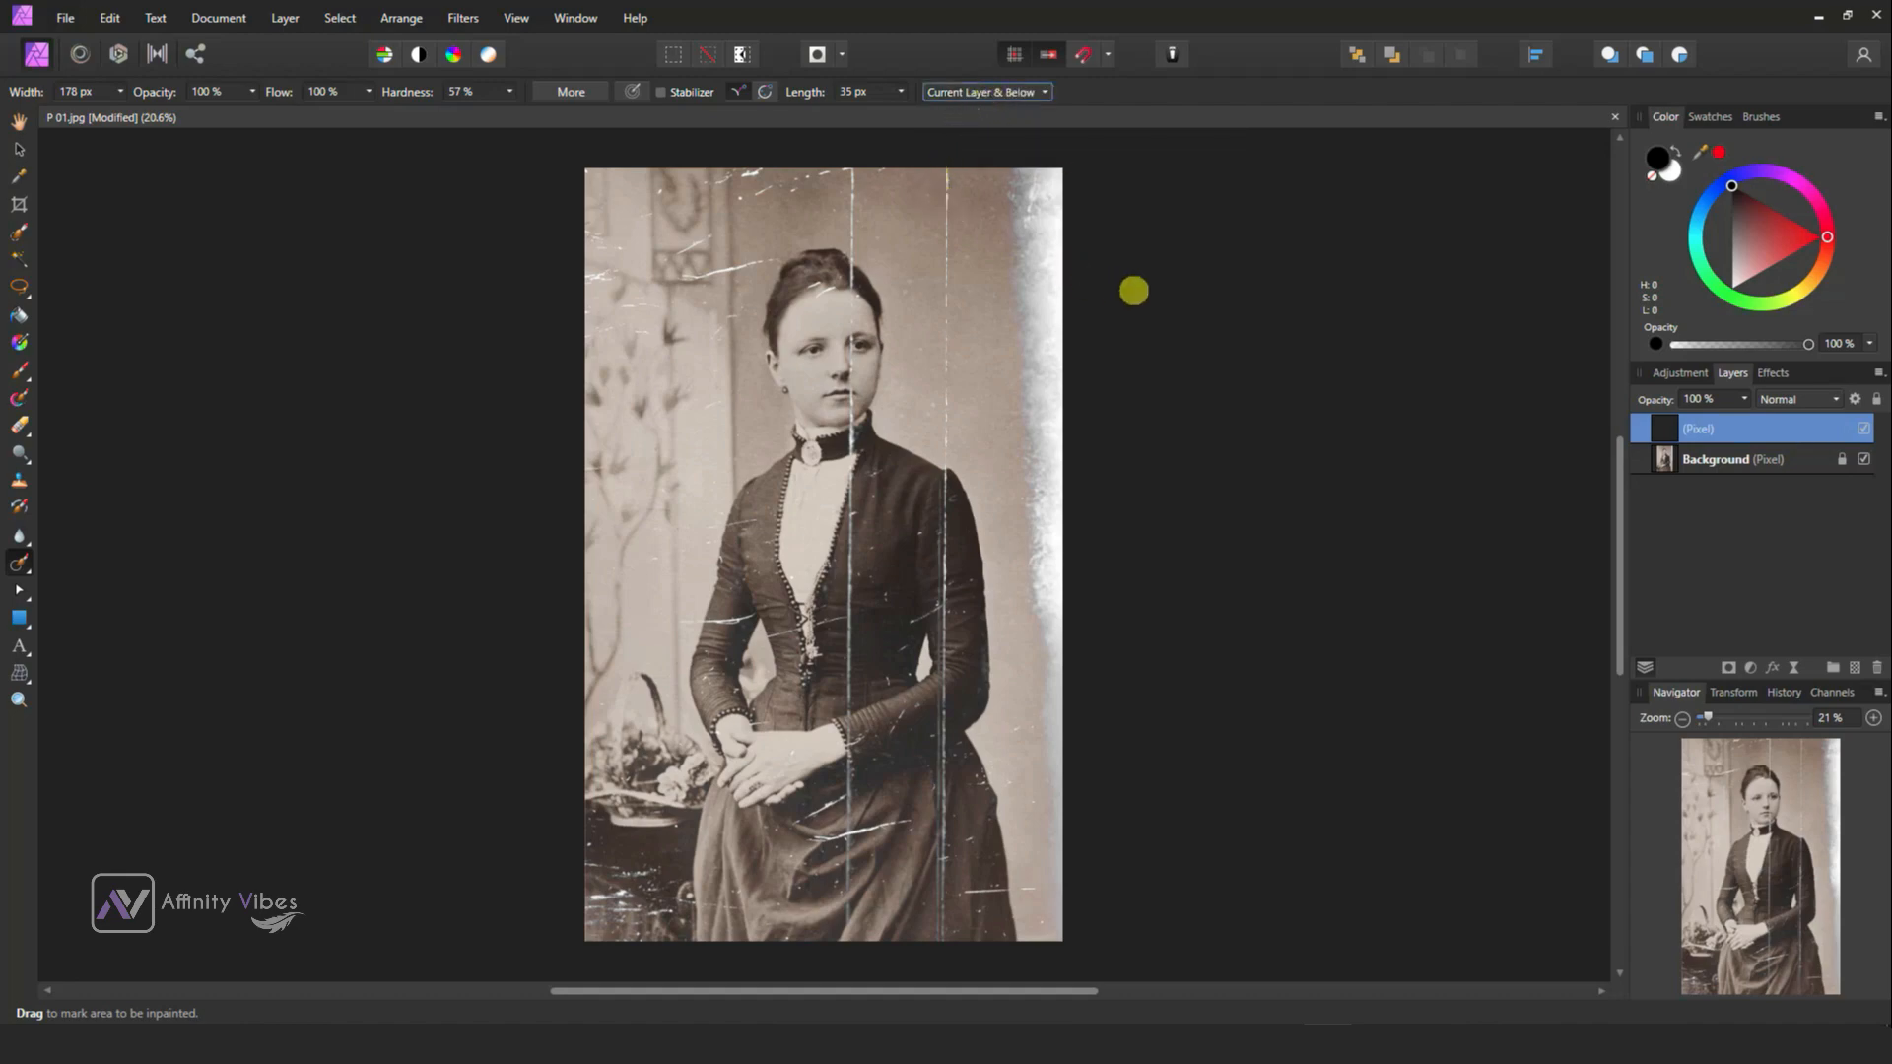
{"action": "mouse_move", "coordinate": [1157, 293]}
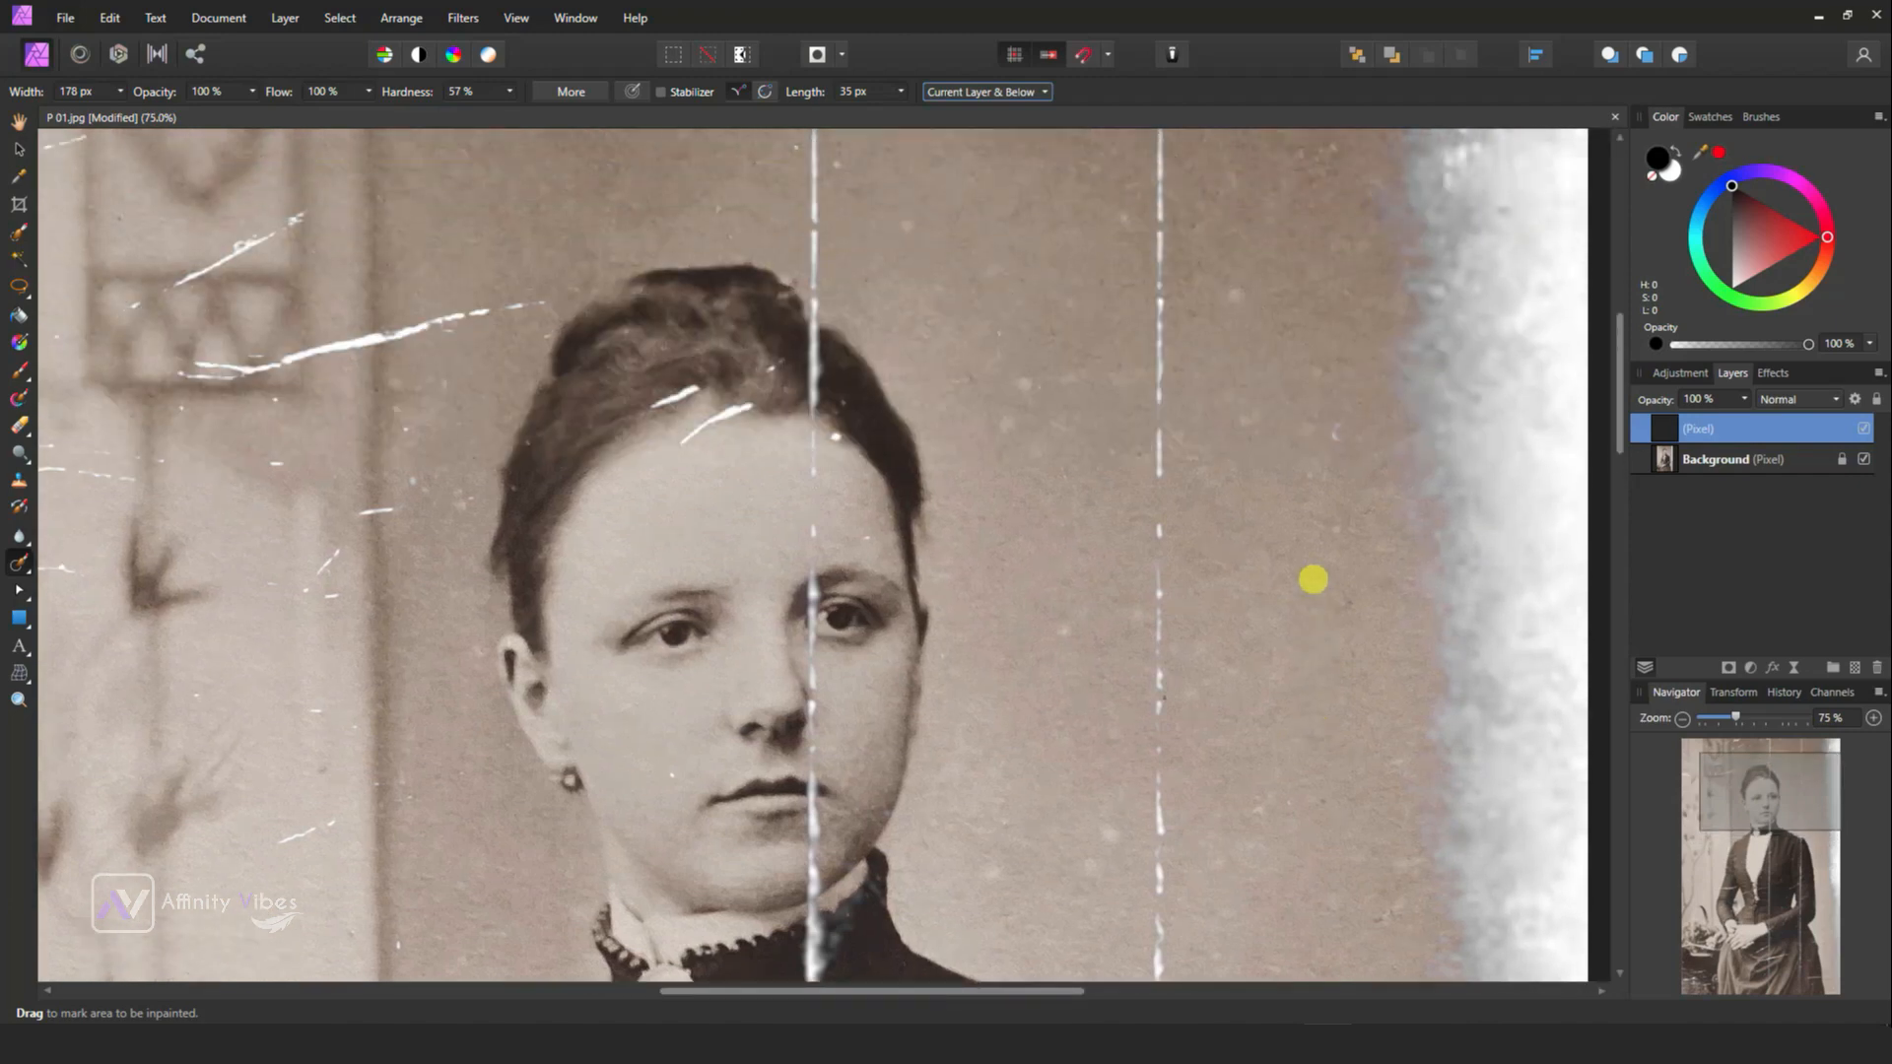
Inpaint the vertical background scratch on the right and the scratches above the head.
{"action": "scroll", "scroll_direction": "down", "scroll_amount": 3}
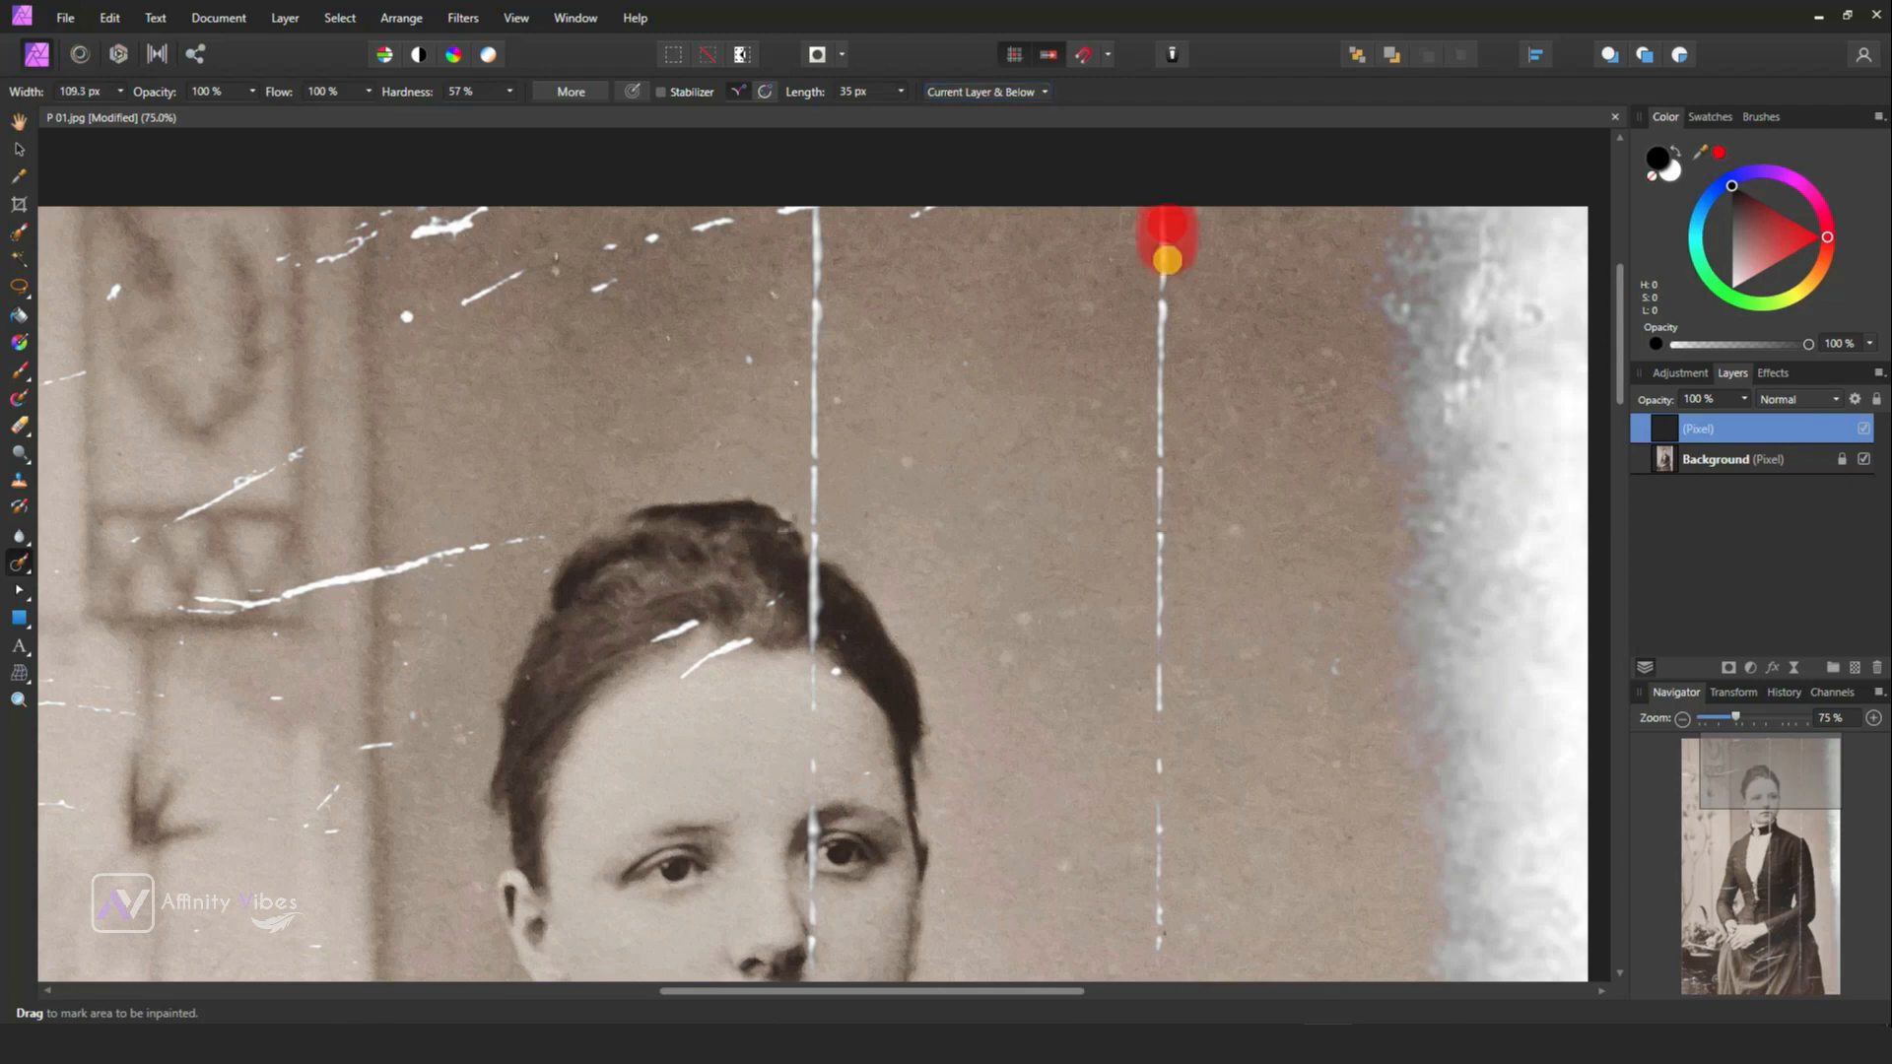
{"action": "left_click_drag", "start_coordinate": [1165, 217], "coordinate": [1177, 676]}
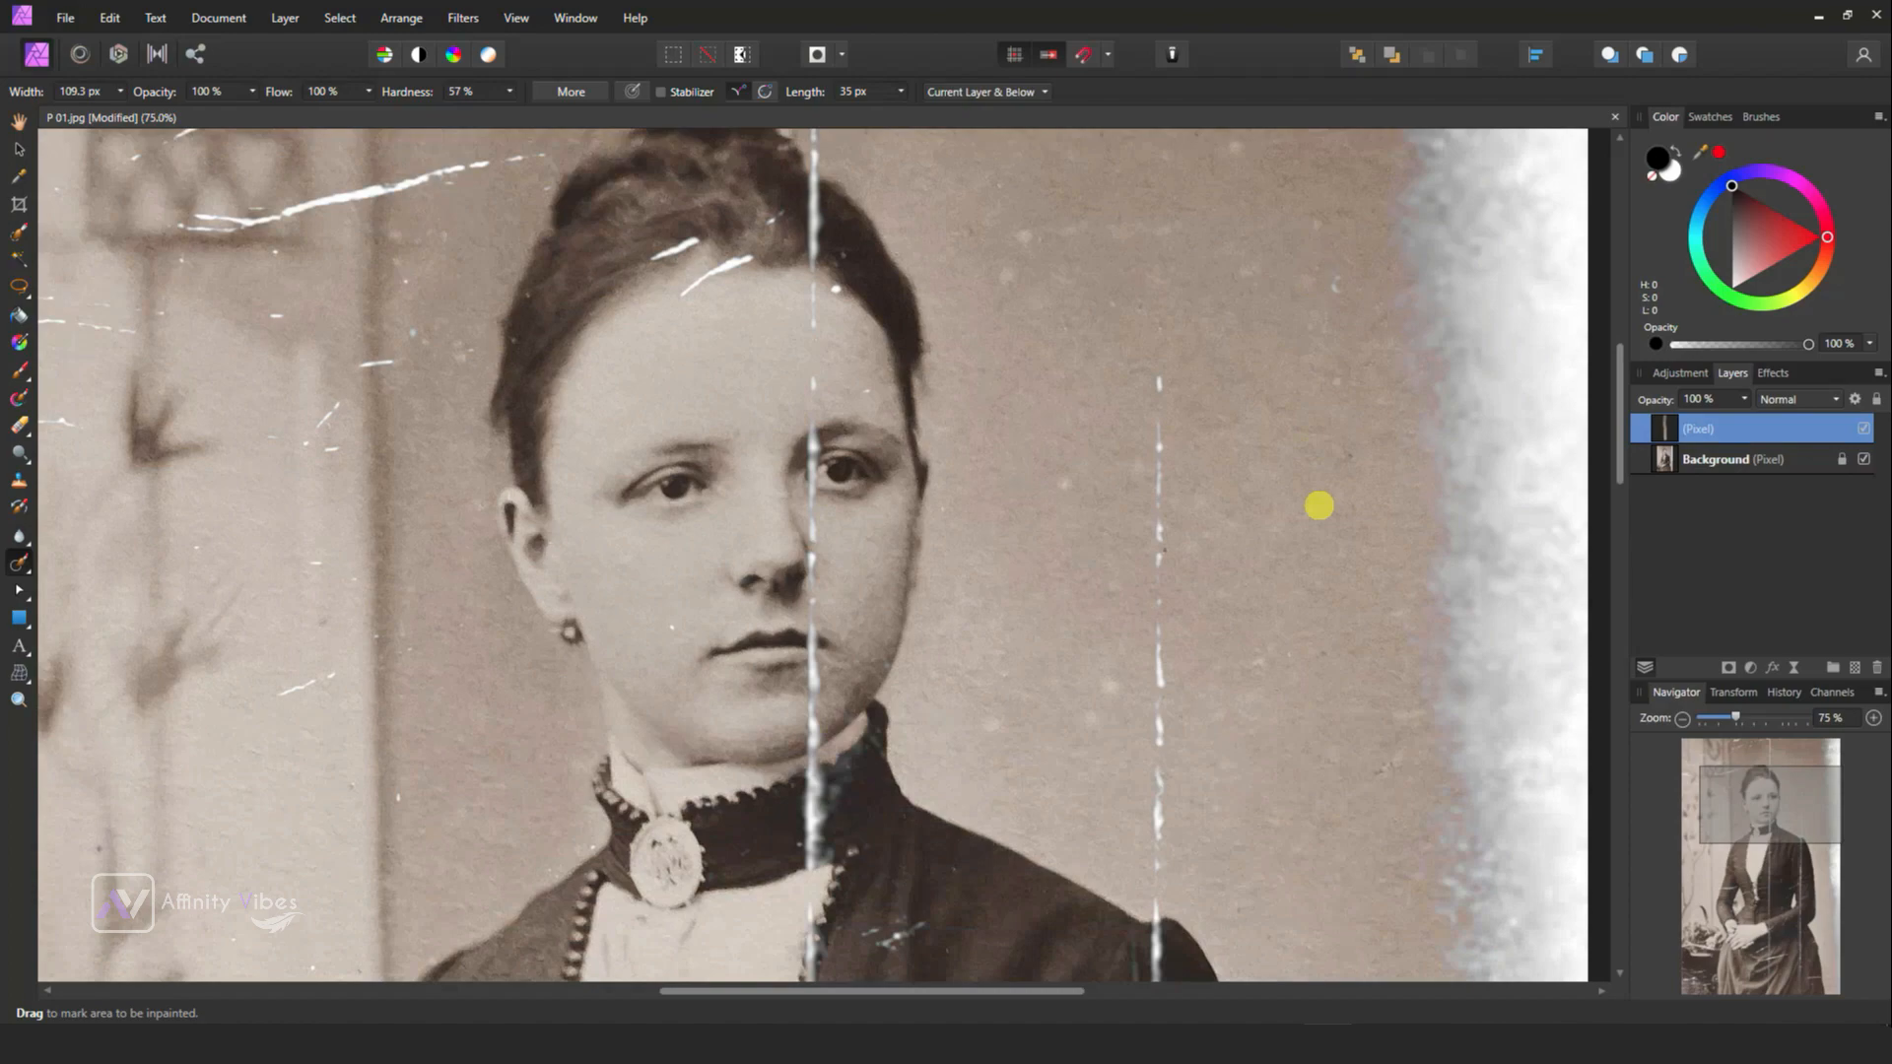
{"action": "left_click_drag", "start_coordinate": [1158, 234], "coordinate": [1161, 761]}
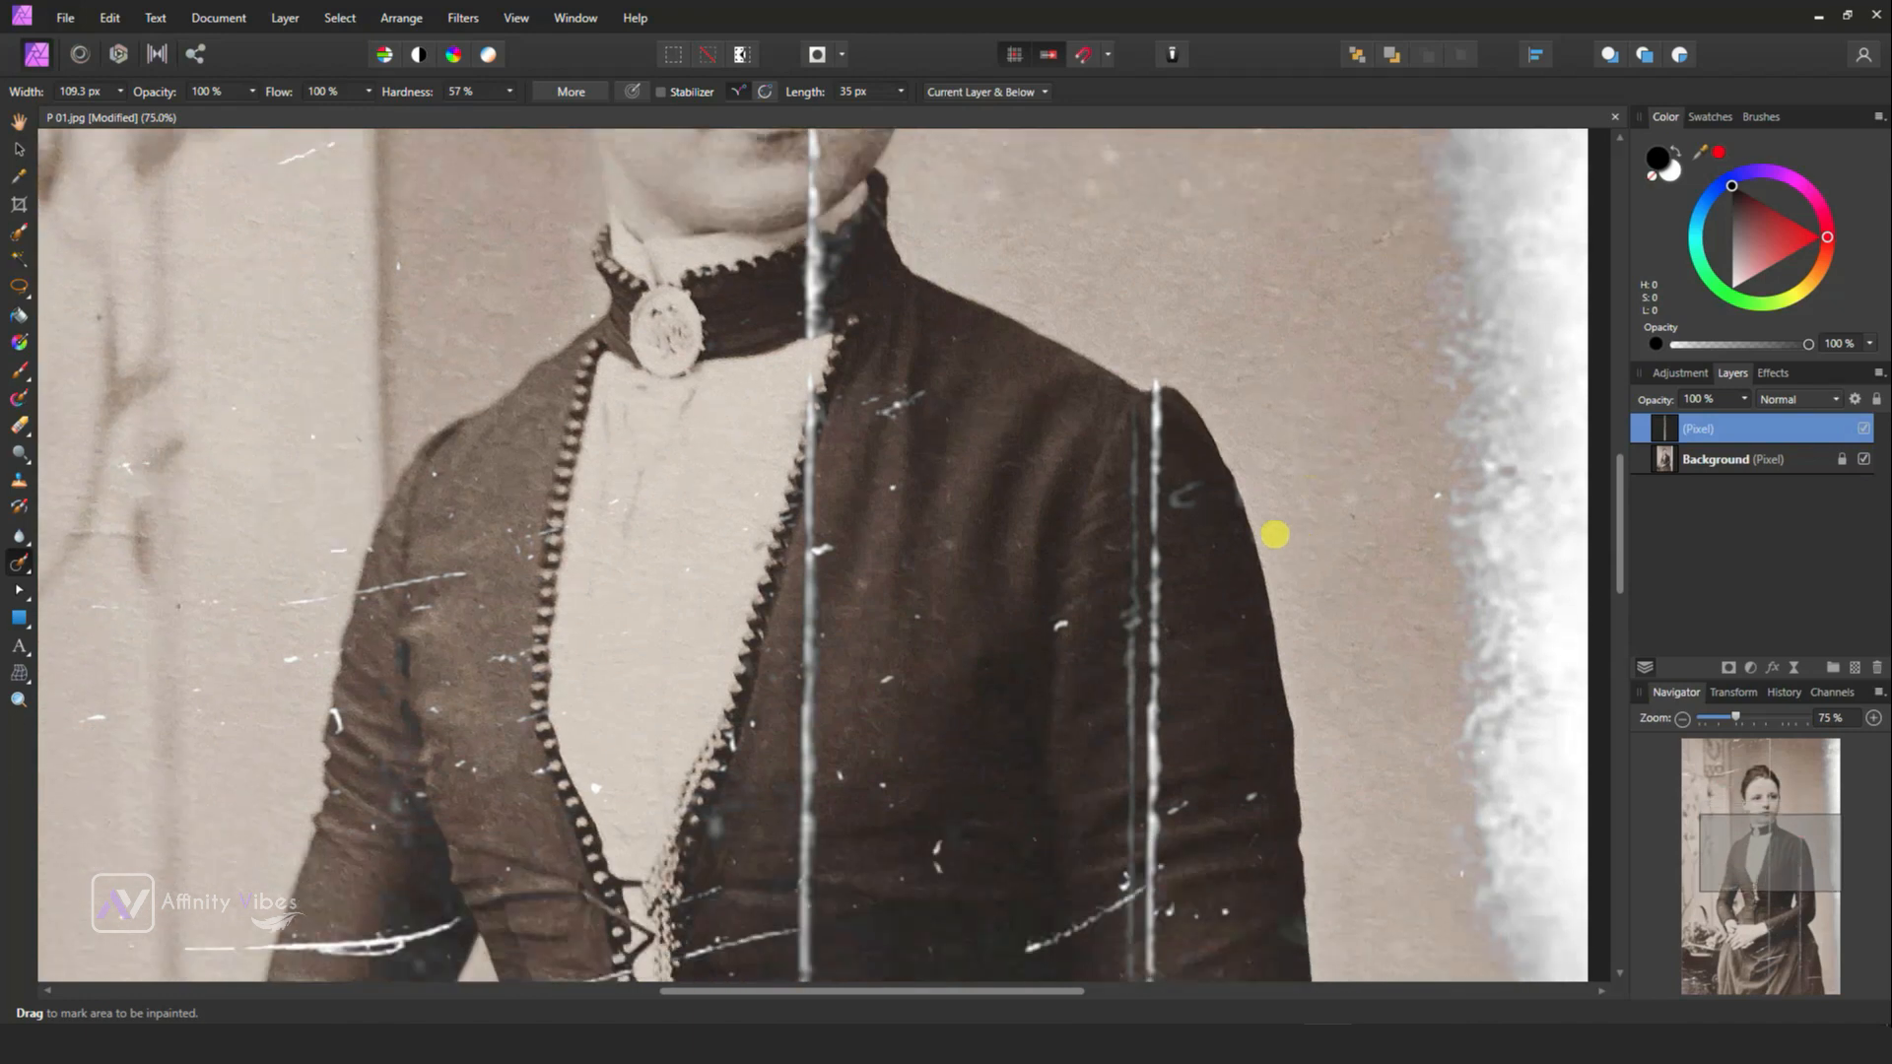
{"action": "mouse_move", "coordinate": [1186, 406]}
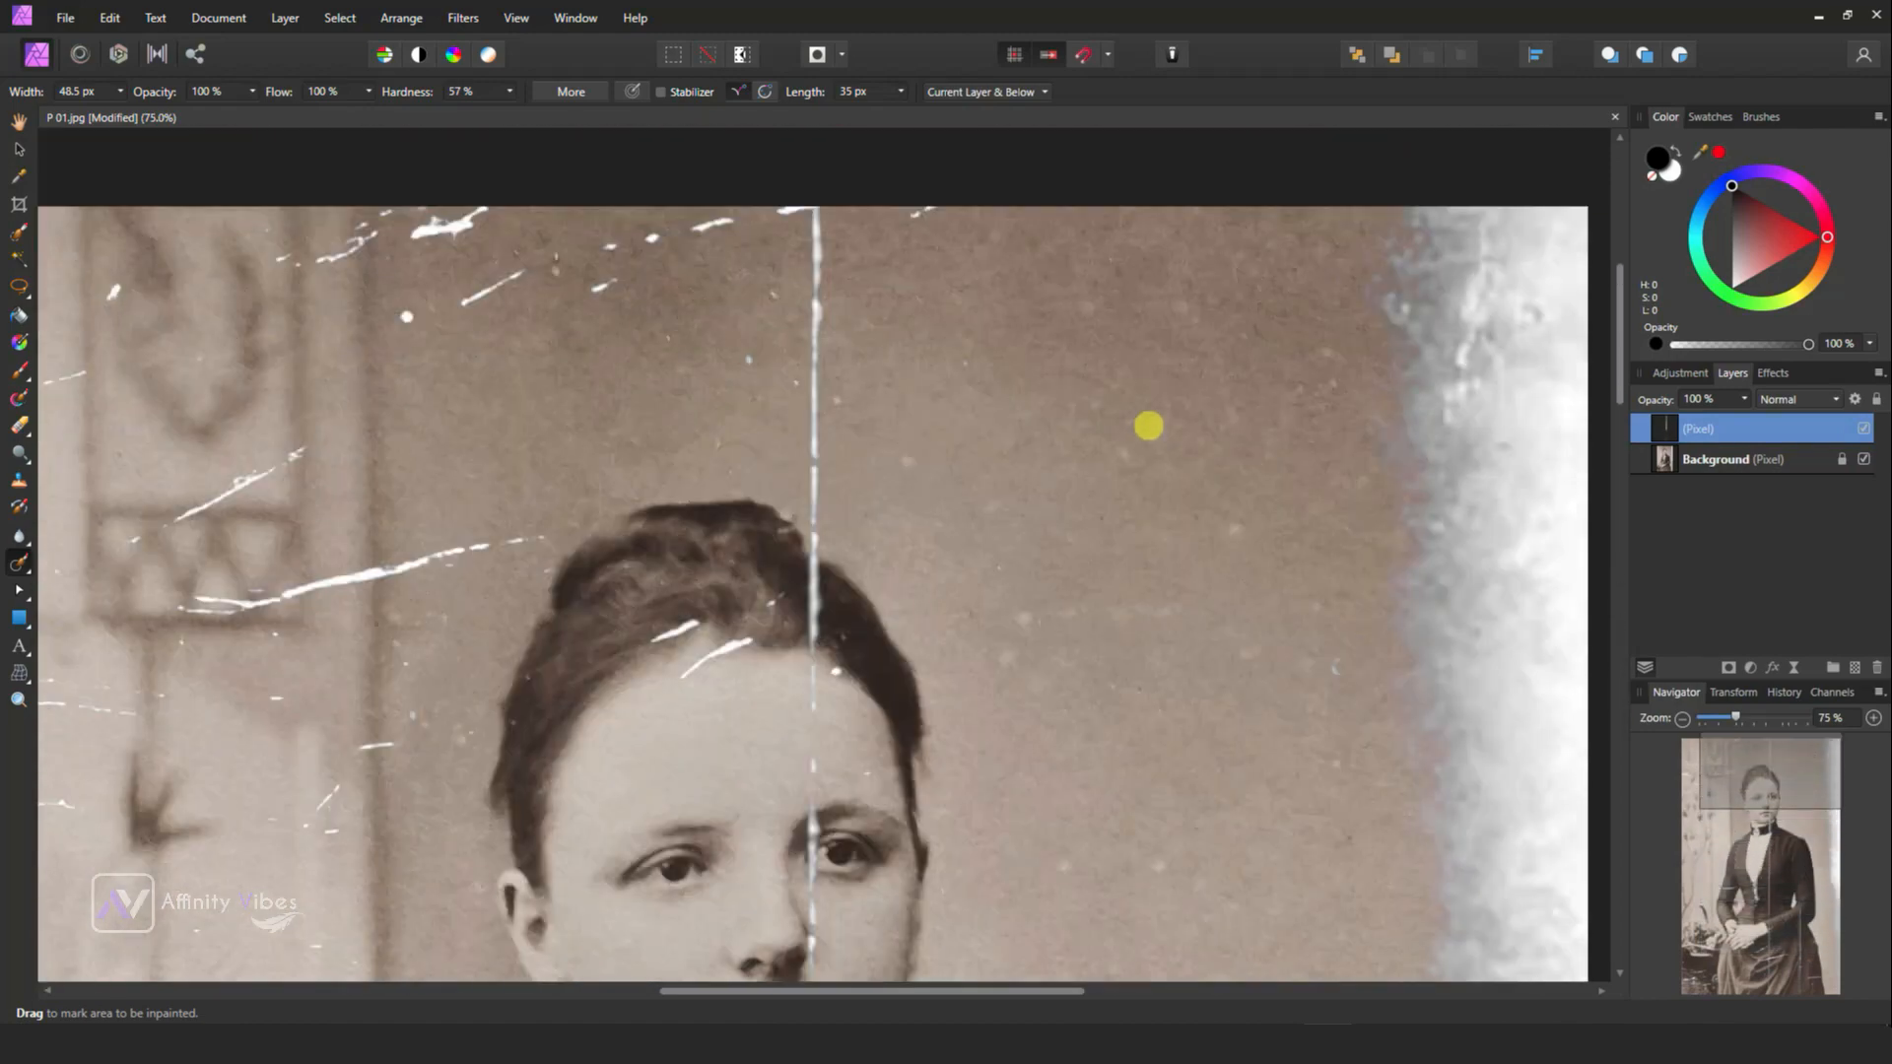
{"action": "left_click_drag", "start_coordinate": [808, 216], "coordinate": [826, 540]}
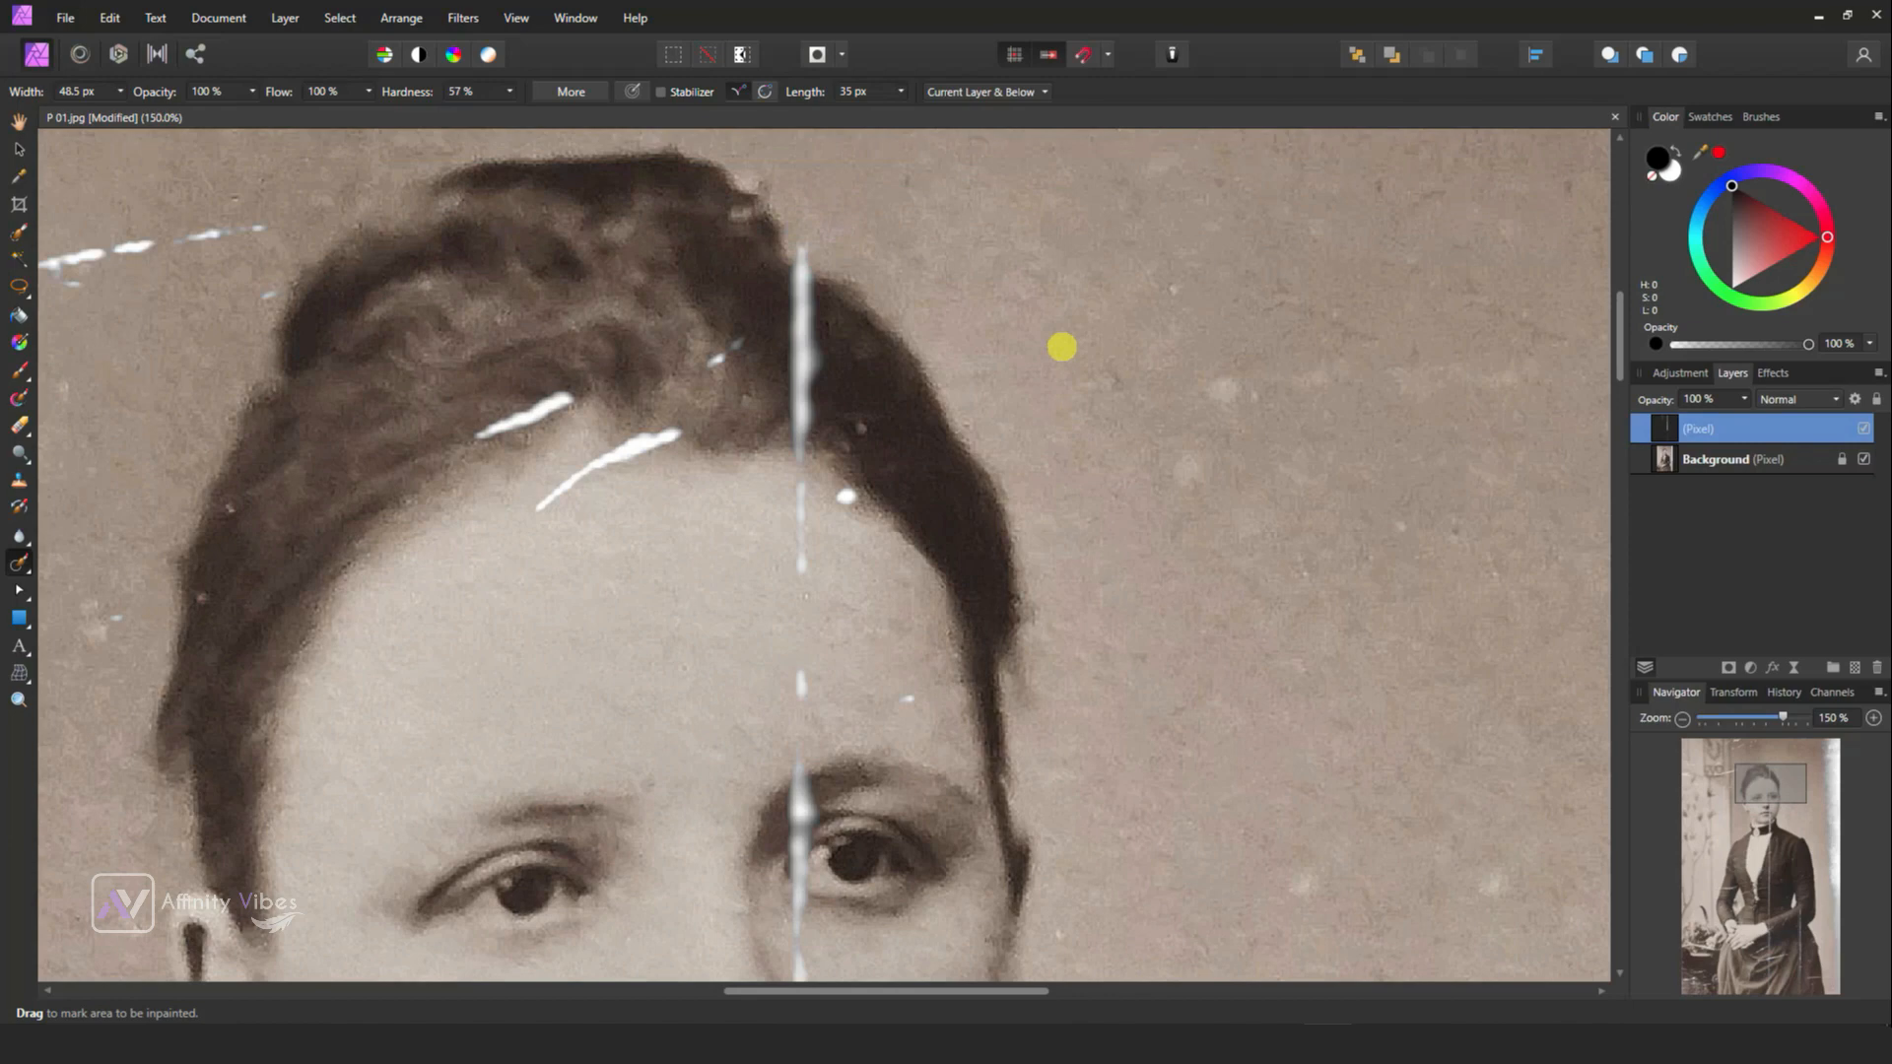
Inpaint the white marks in the hair and the scratch line running over the collar.
{"action": "left_click_drag", "start_coordinate": [798, 283], "coordinate": [814, 489]}
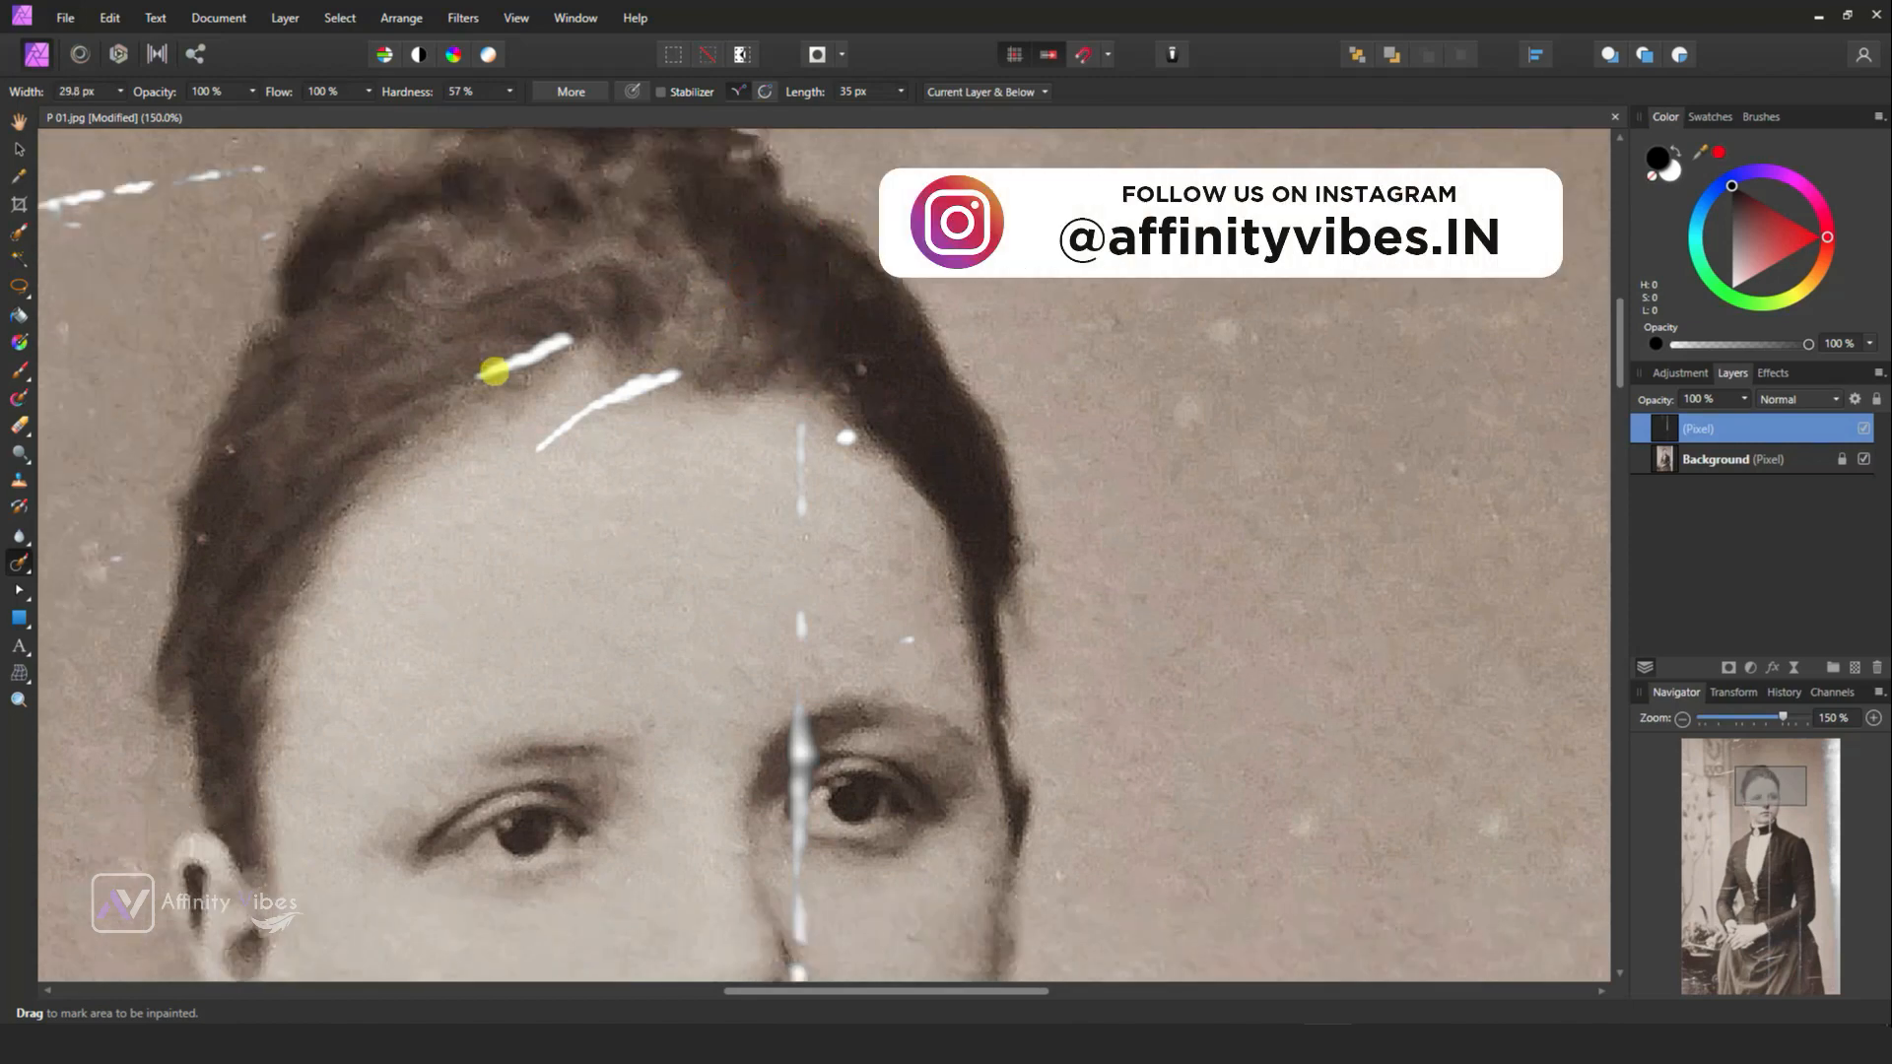
{"action": "left_click_drag", "start_coordinate": [544, 454], "coordinate": [676, 374]}
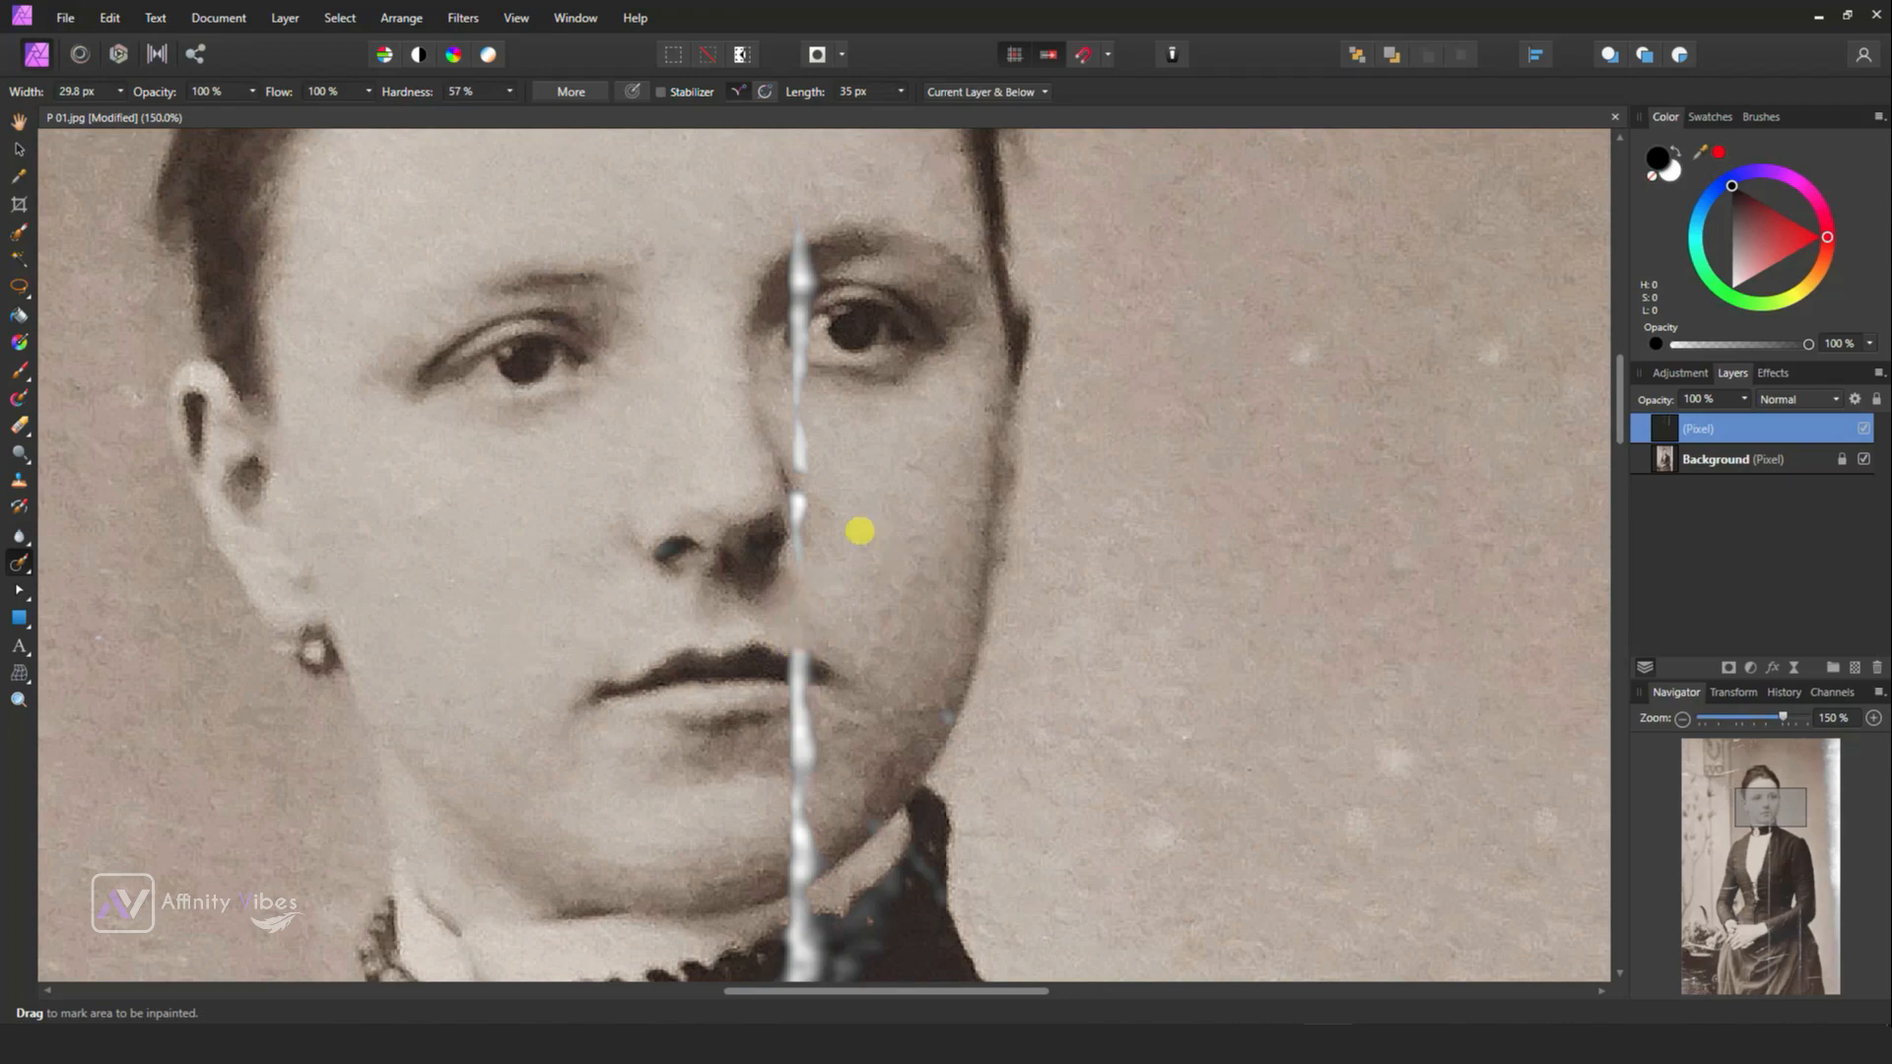
{"action": "mouse_move", "coordinate": [962, 471]}
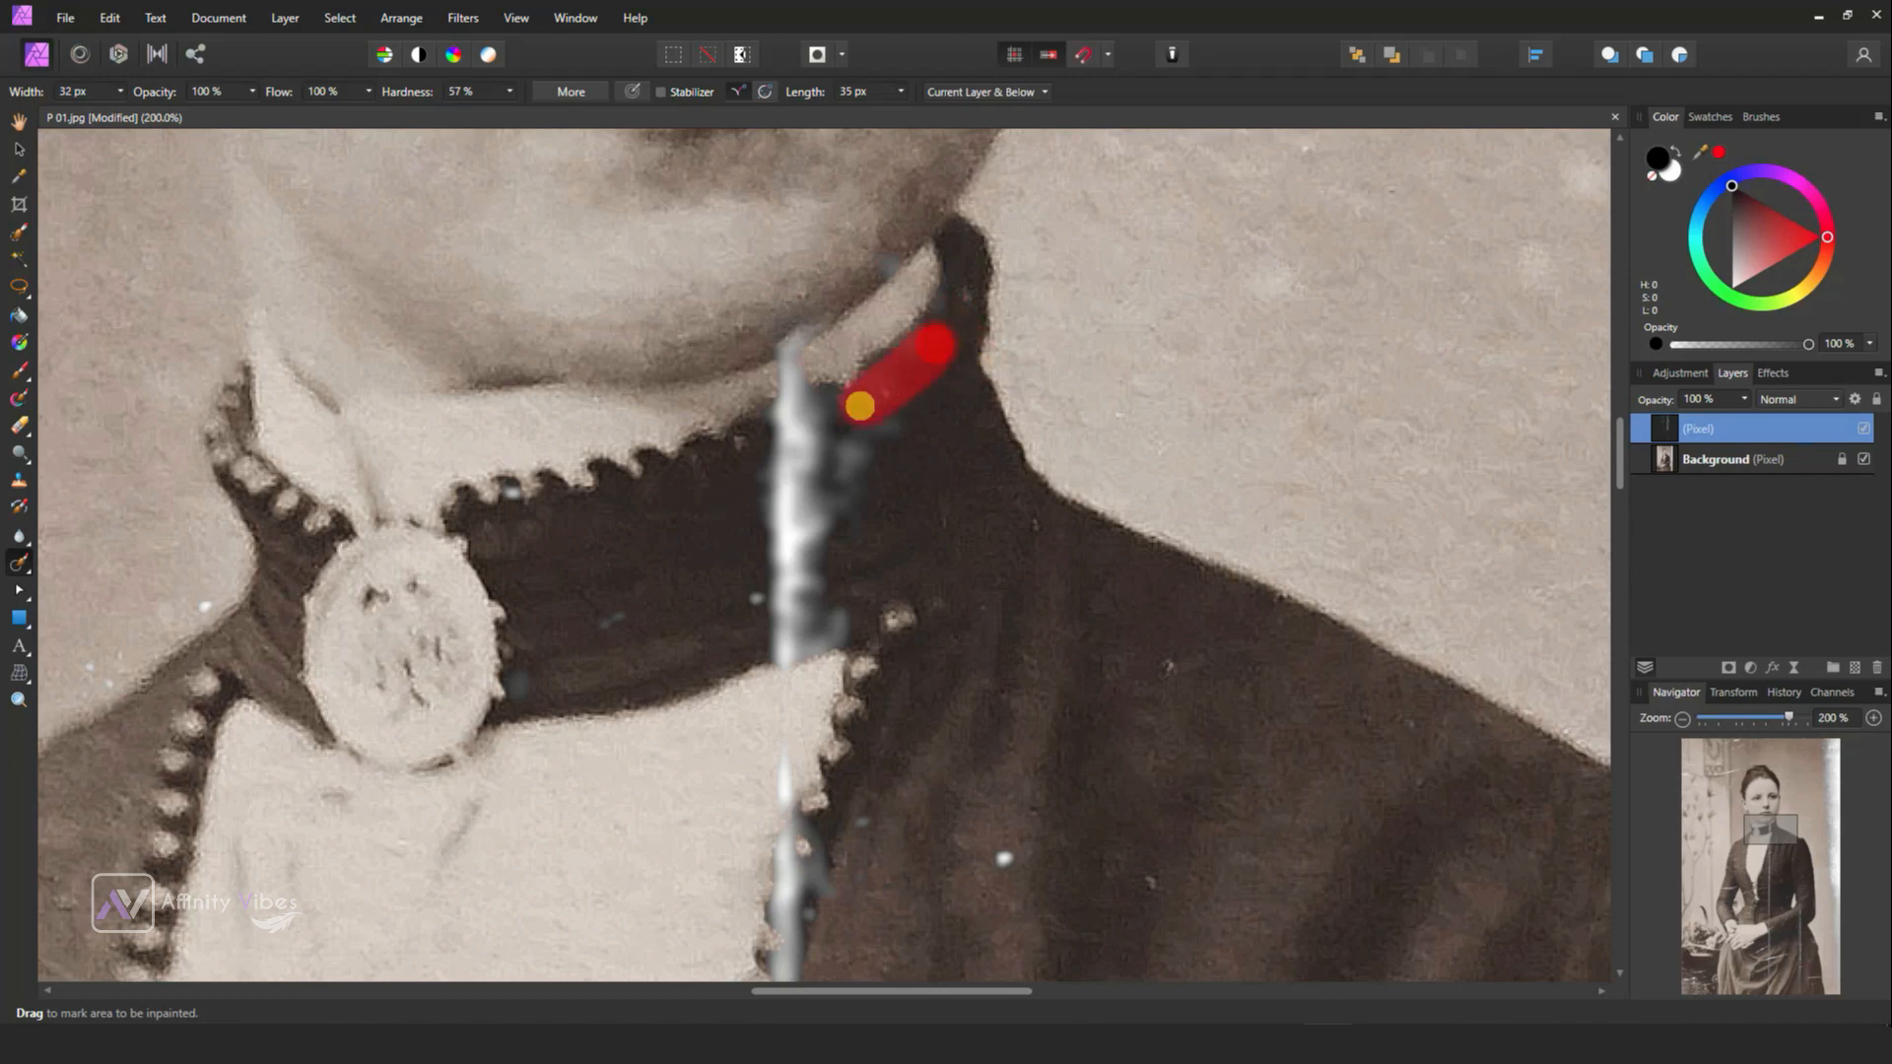
{"action": "left_click_drag", "start_coordinate": [857, 404], "coordinate": [786, 599]}
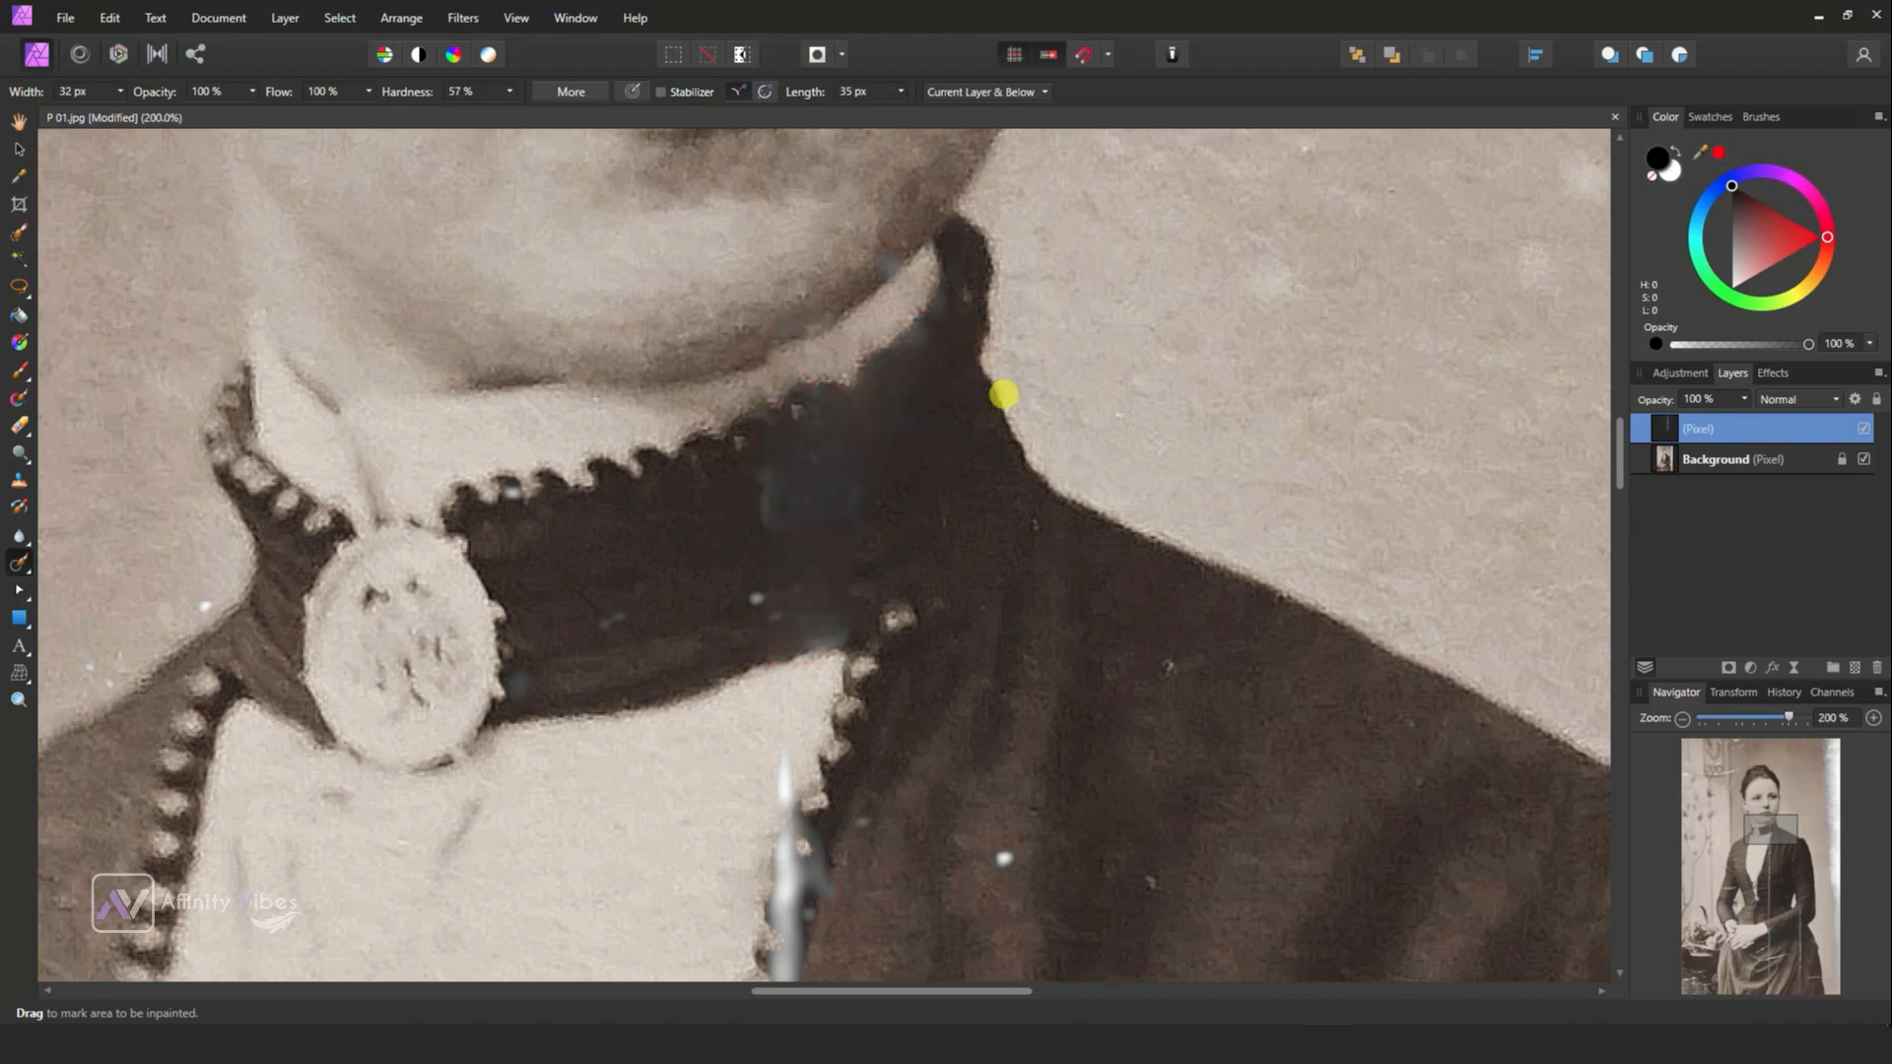
{"action": "mouse_move", "coordinate": [1031, 525]}
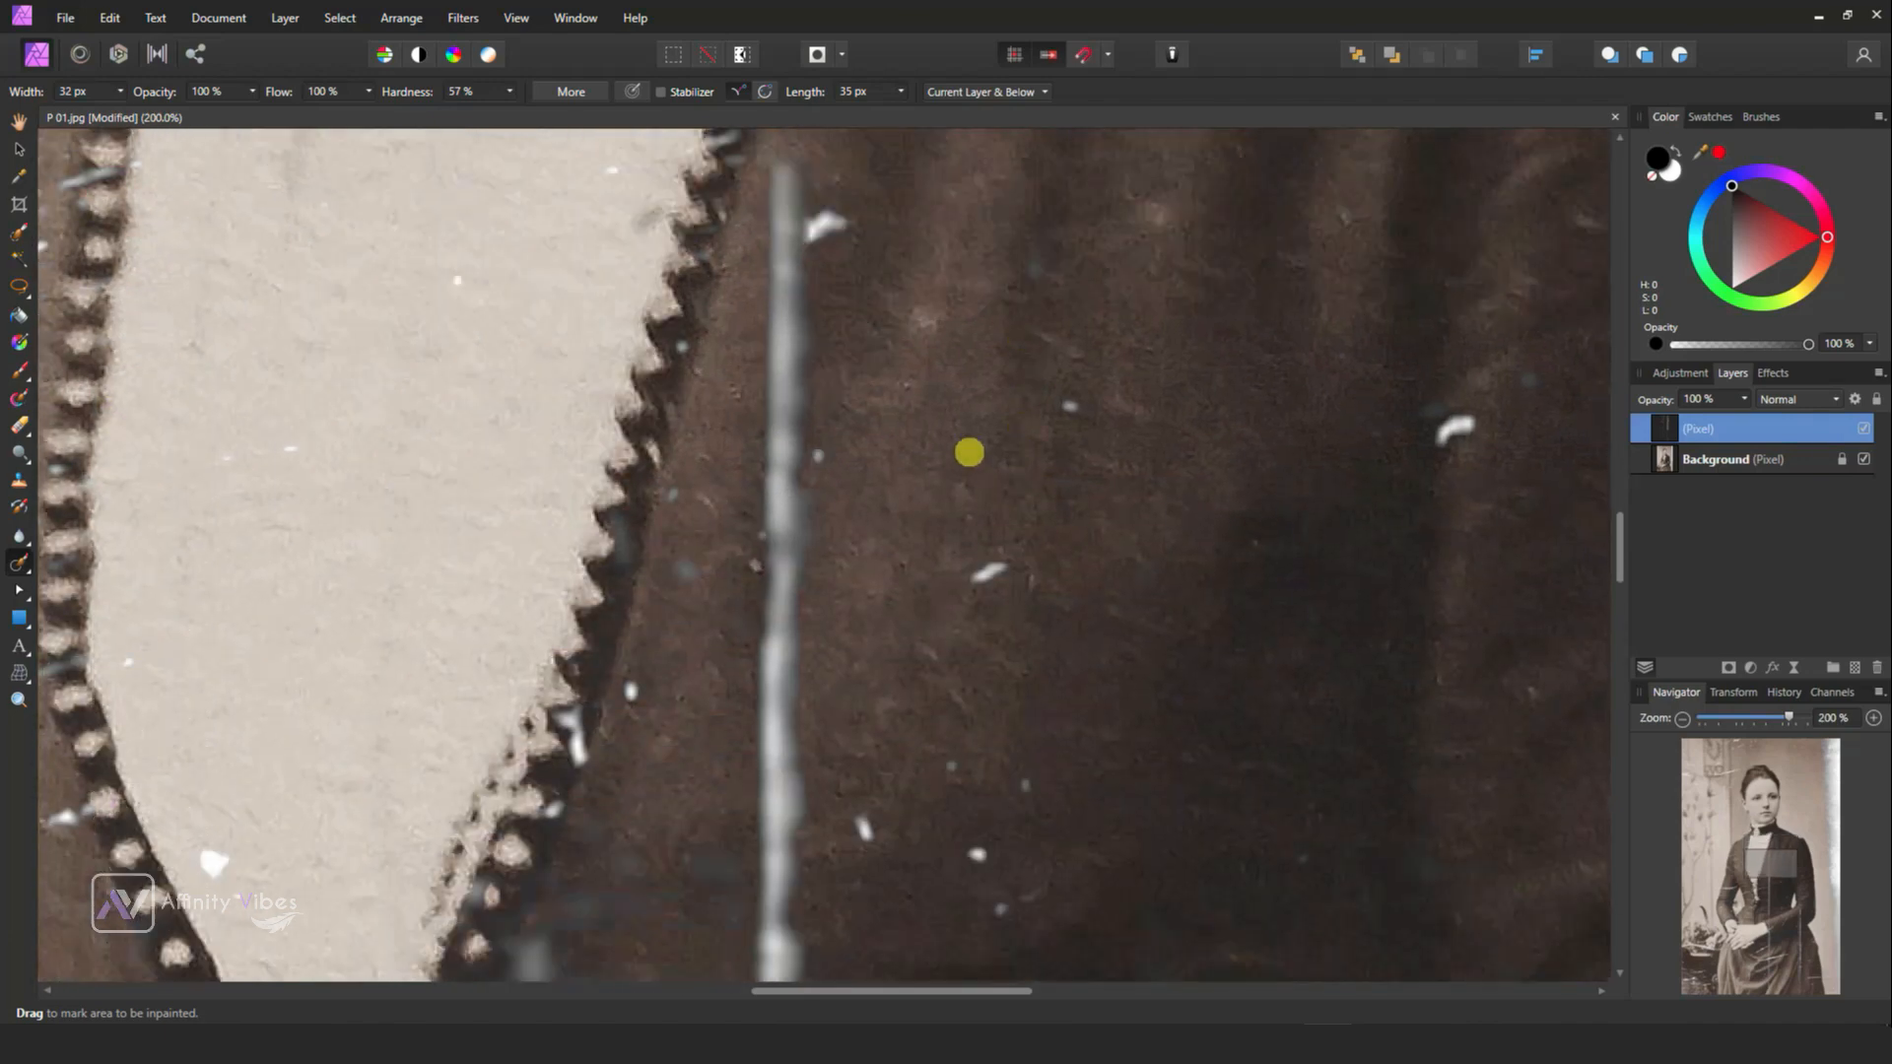
Inpaint the vertical bodice scratch and the specks on the skirt and around the hands.
{"action": "left_click_drag", "start_coordinate": [784, 158], "coordinate": [784, 524]}
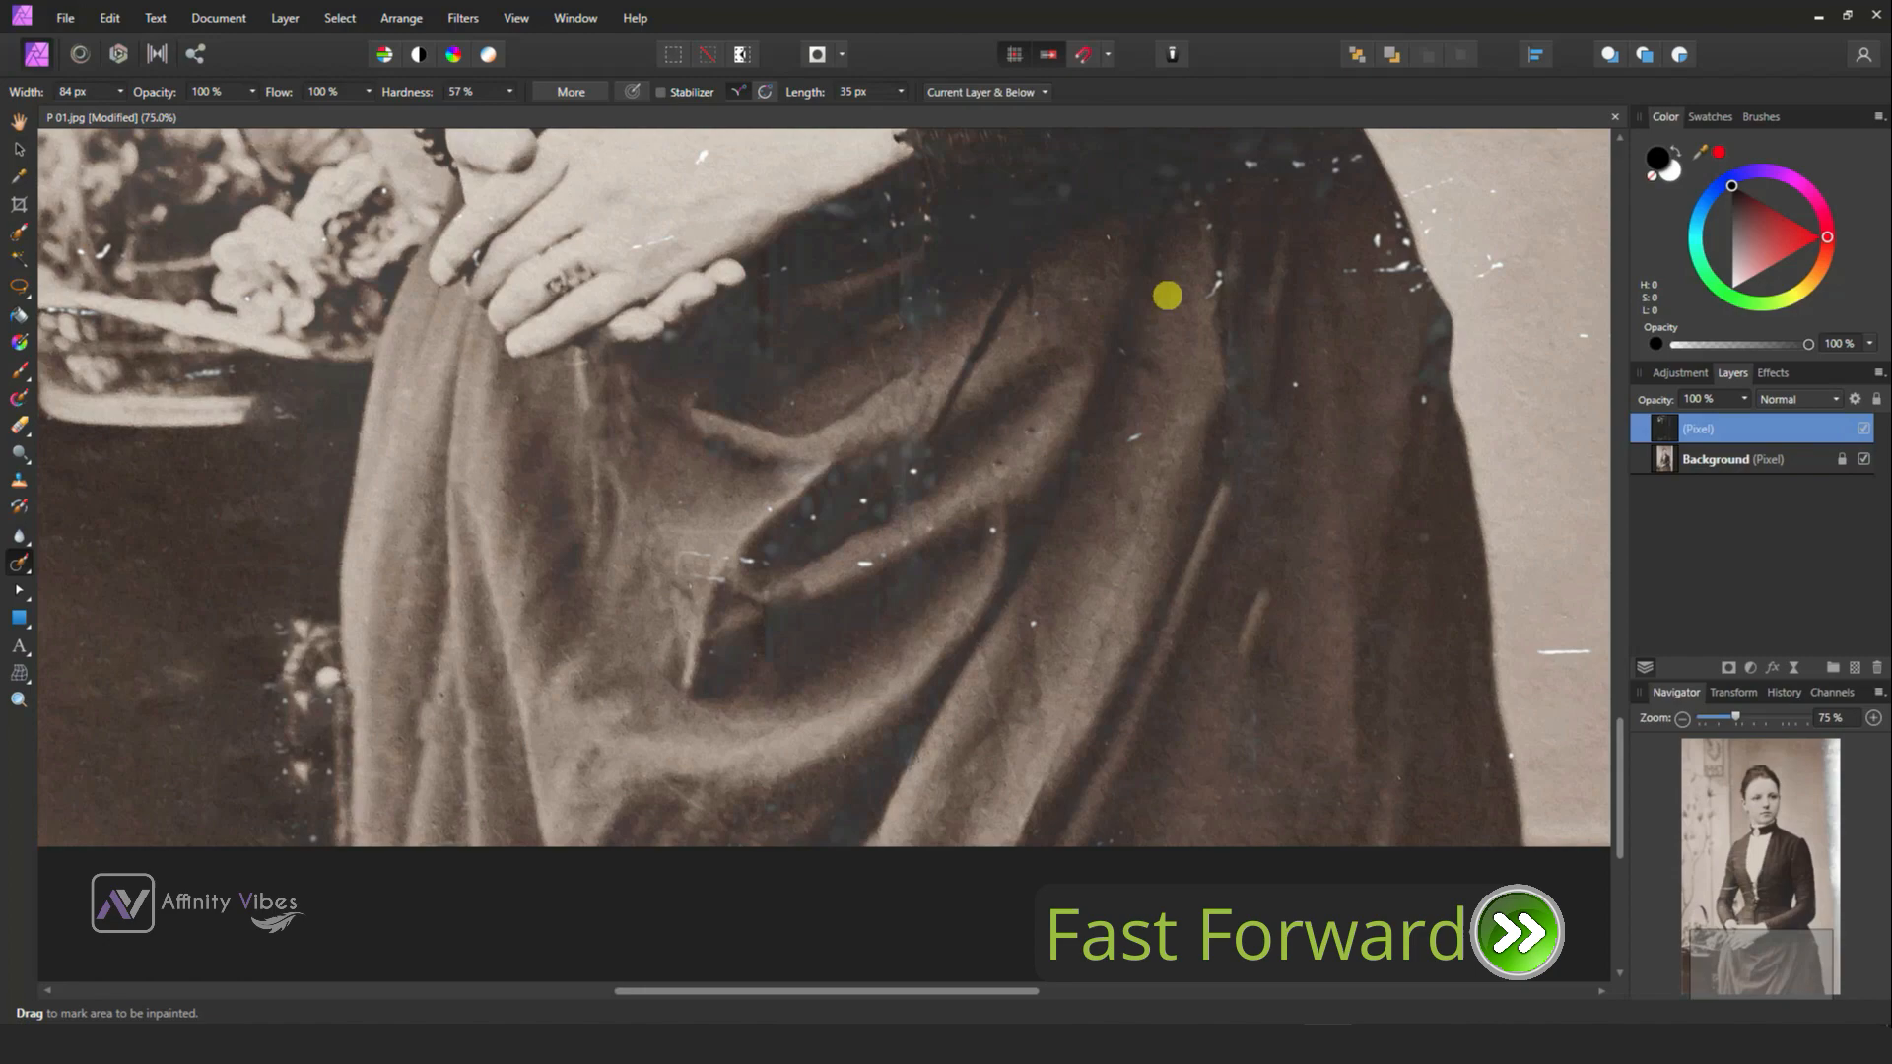
{"action": "left_click_drag", "start_coordinate": [1164, 296], "coordinate": [820, 530]}
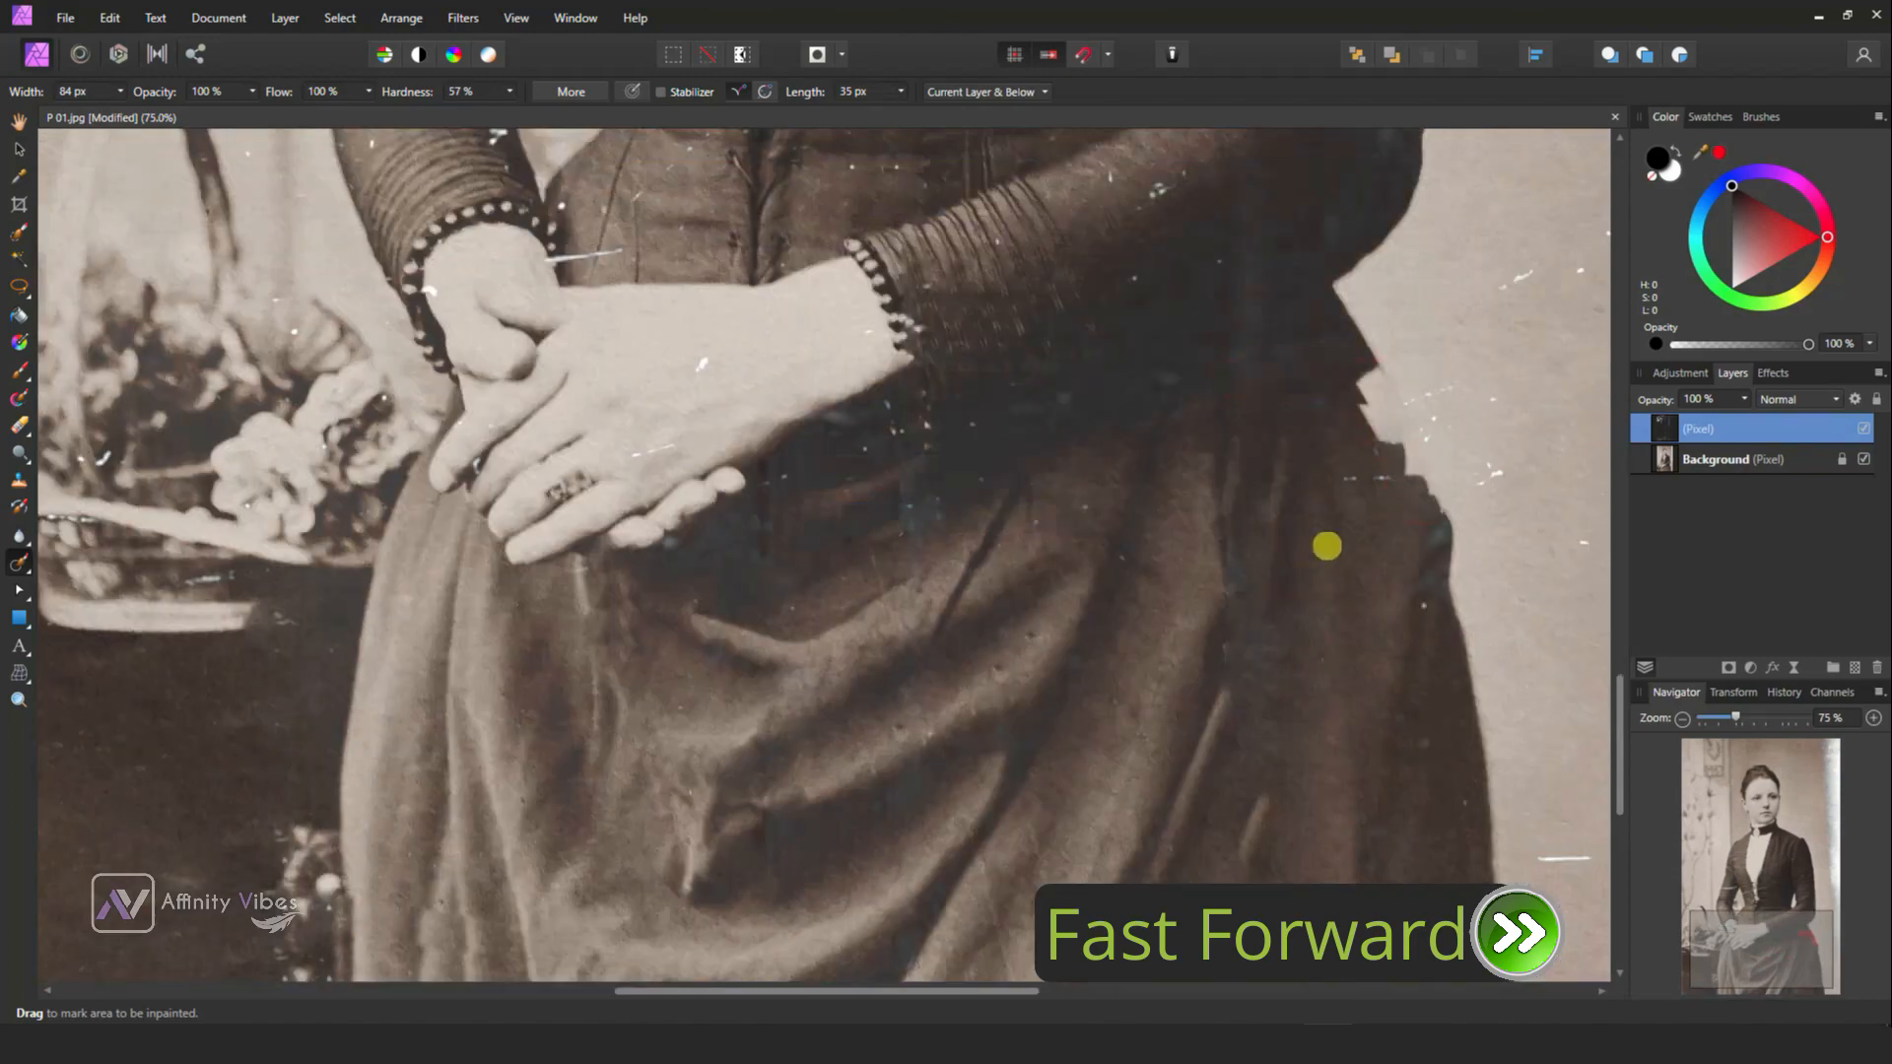
{"action": "left_click_drag", "start_coordinate": [1326, 546], "coordinate": [916, 460]}
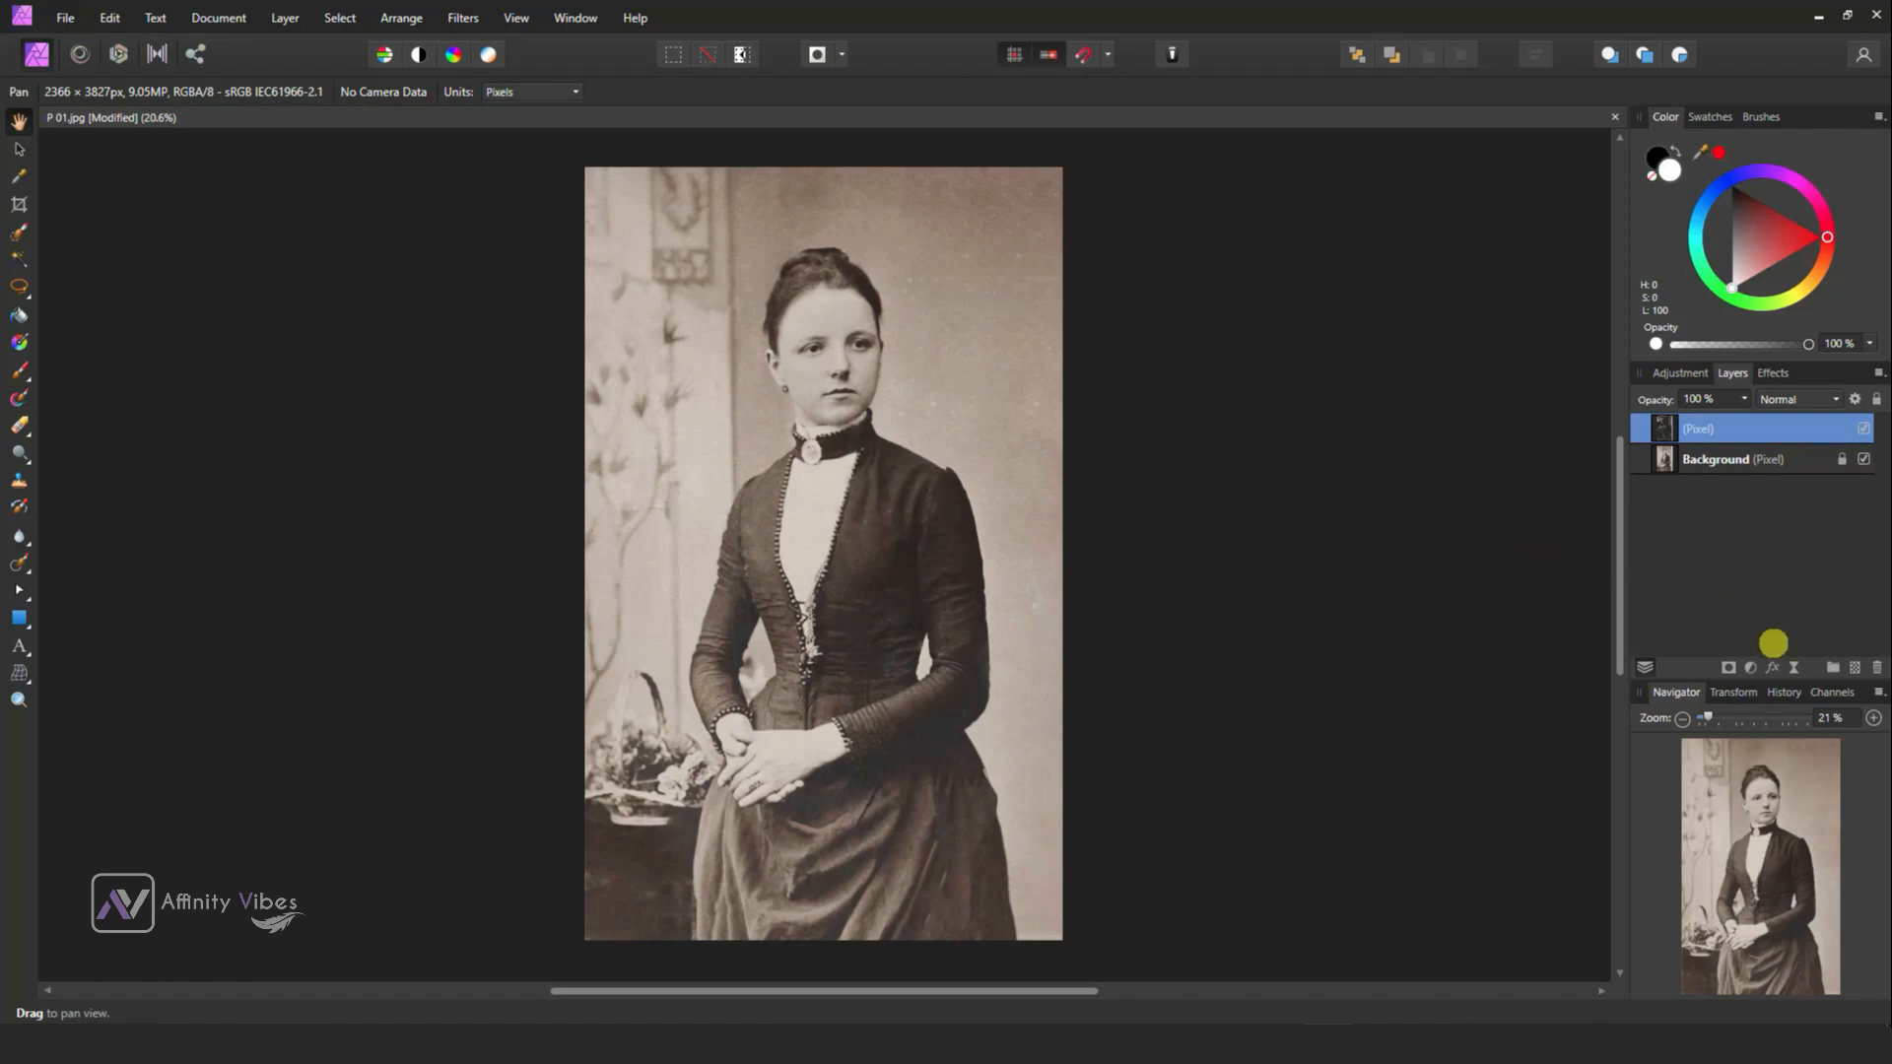
{"action": "mouse_move", "coordinate": [1750, 668]}
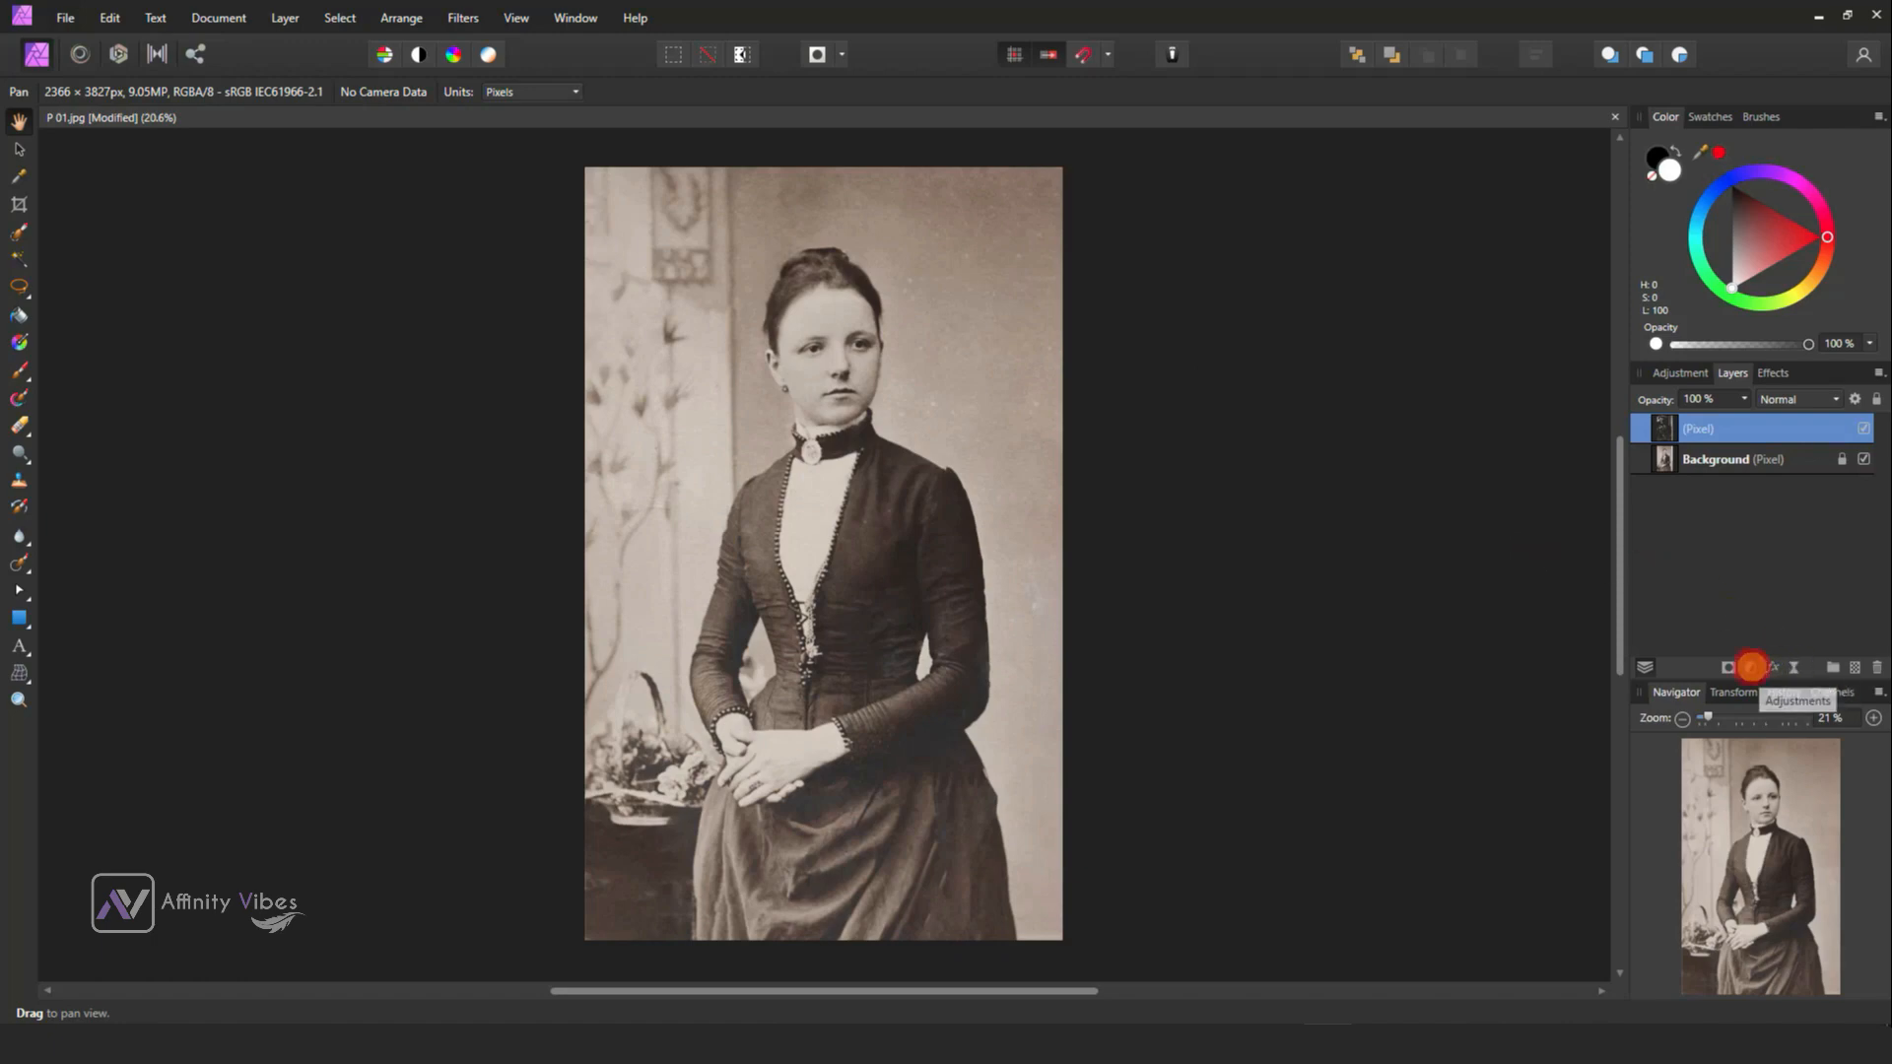
Add an HSL adjustment with Saturation Shift at -100% to make the portrait black and white.
{"action": "left_click", "coordinate": [1750, 666]}
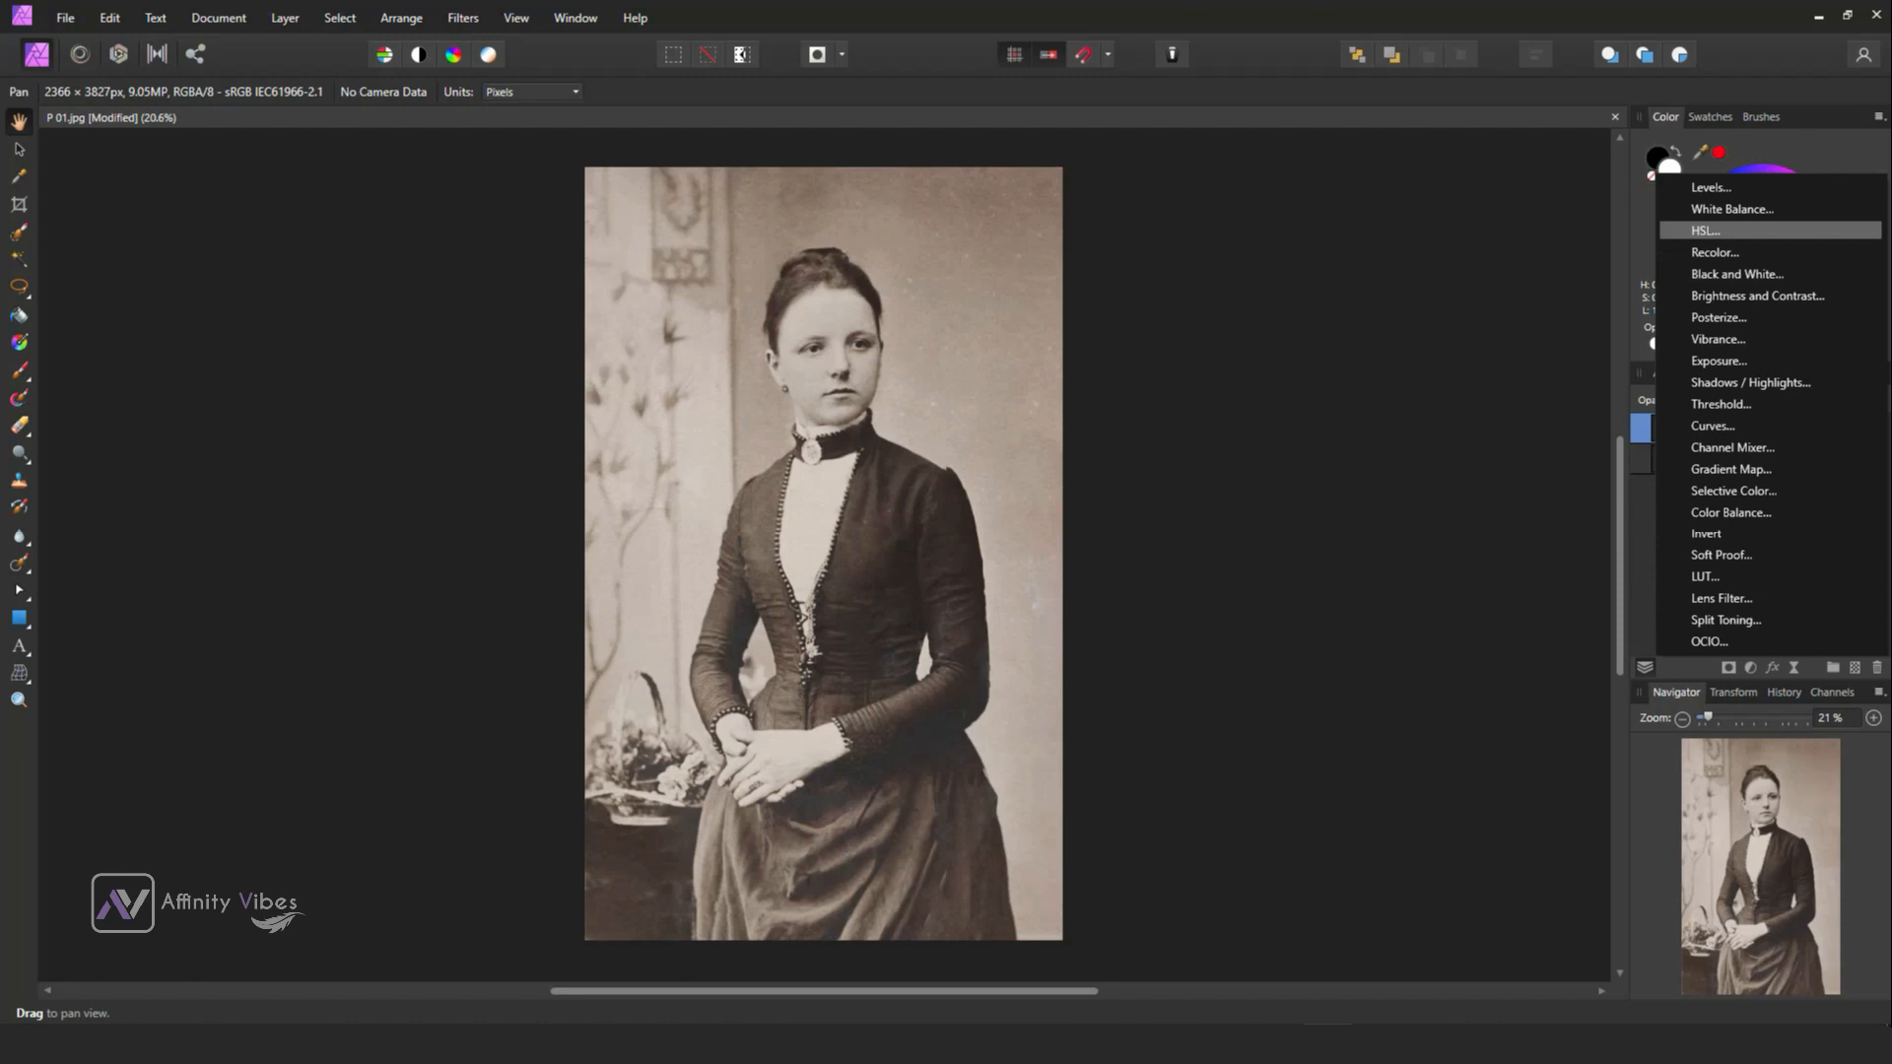
{"action": "left_click", "coordinate": [1705, 231]}
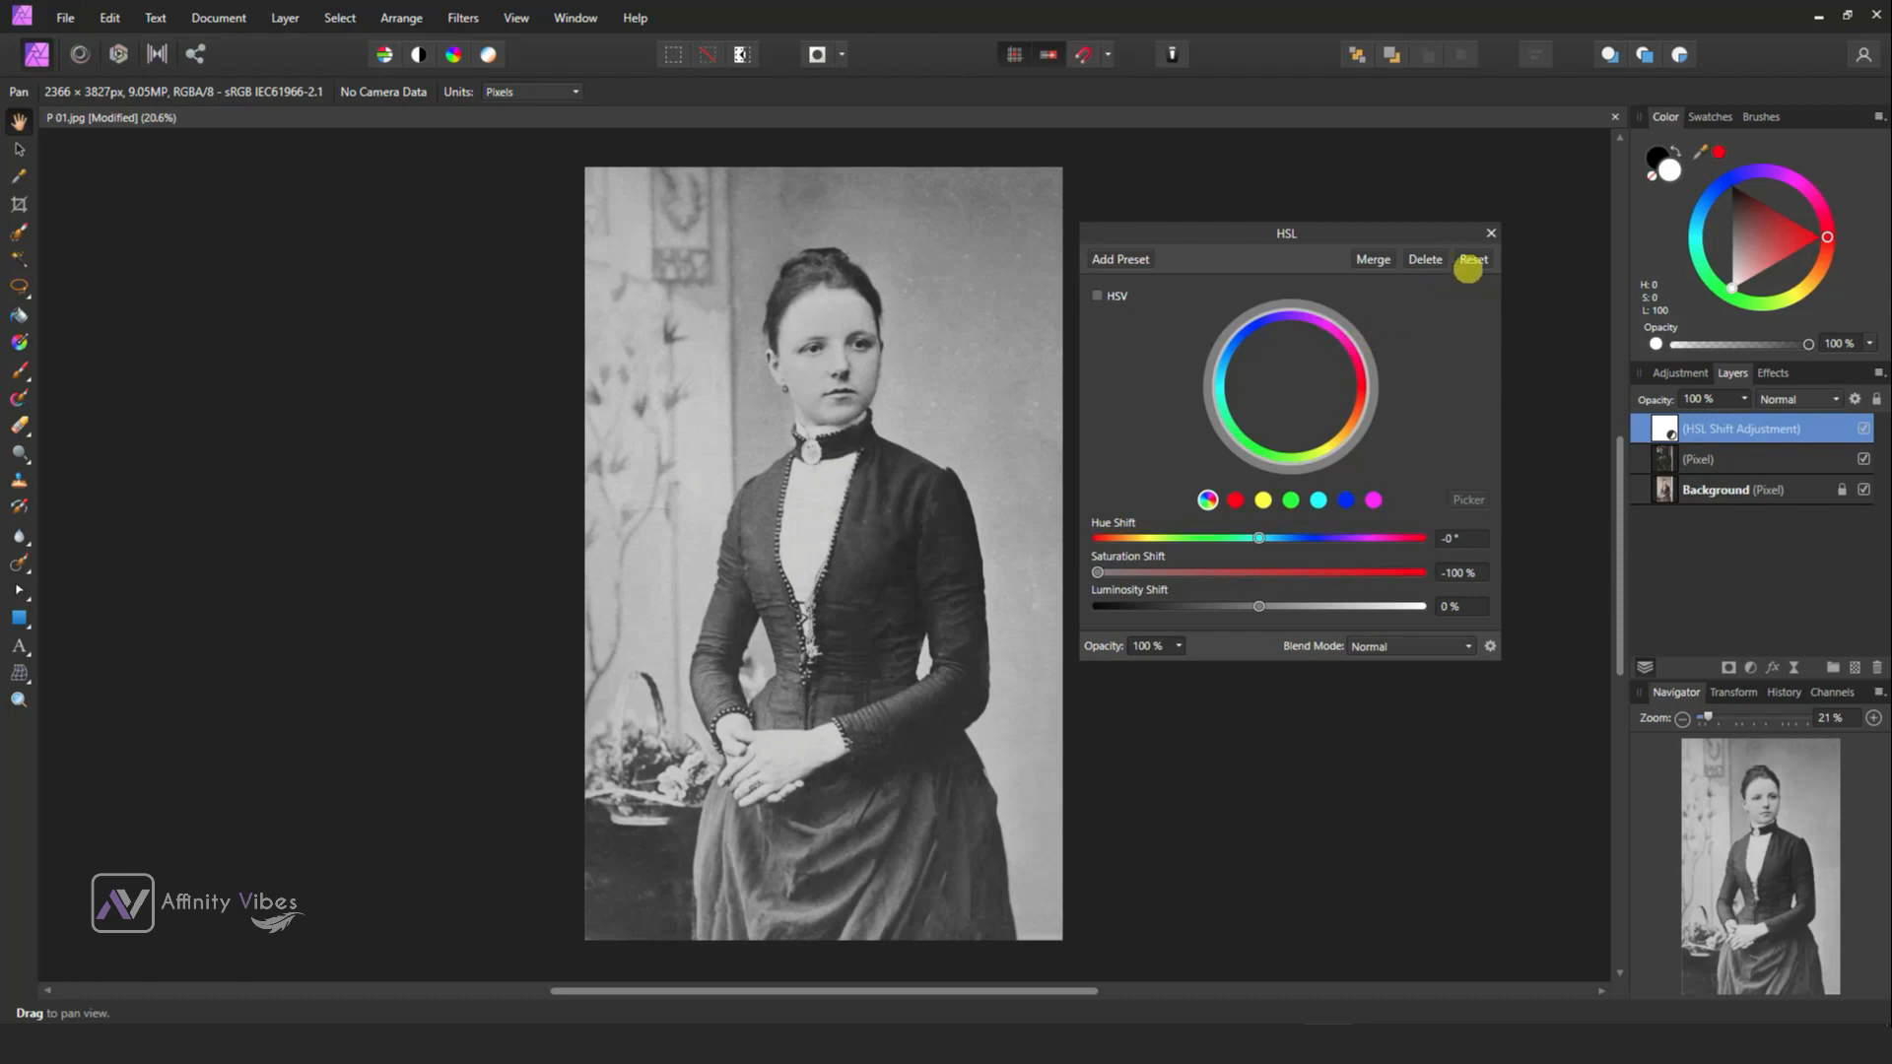
{"action": "left_click", "coordinate": [1490, 233]}
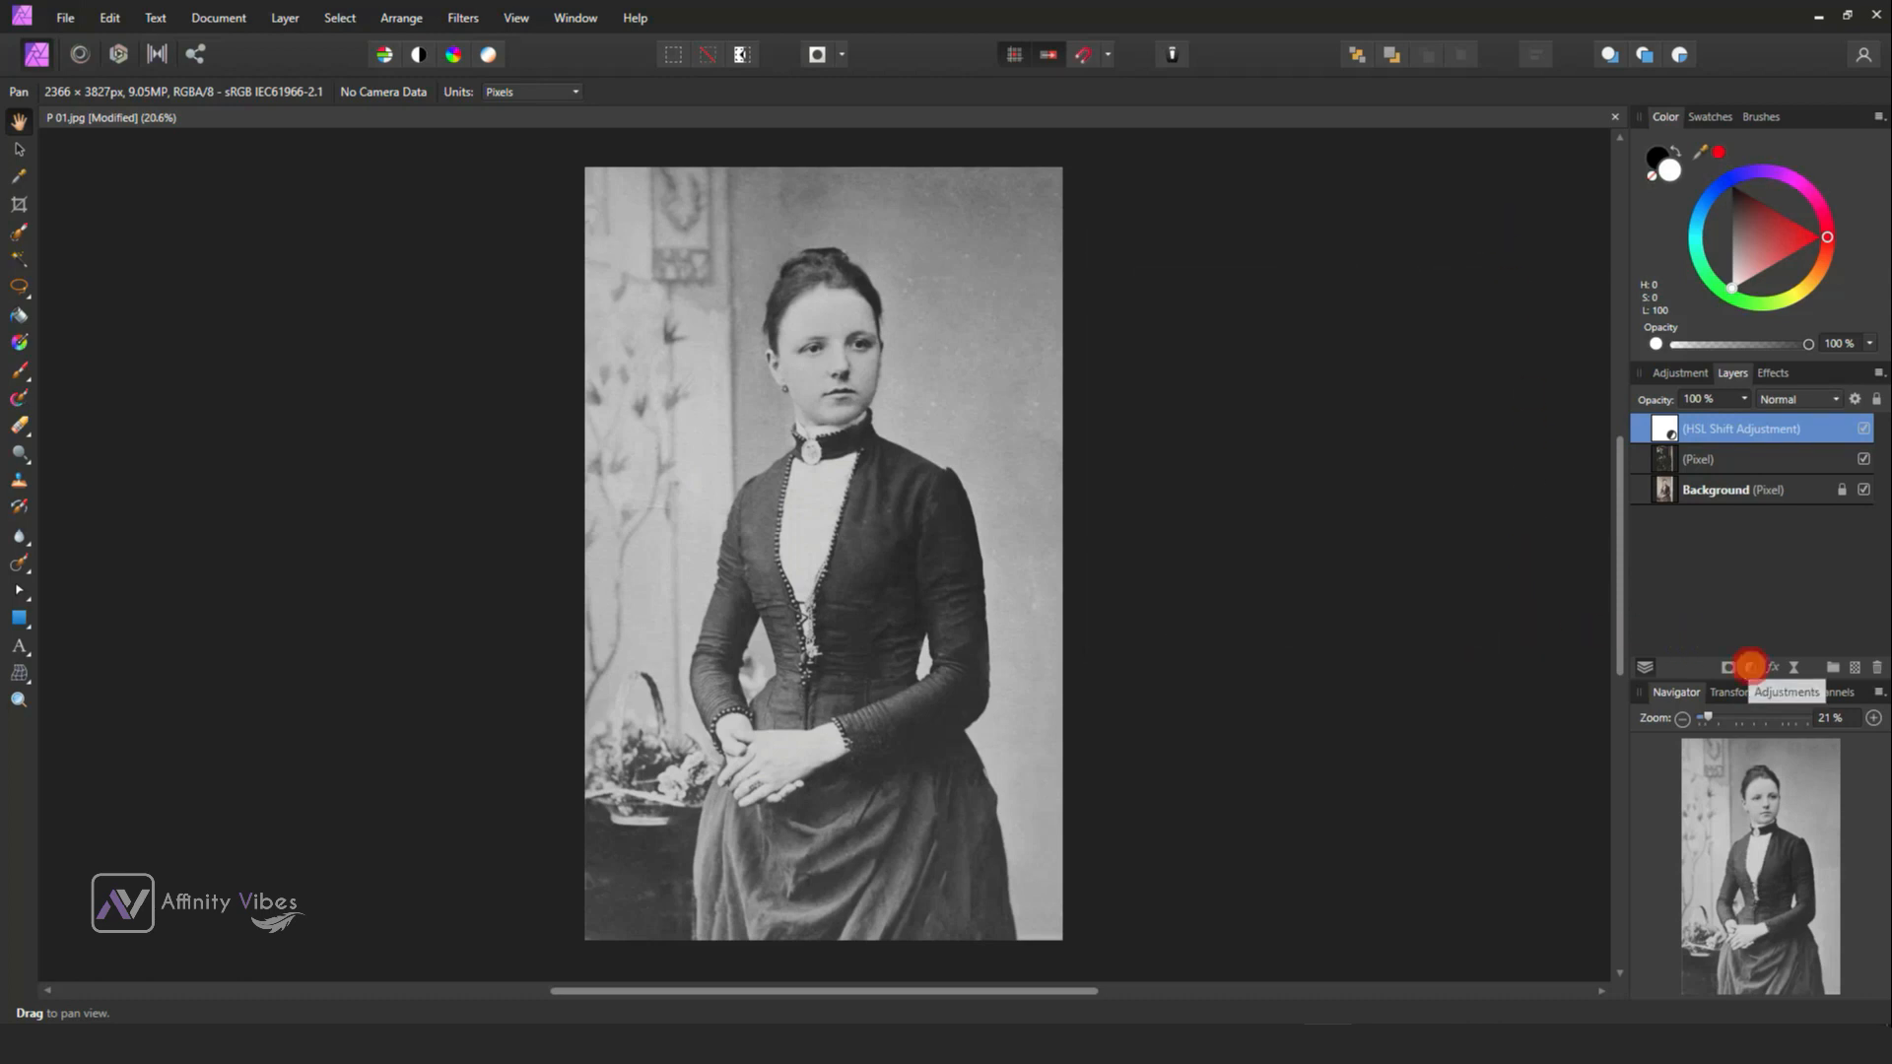
Add a Levels adjustment and raise the Black Level to 10%.
{"action": "left_click", "coordinate": [1750, 666]}
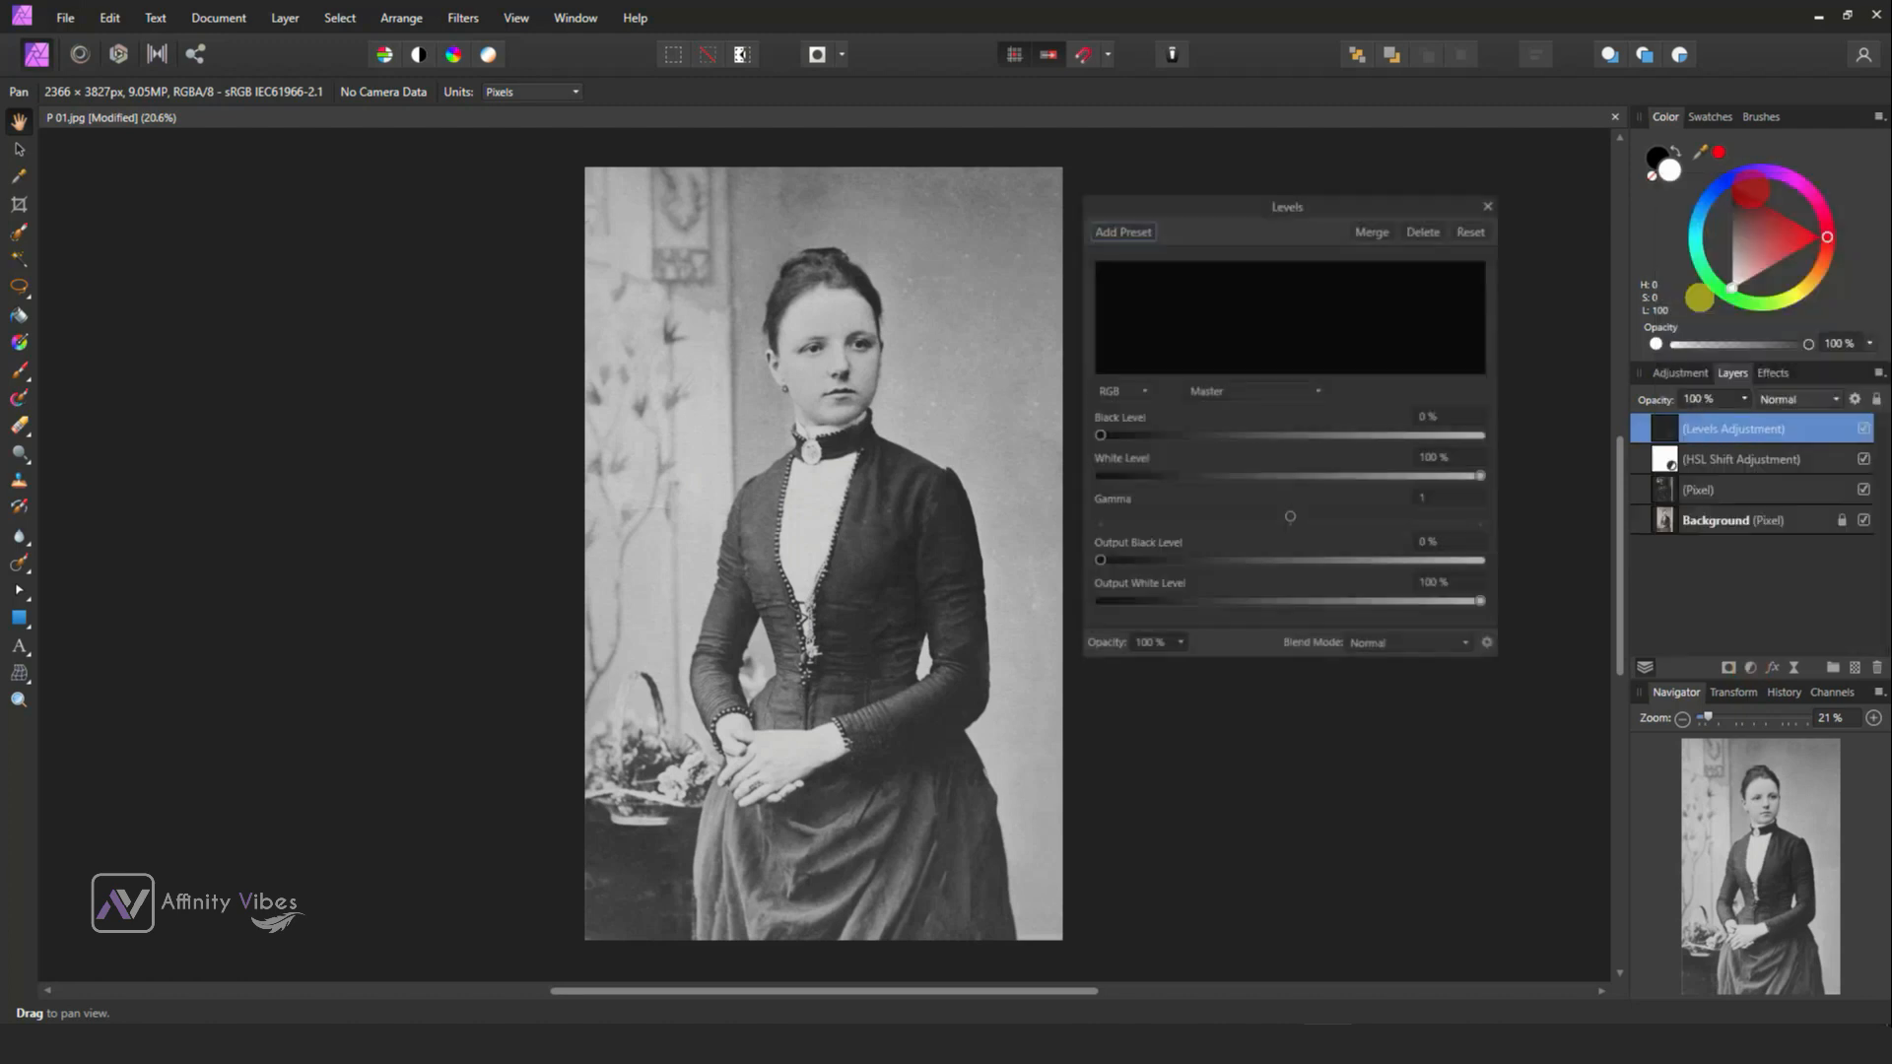
{"action": "left_click_drag", "start_coordinate": [1287, 207], "coordinate": [1320, 190]}
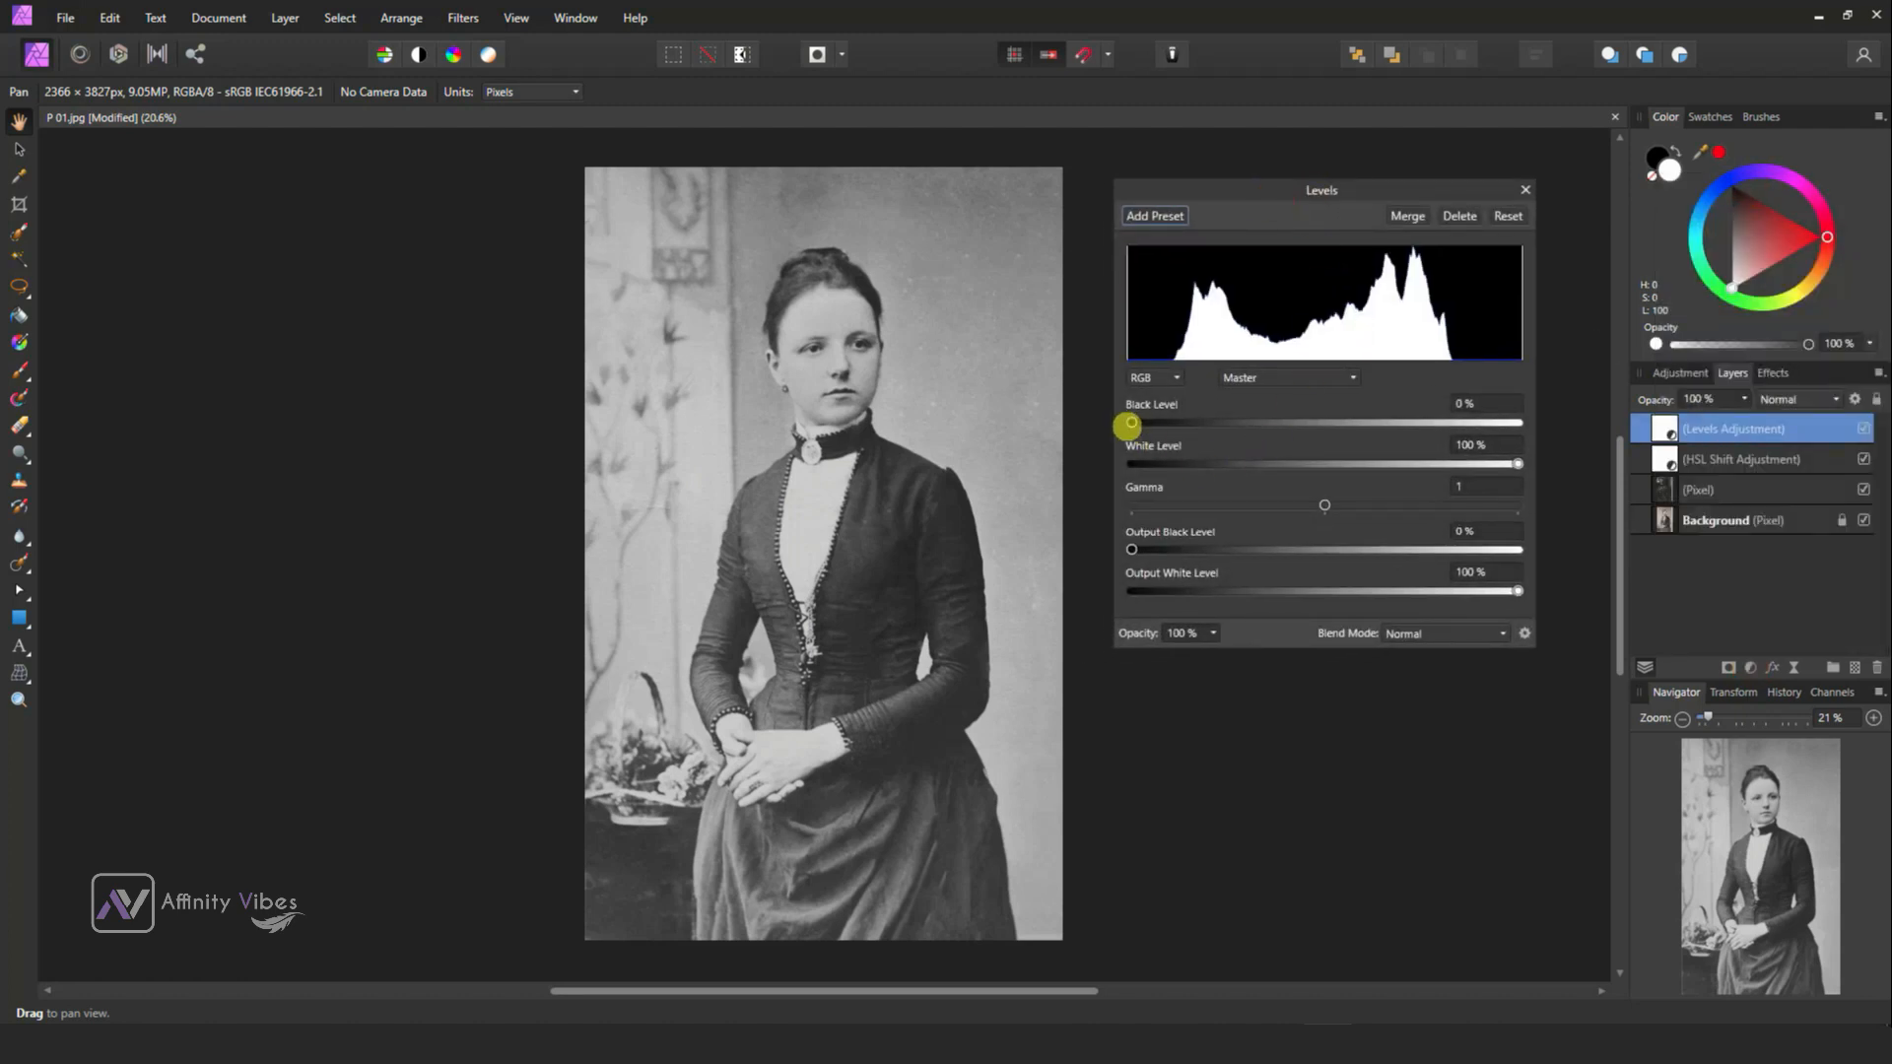
{"action": "left_click_drag", "start_coordinate": [1127, 424], "coordinate": [1149, 424]}
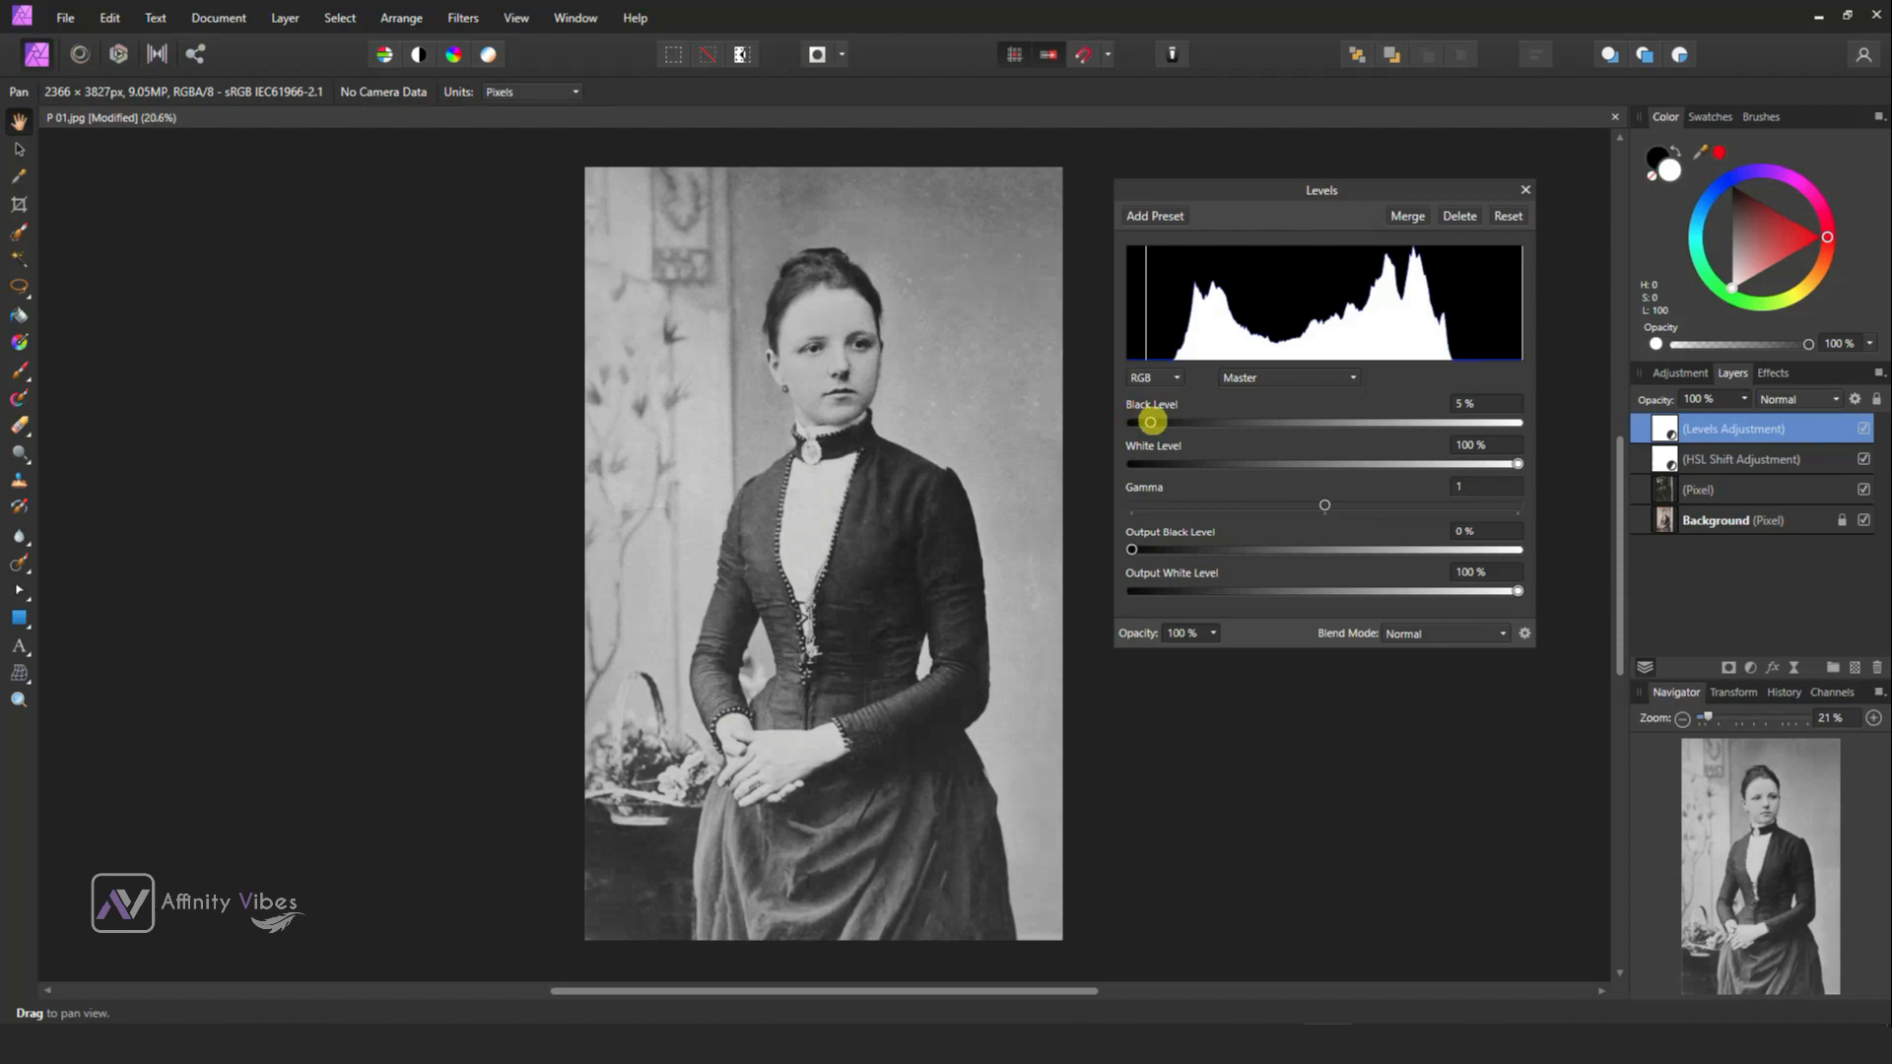
{"action": "left_click_drag", "start_coordinate": [1149, 422], "coordinate": [1168, 422]}
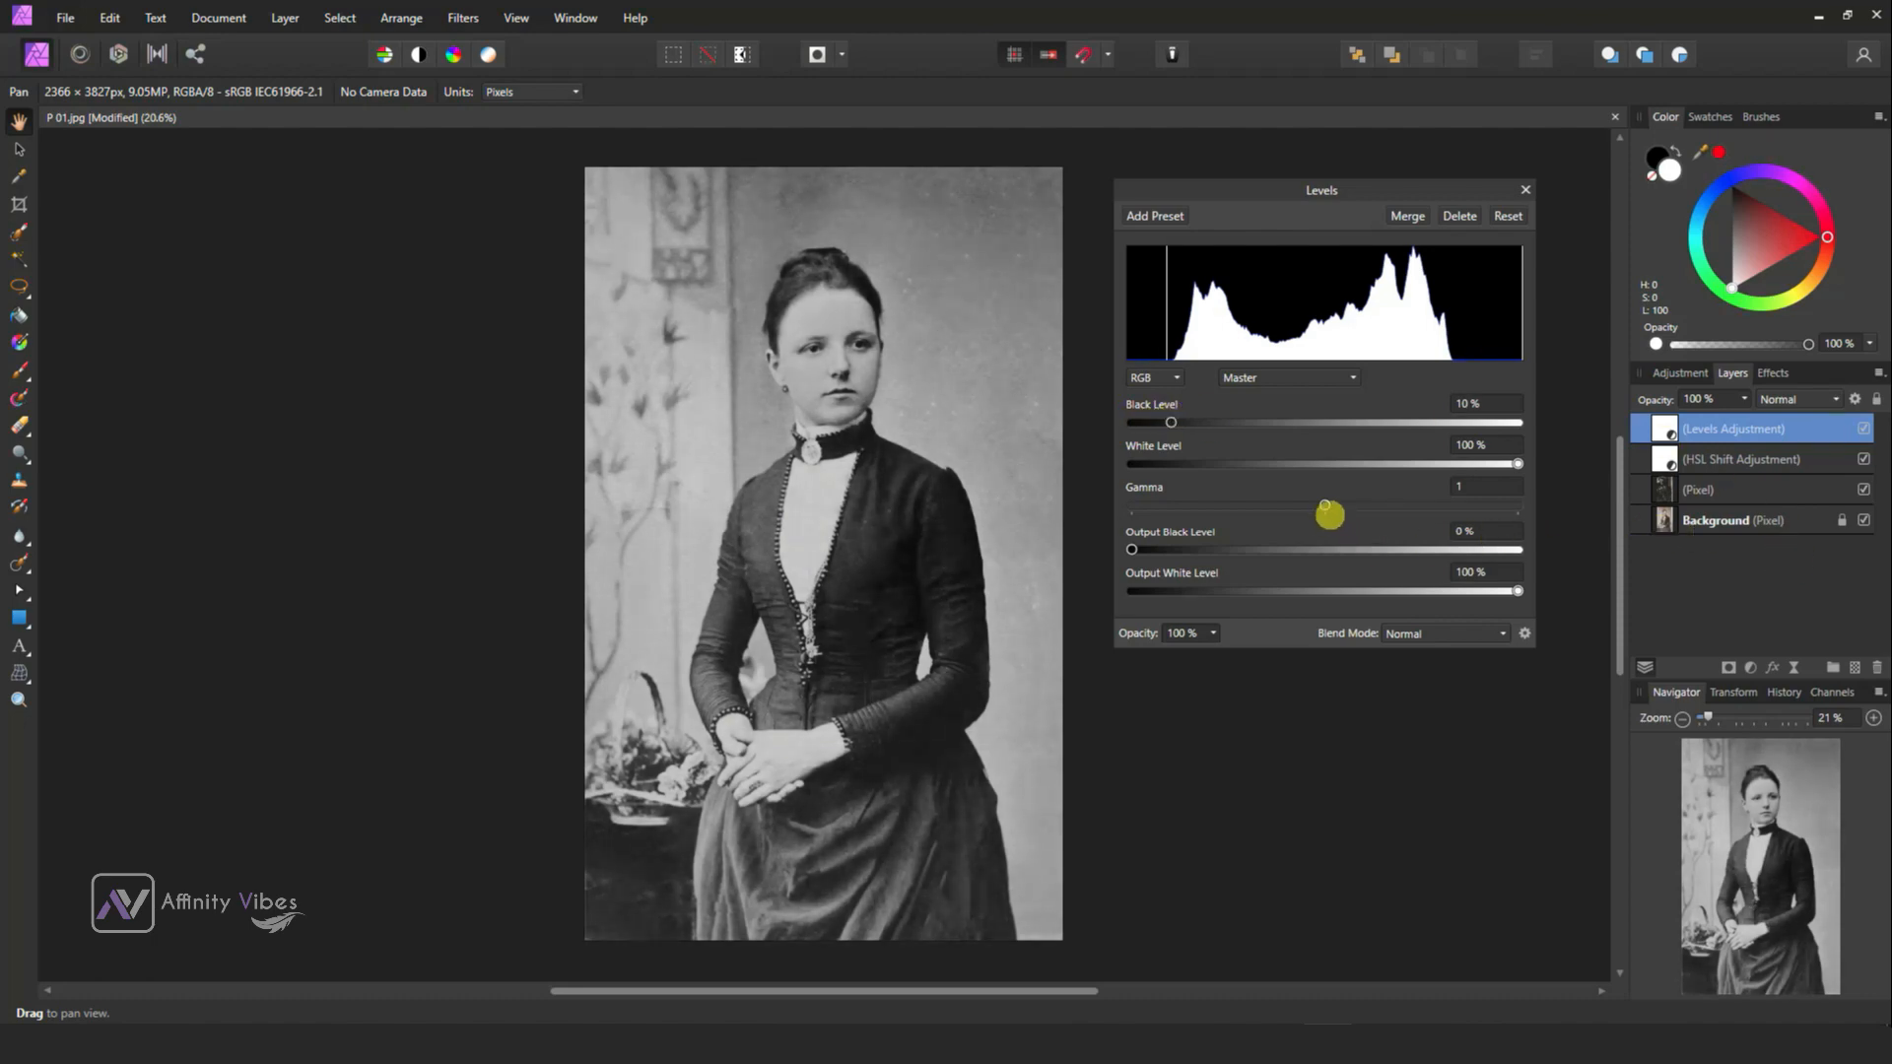
{"action": "left_click_drag", "start_coordinate": [1326, 504], "coordinate": [1327, 505]}
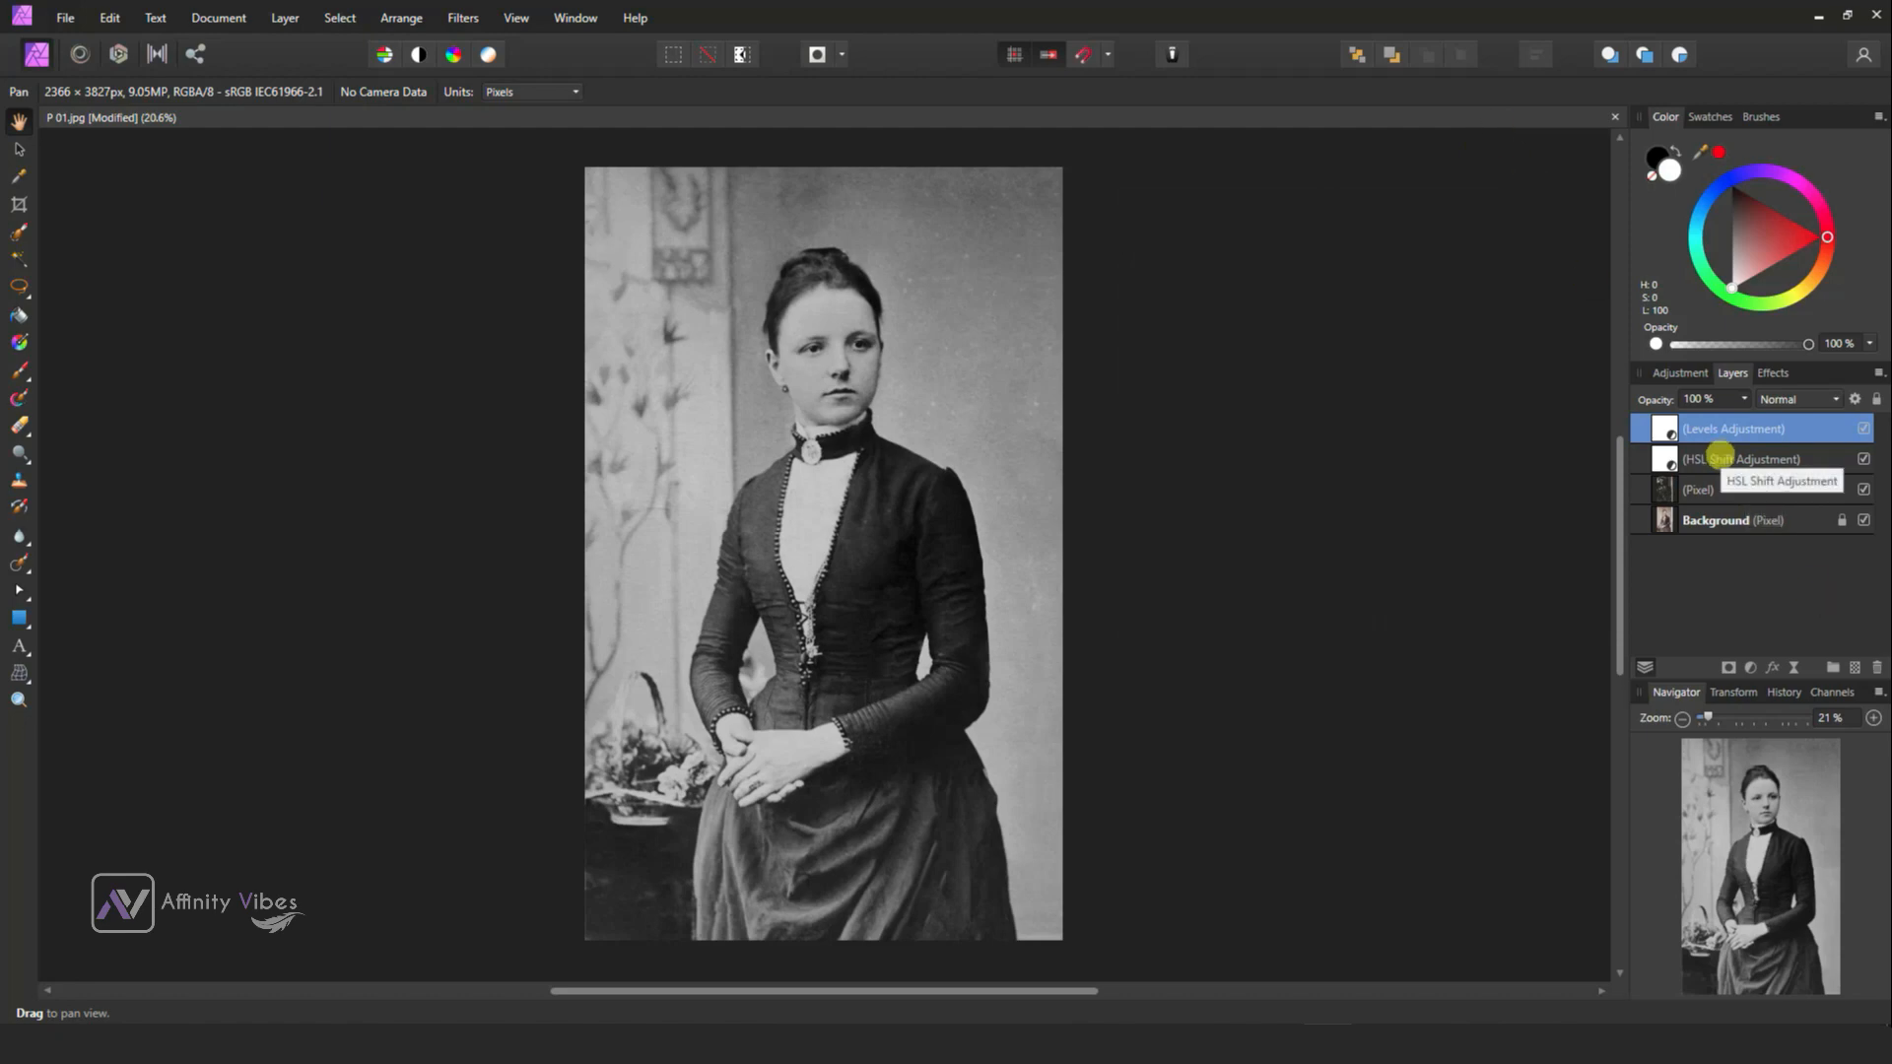
Merge the visible layers into a single pixel layer on top and select it.
{"action": "left_click", "coordinate": [1714, 518]}
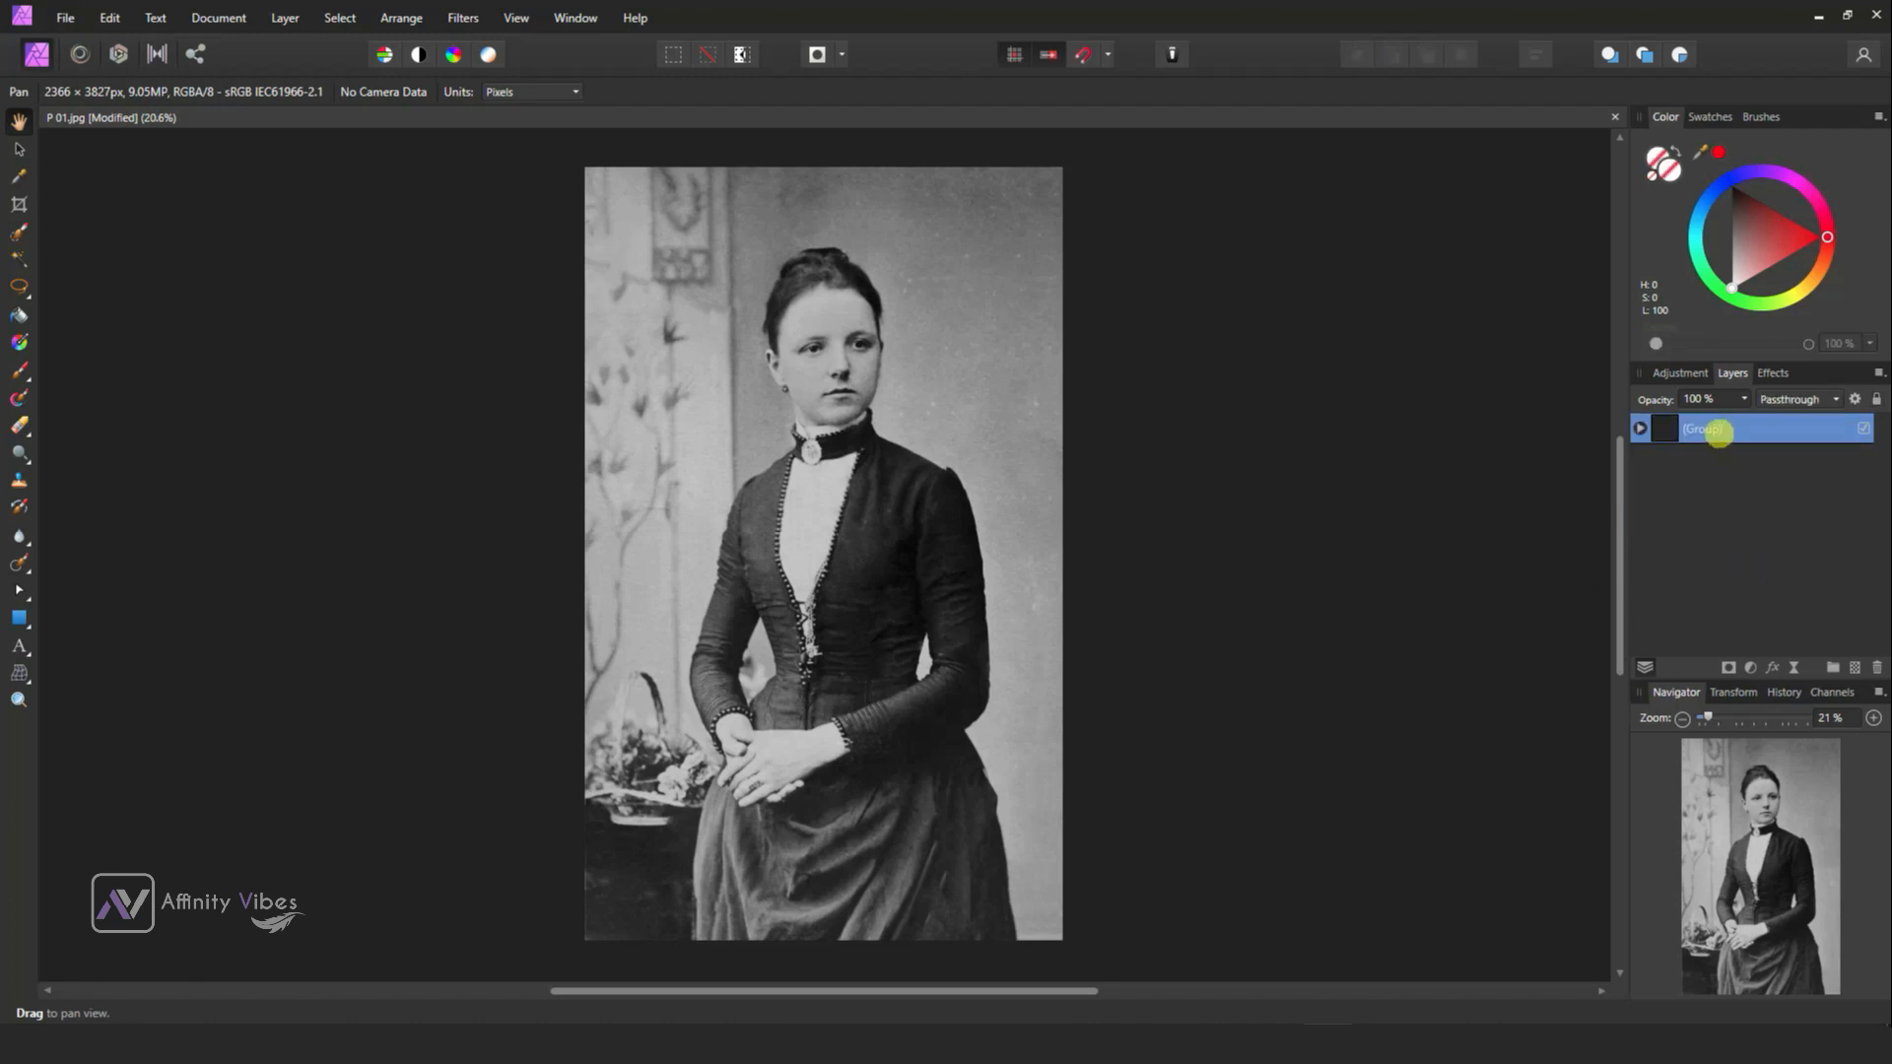
{"action": "right_click", "coordinate": [1719, 428]}
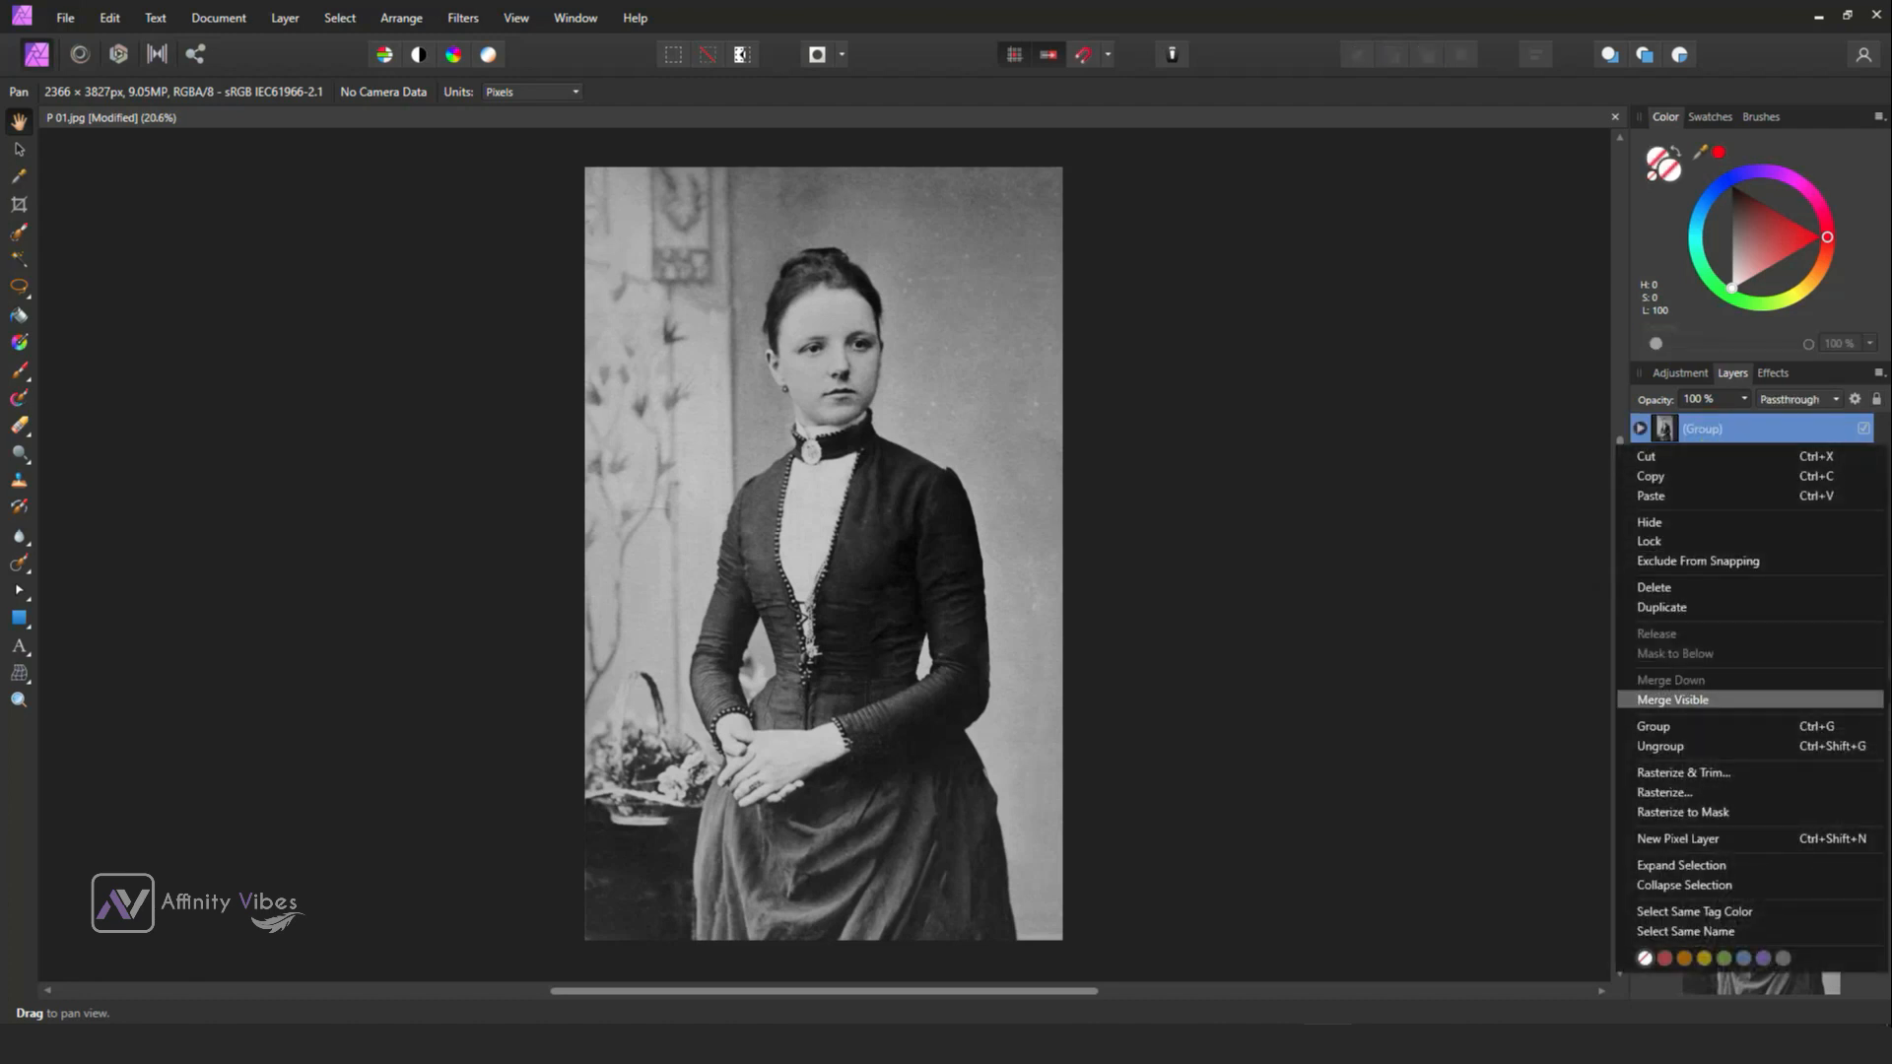
{"action": "left_click", "coordinate": [1677, 840]}
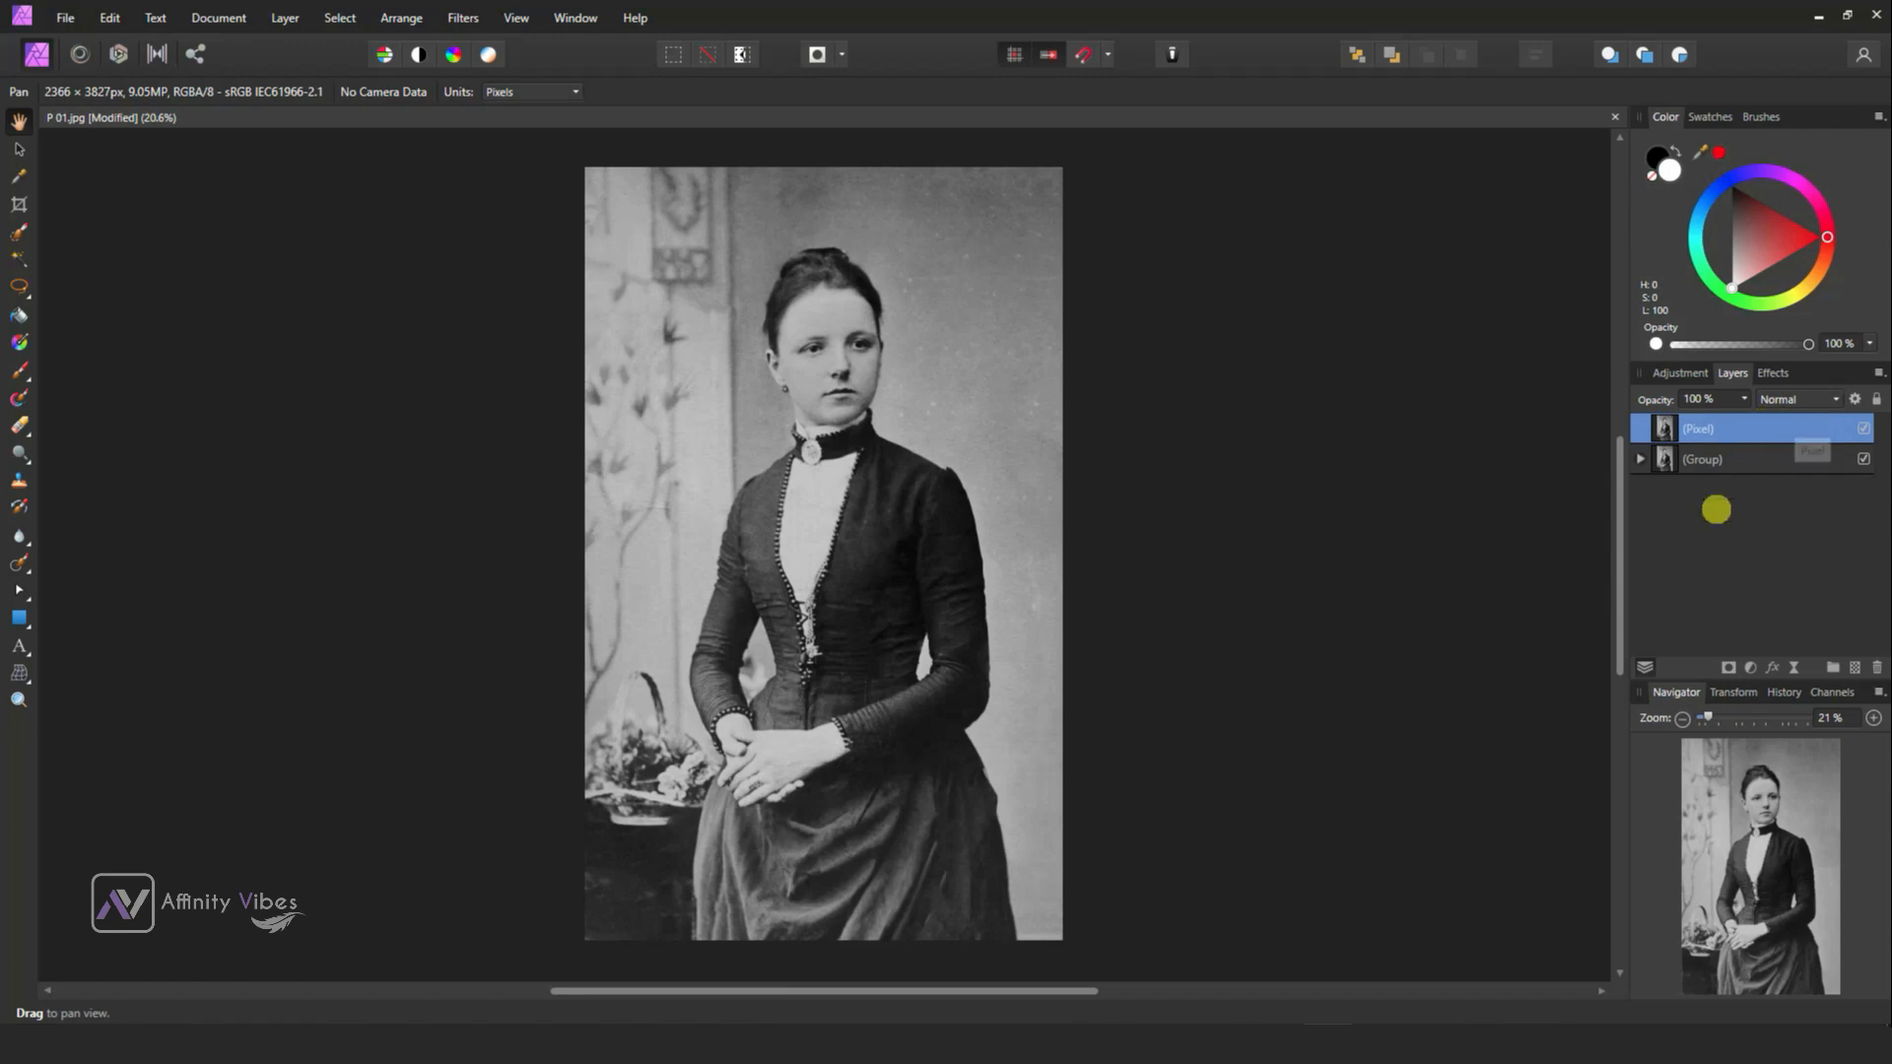
{"action": "left_click", "coordinate": [461, 18]}
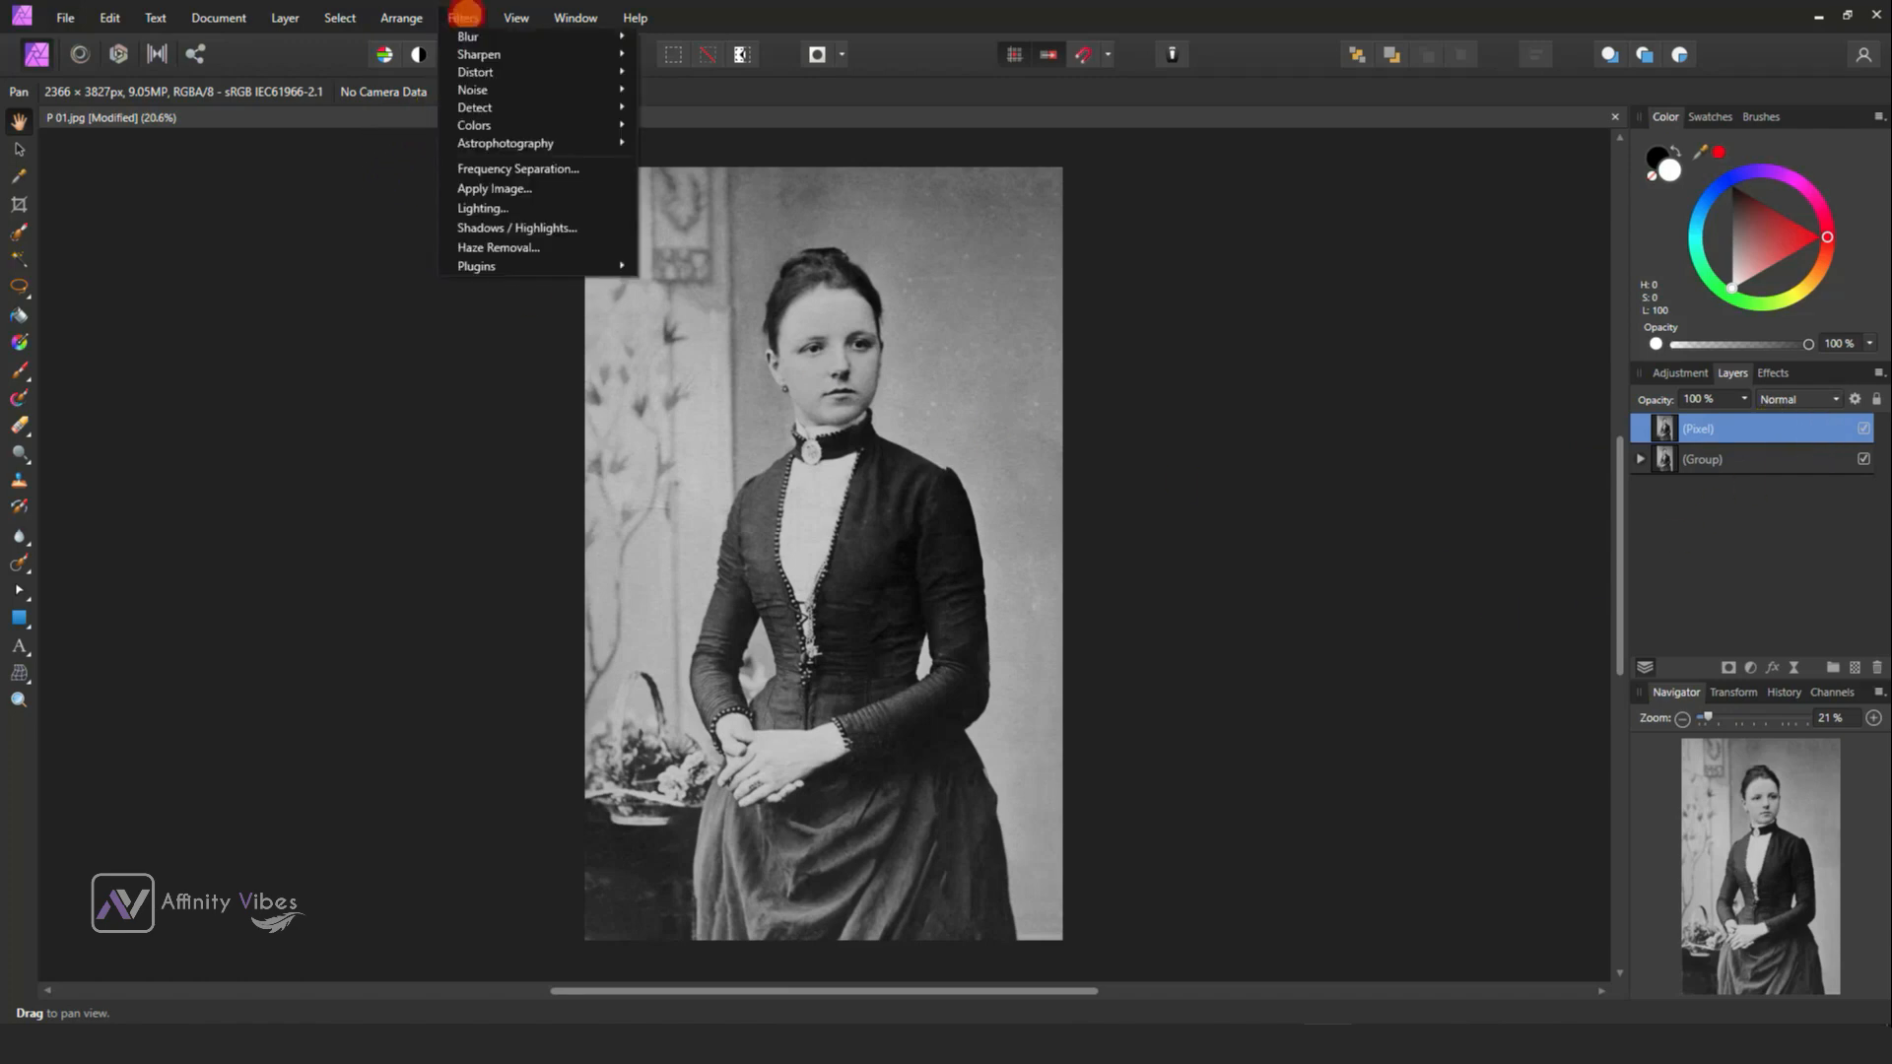
Apply the Haze Removal filter to the merged portrait layer.
{"action": "left_click", "coordinate": [496, 248]}
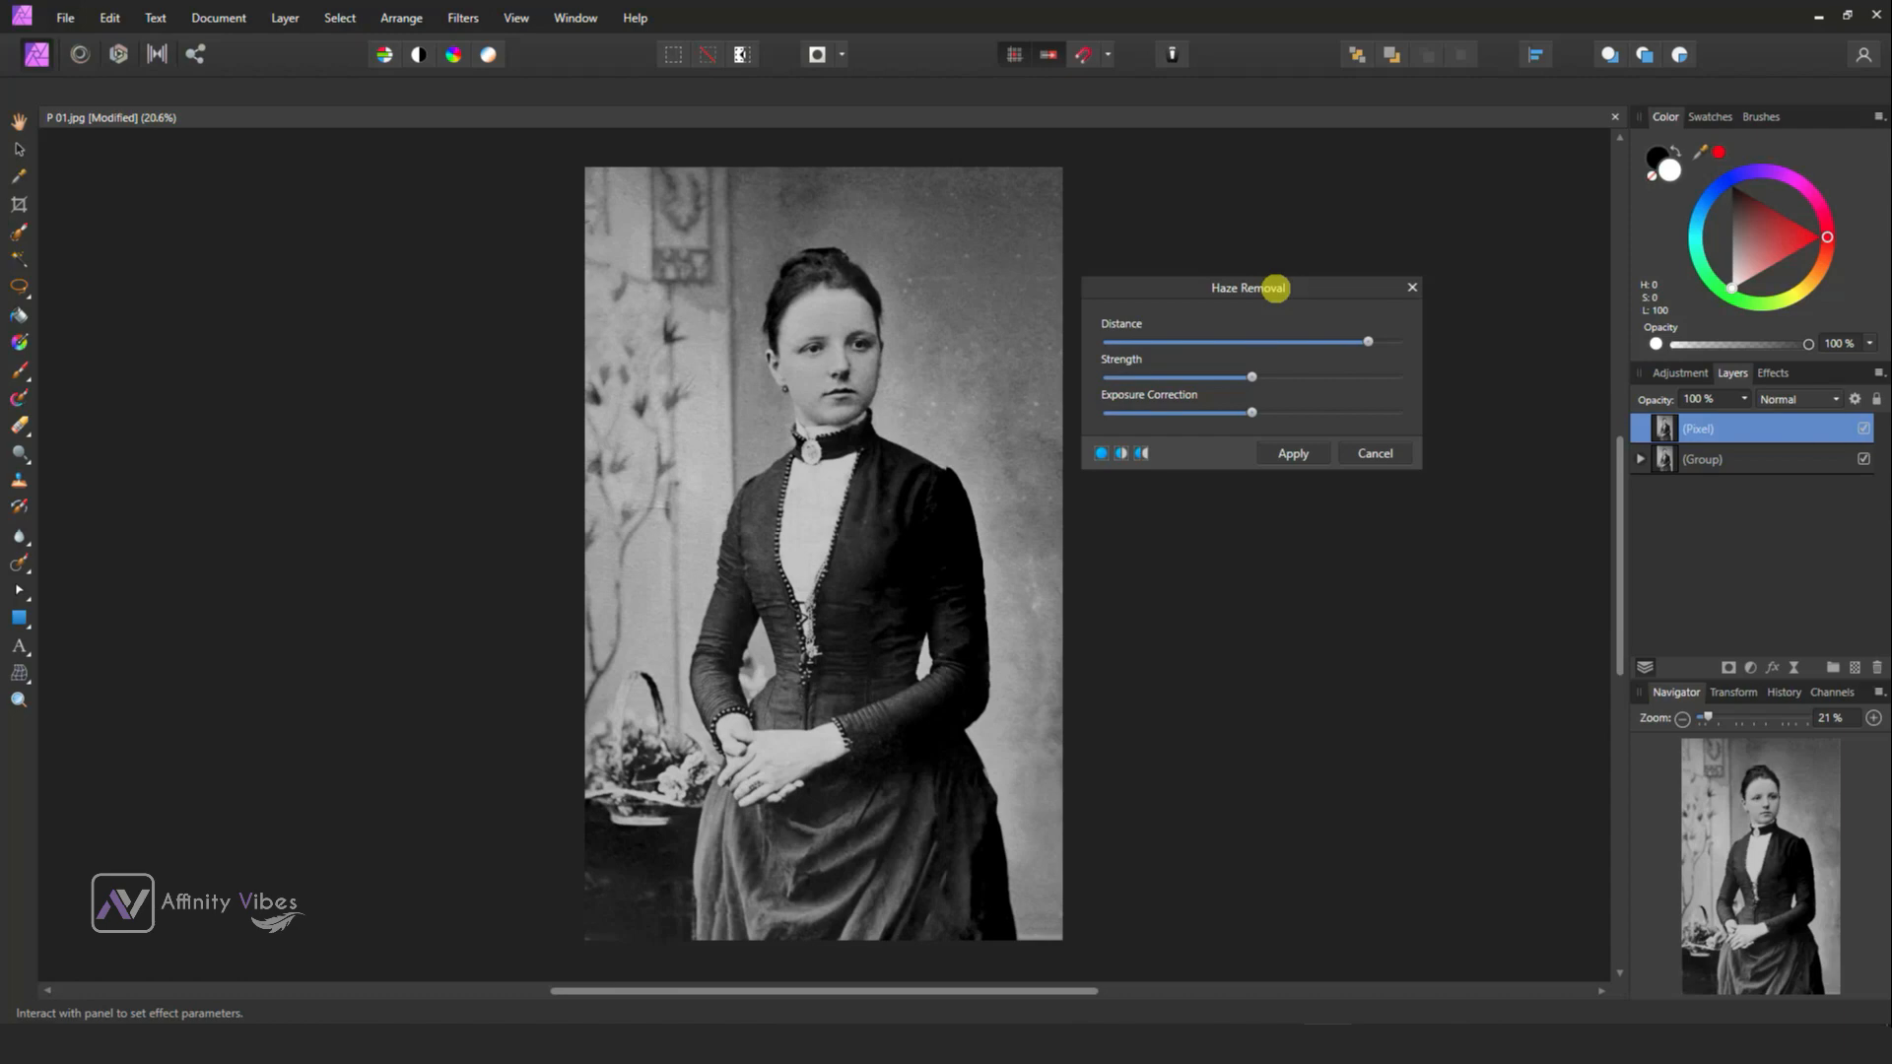
{"action": "left_click_drag", "start_coordinate": [1249, 287], "coordinate": [1302, 238]}
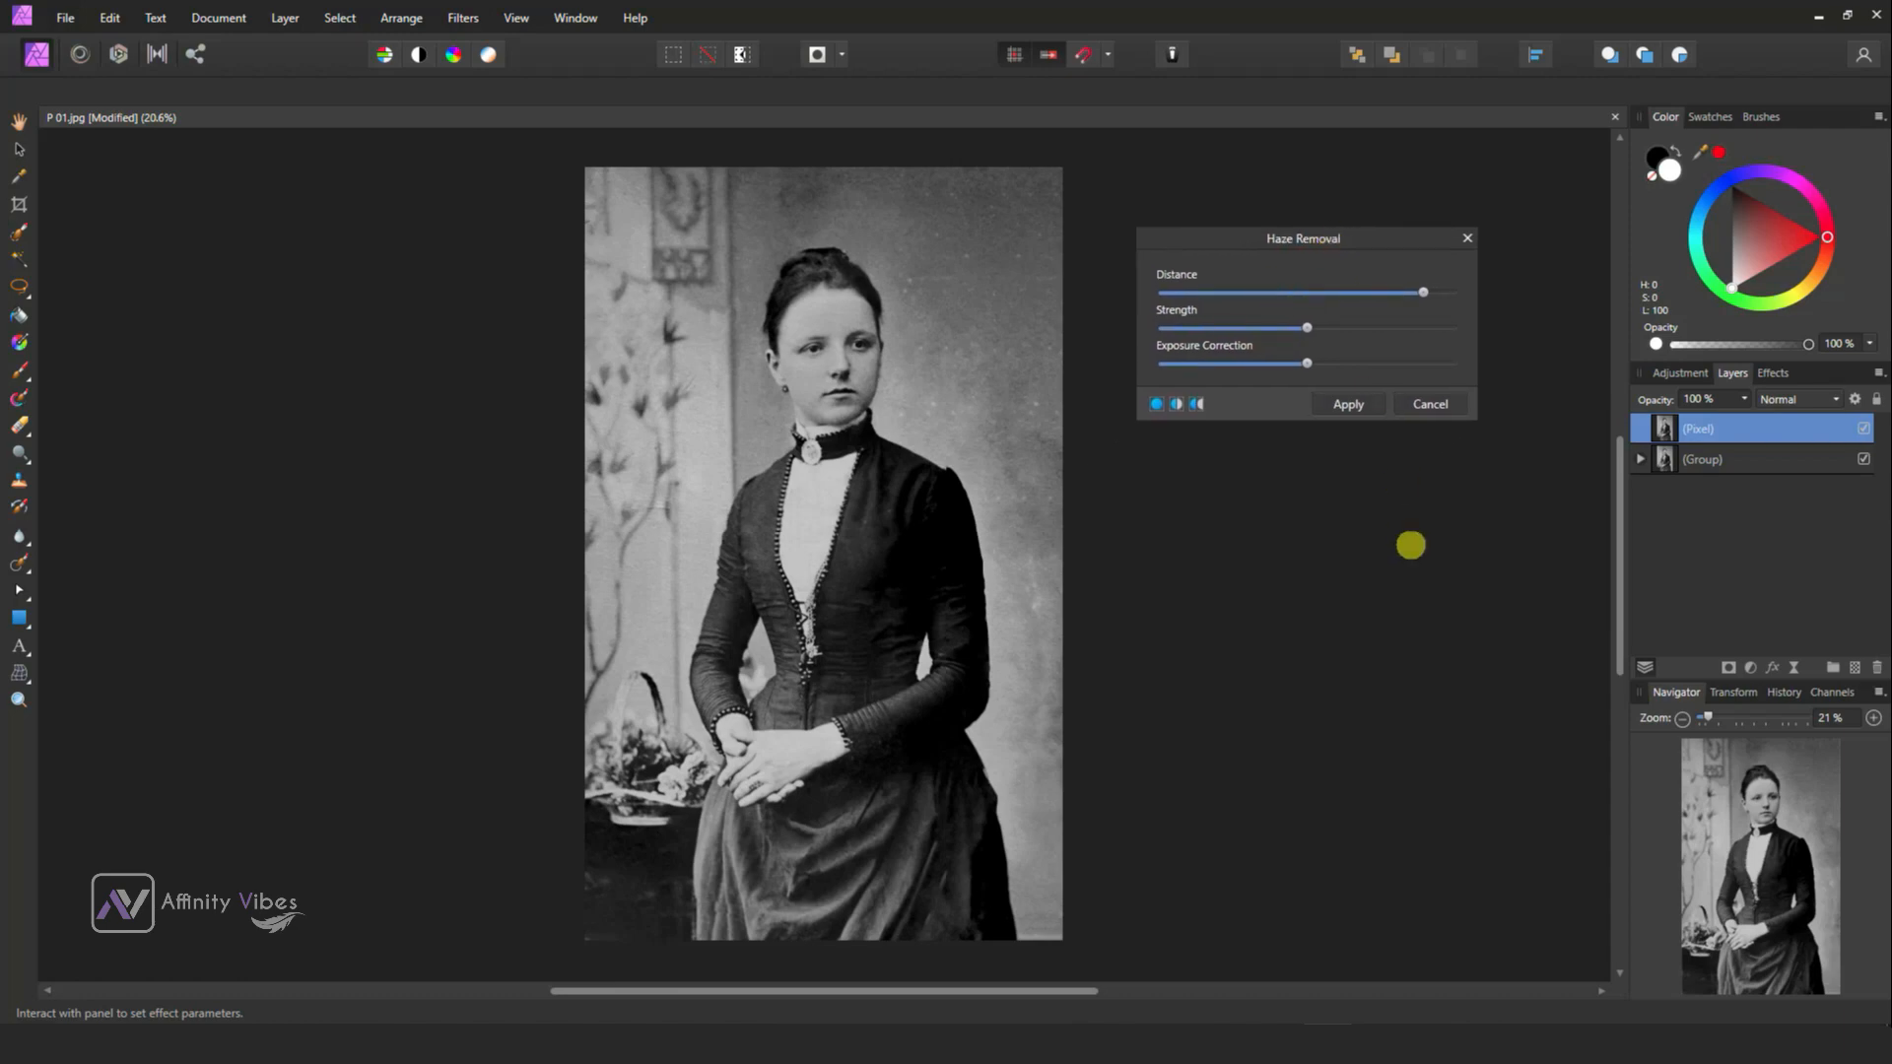
{"action": "left_click", "coordinate": [1346, 402]}
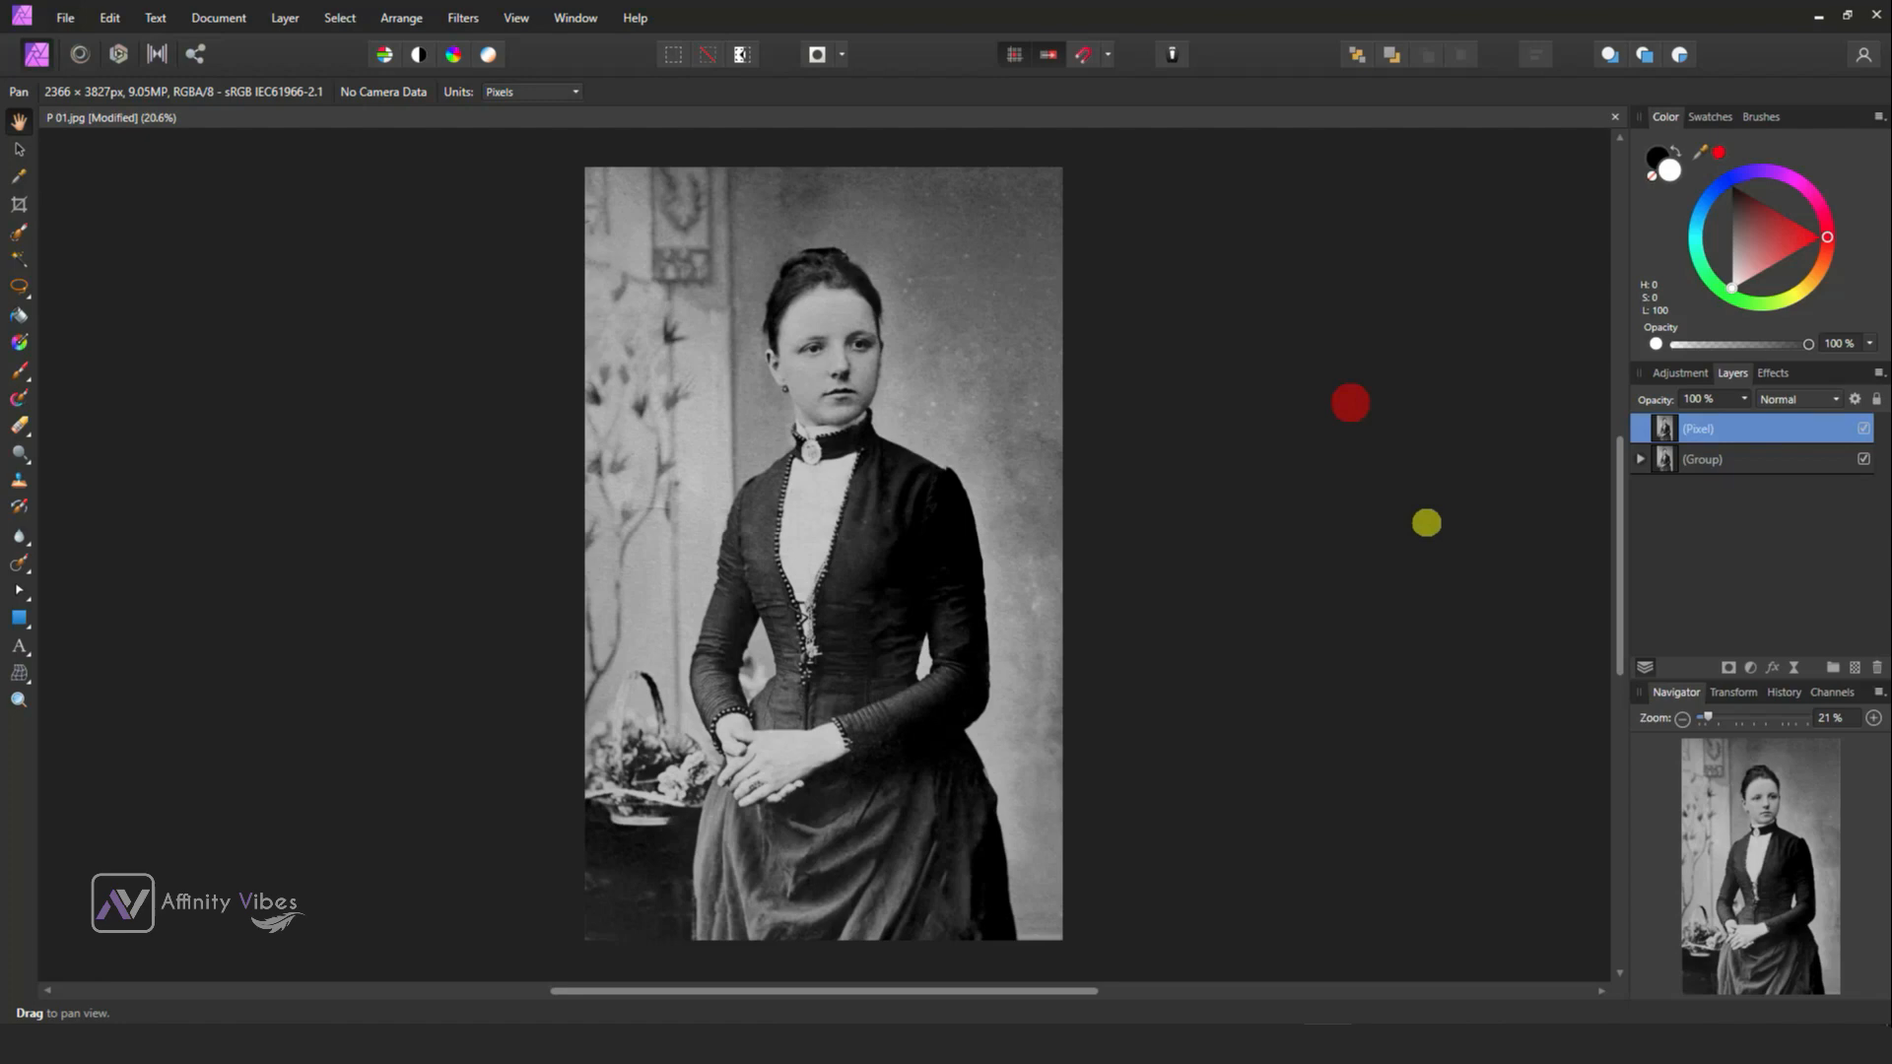
Inspect the group's layers, collapse it again and reselect the top merged pixel layer.
{"action": "left_click", "coordinate": [1640, 459]}
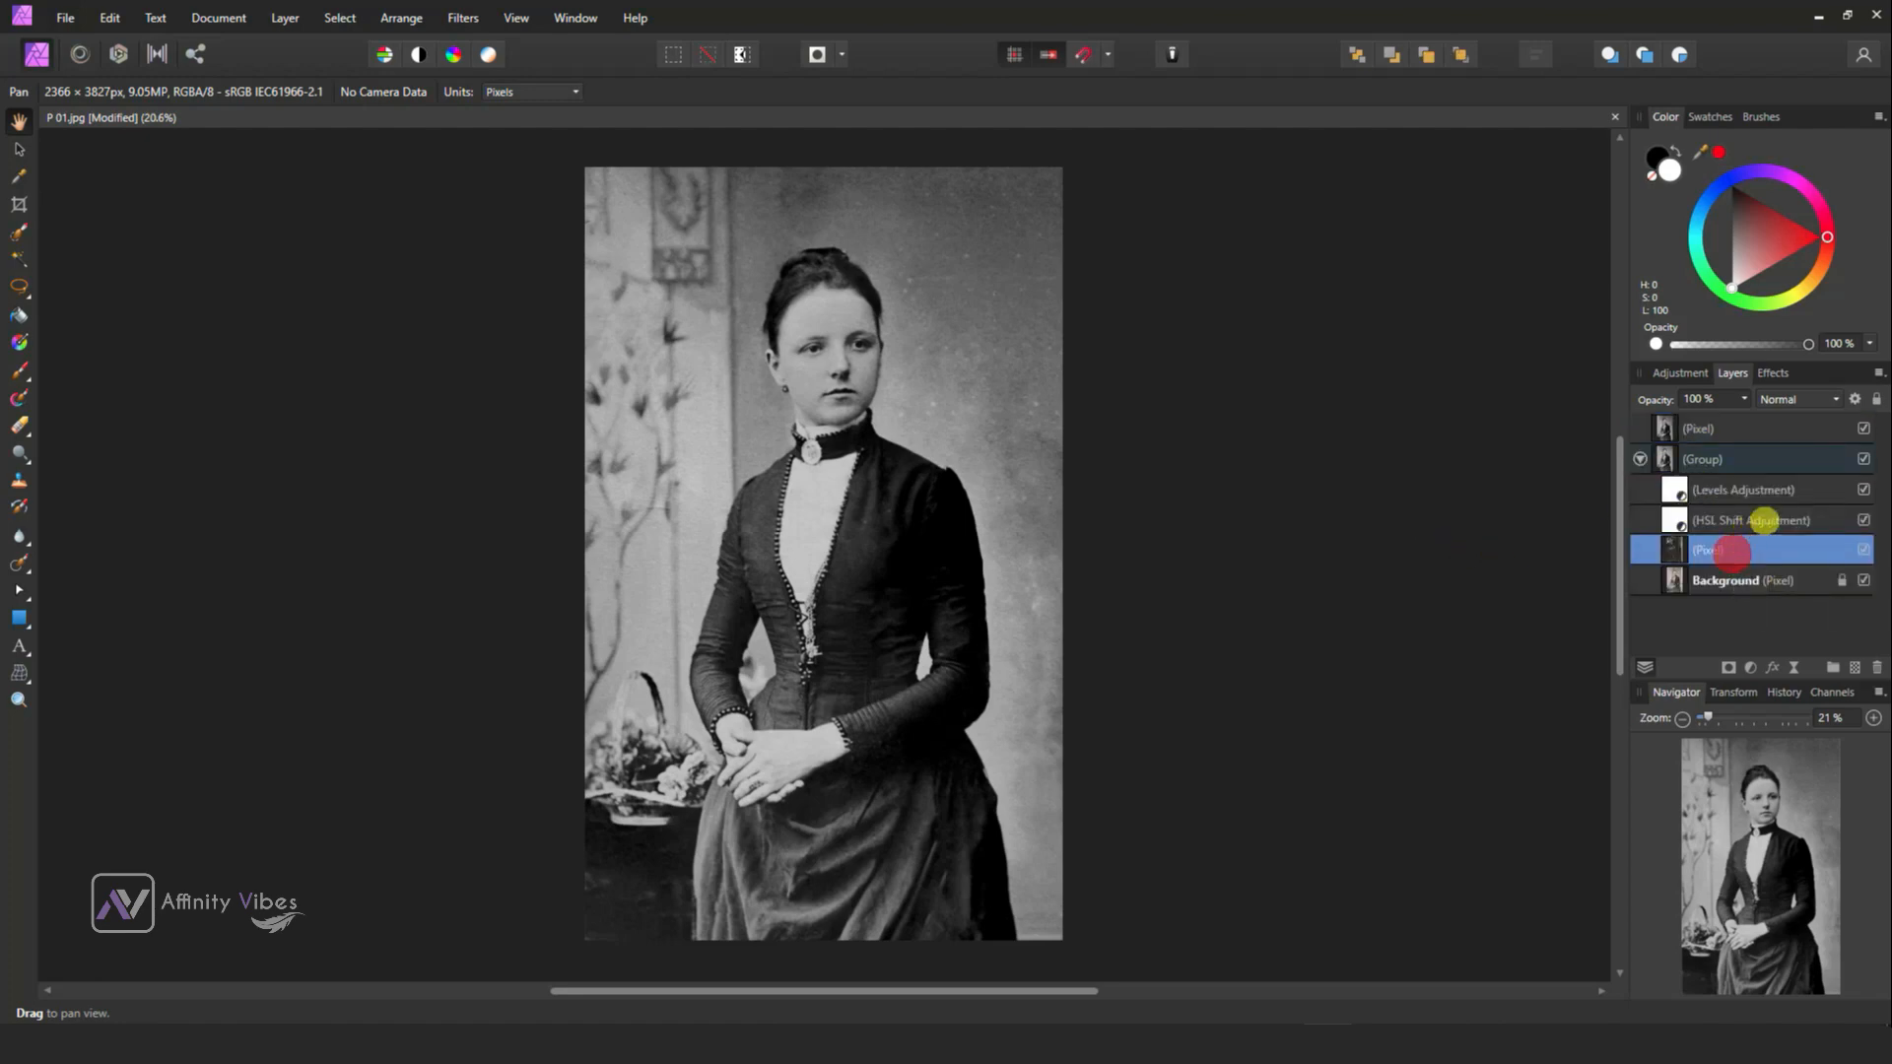
{"action": "left_click", "coordinate": [1864, 490]}
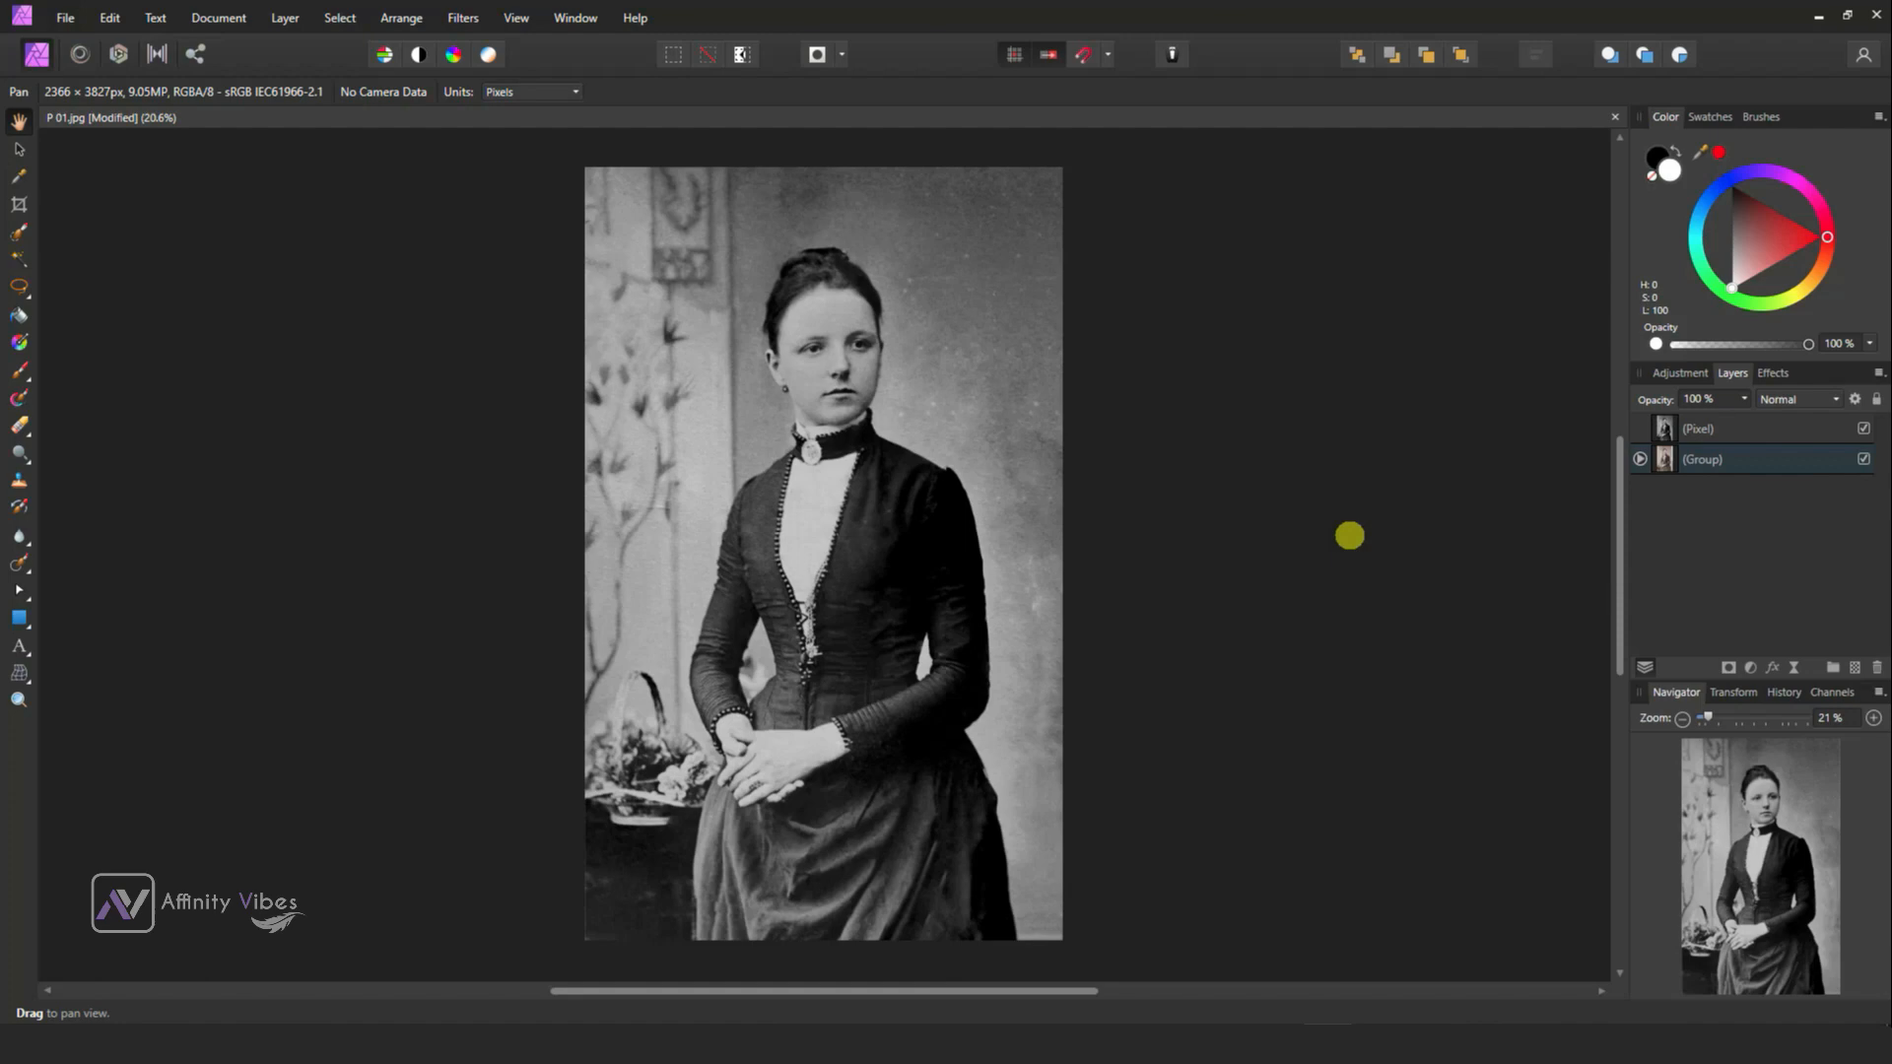
{"action": "left_click", "coordinate": [1700, 428]}
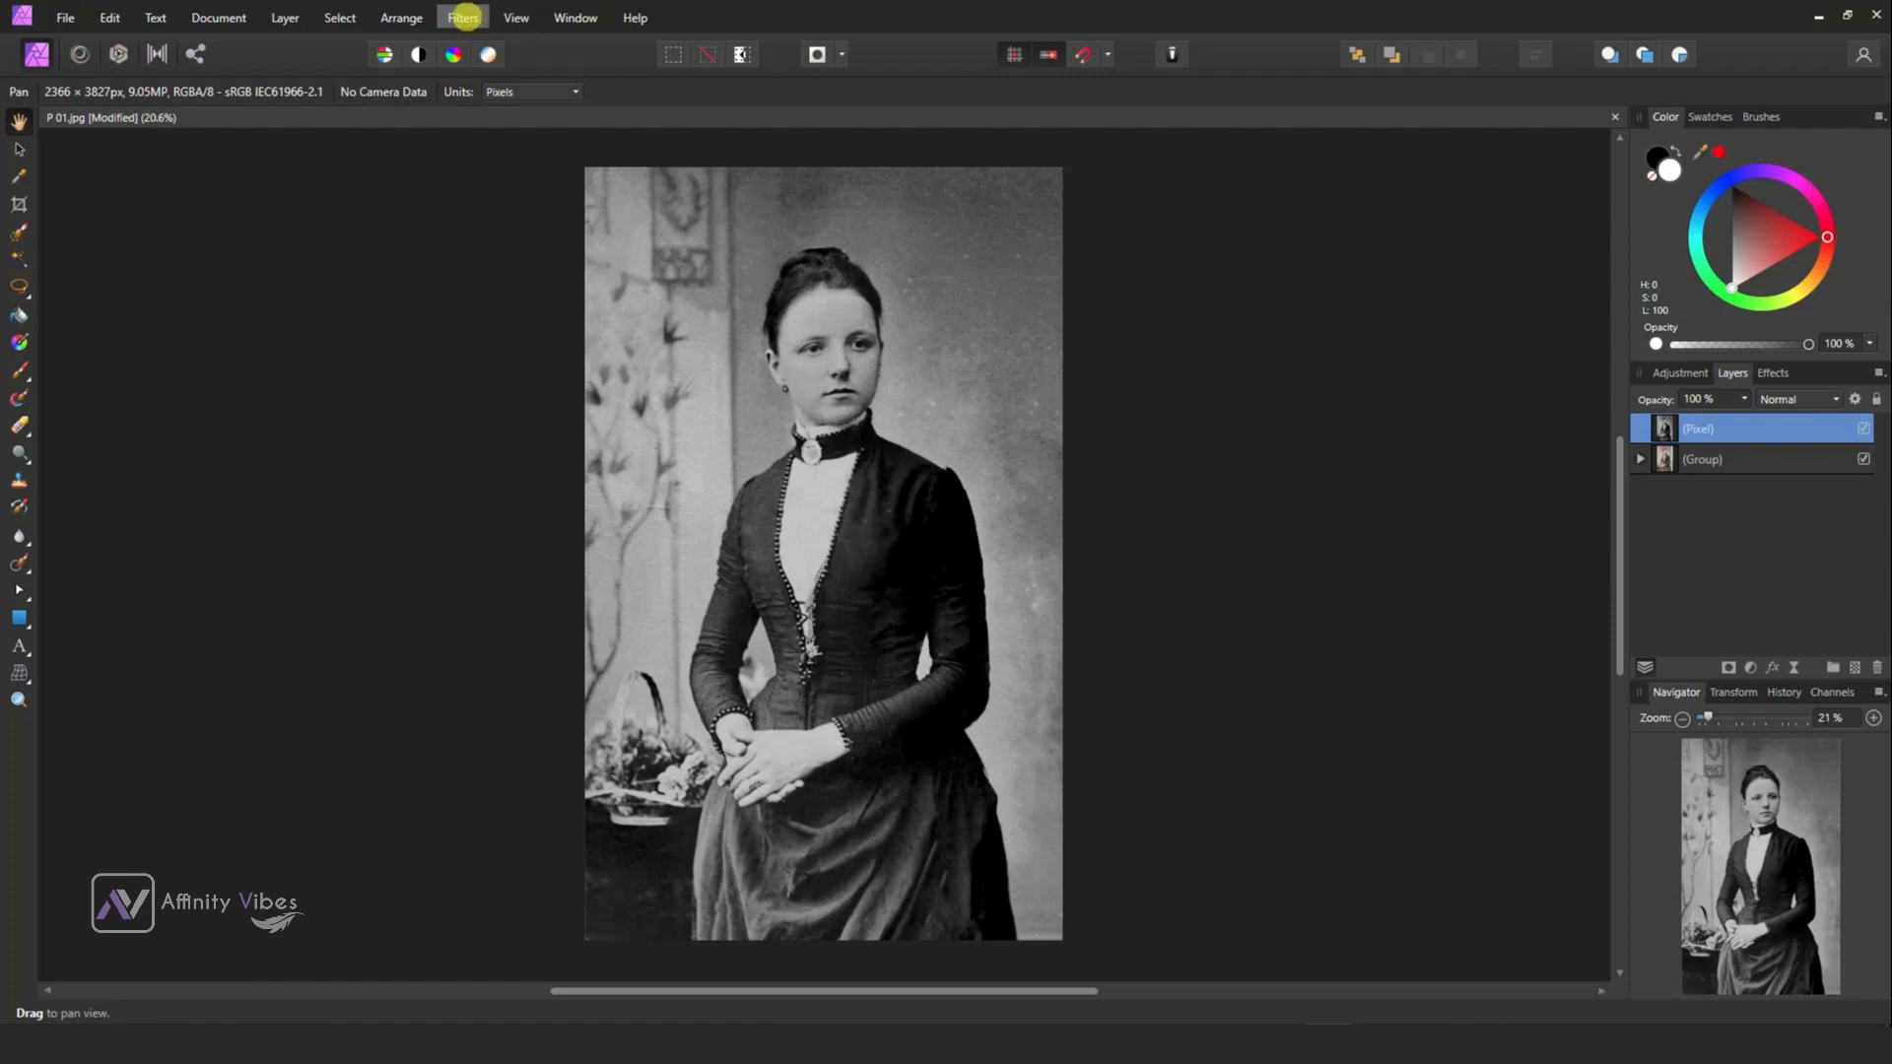
Start an Unsharp Mask and compare radius extremes with the before/after split across the face.
{"action": "left_click", "coordinate": [461, 17]}
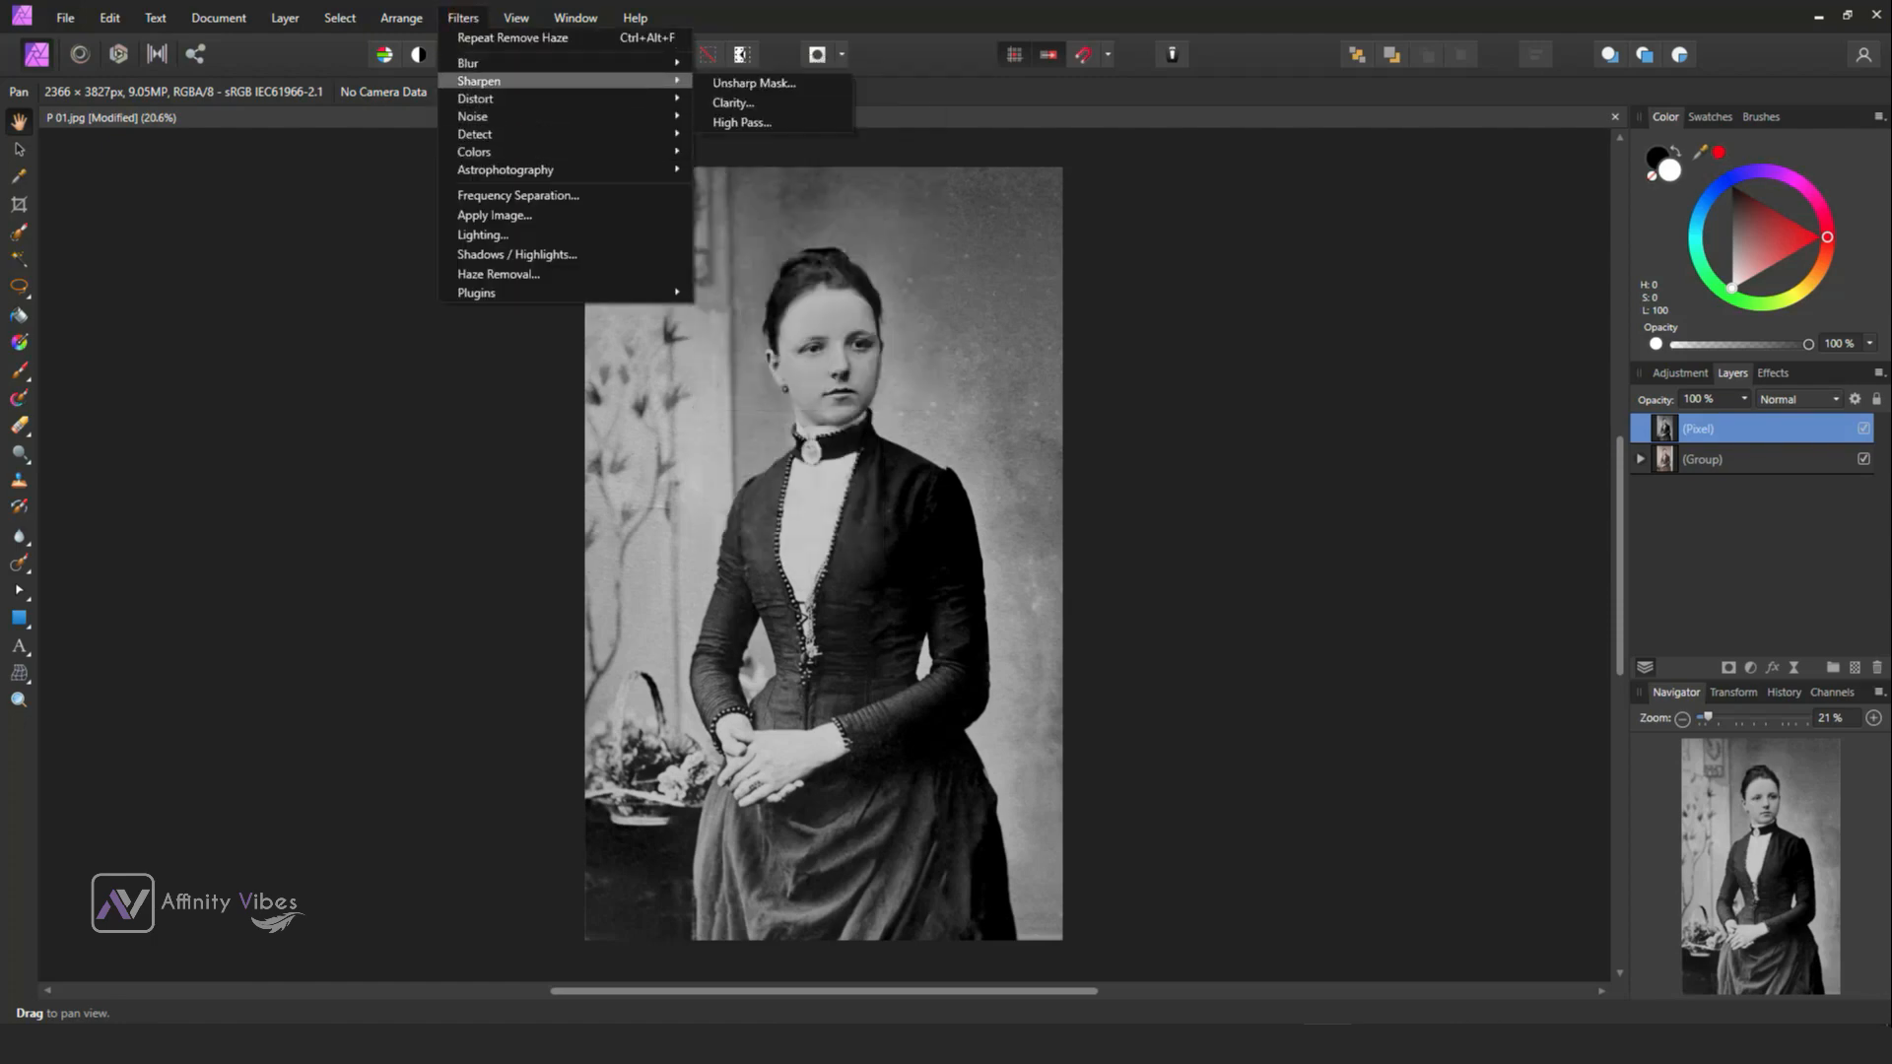
{"action": "left_click", "coordinate": [751, 83]}
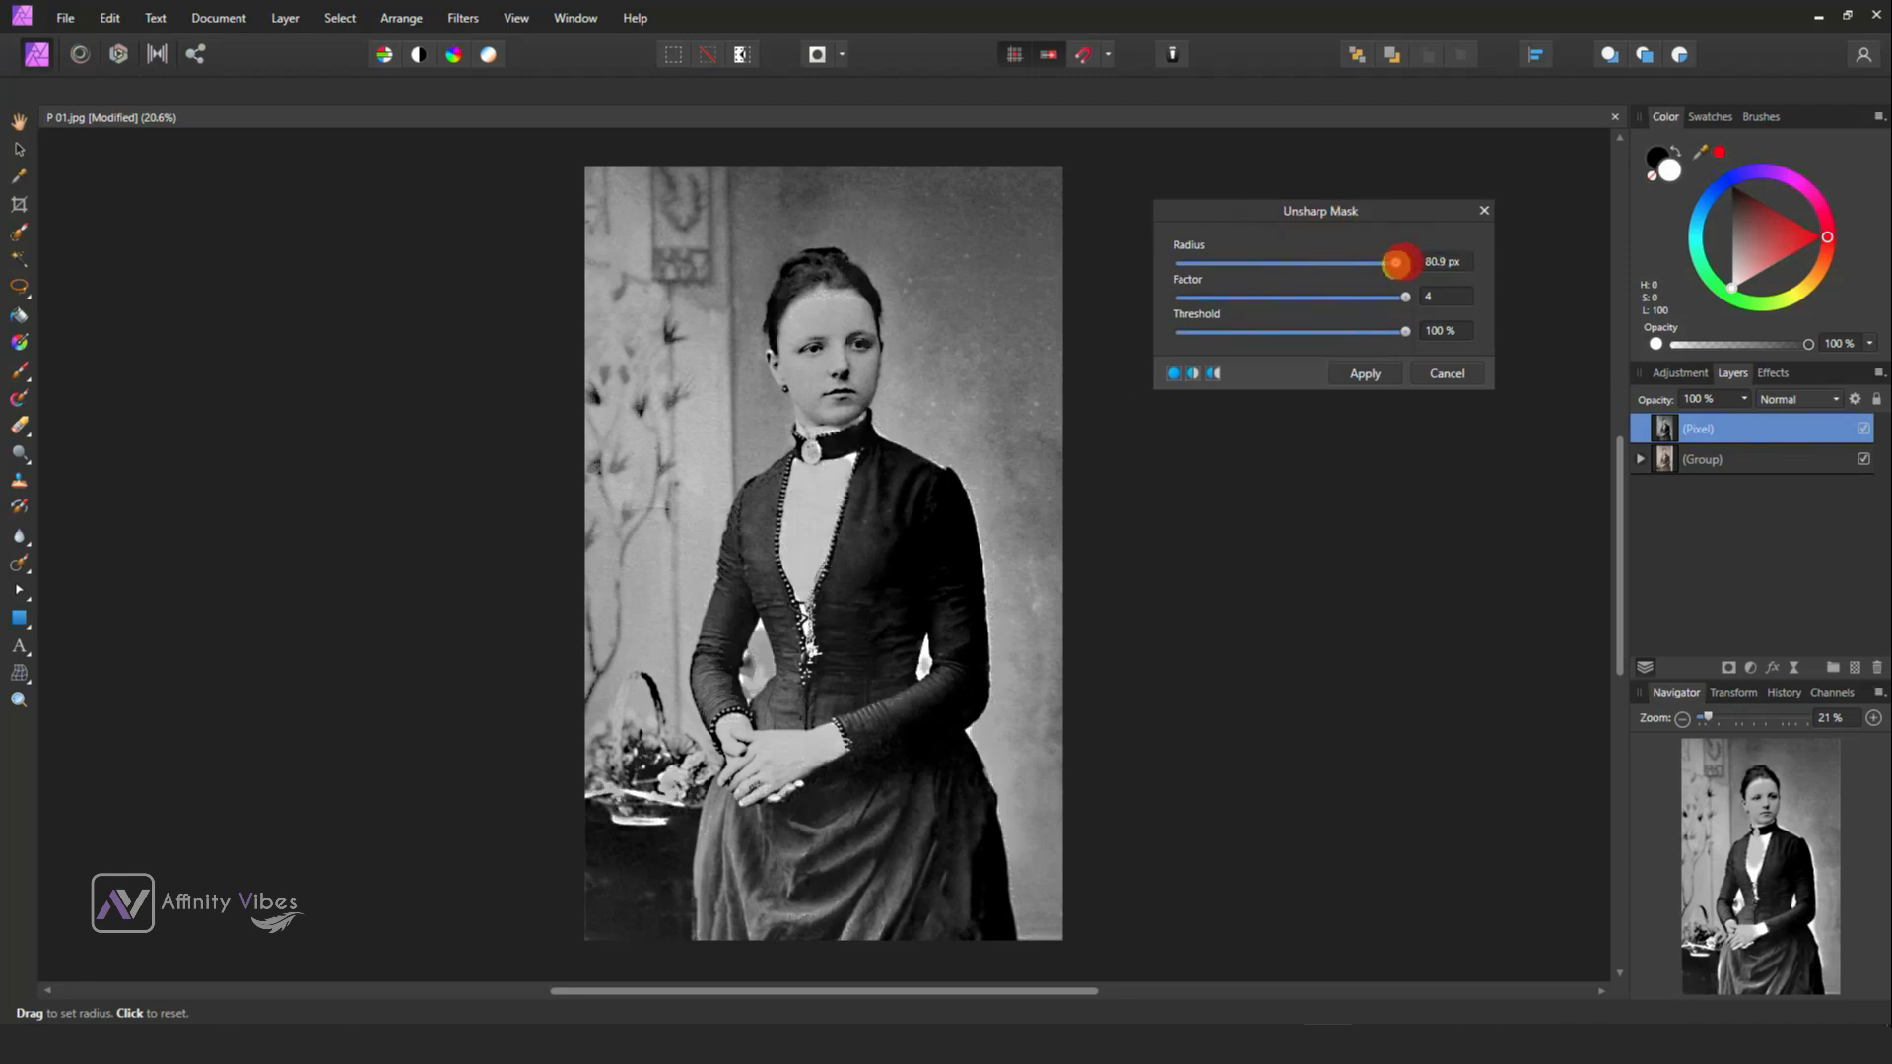
{"action": "left_click_drag", "start_coordinate": [1394, 262], "coordinate": [1230, 263]}
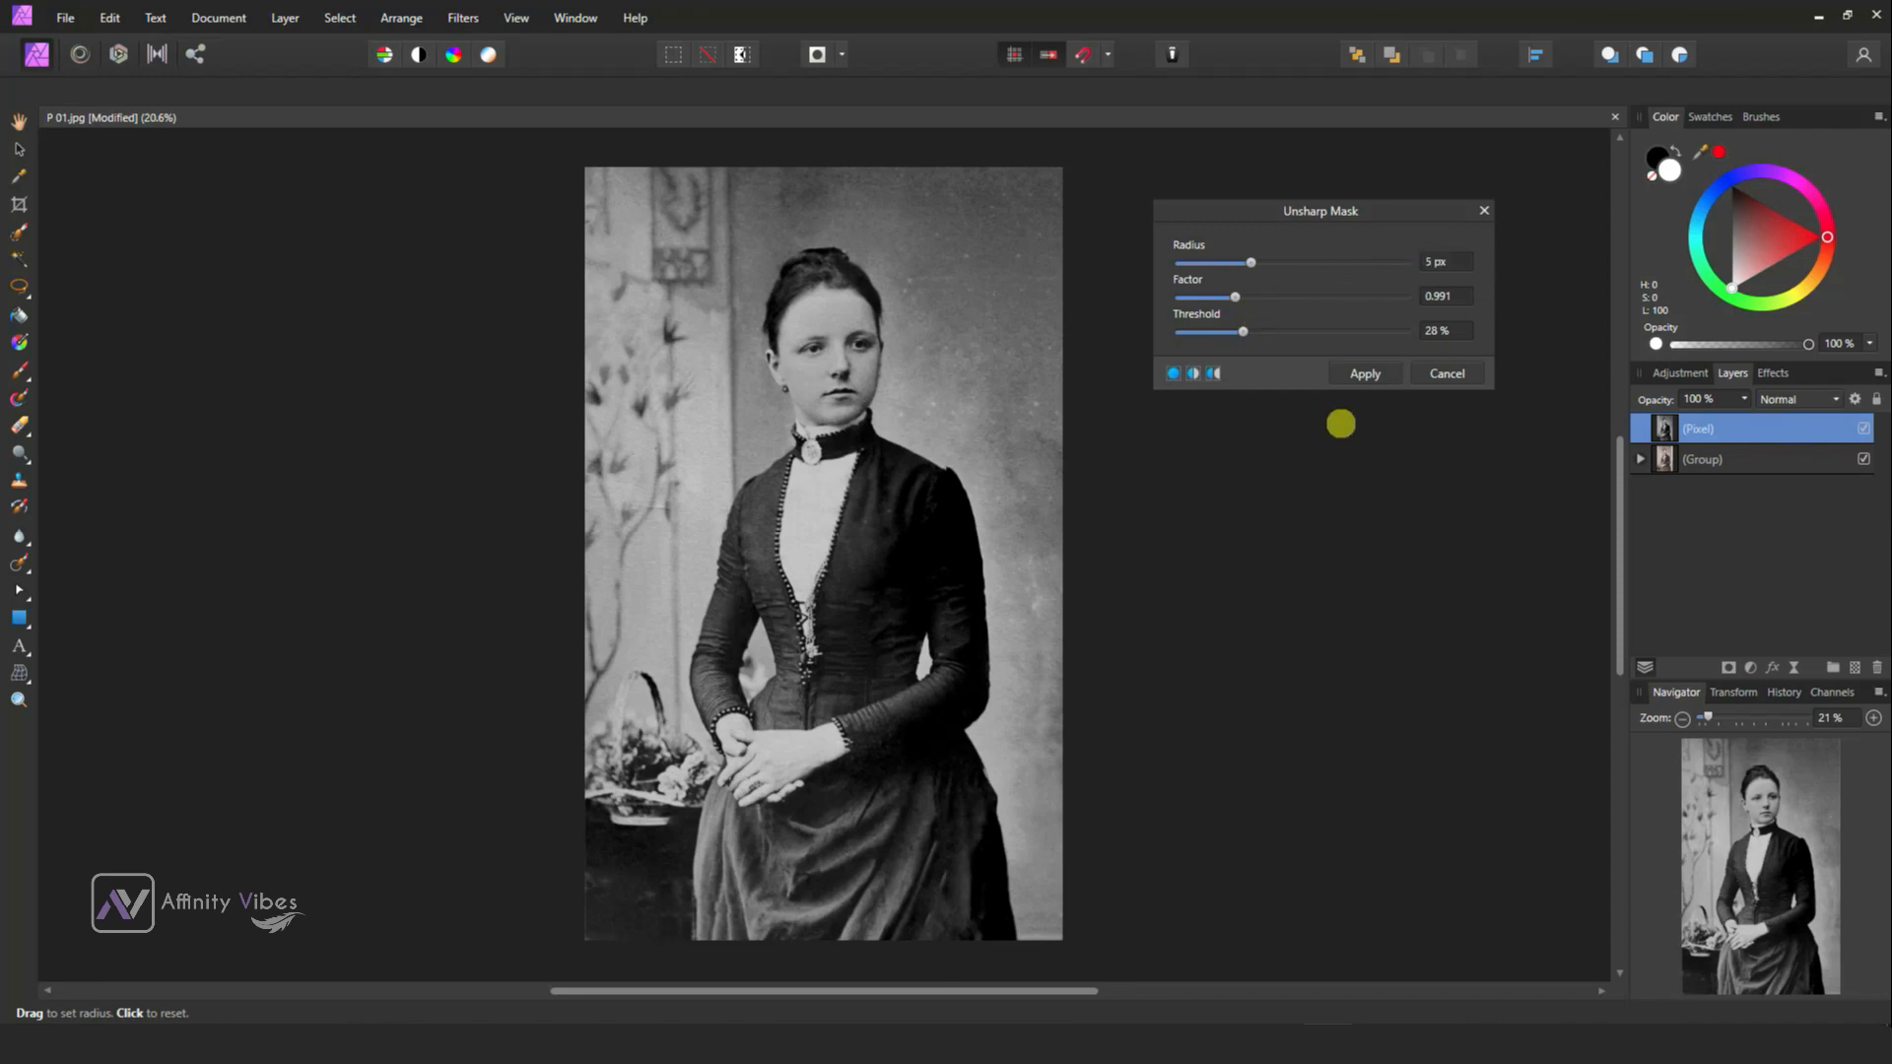
{"action": "left_click_drag", "start_coordinate": [1249, 262], "coordinate": [1406, 262]}
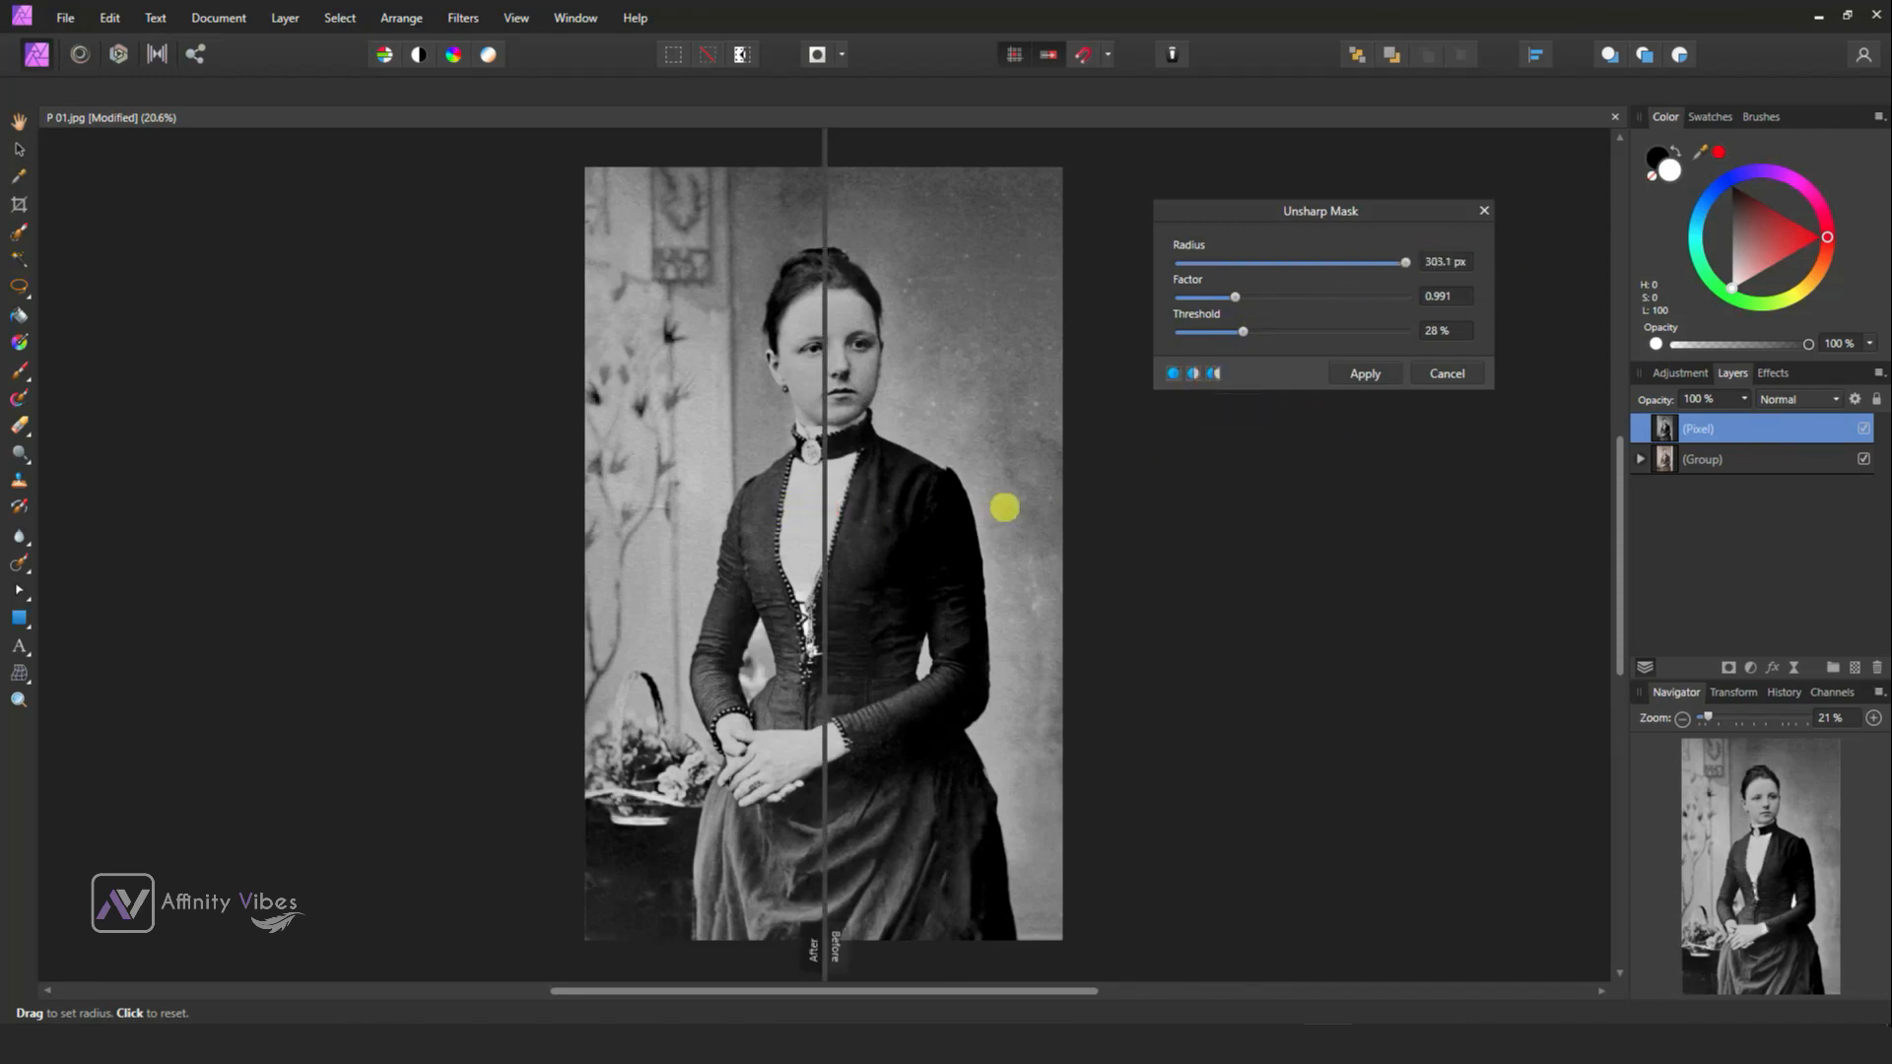
{"action": "left_click_drag", "start_coordinate": [1005, 507], "coordinate": [735, 867]}
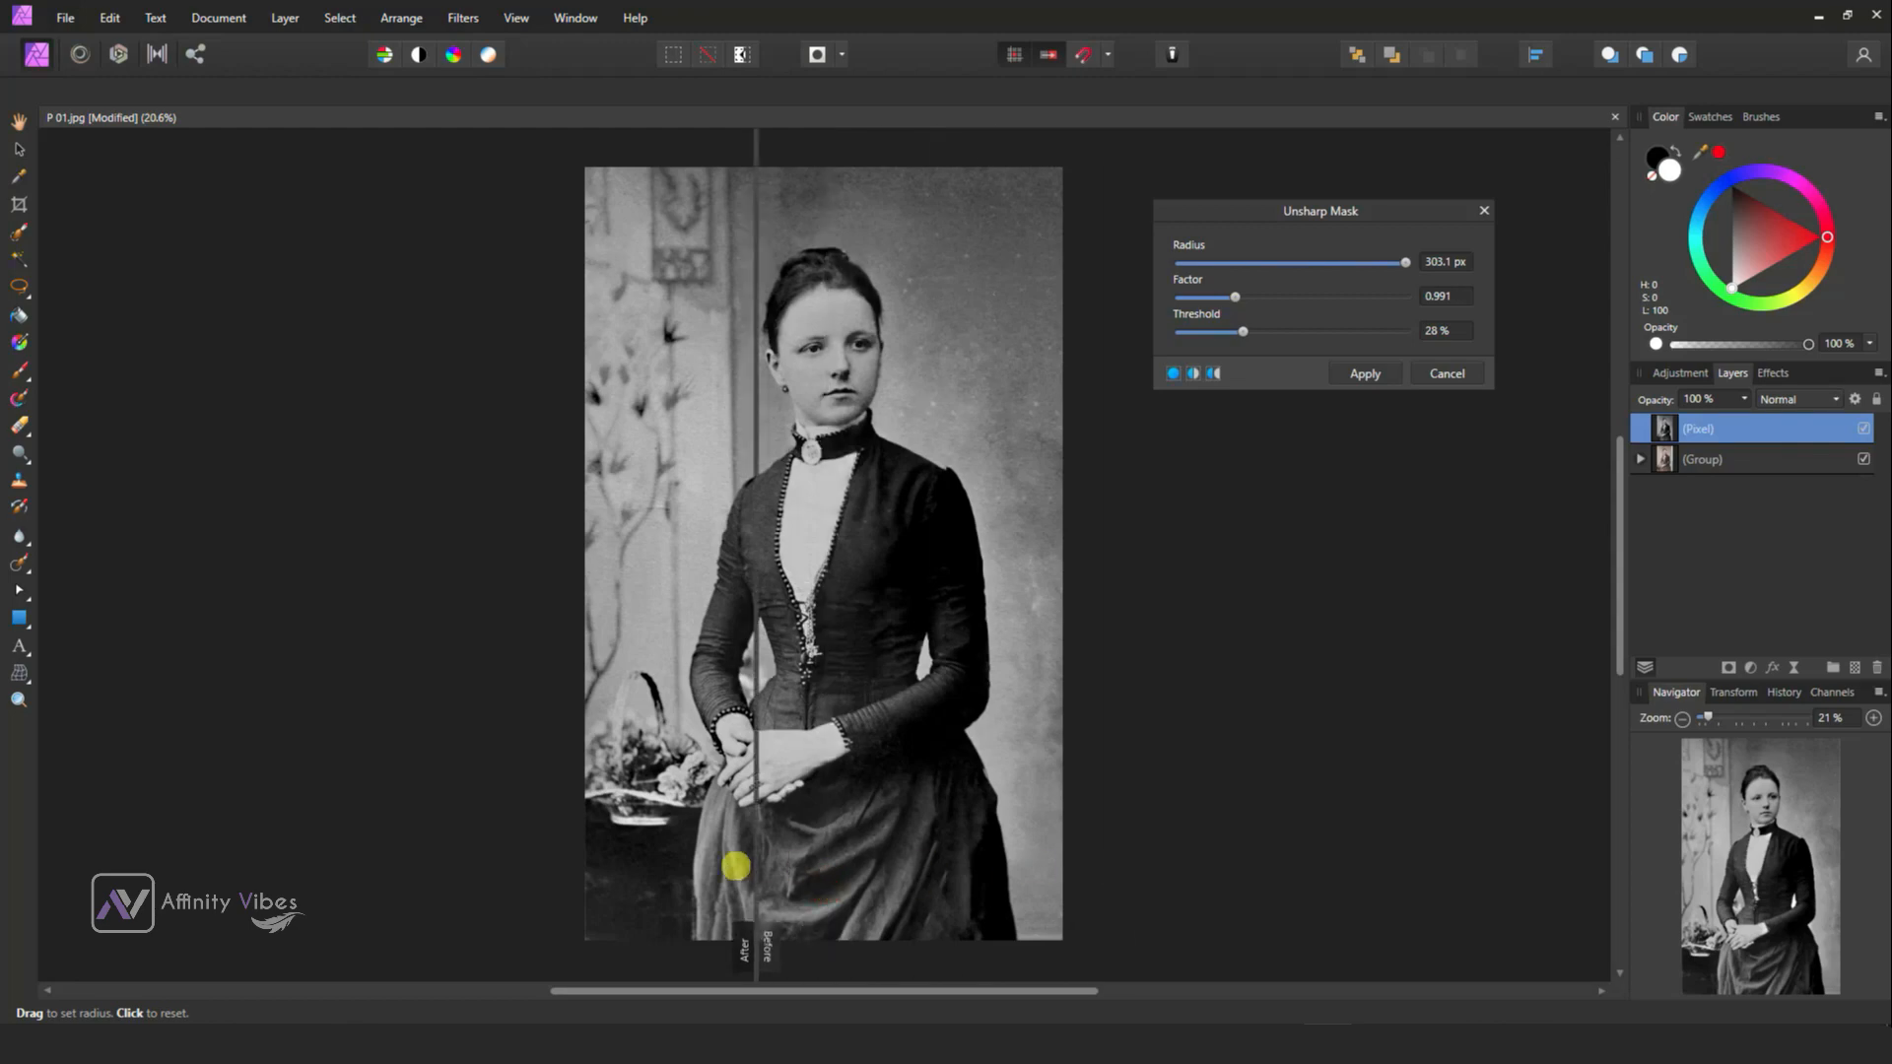
Settle the Unsharp Mask at 11 px radius, factor 0.991, 28% threshold and apply it.
{"action": "left_click_drag", "start_coordinate": [1405, 262], "coordinate": [1287, 263]}
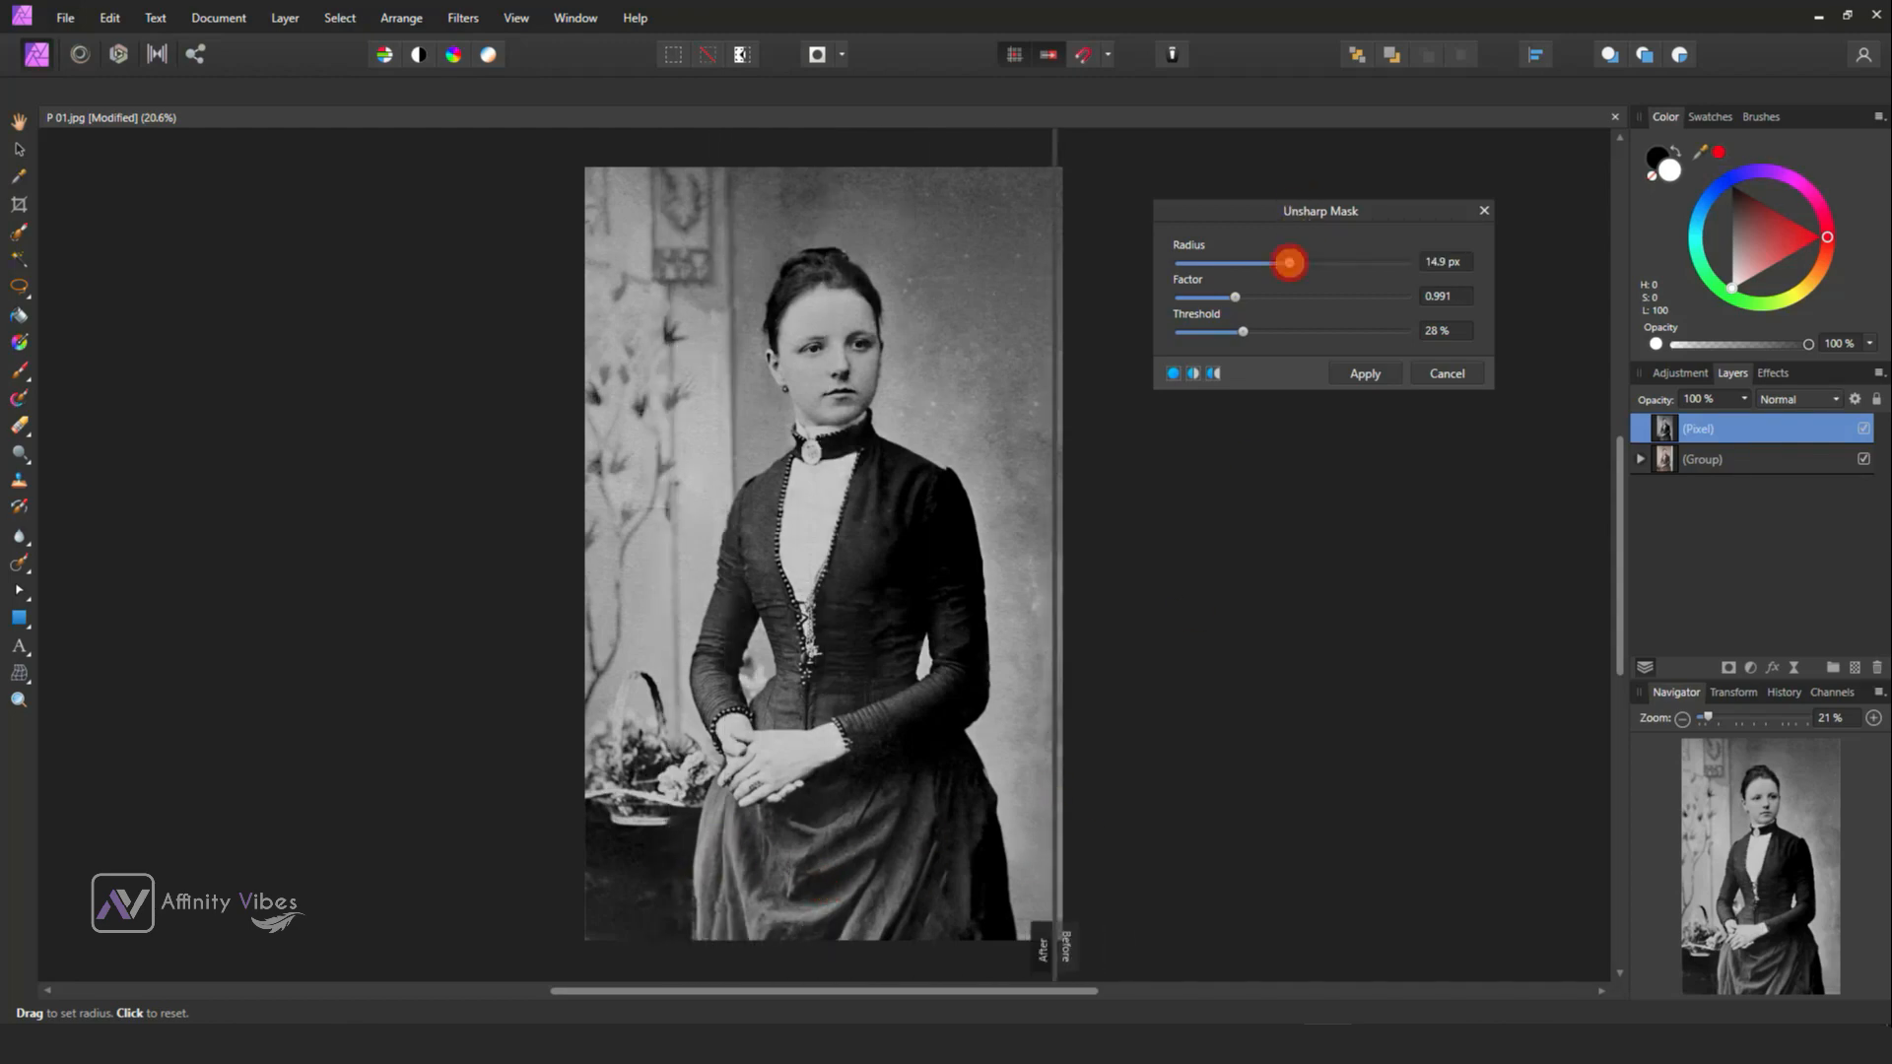
{"action": "left_click_drag", "start_coordinate": [1287, 262], "coordinate": [1293, 262]}
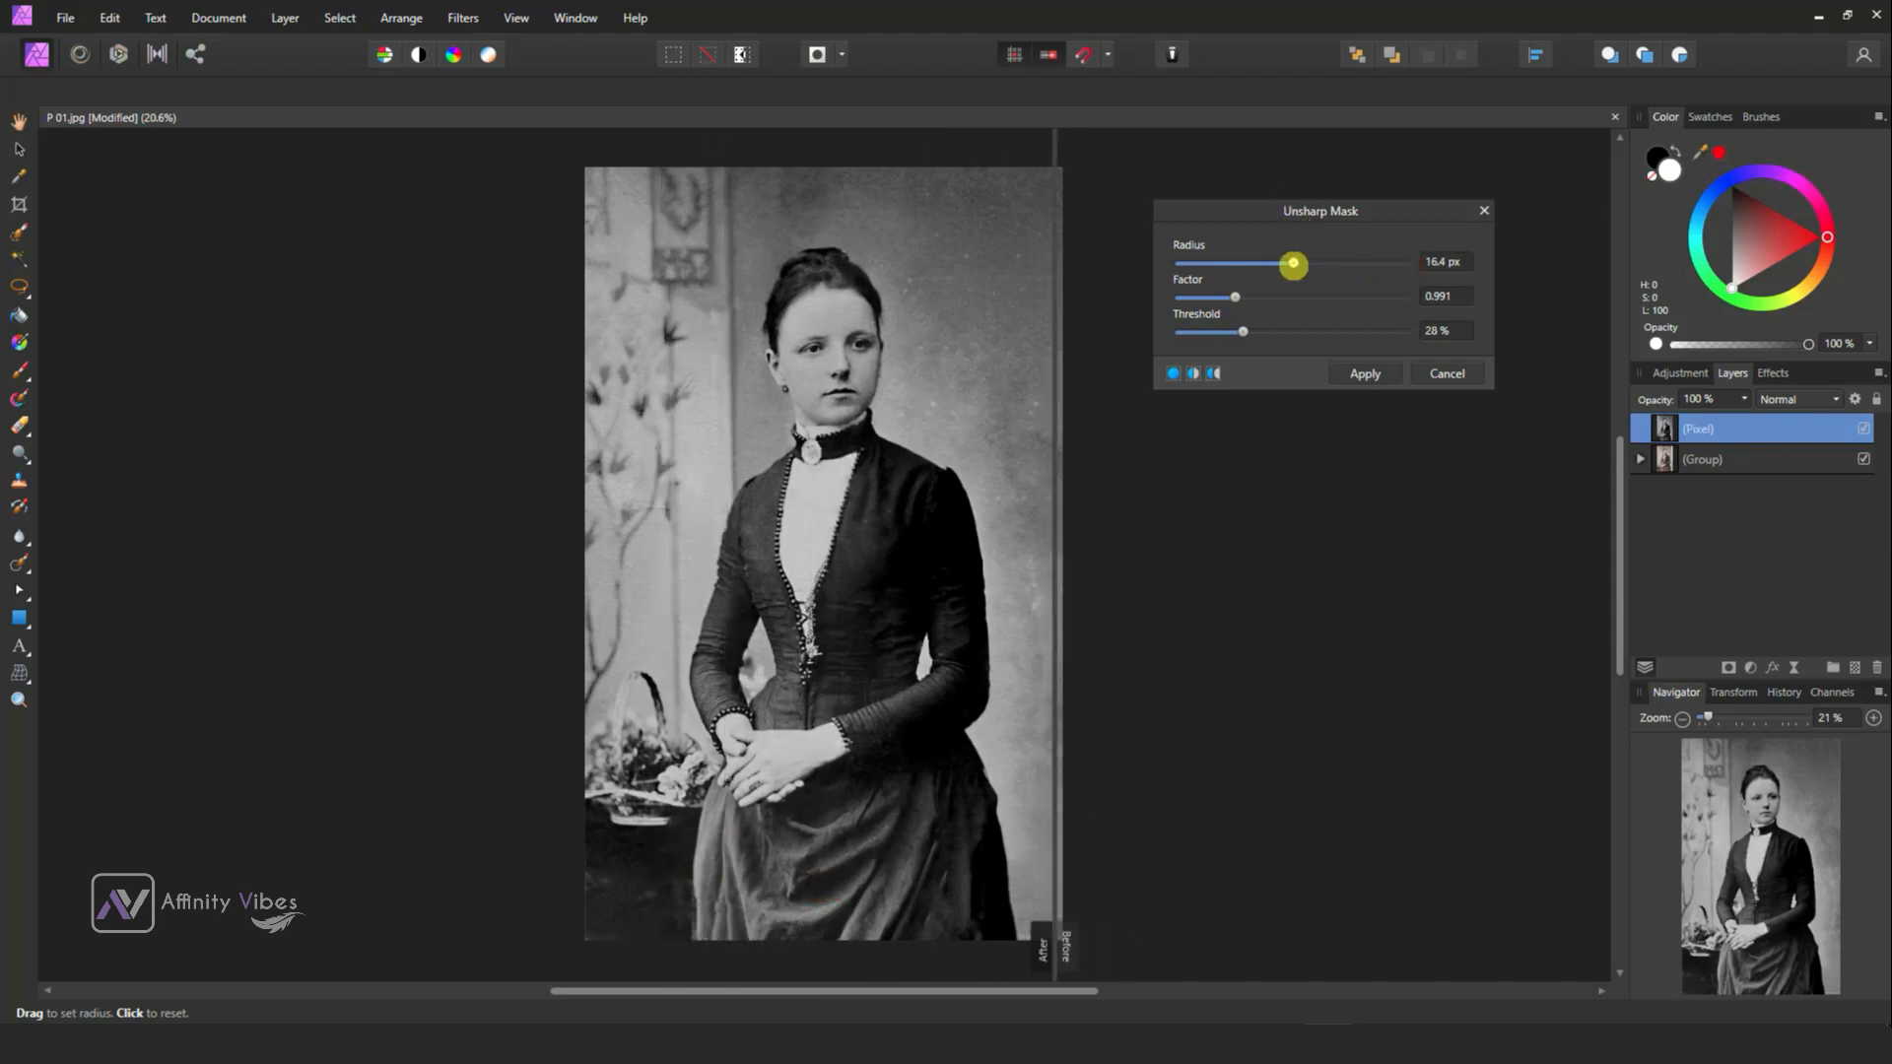
{"action": "left_click_drag", "start_coordinate": [1292, 262], "coordinate": [1303, 263]}
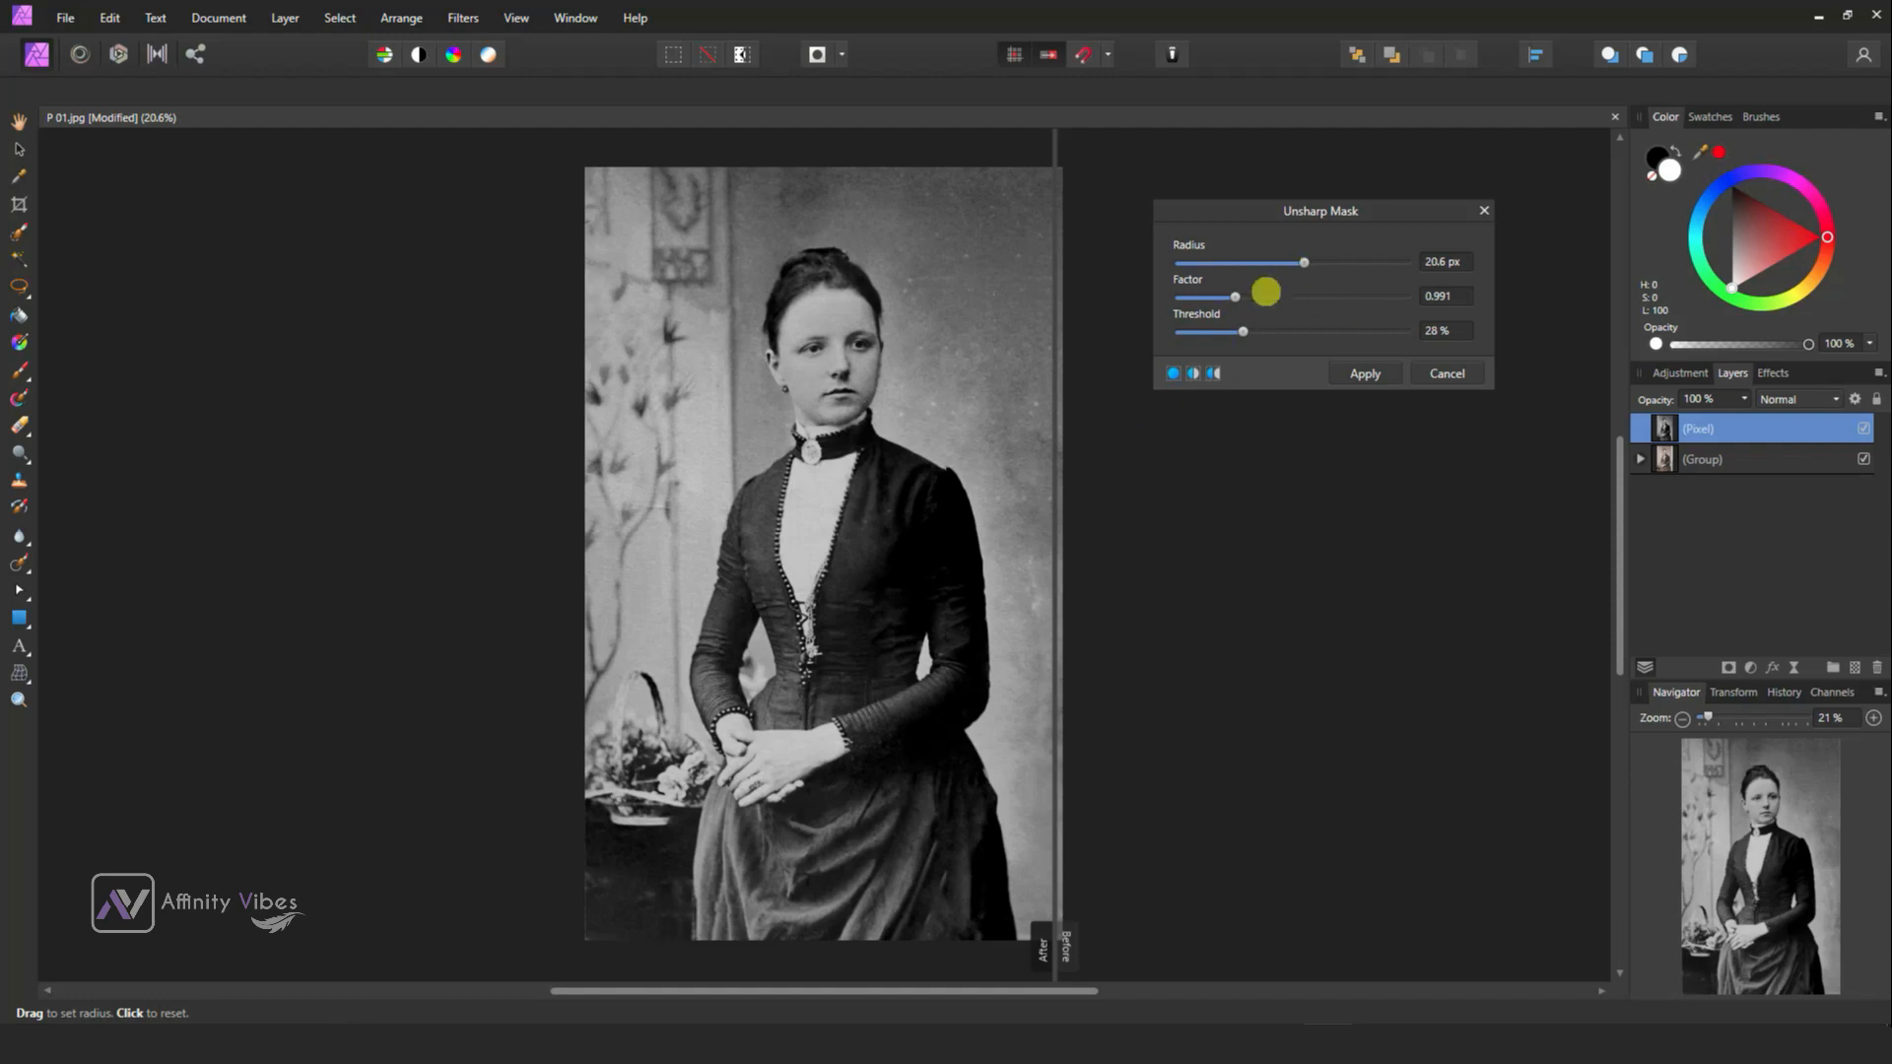
{"action": "left_click_drag", "start_coordinate": [1303, 262], "coordinate": [1279, 262]}
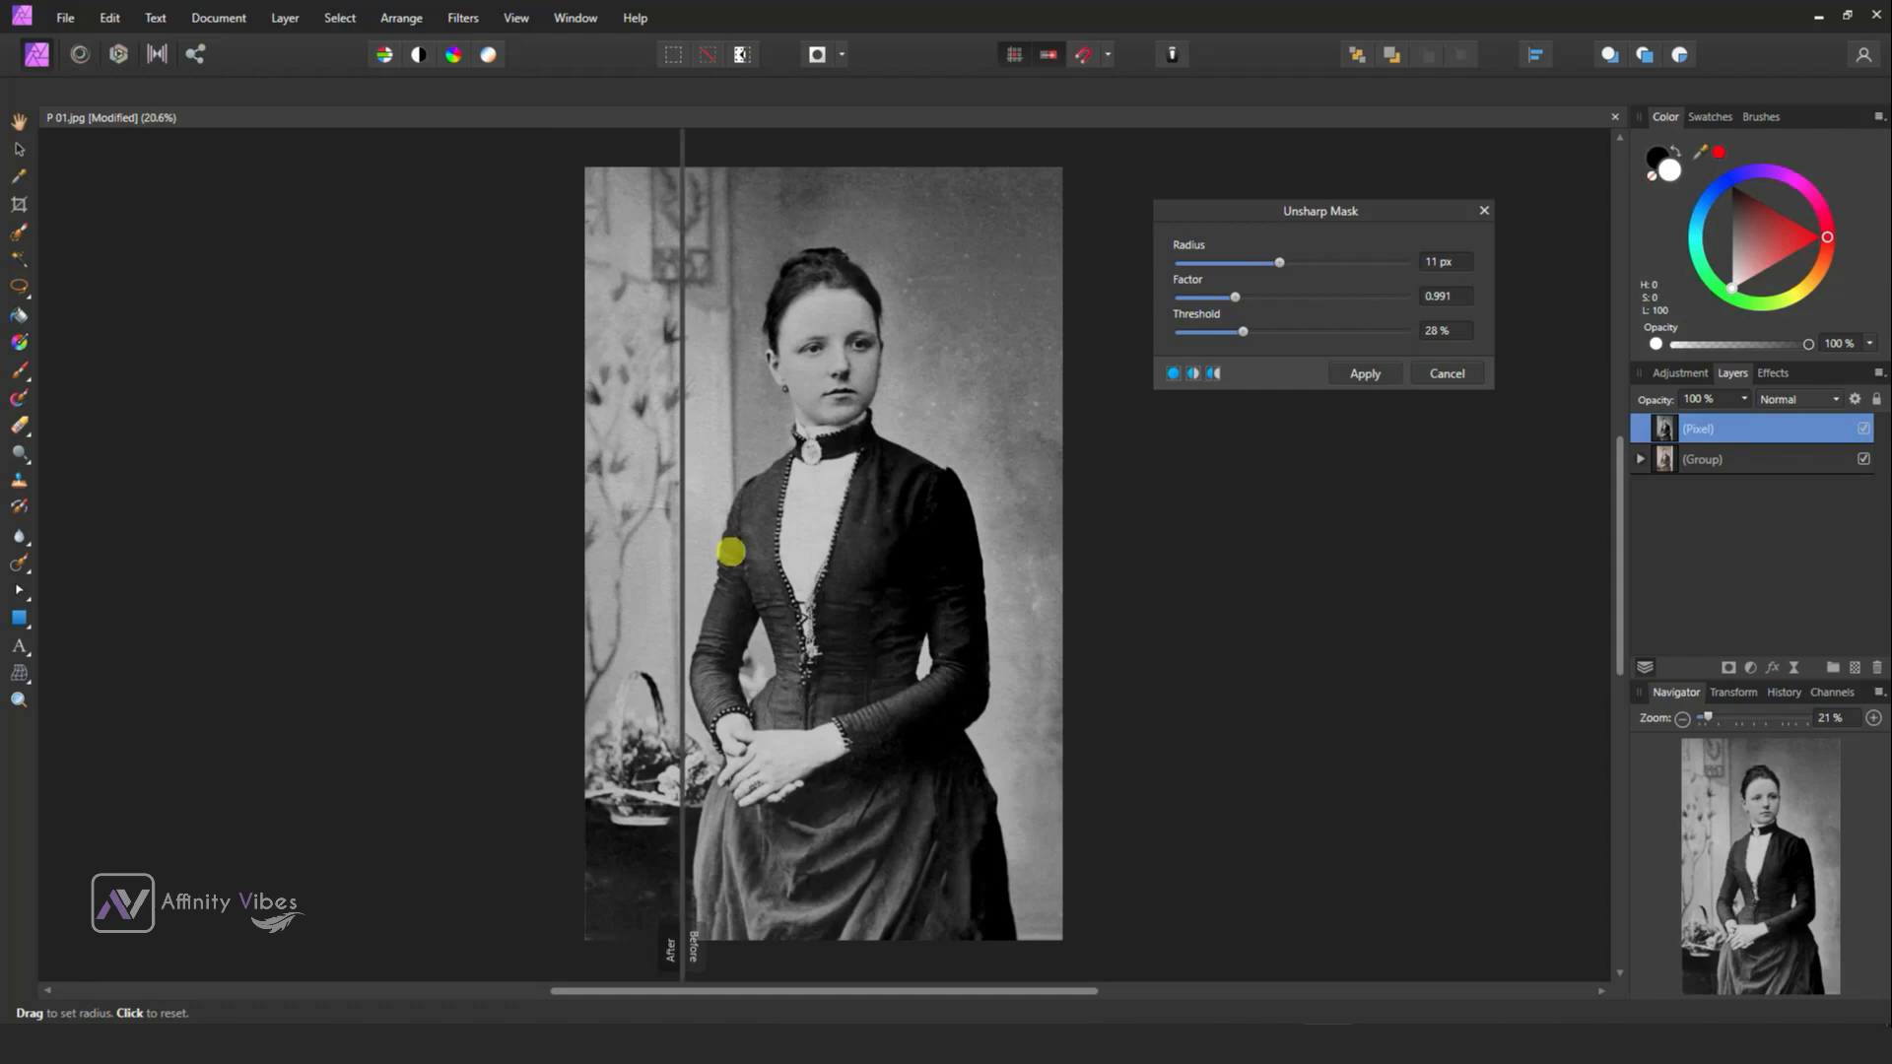
{"action": "left_click", "coordinate": [1363, 373]}
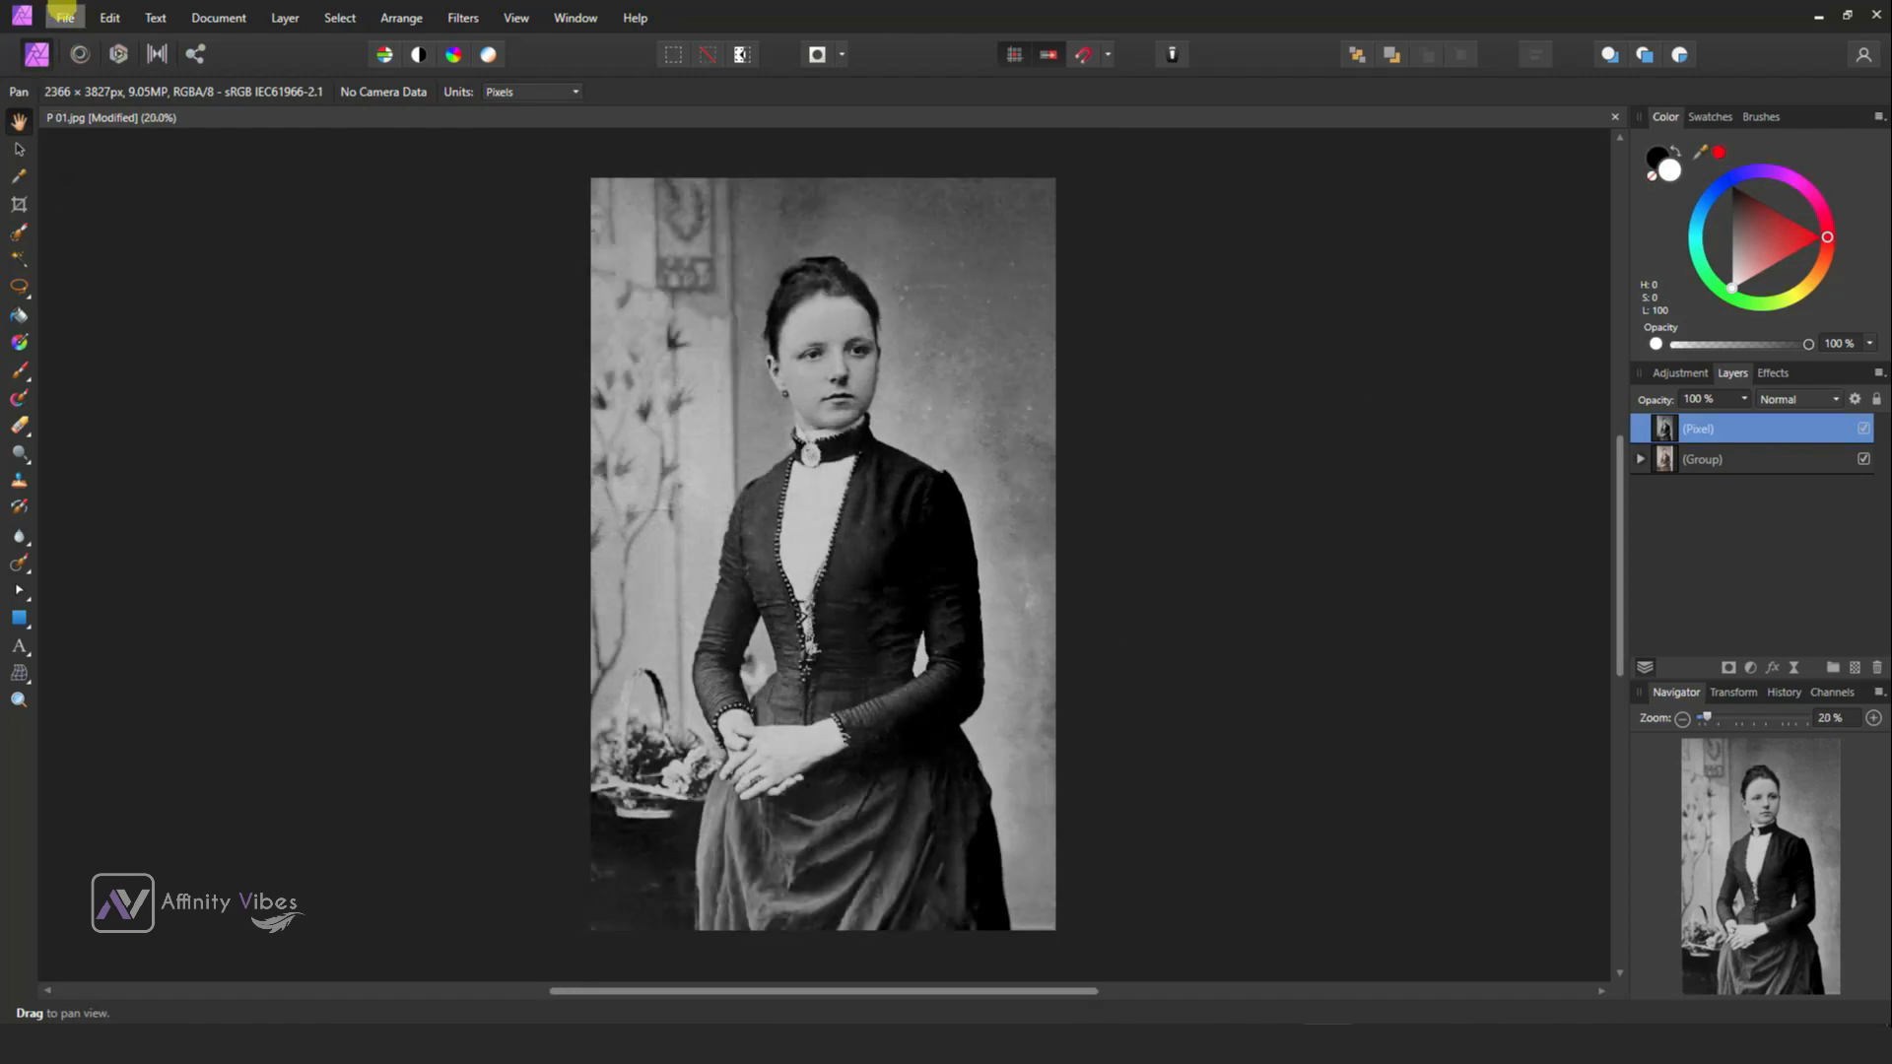
Export the portrait as a best-quality JPEG named B&W into the 05. STOCKS folder.
{"action": "left_click", "coordinate": [63, 18]}
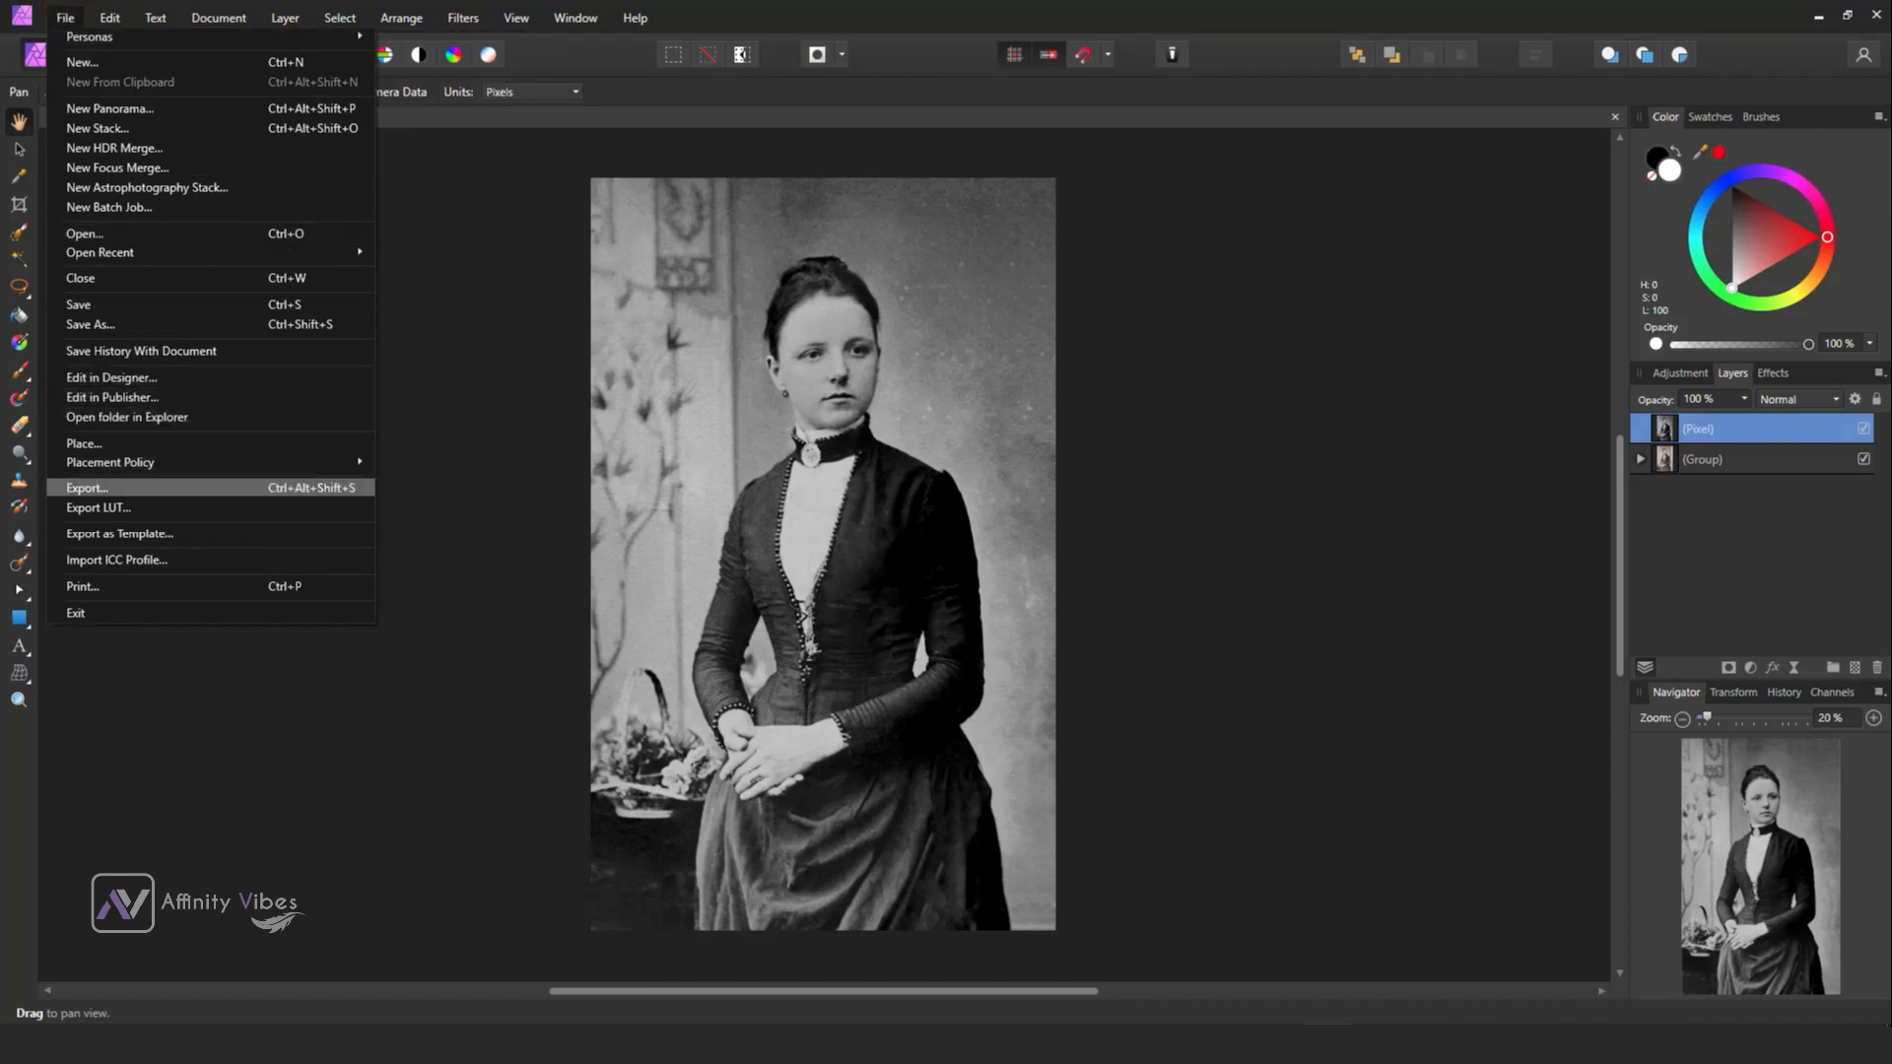
{"action": "left_click", "coordinate": [85, 487]}
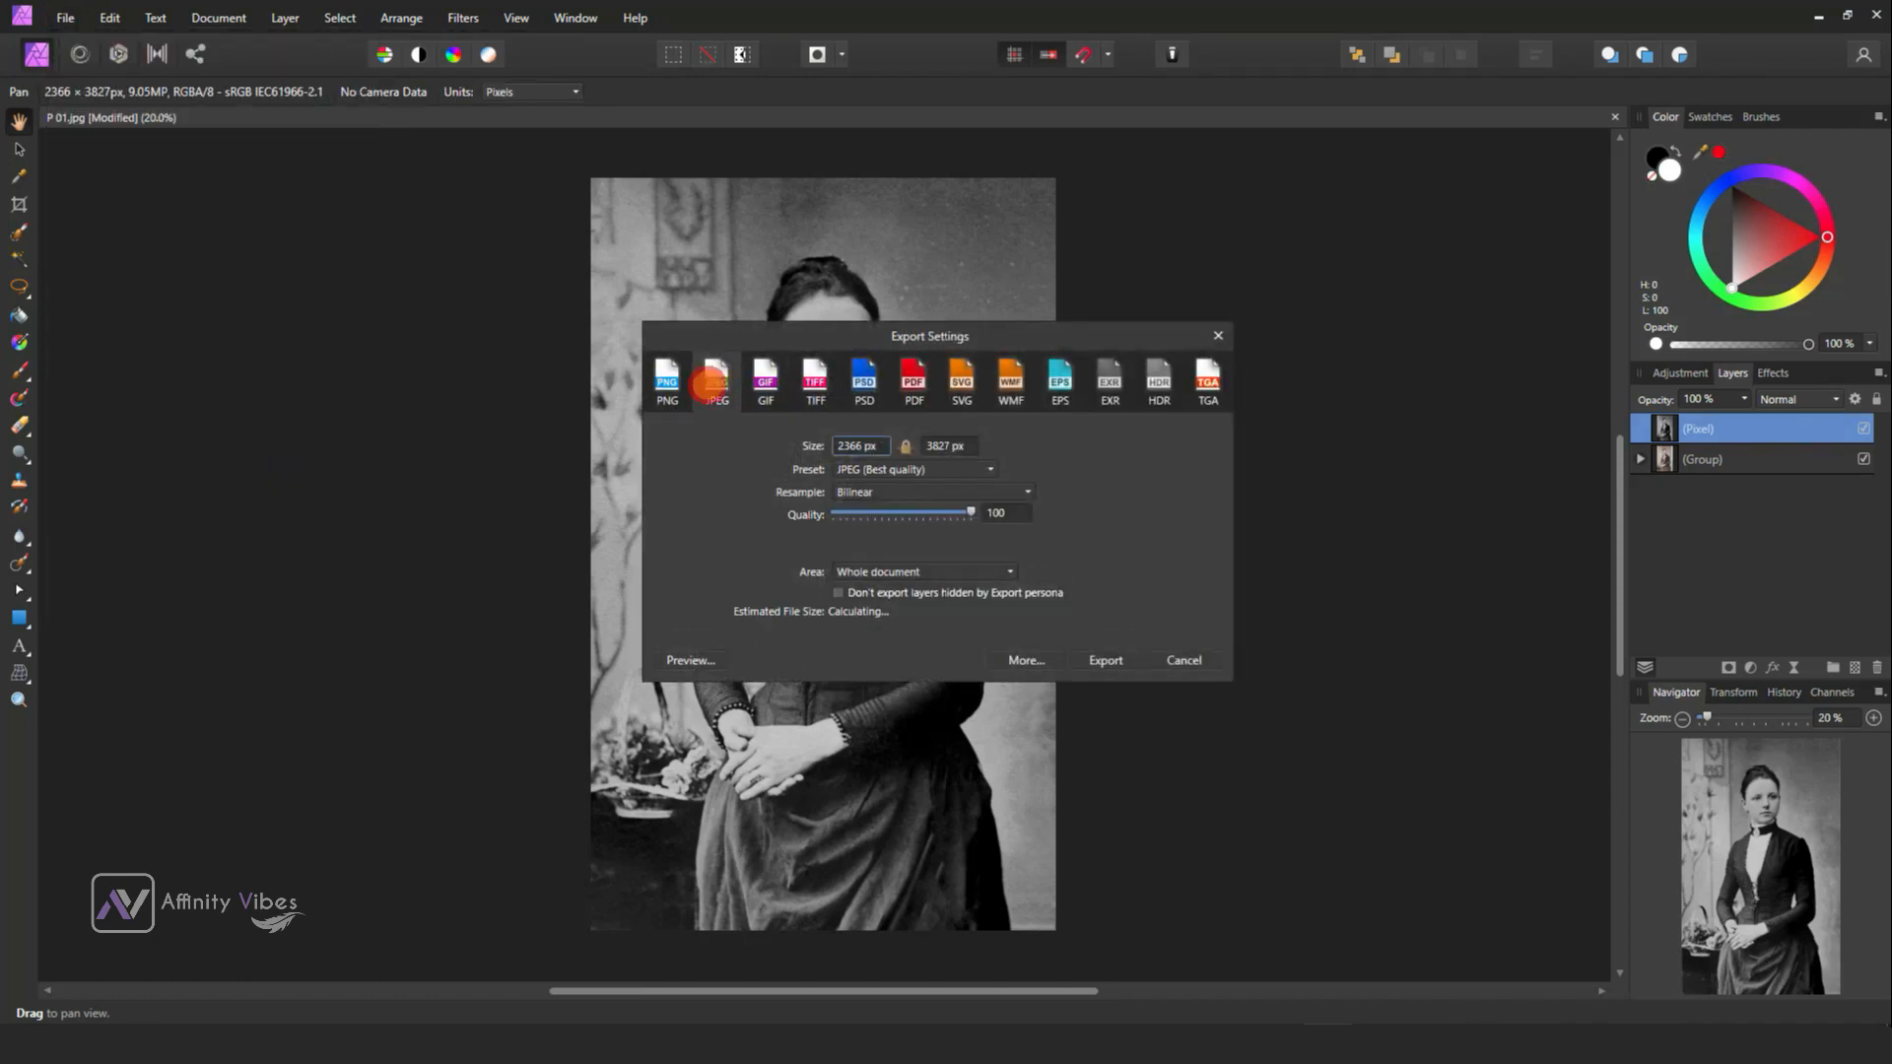
{"action": "left_click", "coordinate": [1103, 660]}
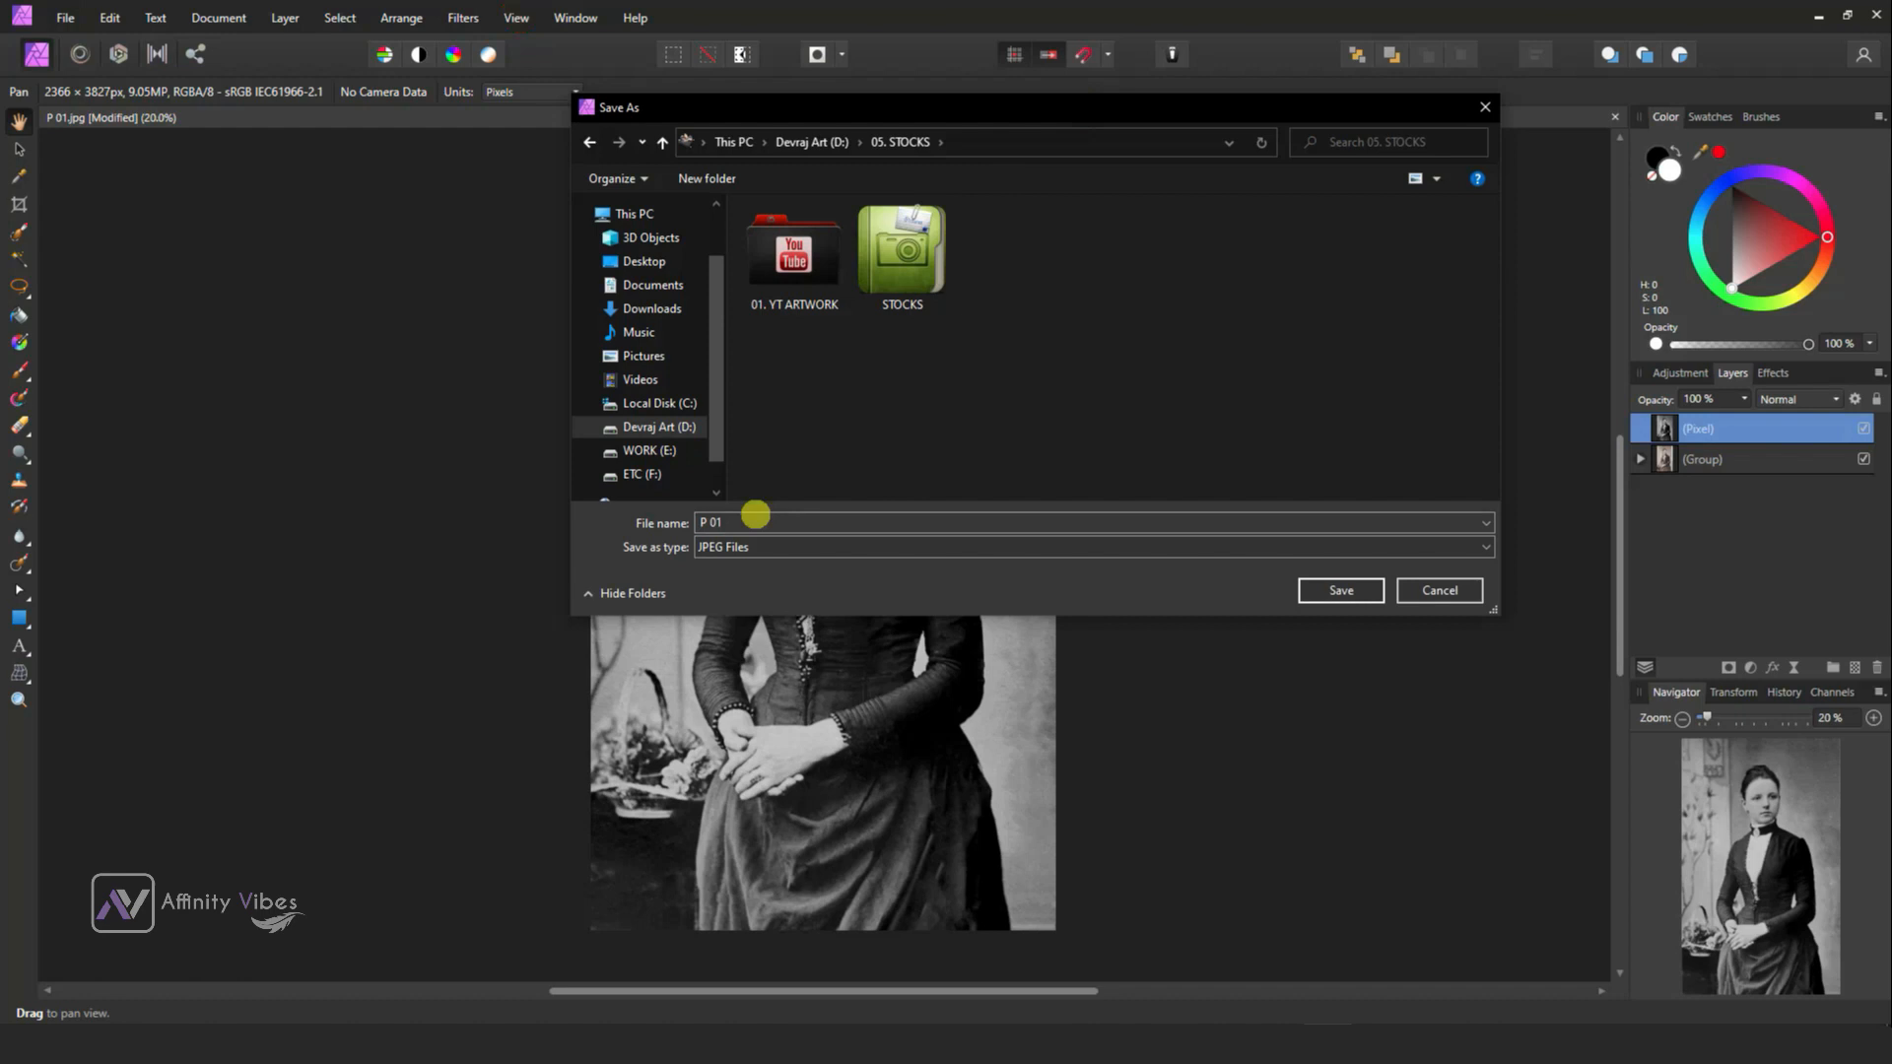
{"action": "type", "text": "B"}
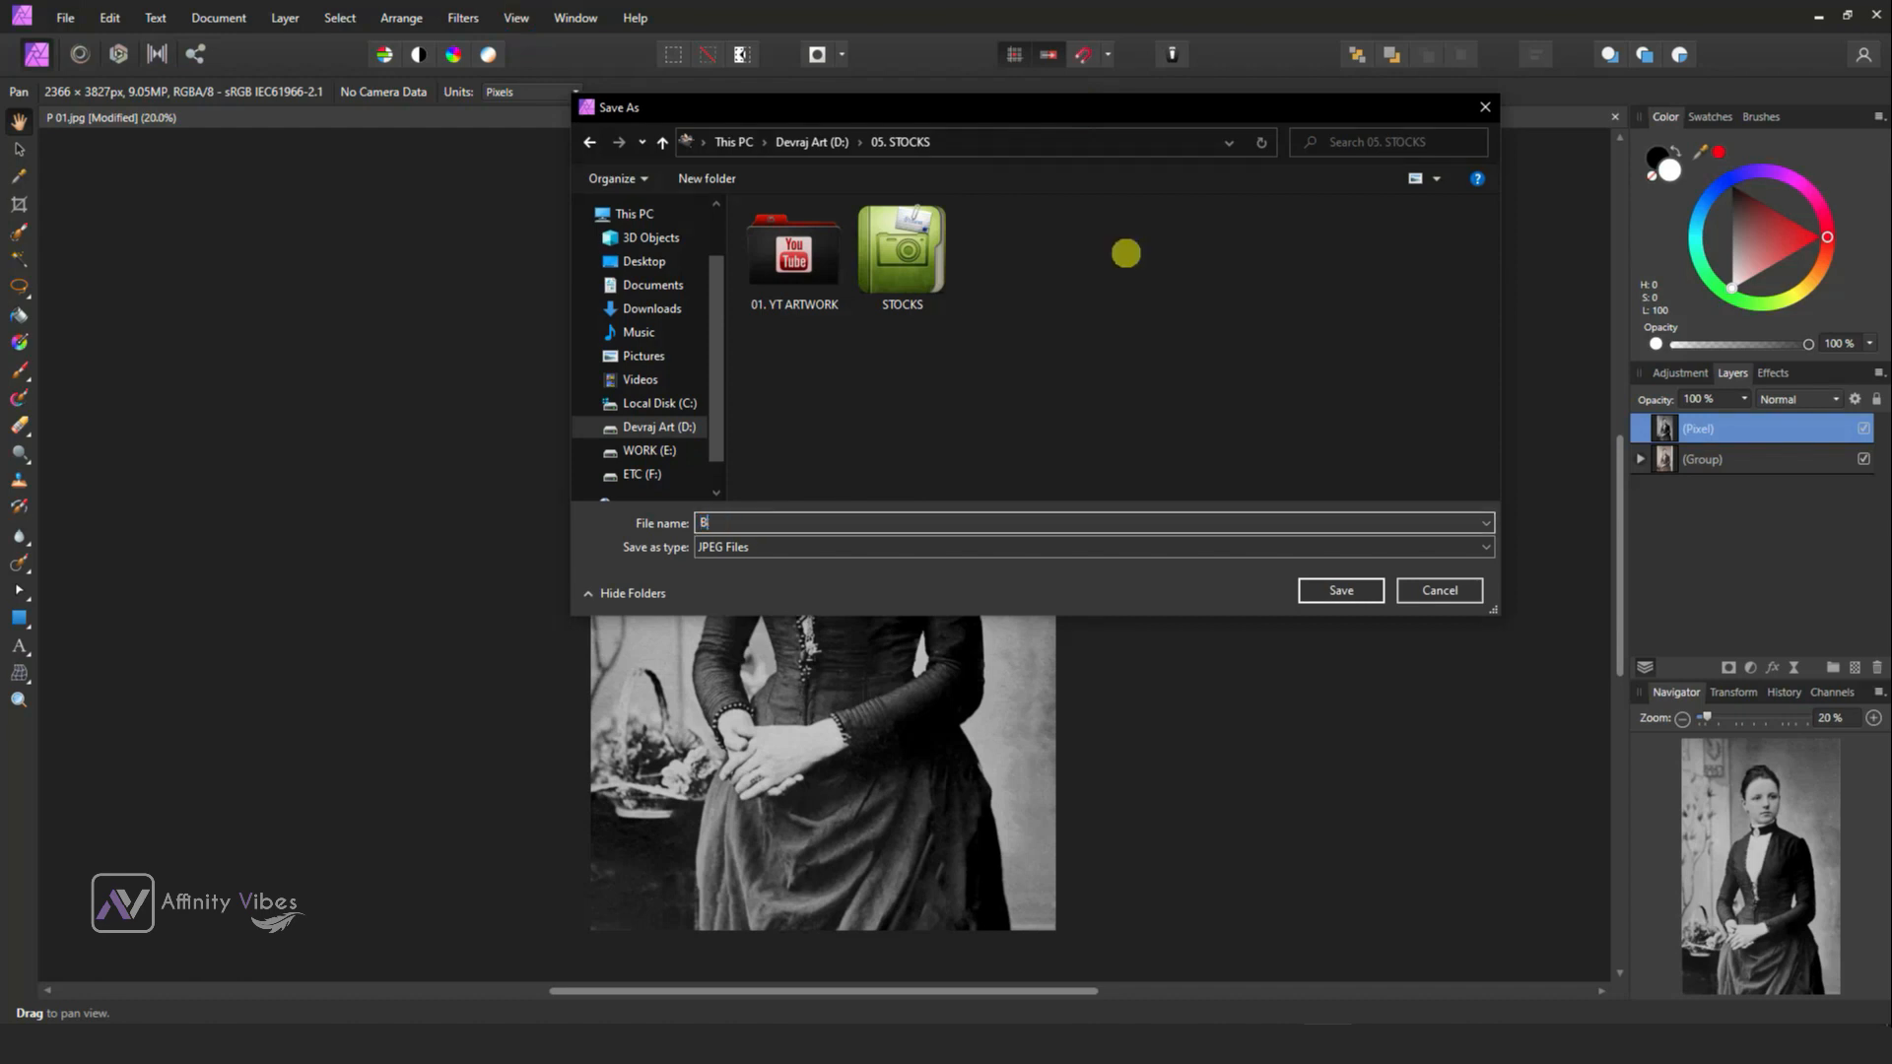
{"action": "type", "text": "&W"}
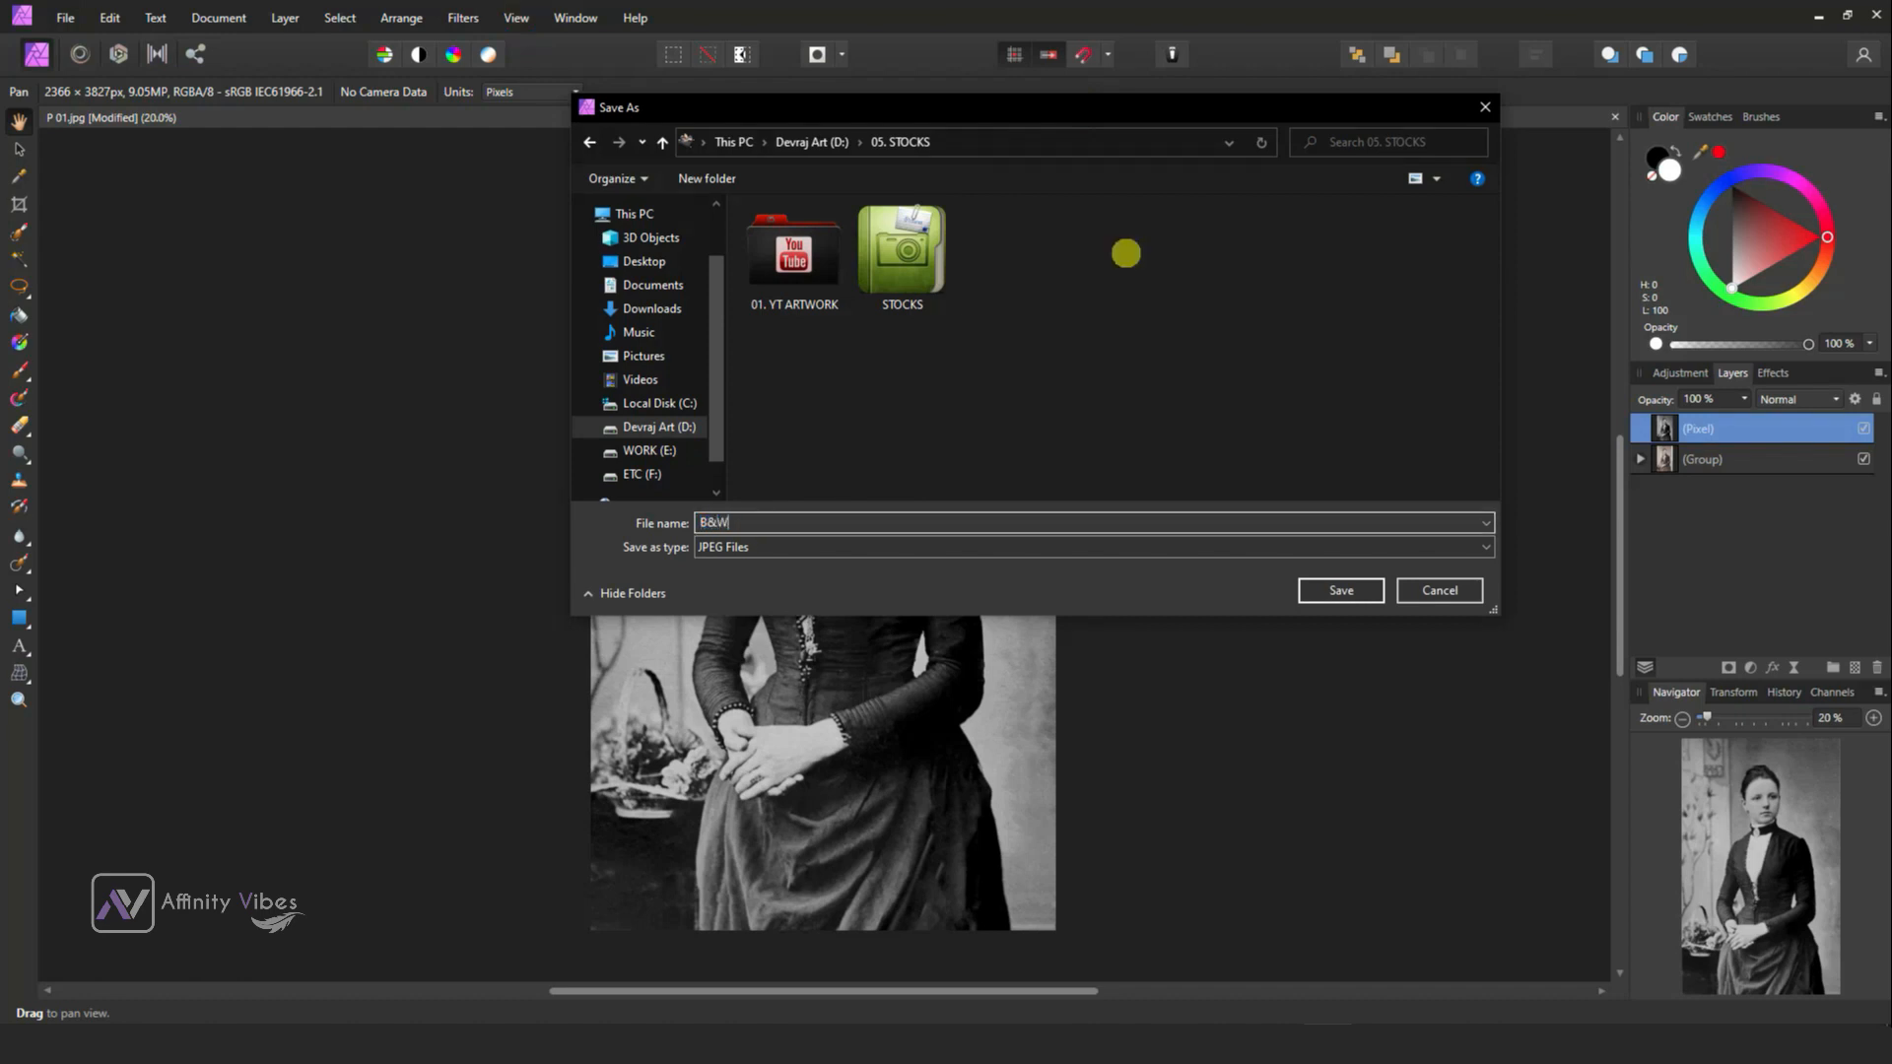
{"action": "left_click", "coordinate": [1340, 589]}
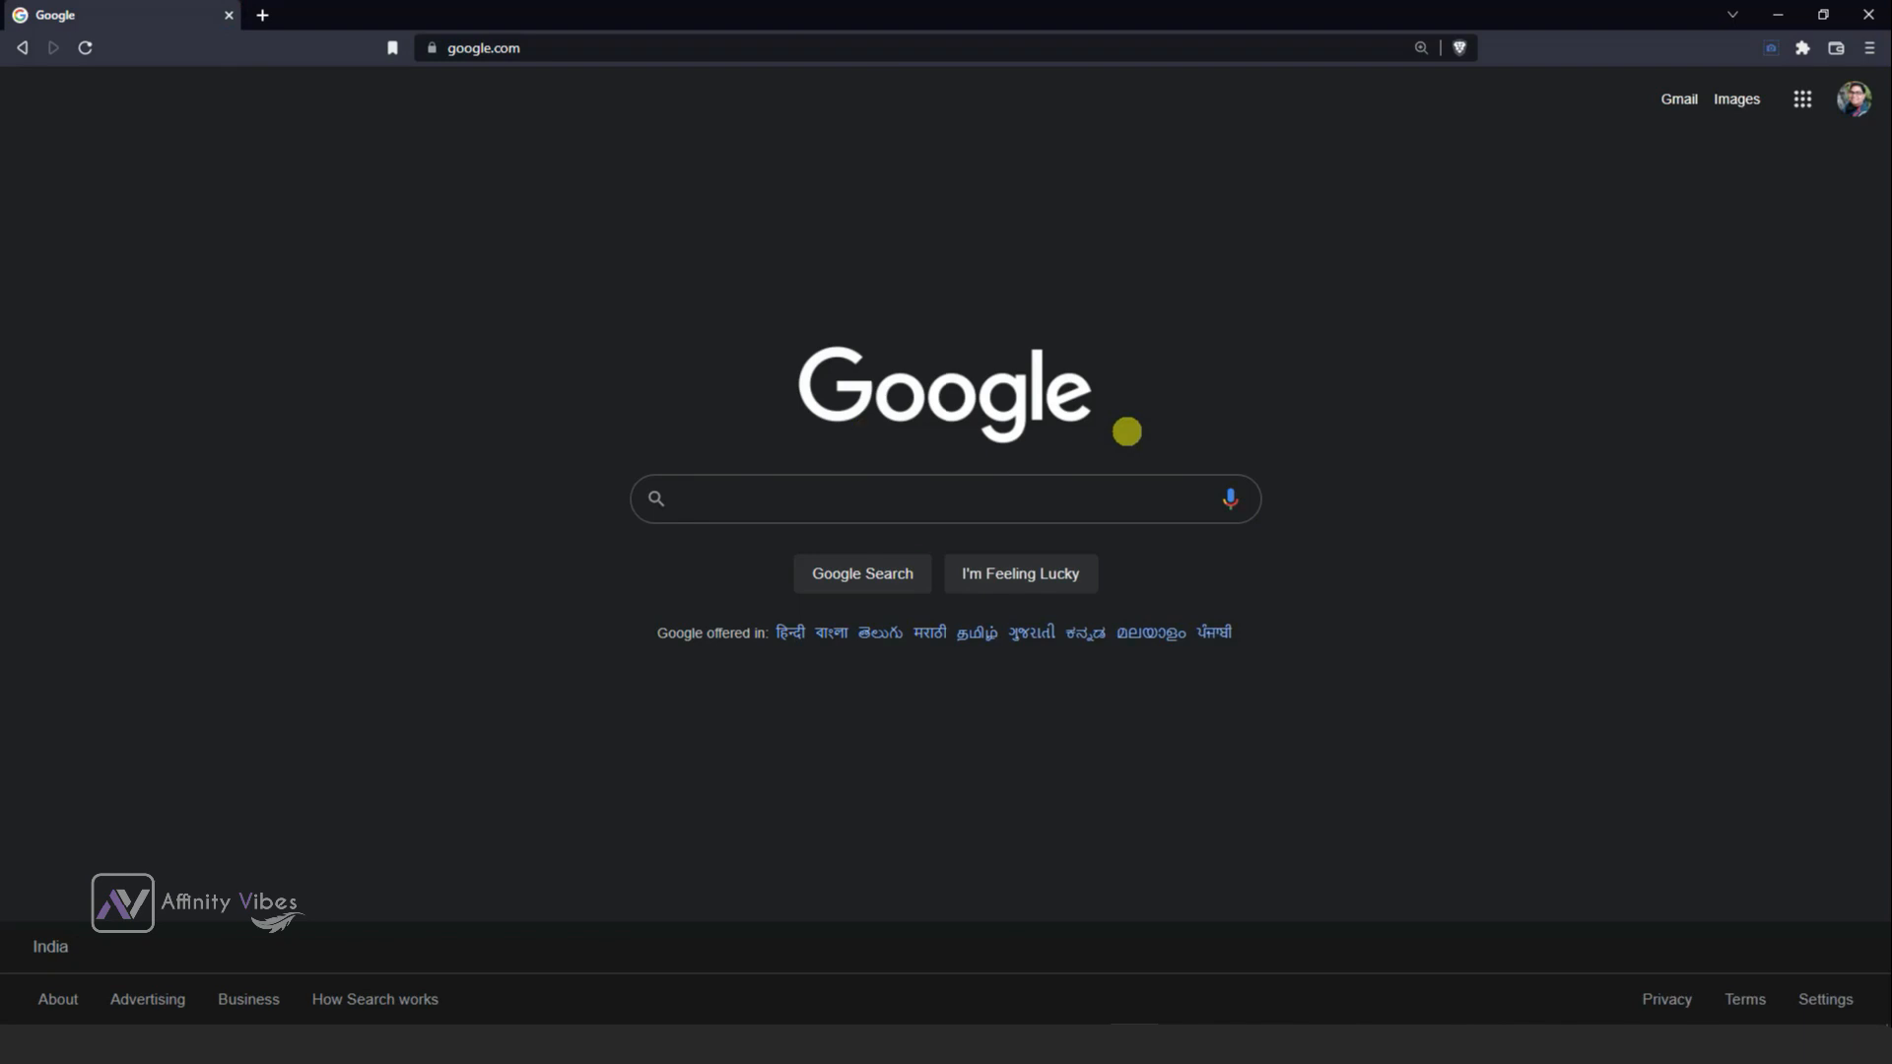
Search Google for "image colorizer" and open the ImageColorizer website.
{"action": "type", "text": "image colori"}
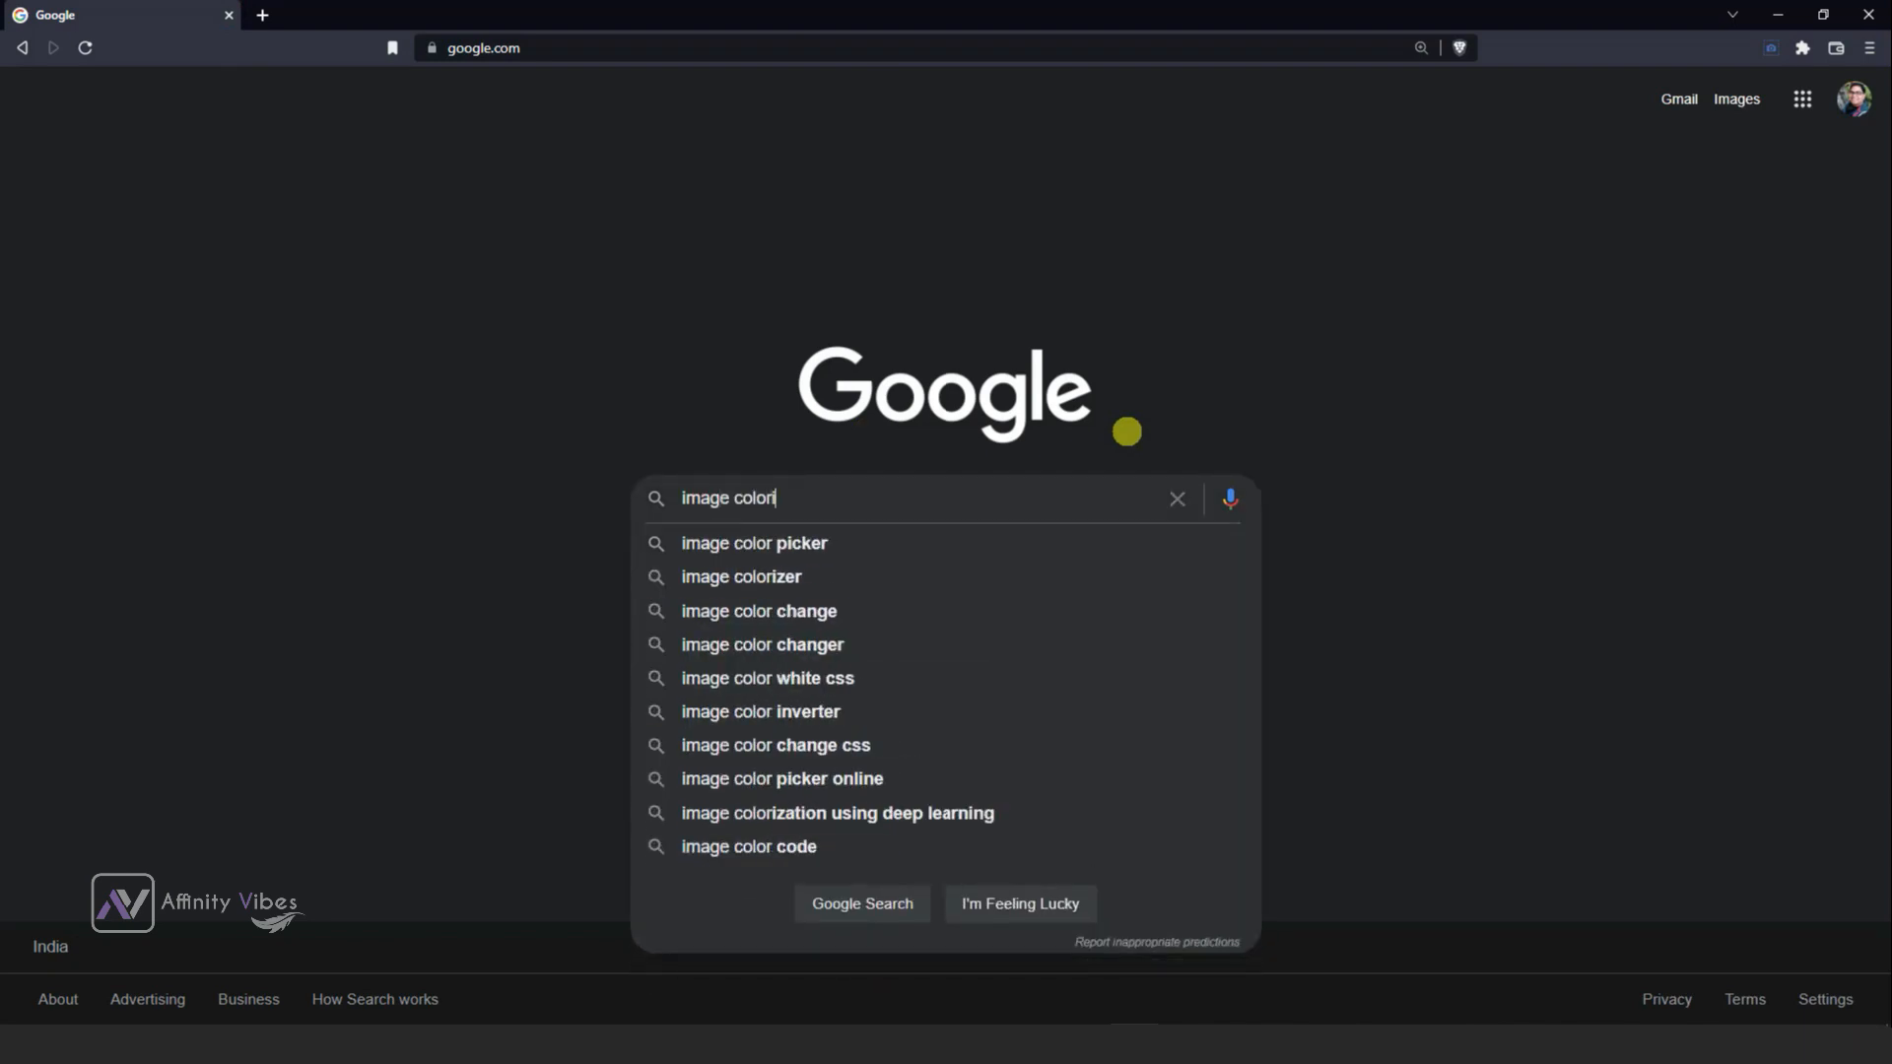
{"action": "left_click", "coordinate": [741, 576]}
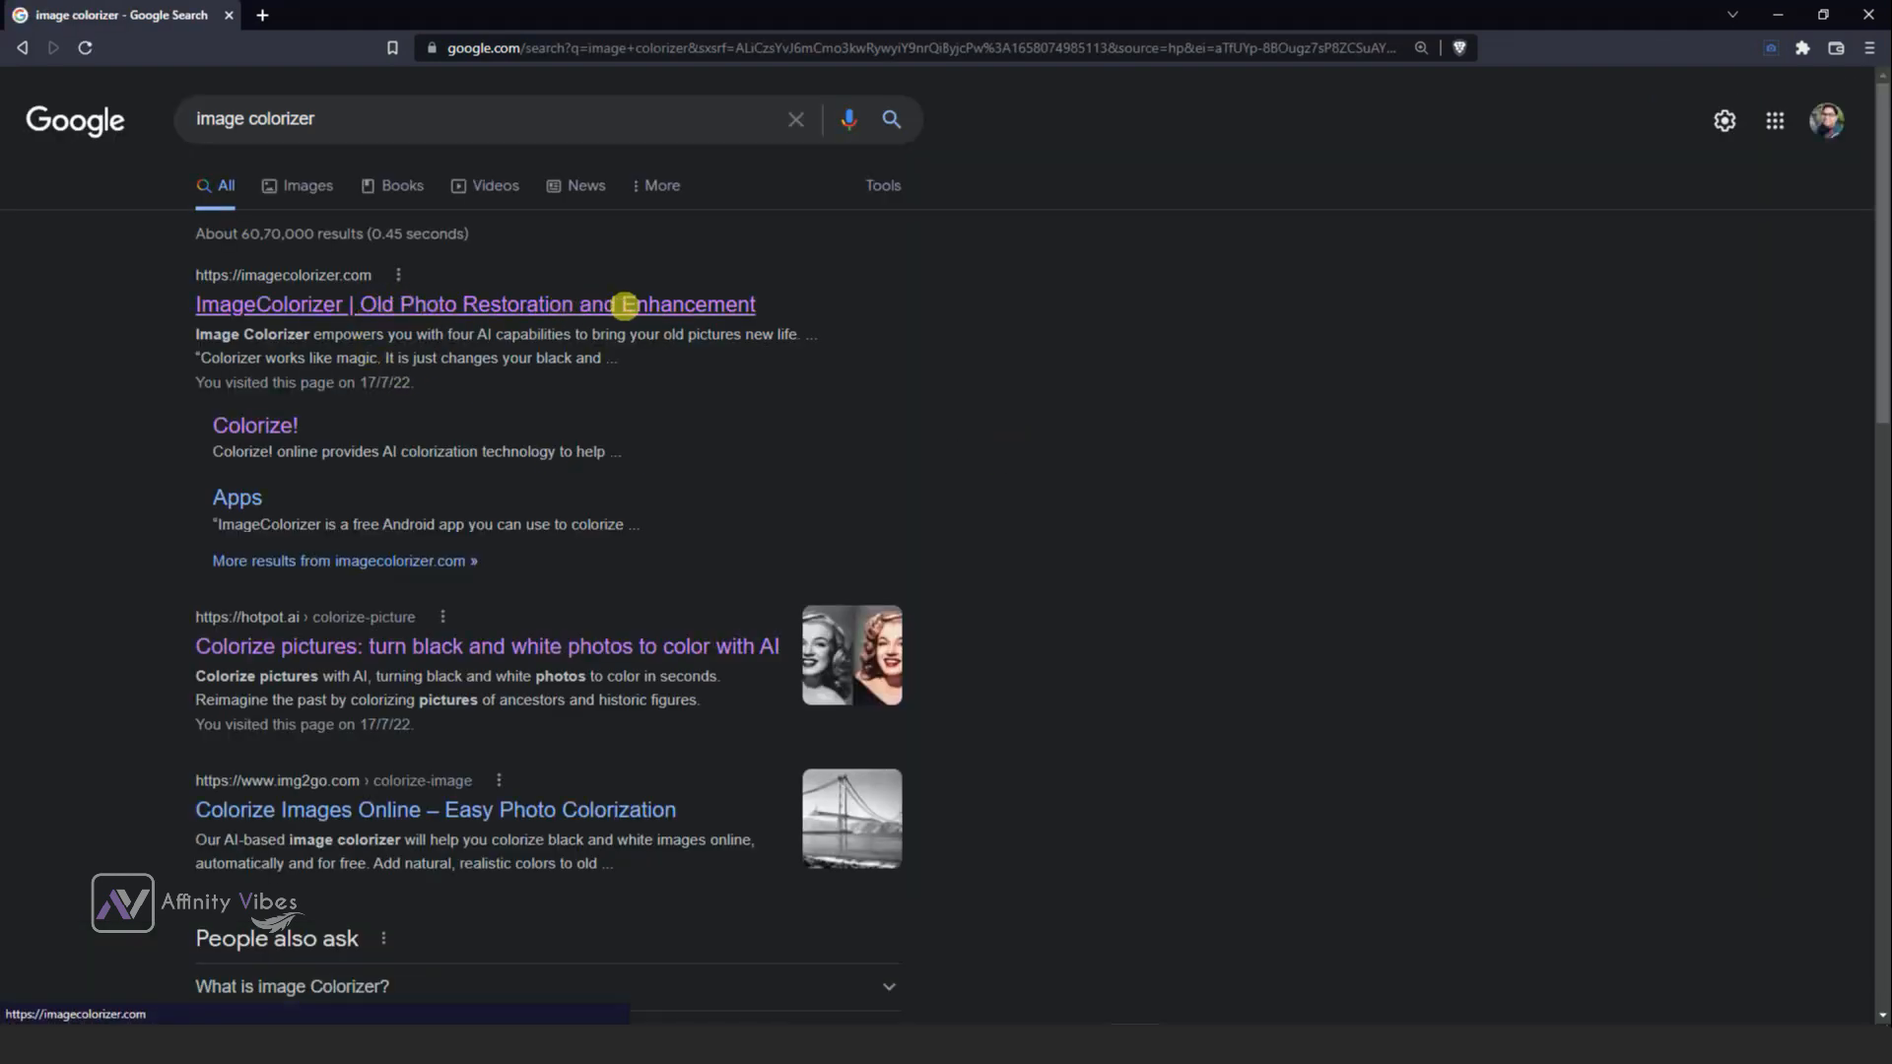
{"action": "left_click", "coordinate": [474, 303]}
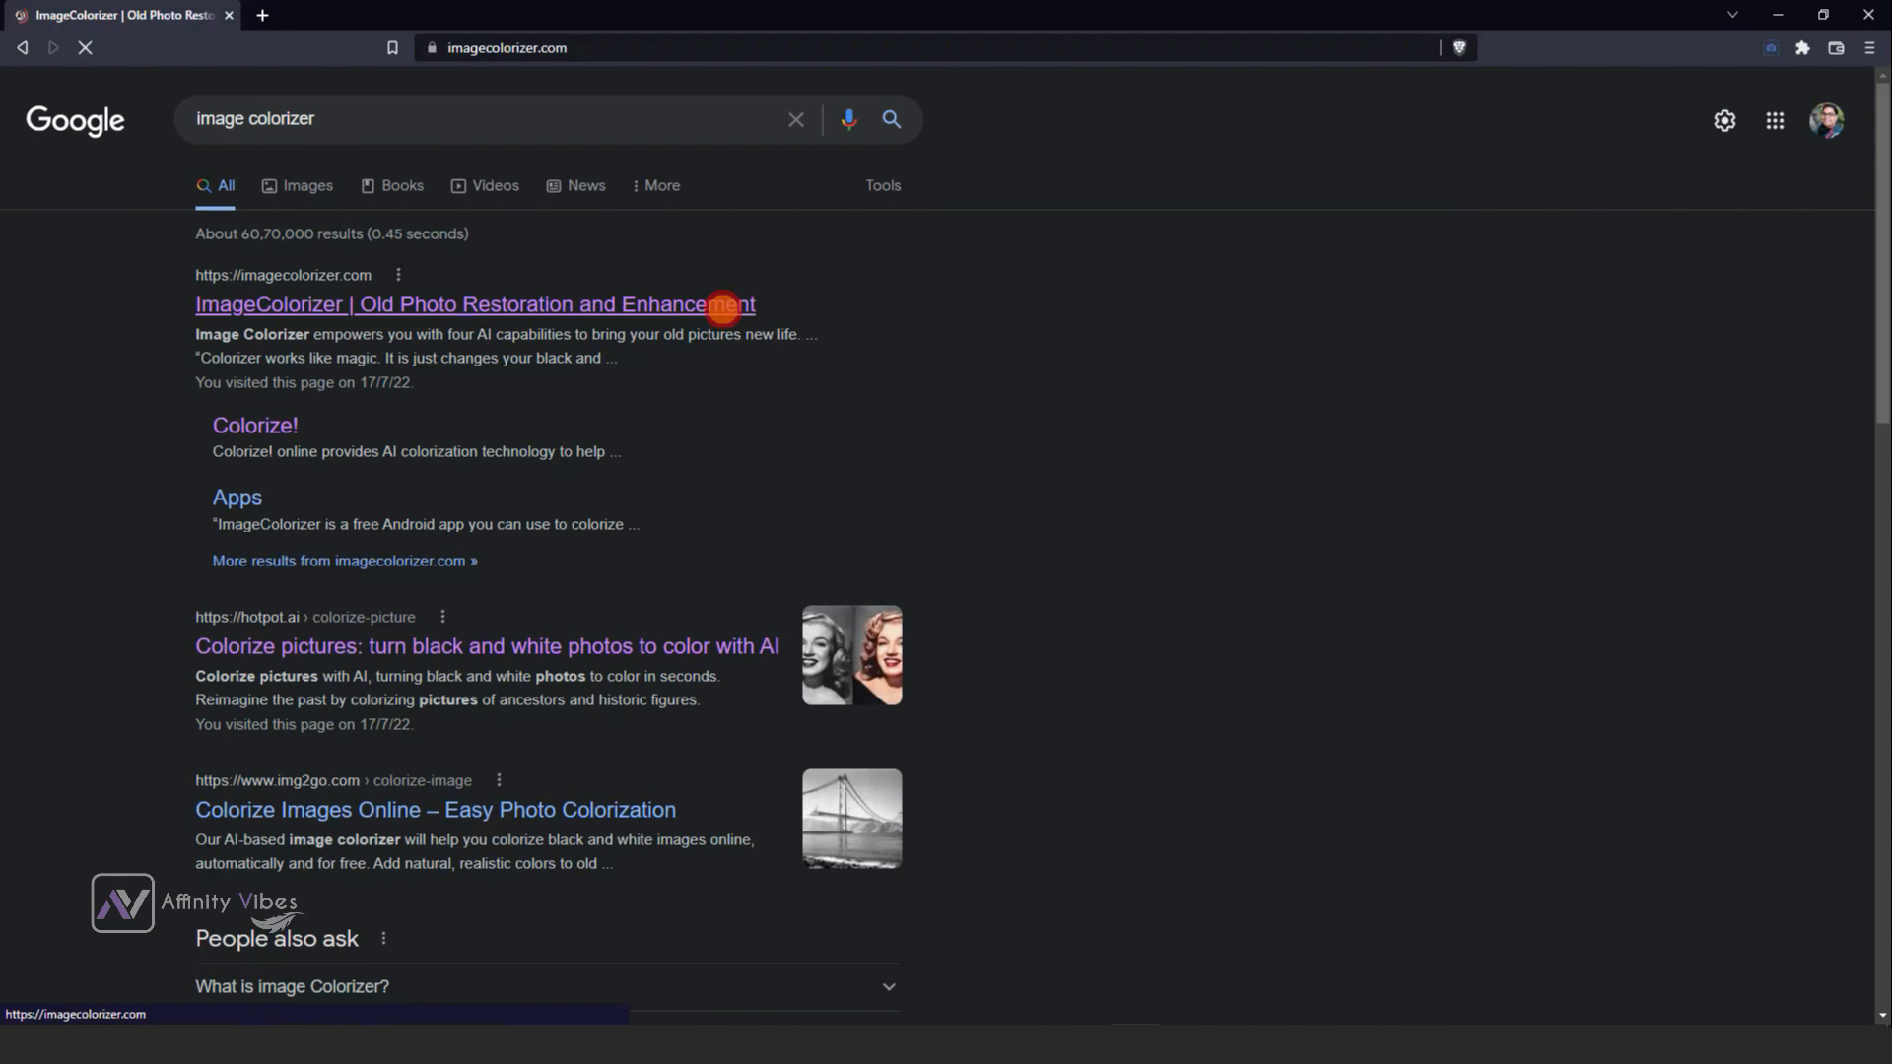
{"action": "left_click", "coordinate": [475, 303]}
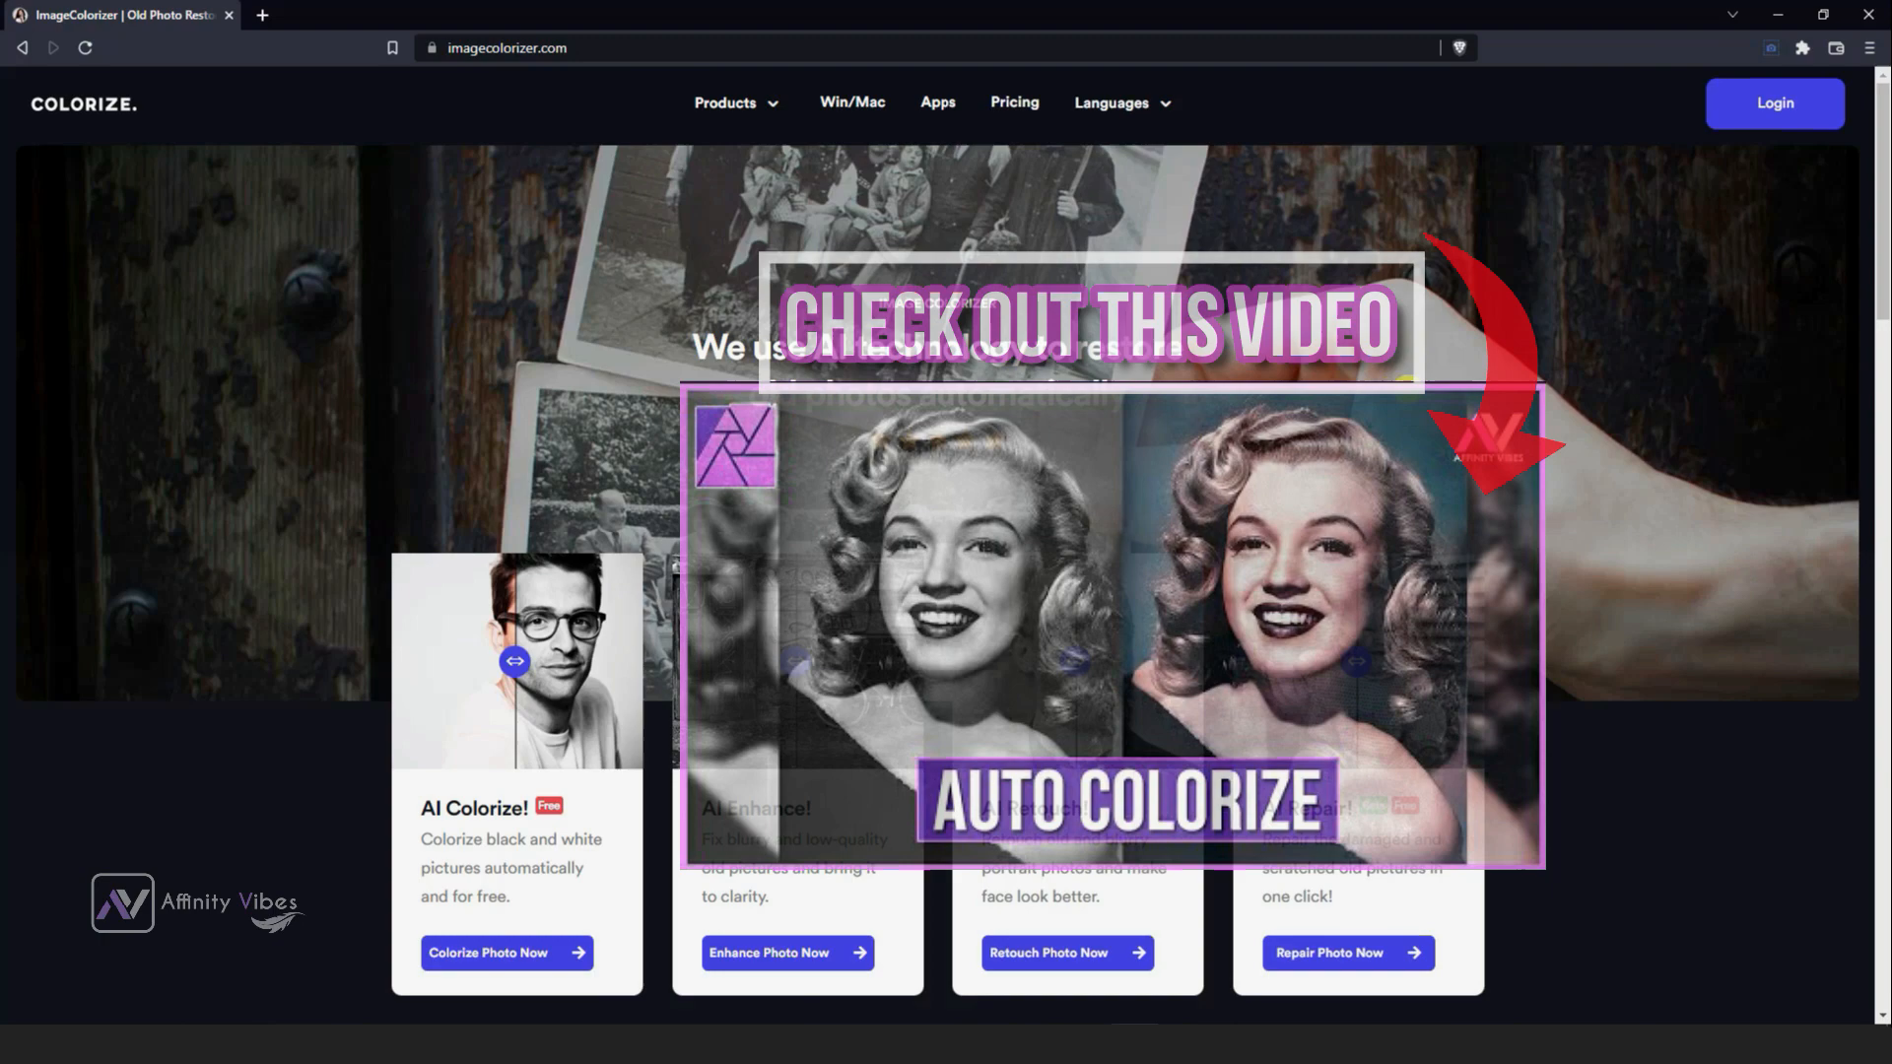
Upload the black-and-white portrait B&W.jpg to the ImageColorizer drop zone.
{"action": "left_click", "coordinate": [506, 951]}
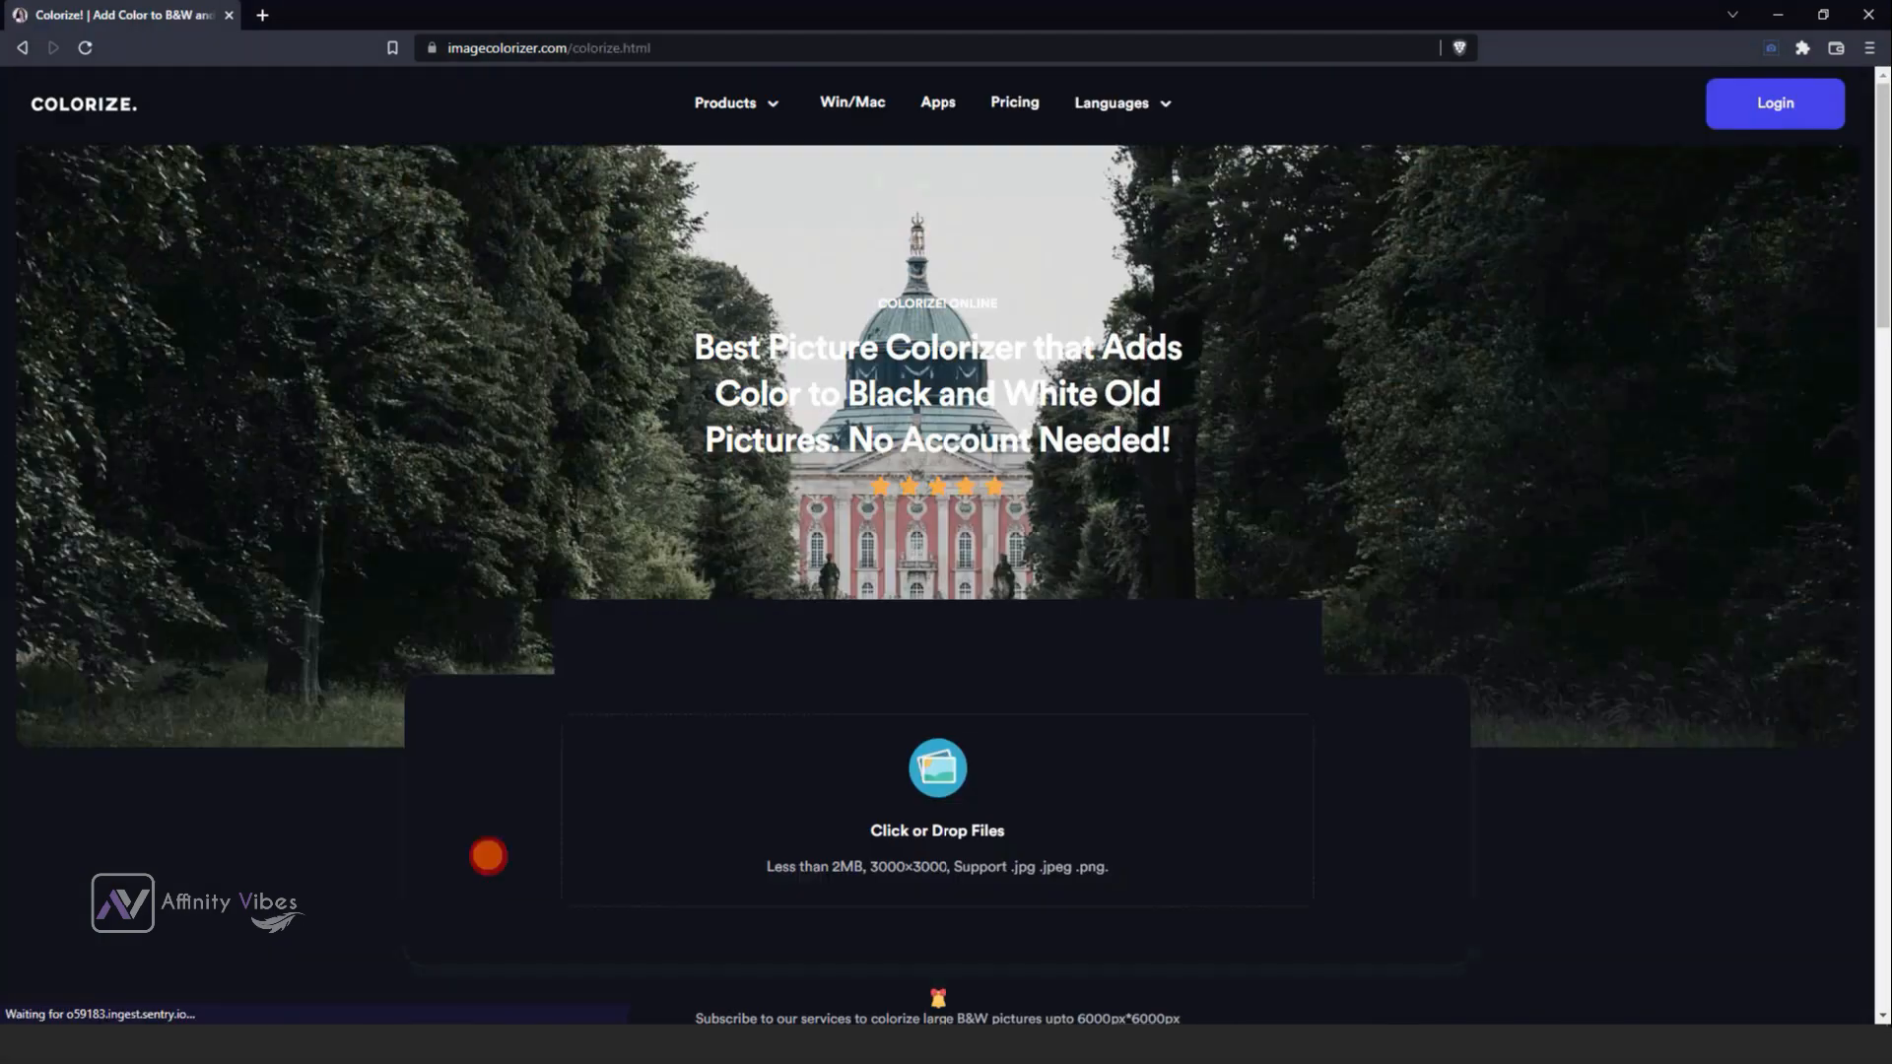
{"action": "scroll", "scroll_direction": "down", "scroll_amount": 3}
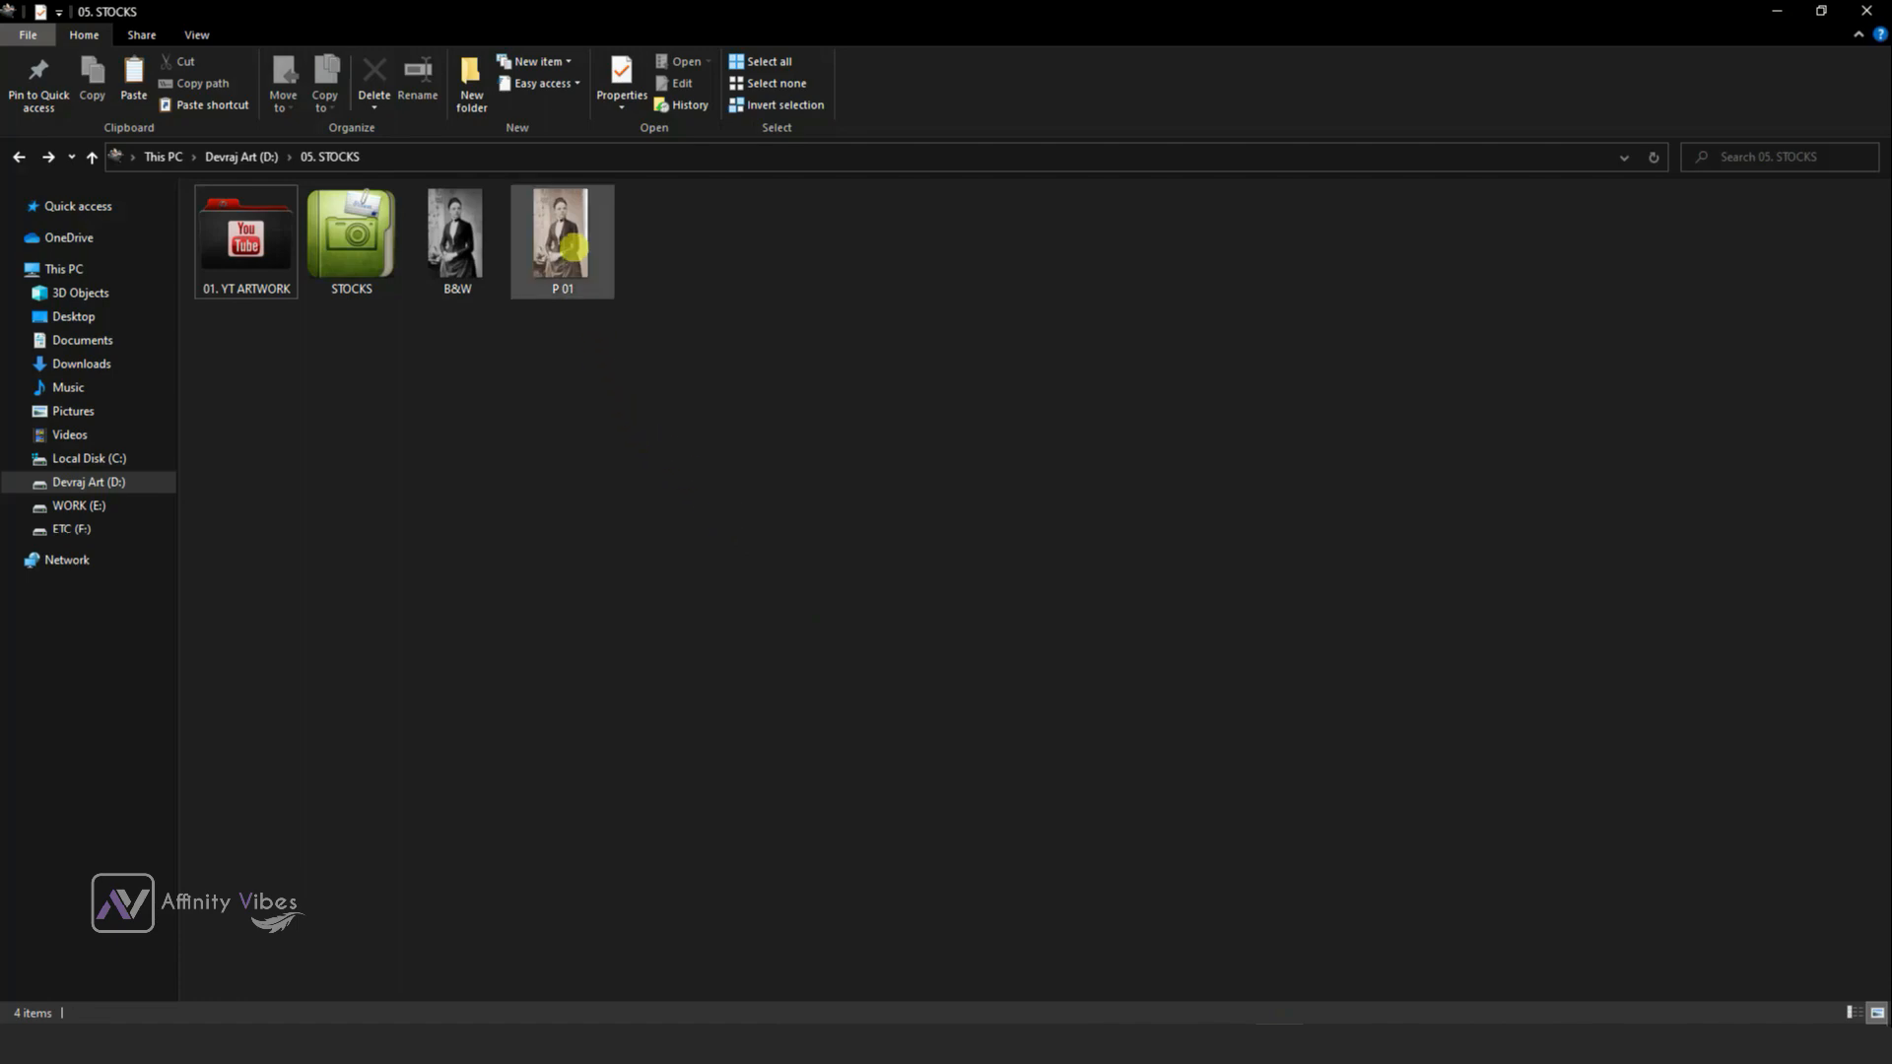
{"action": "left_click", "coordinate": [455, 234]}
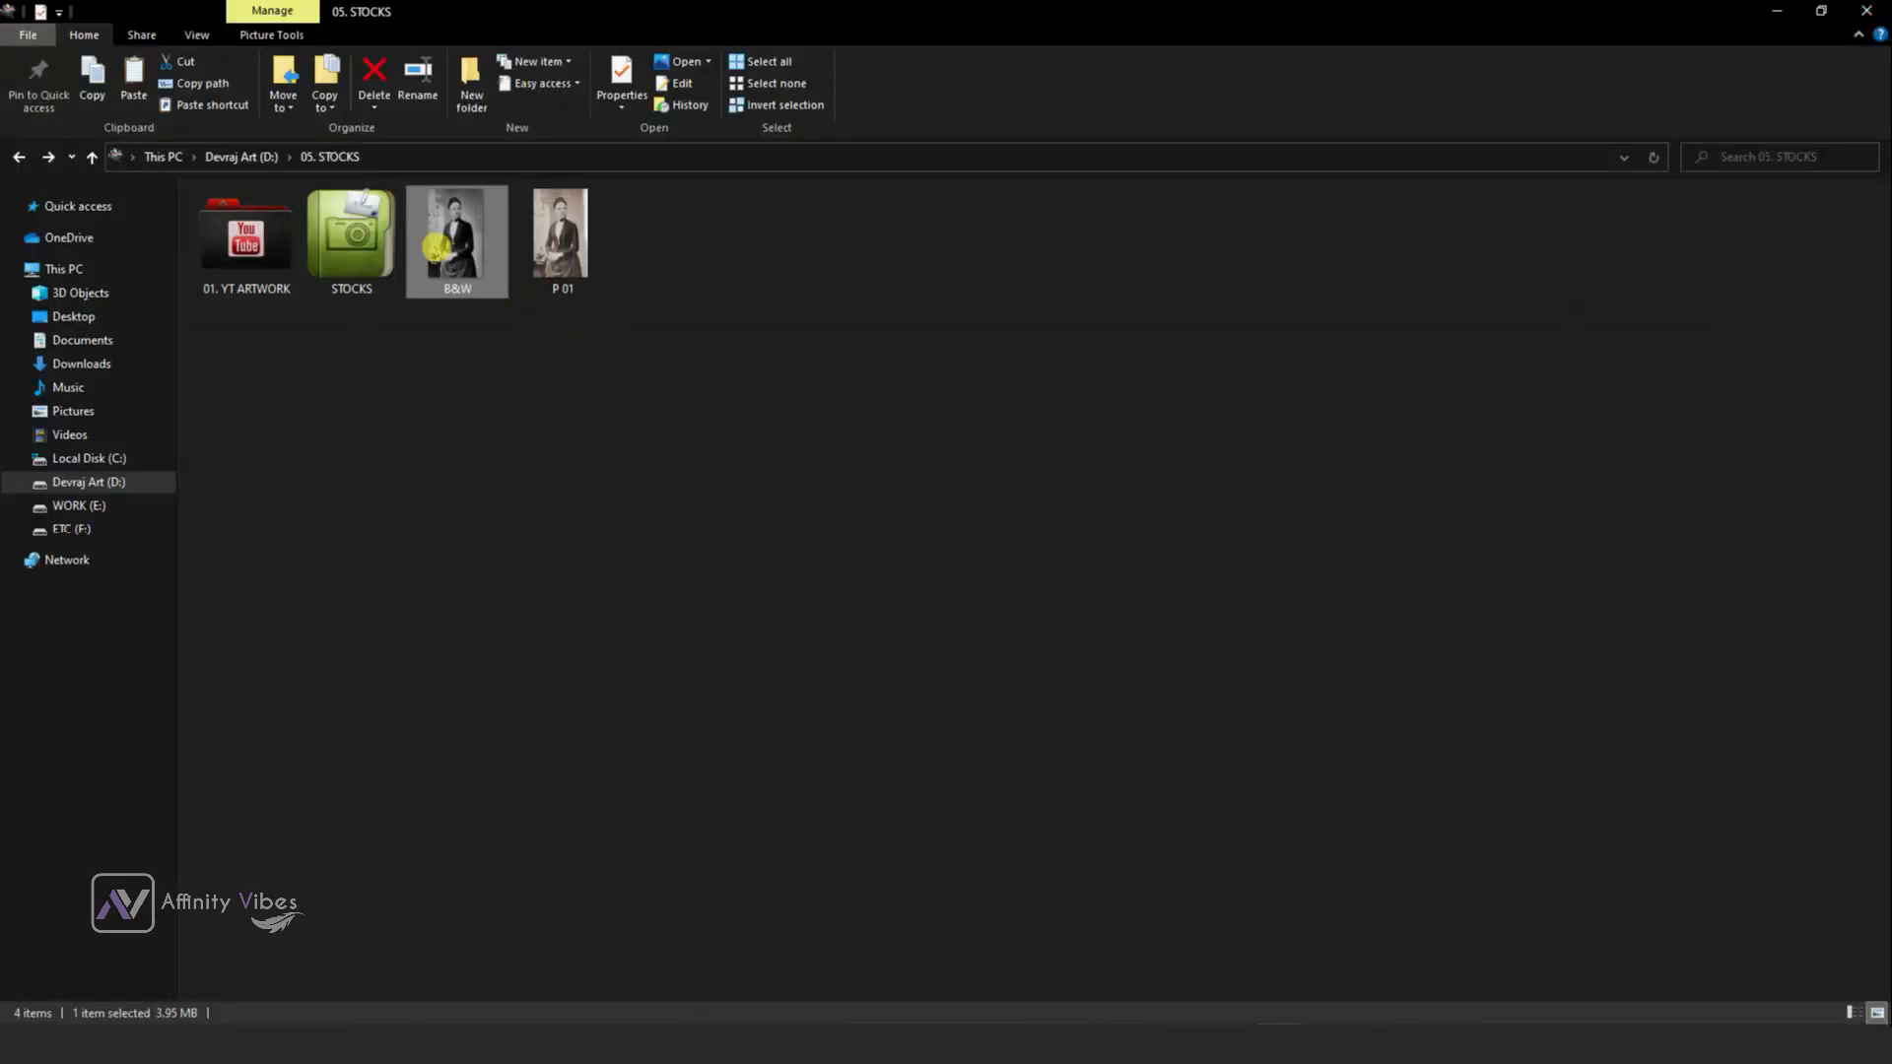
{"action": "left_click_drag", "start_coordinate": [455, 233], "coordinate": [1147, 954]}
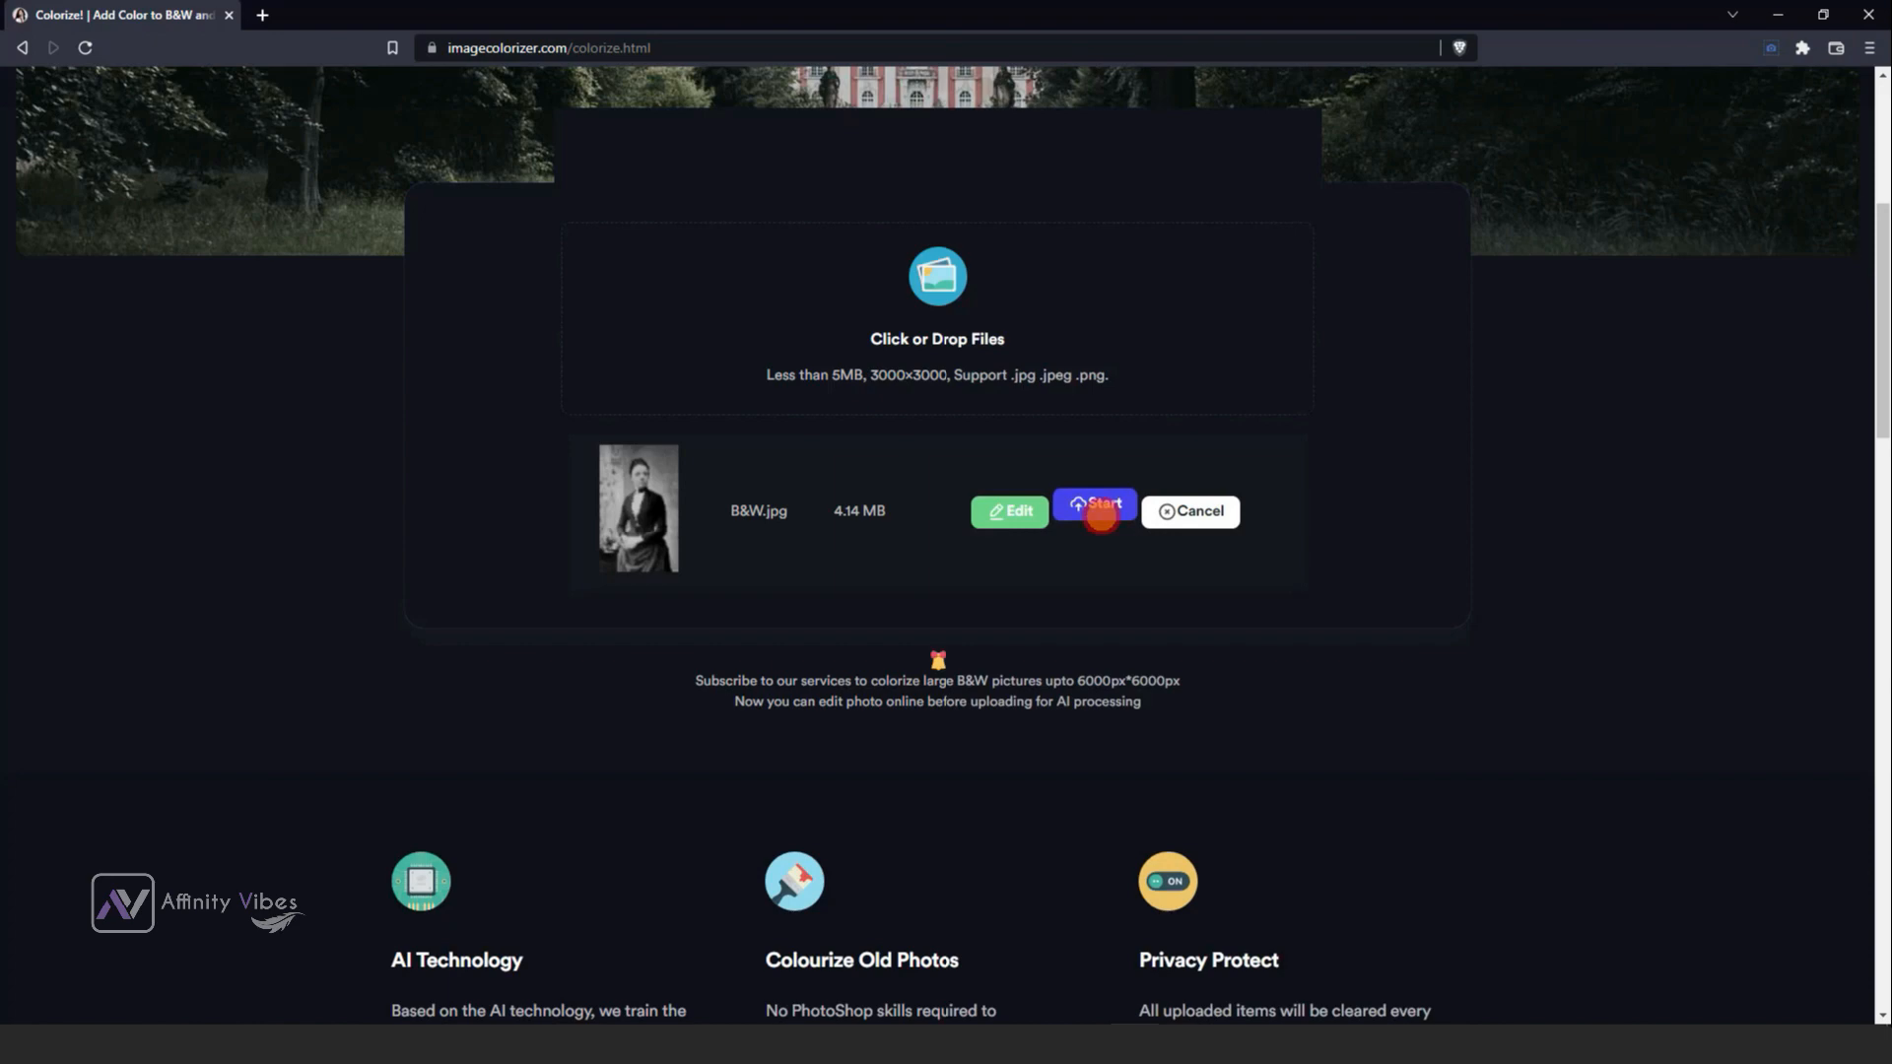
Colorize the uploaded portrait and start downloading the result.
{"action": "left_click", "coordinate": [1092, 510]}
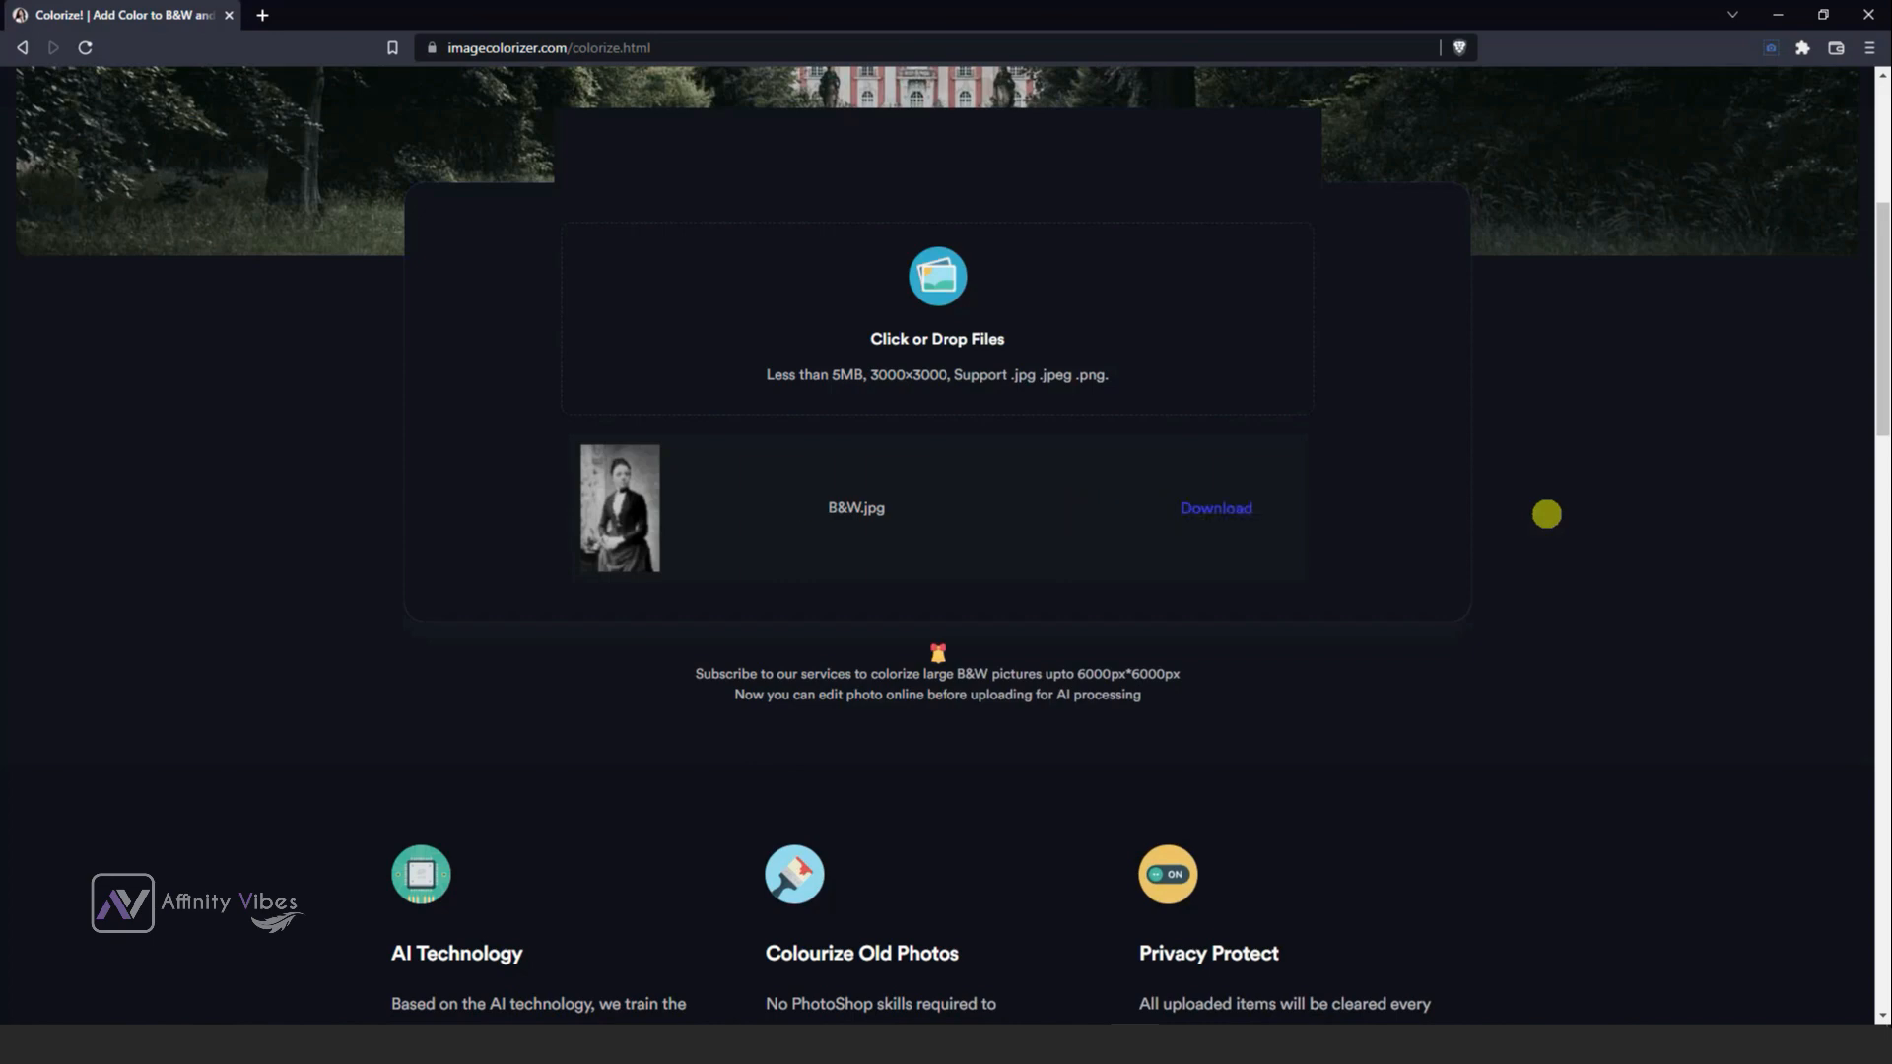
{"action": "mouse_move", "coordinate": [1216, 506]}
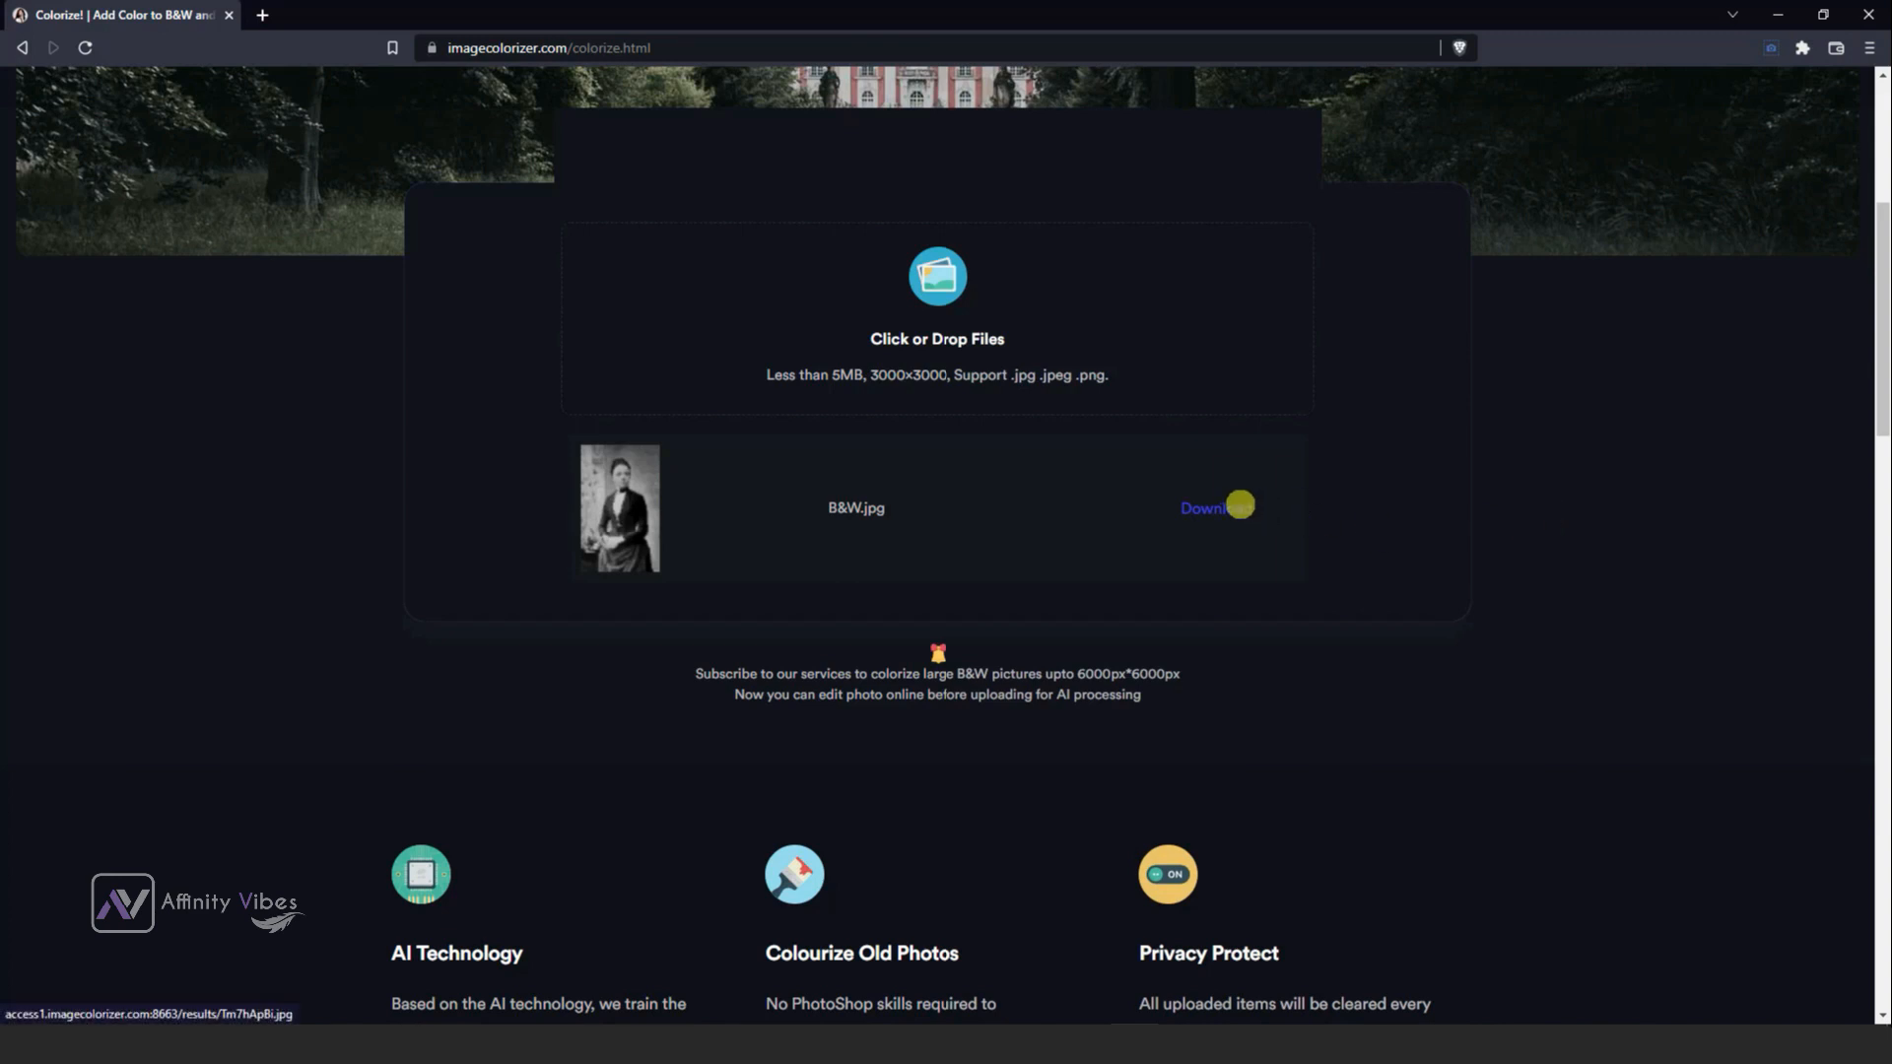
{"action": "left_click", "coordinate": [1202, 508]}
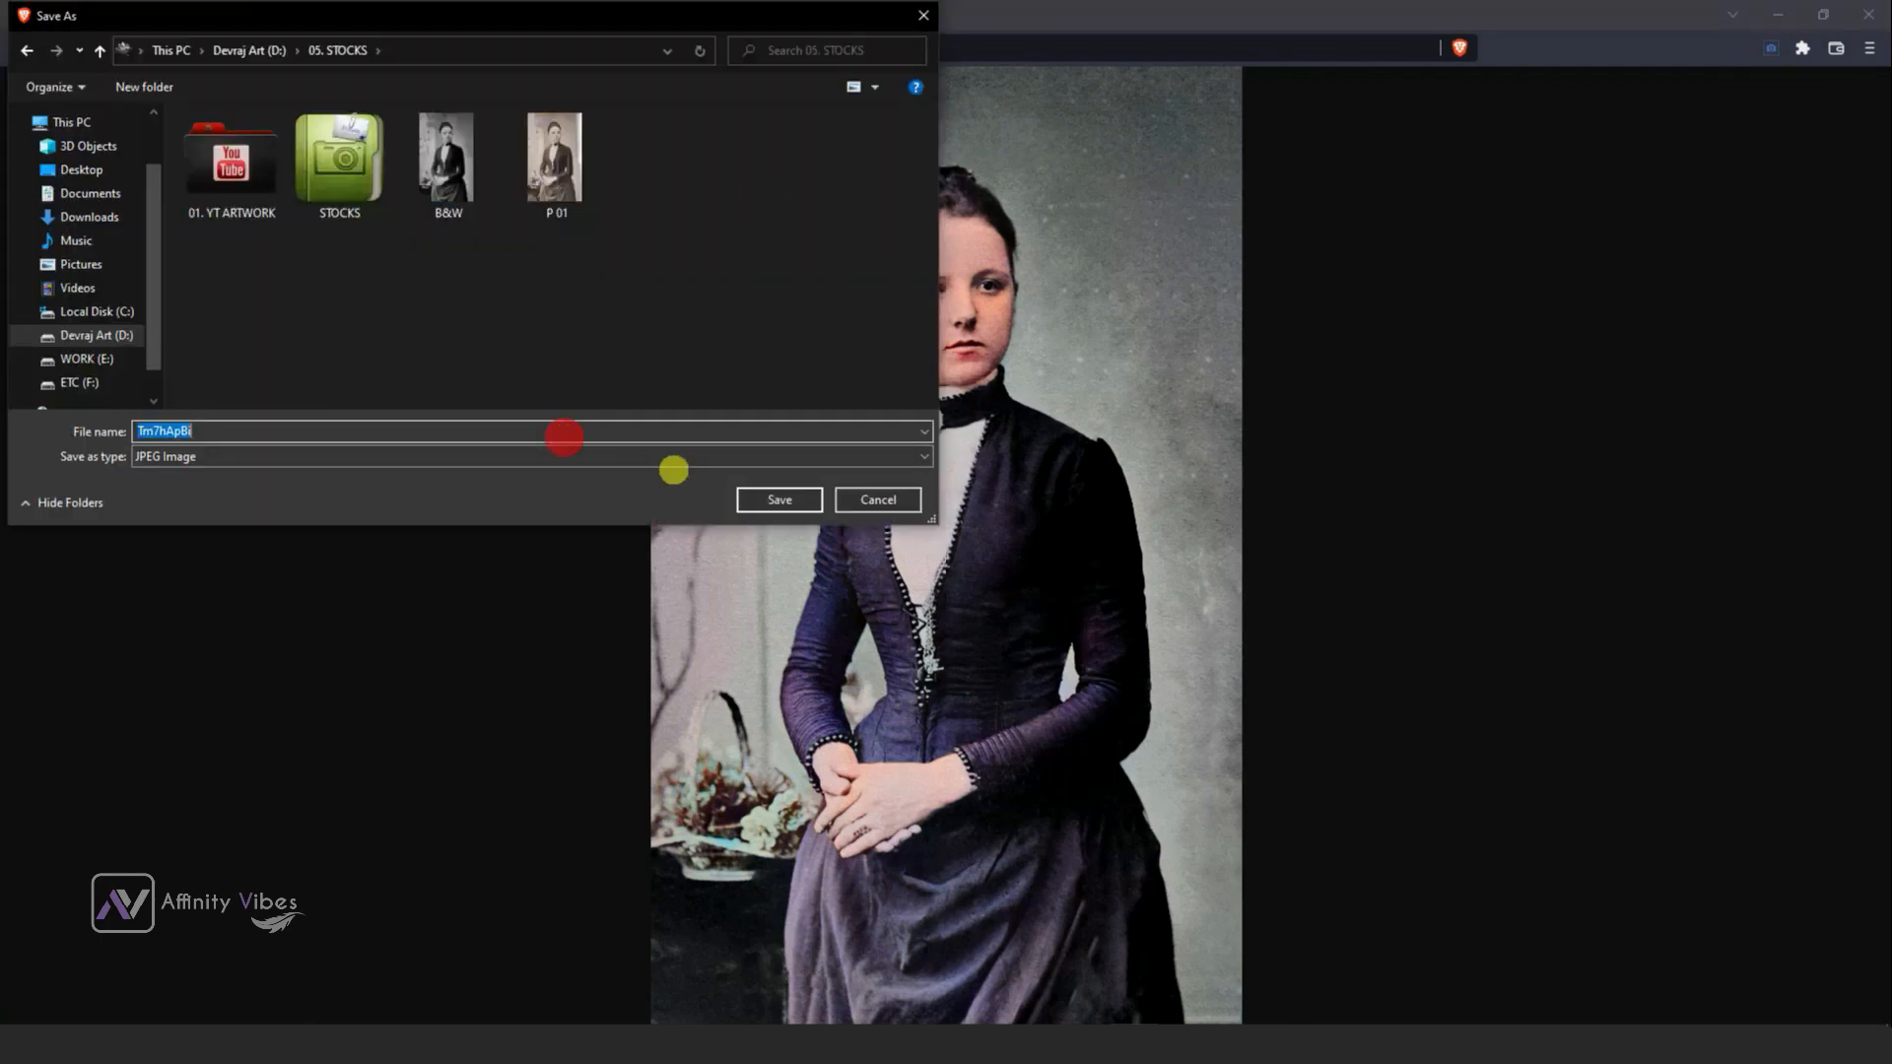
Save the colorized portrait as Color in the STOCKS folder.
{"action": "type", "text": "Color"}
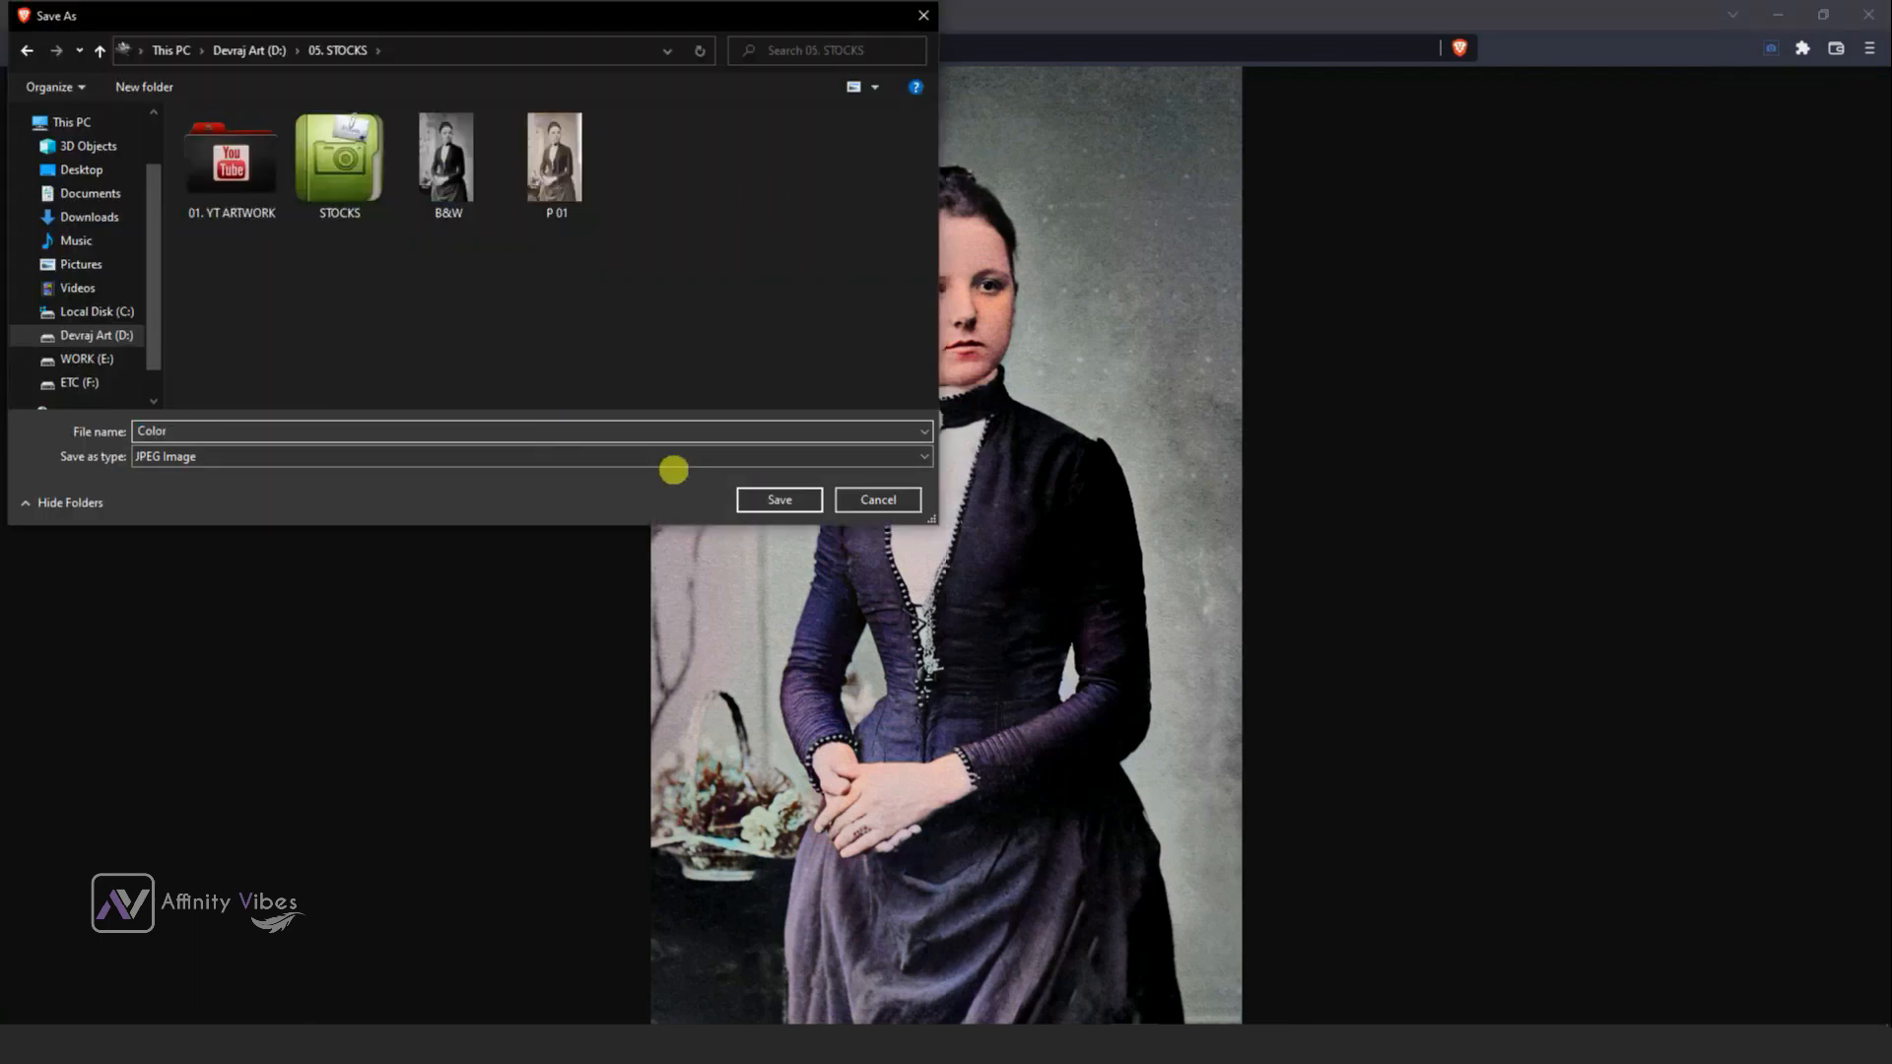
{"action": "left_click", "coordinate": [778, 499]}
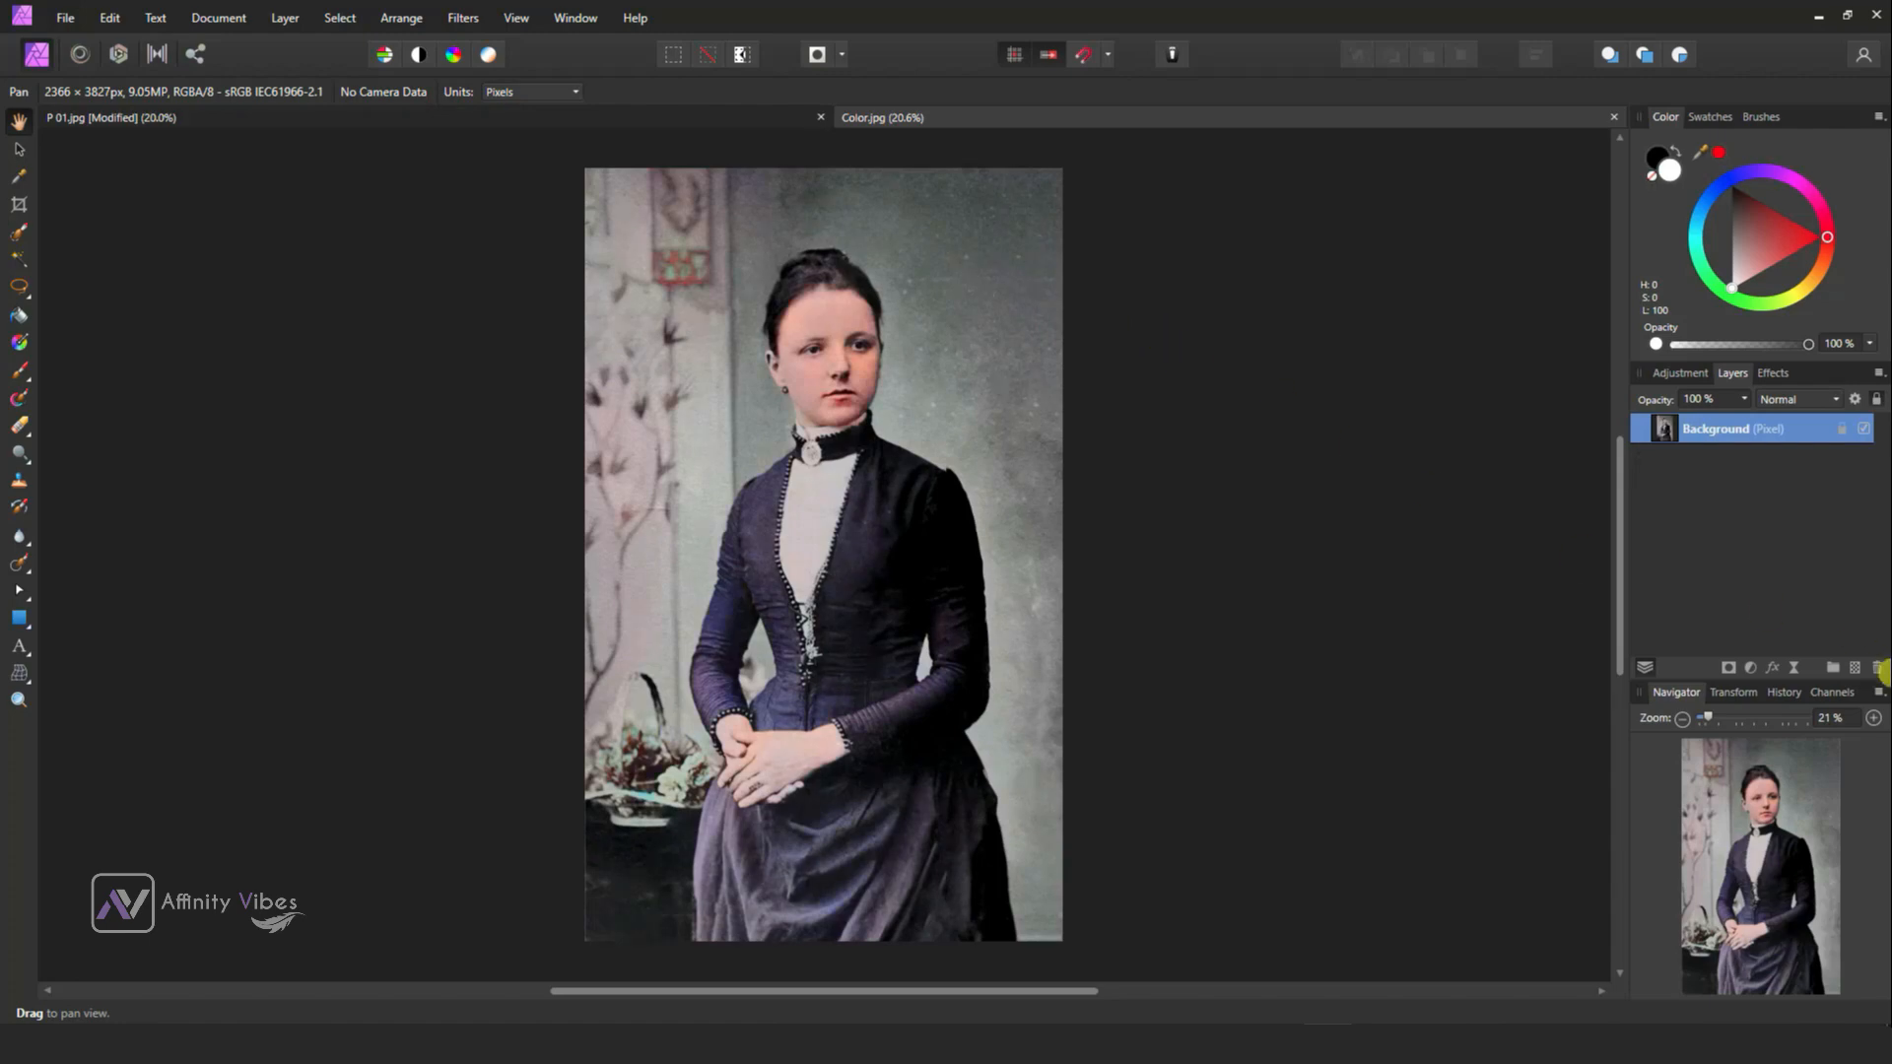
Add an HSL adjustment and lower red saturation to -30%.
{"action": "left_click", "coordinate": [1756, 669]}
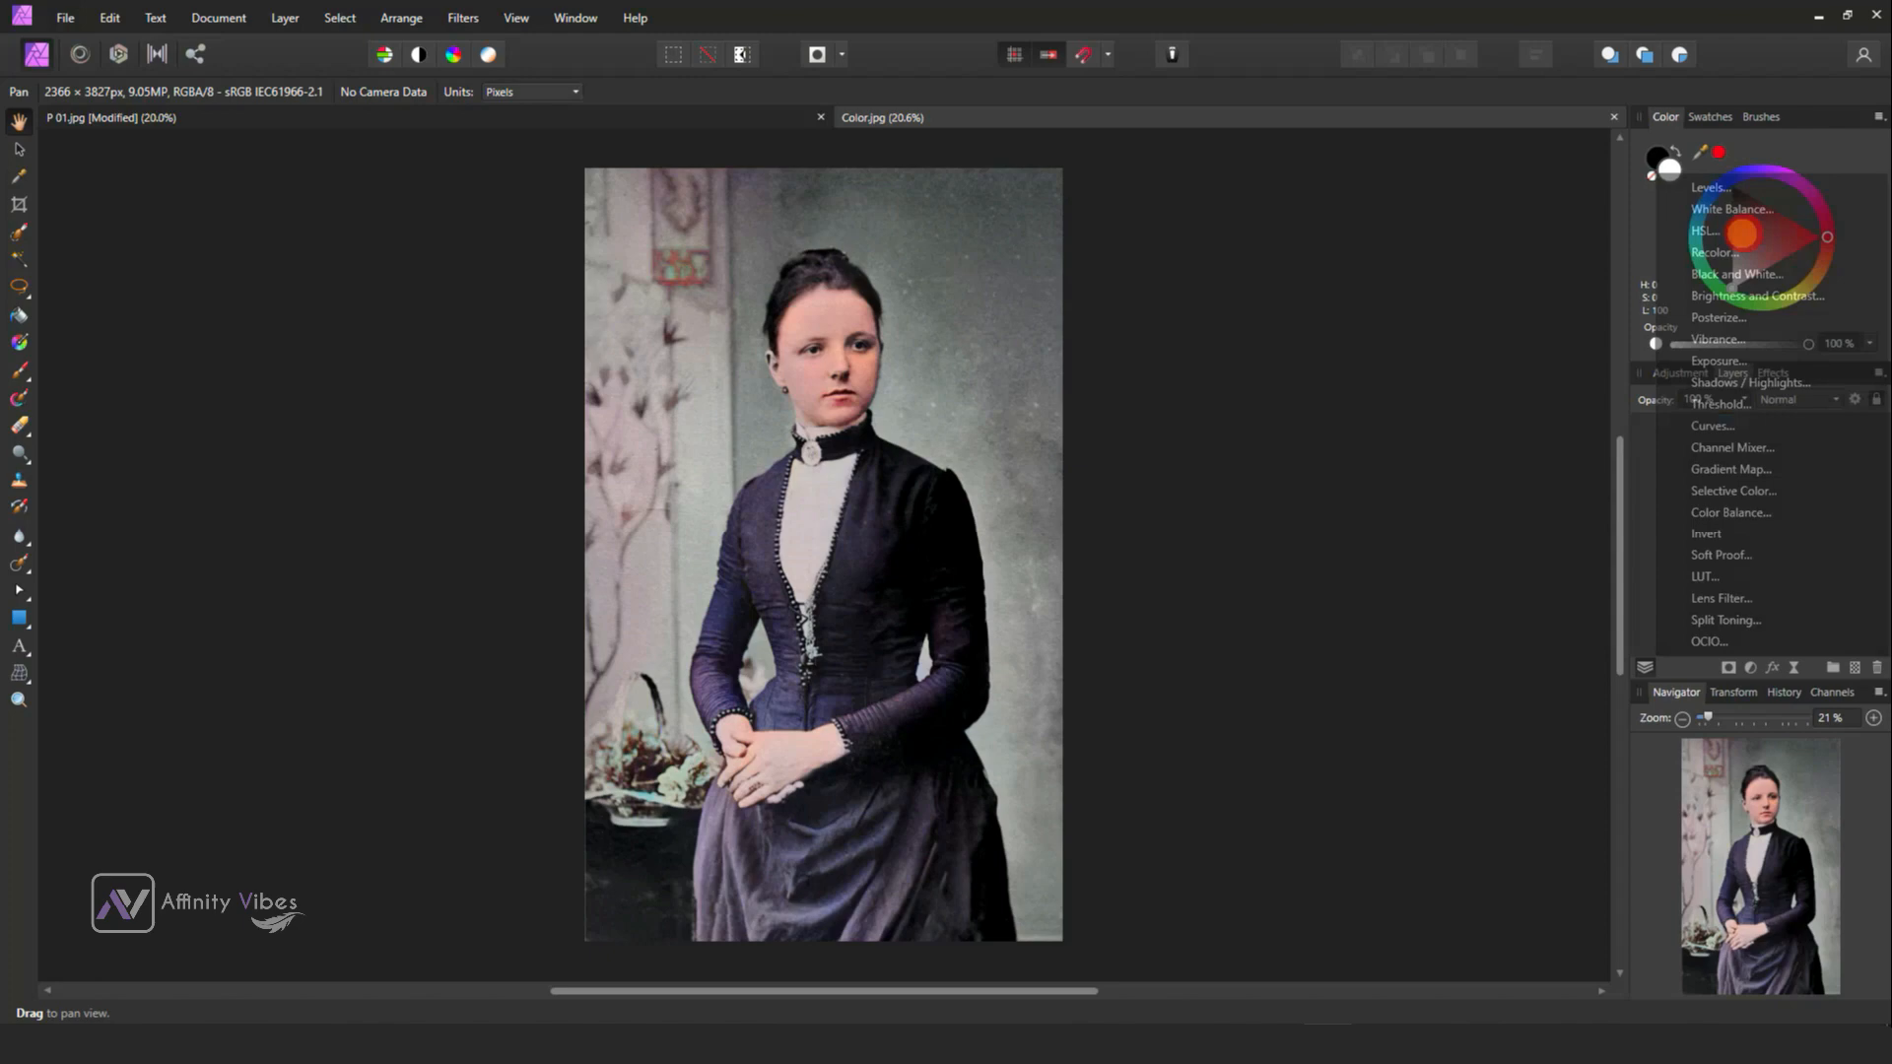
{"action": "left_click", "coordinate": [1705, 230]}
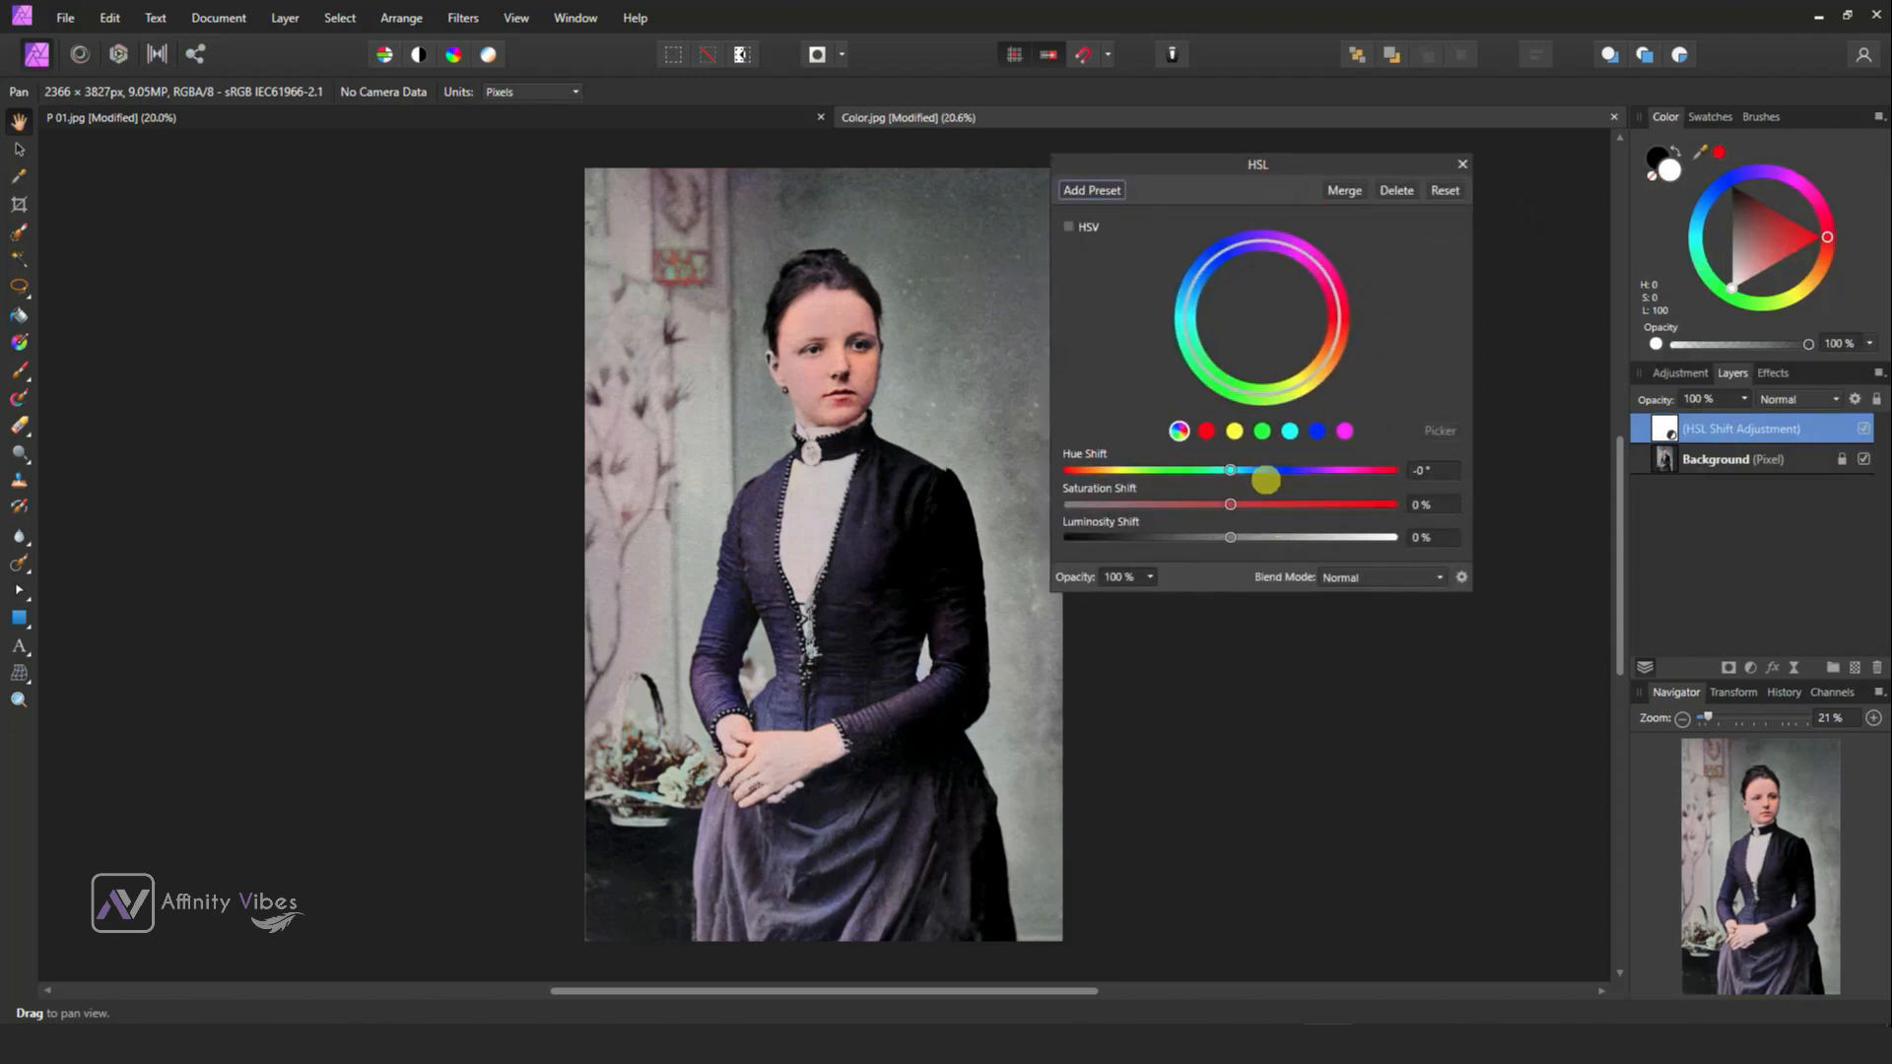
{"action": "left_click", "coordinate": [1207, 432]}
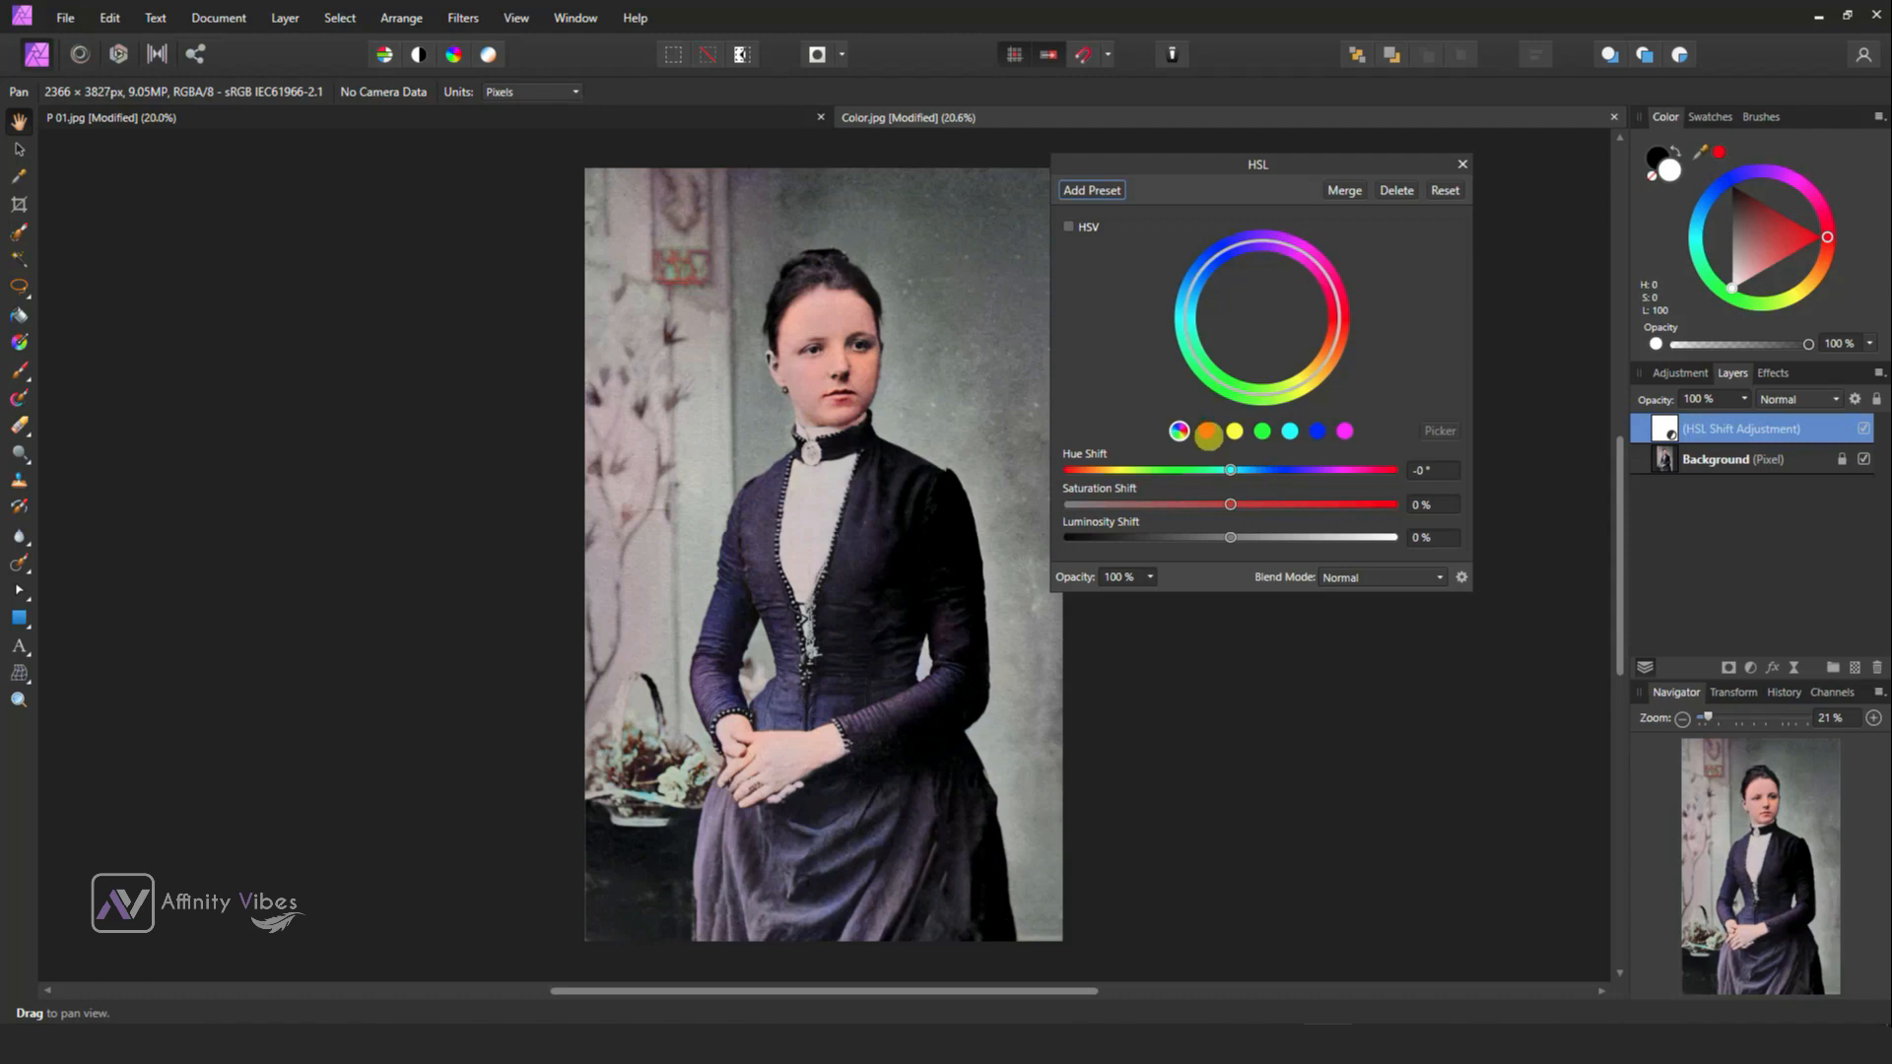
{"action": "left_click_drag", "start_coordinate": [1230, 504], "coordinate": [1210, 505]}
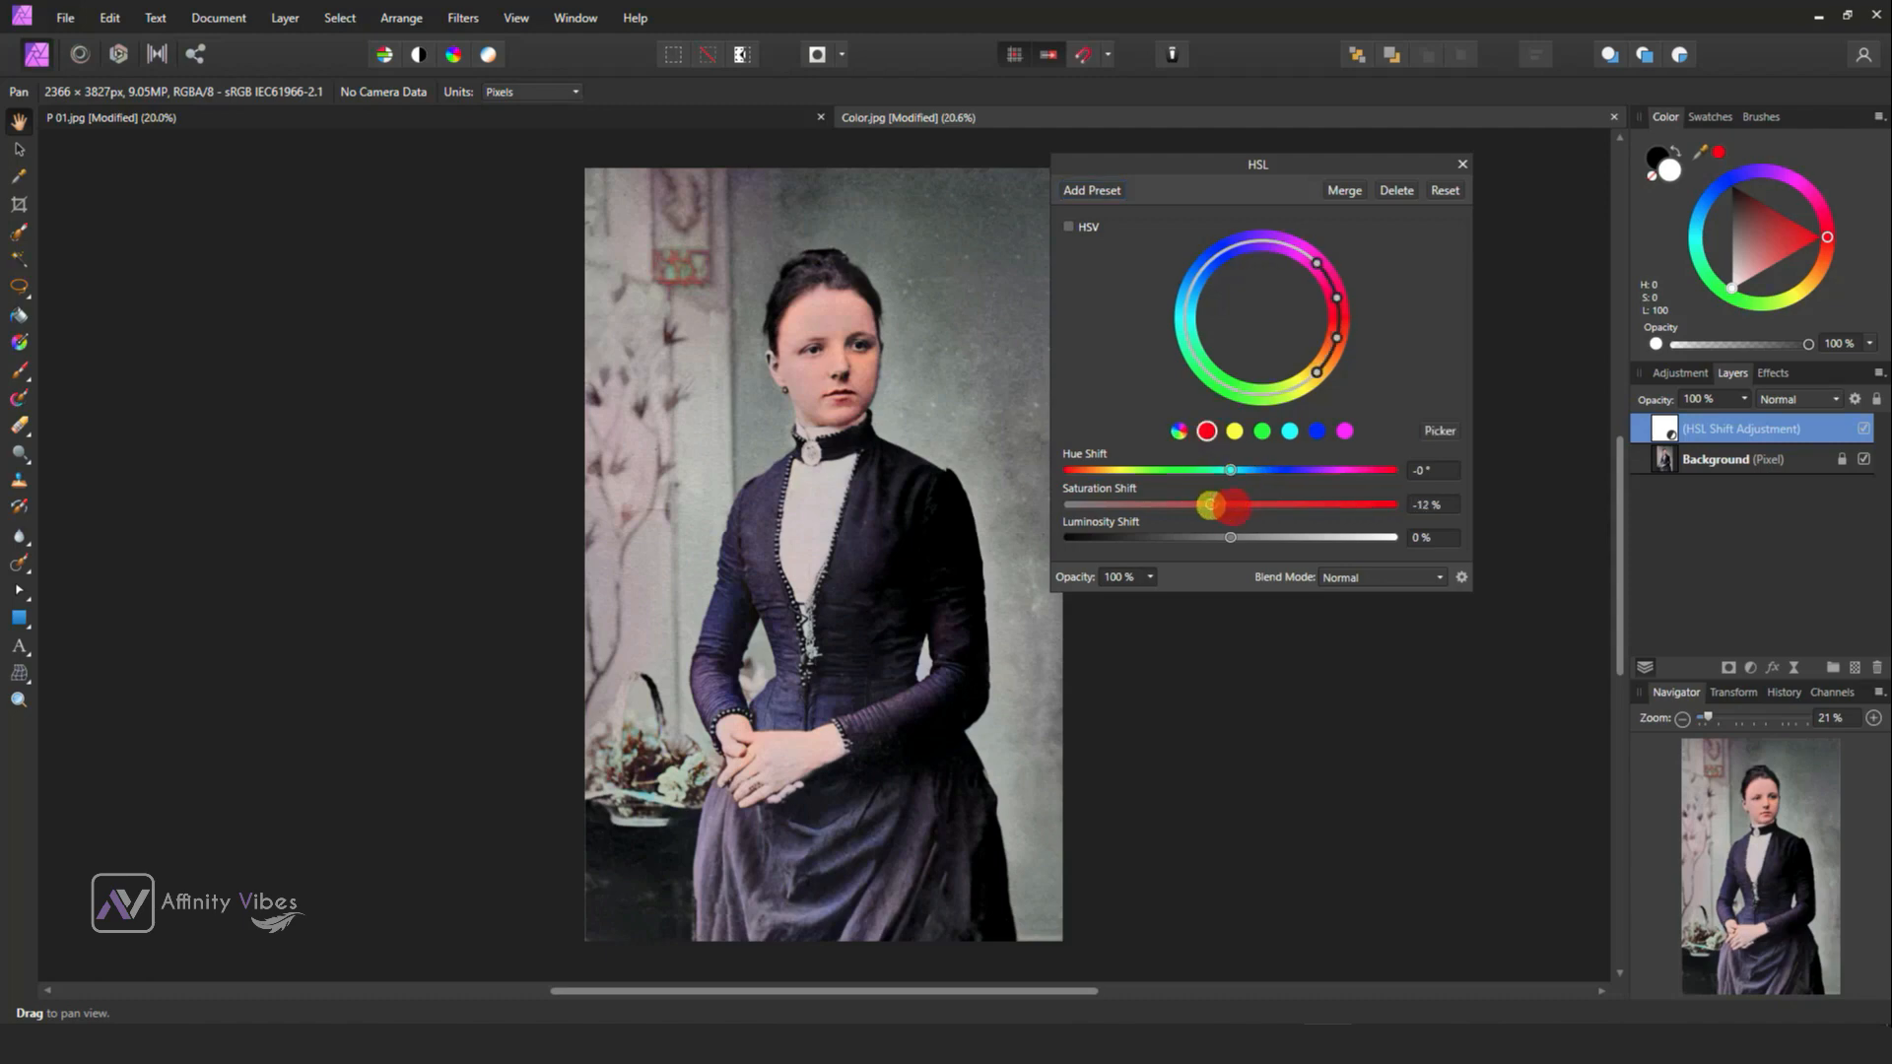
{"action": "left_click_drag", "start_coordinate": [1210, 504], "coordinate": [1186, 505]}
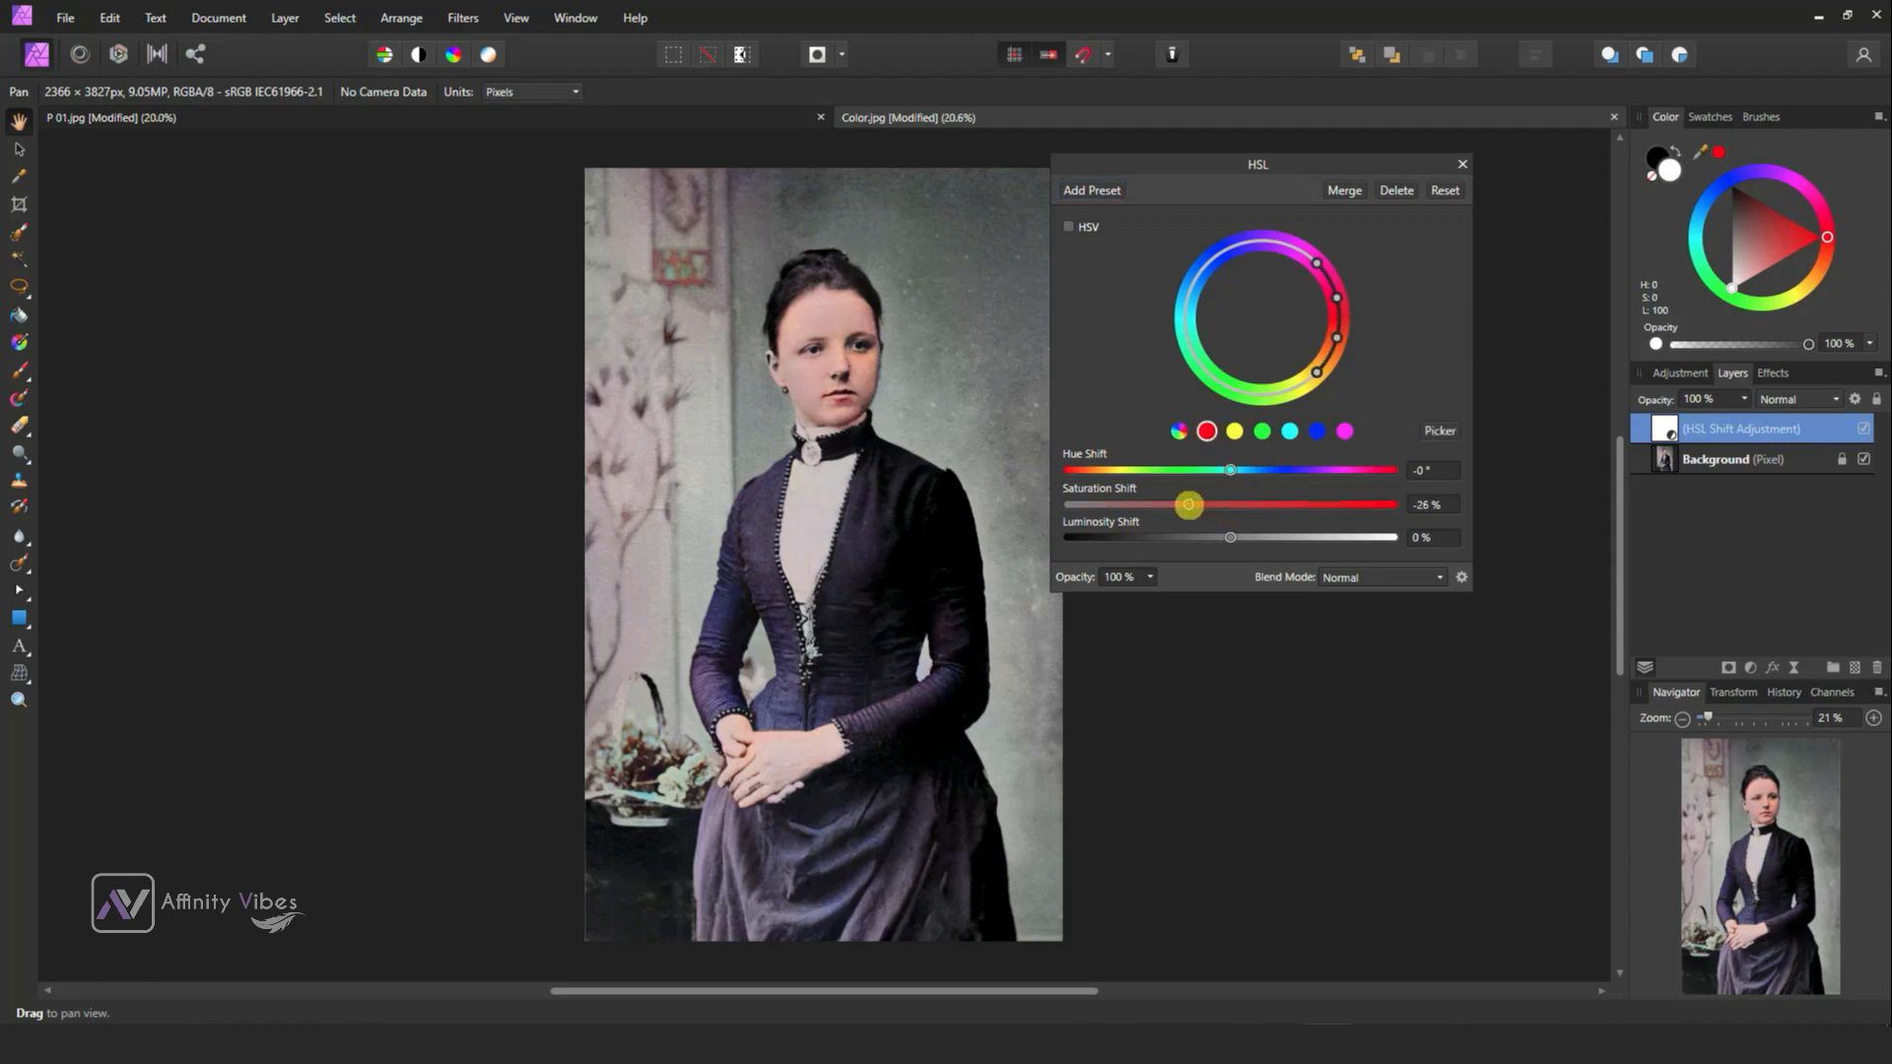
{"action": "left_click_drag", "start_coordinate": [1186, 504], "coordinate": [1178, 504]}
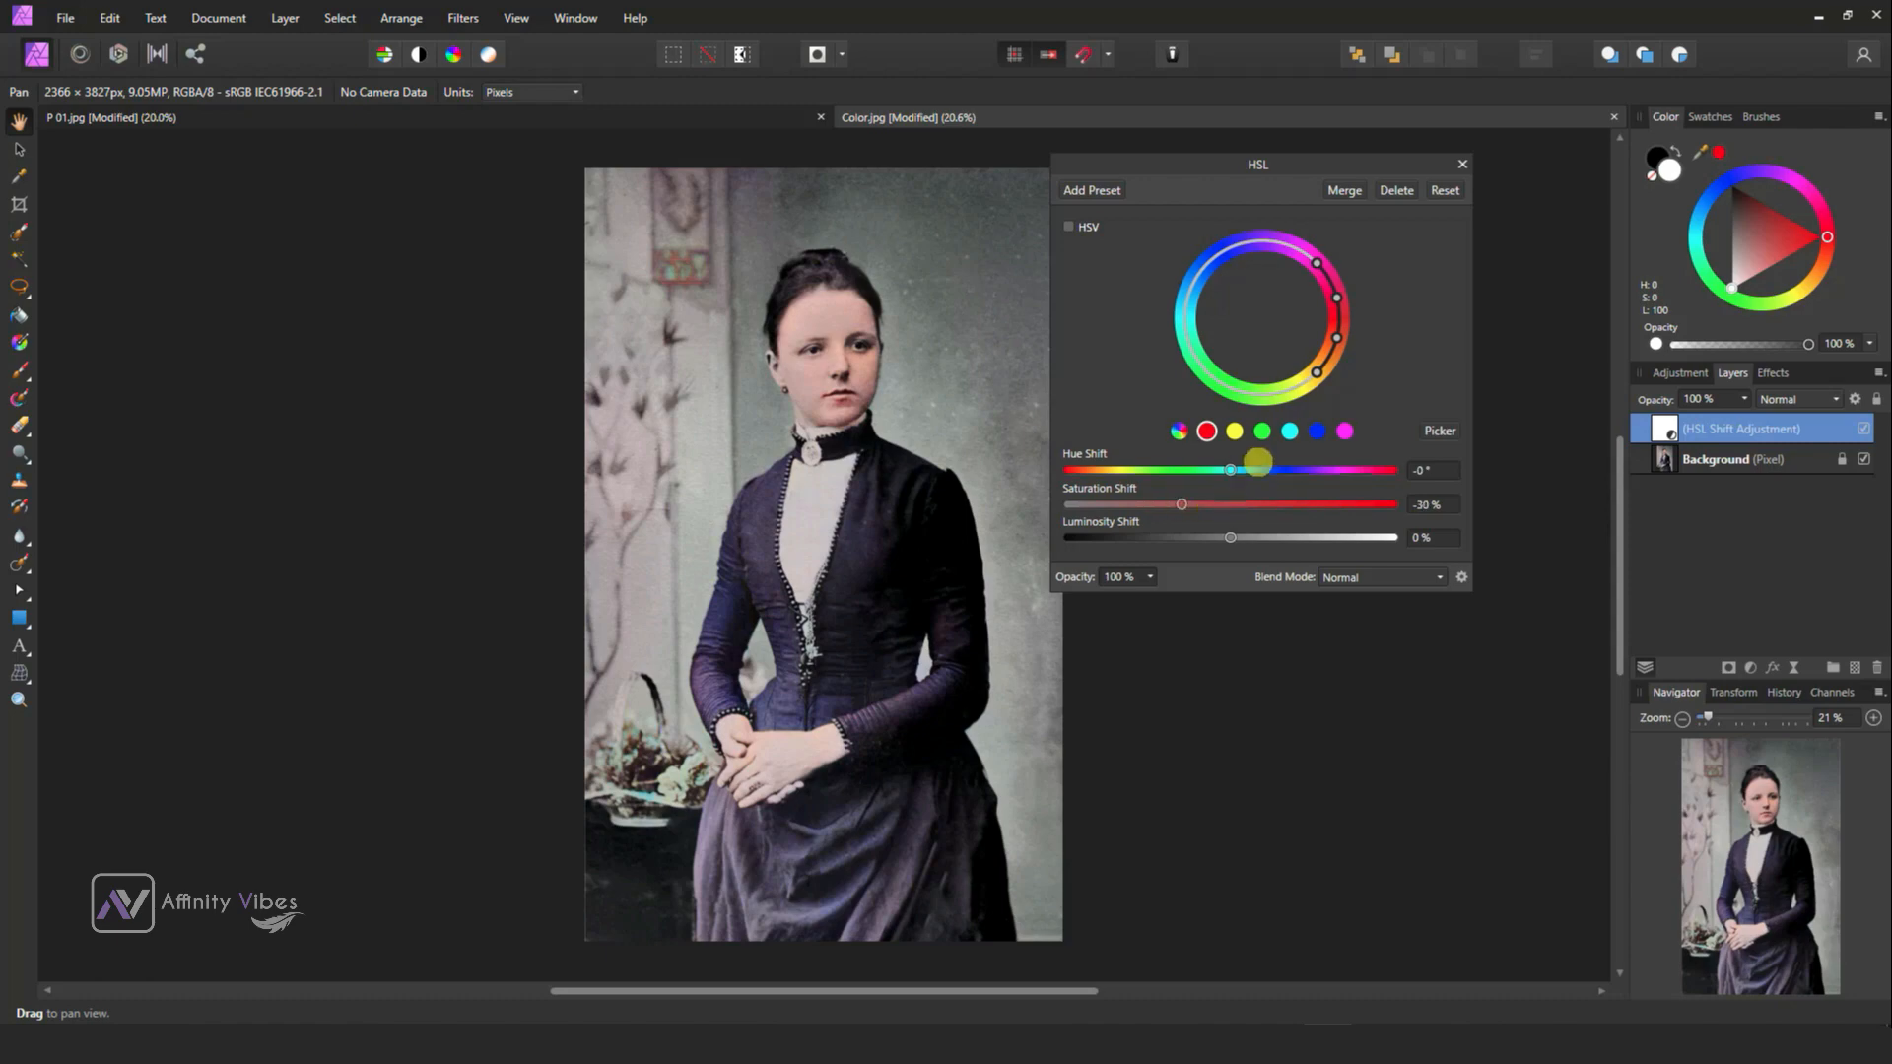
Mute yellow saturation to -12% and boost blue saturation to +30%.
{"action": "left_click_drag", "start_coordinate": [1180, 505], "coordinate": [1216, 504]}
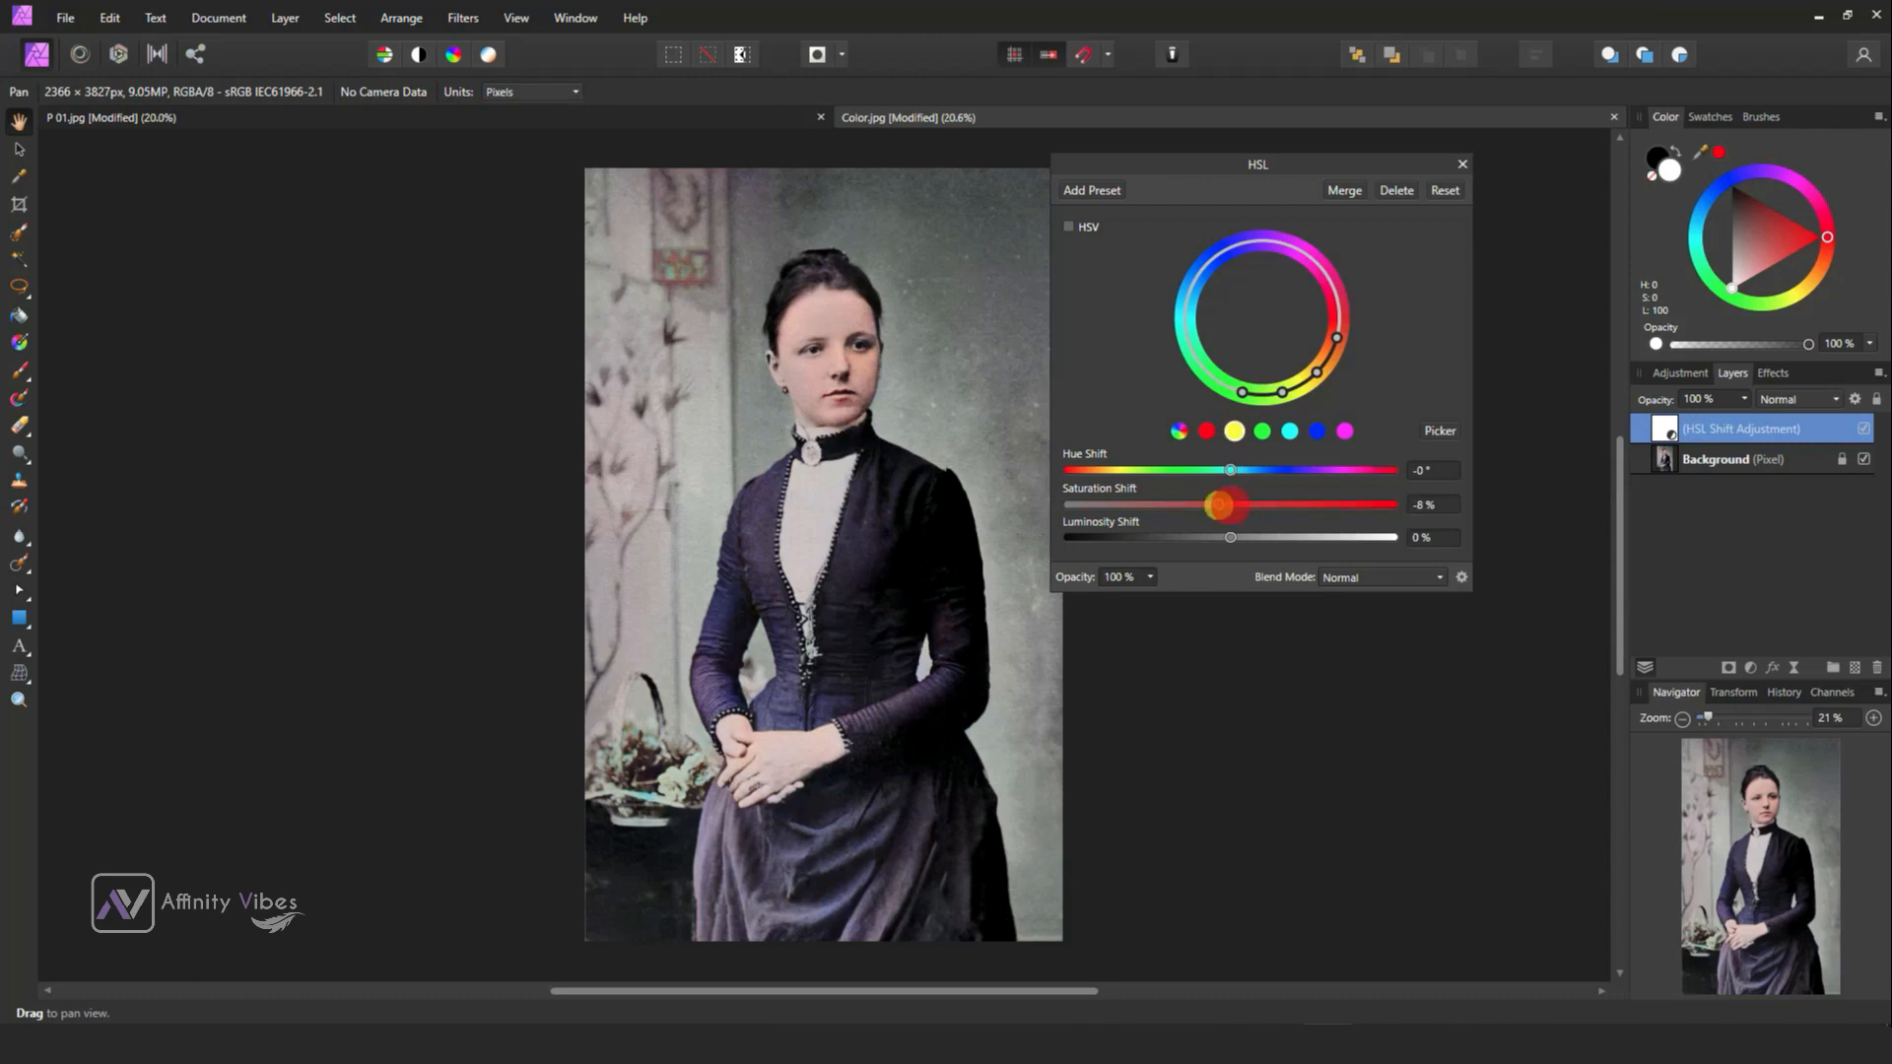
{"action": "left_click_drag", "start_coordinate": [1221, 505], "coordinate": [1215, 504]}
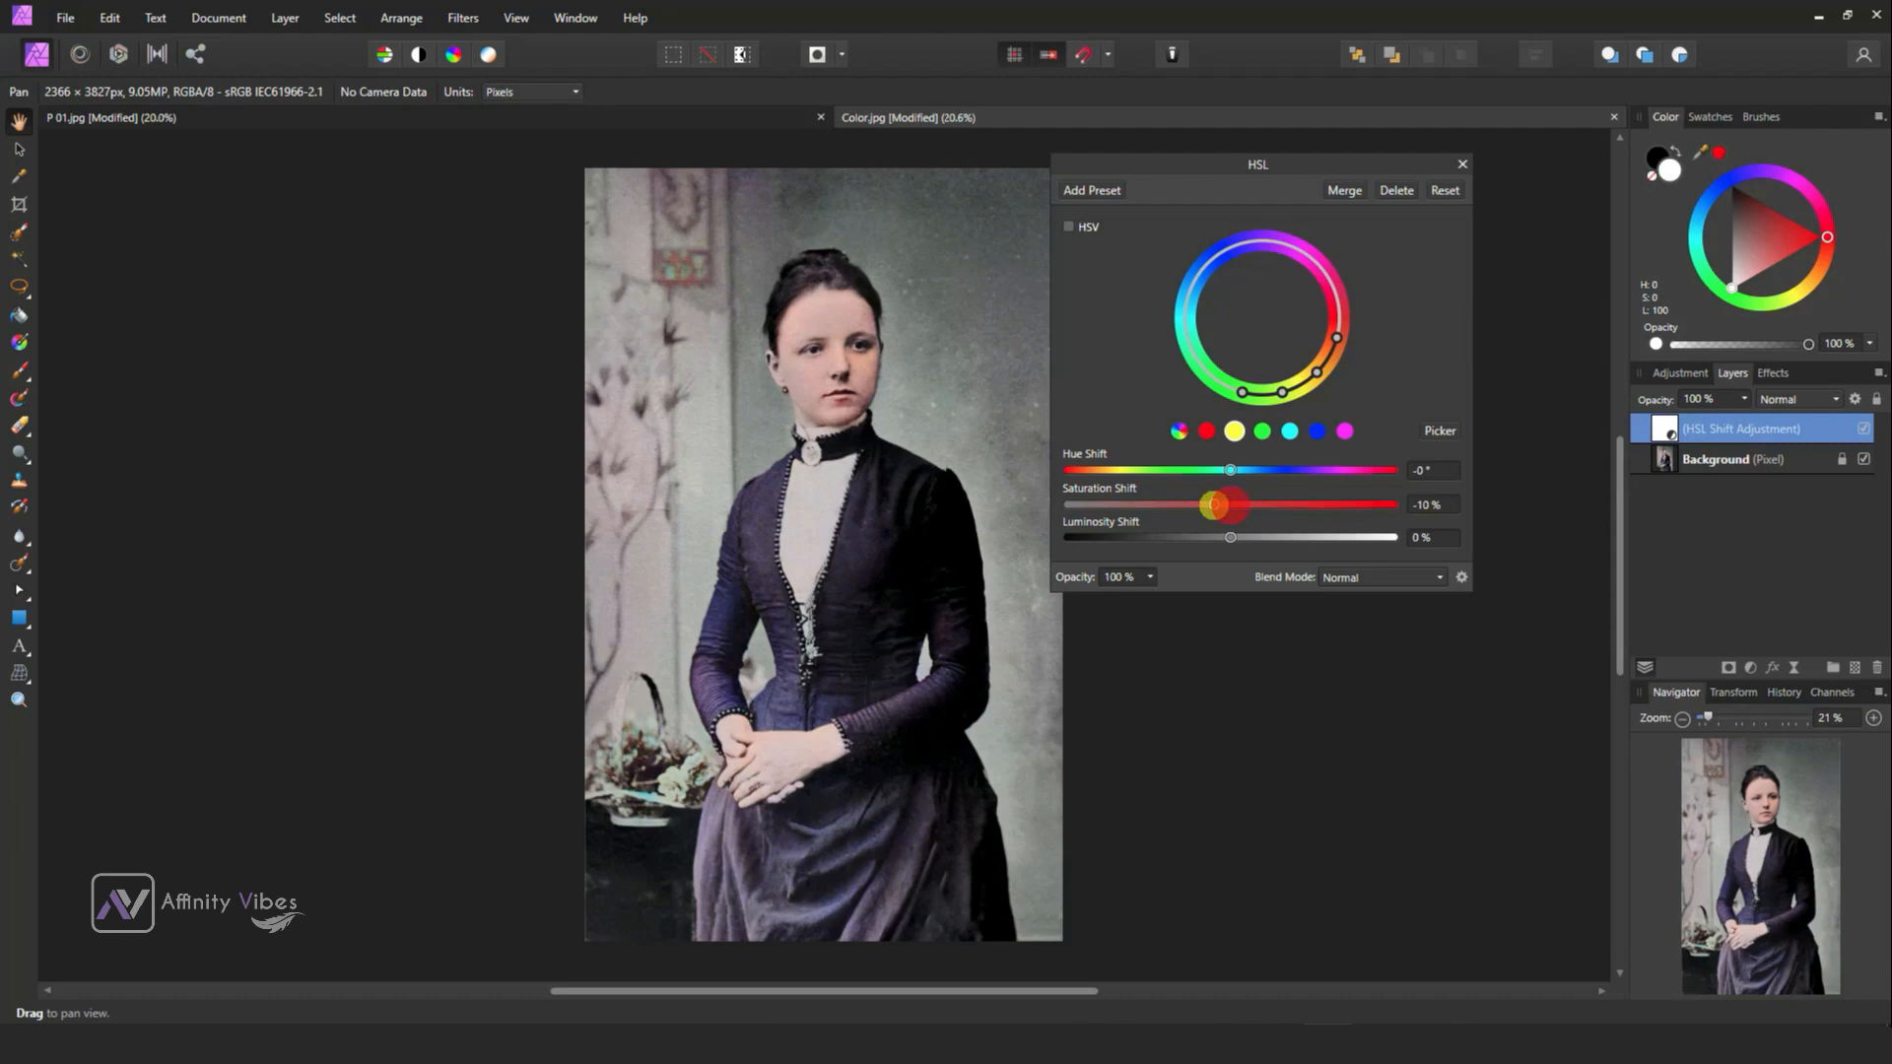
{"action": "left_click_drag", "start_coordinate": [1216, 505], "coordinate": [1214, 504]}
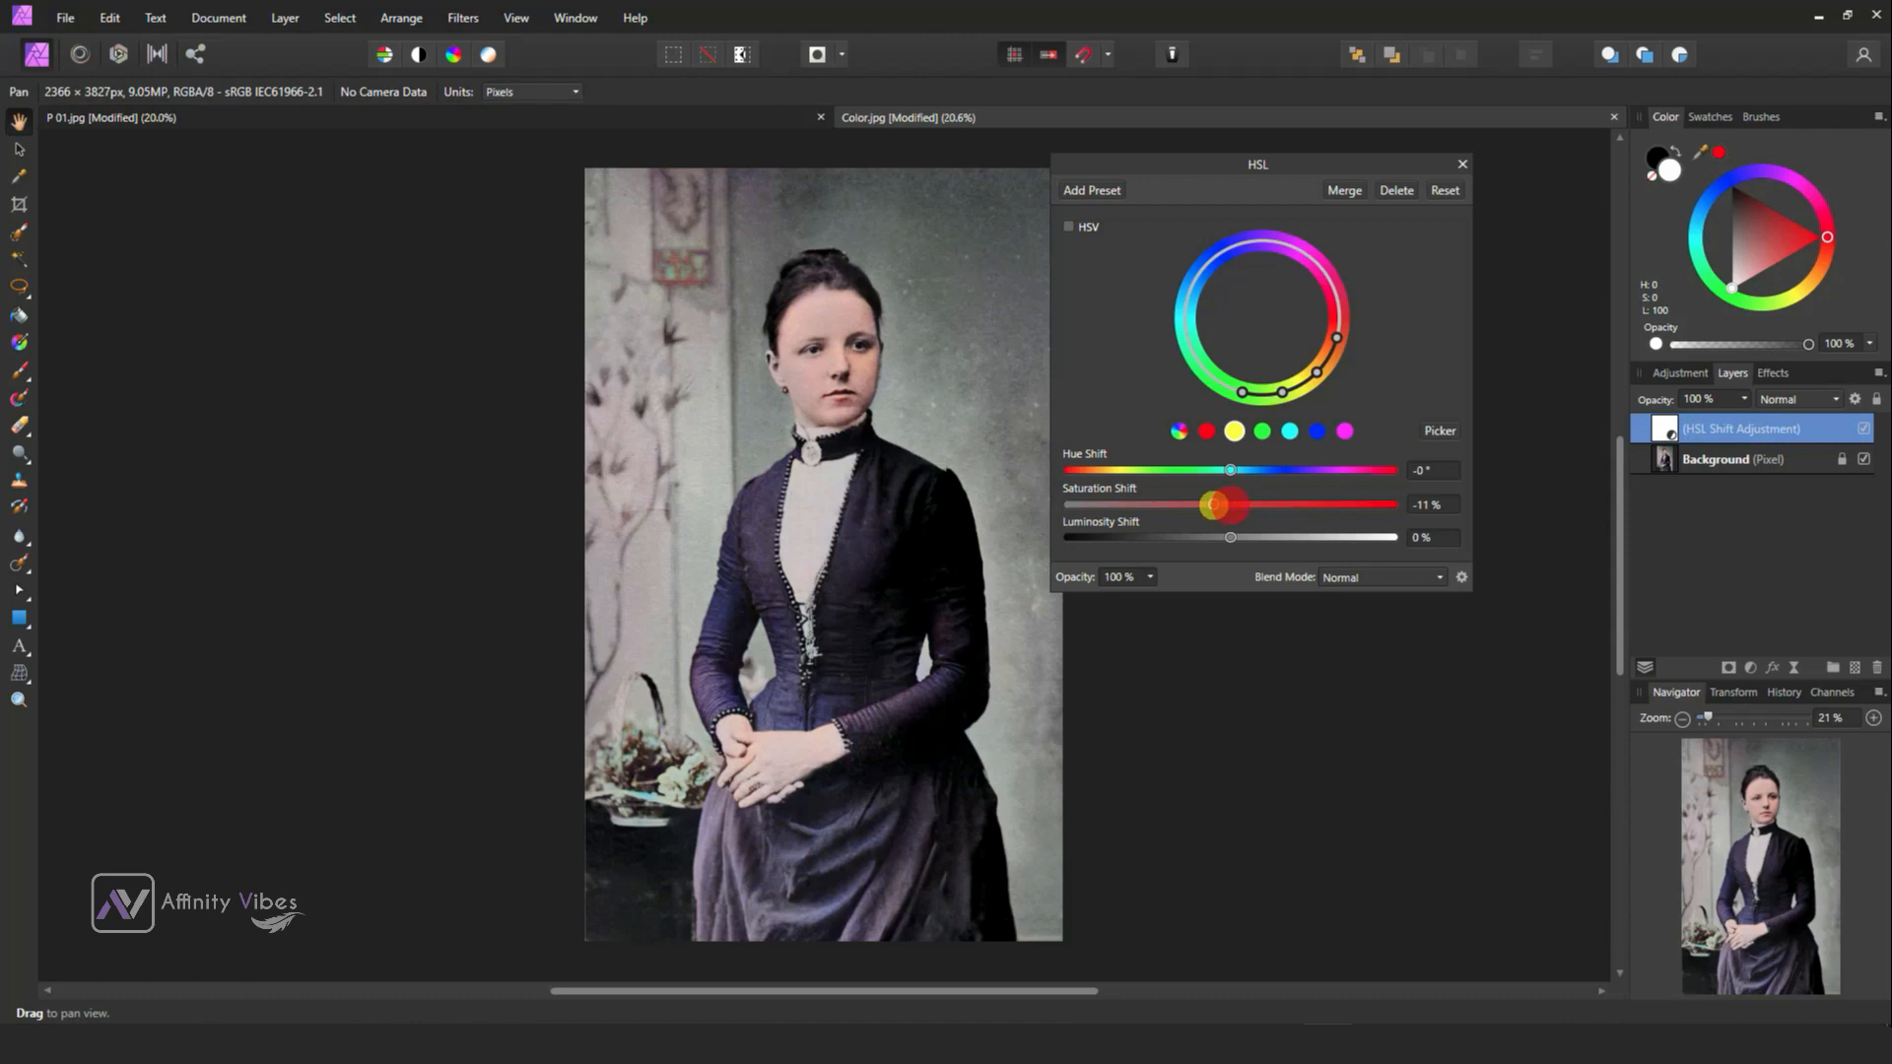
{"action": "left_click_drag", "start_coordinate": [1216, 504], "coordinate": [1210, 504]}
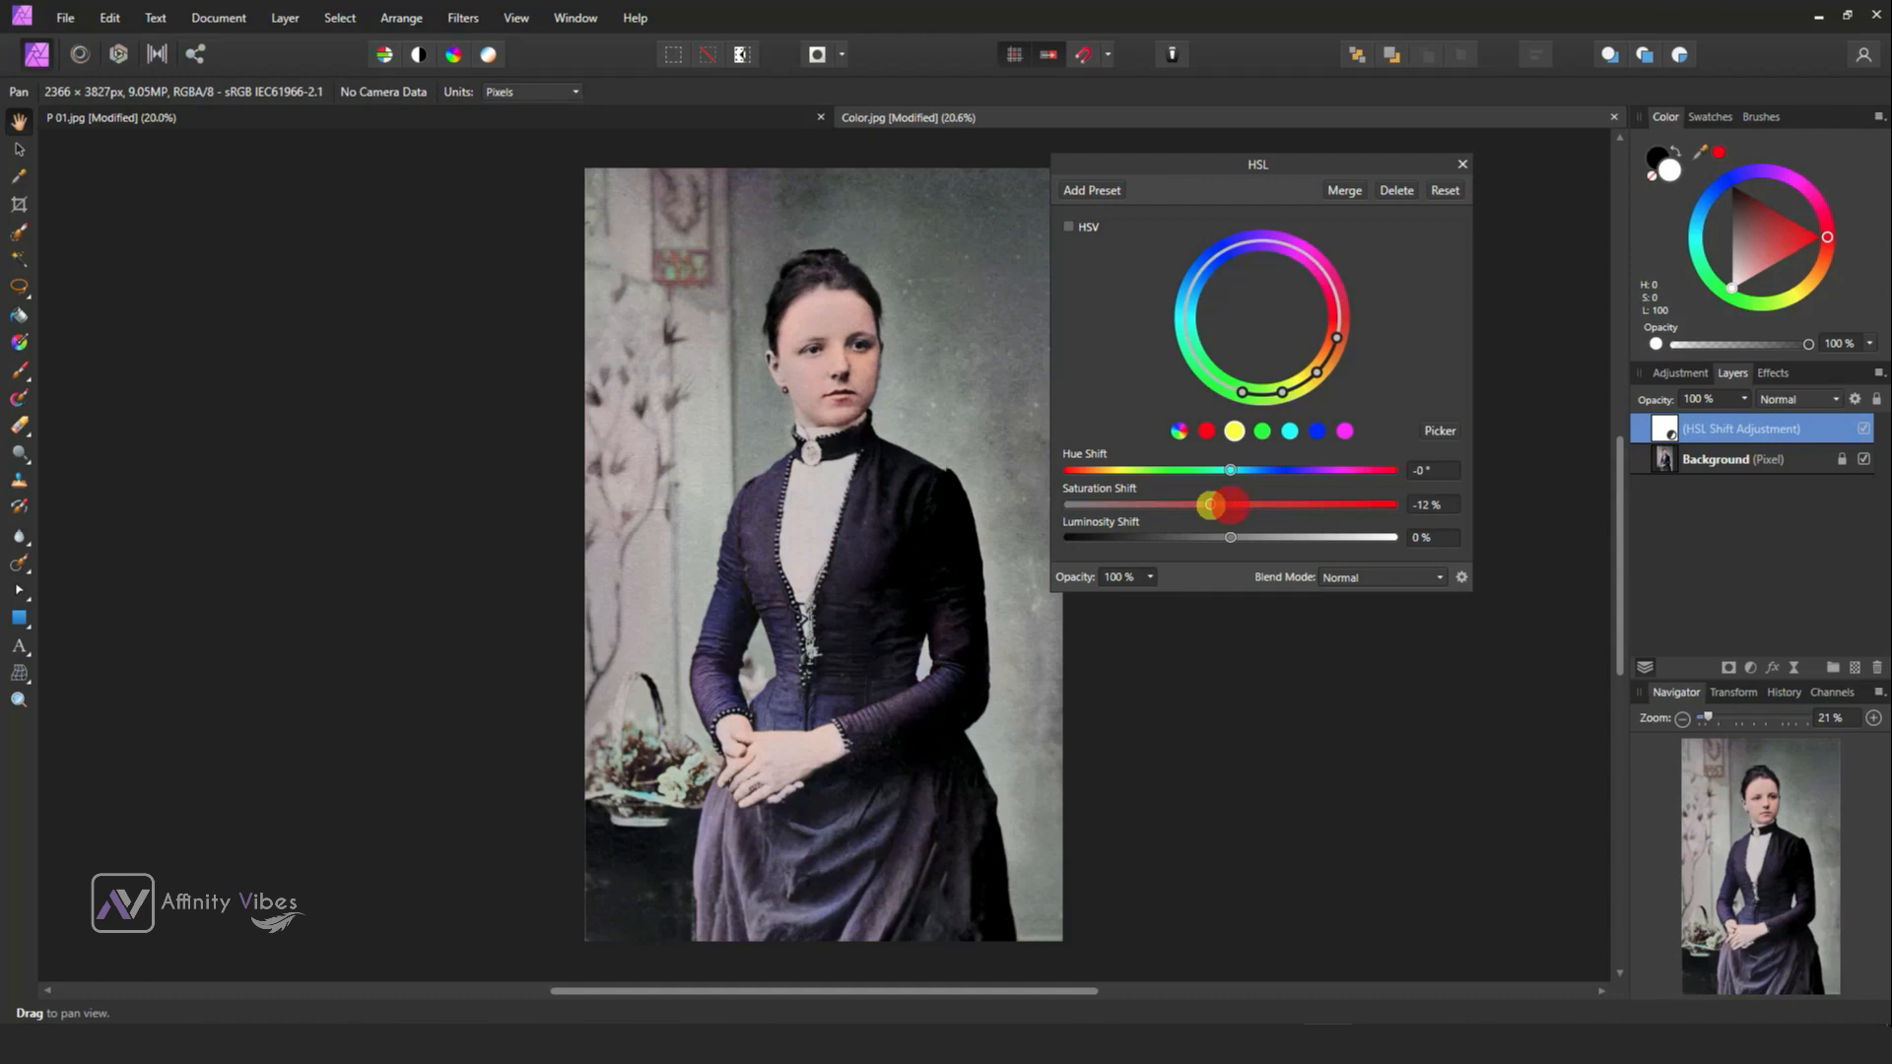
{"action": "left_click_drag", "start_coordinate": [1212, 505], "coordinate": [1194, 504]}
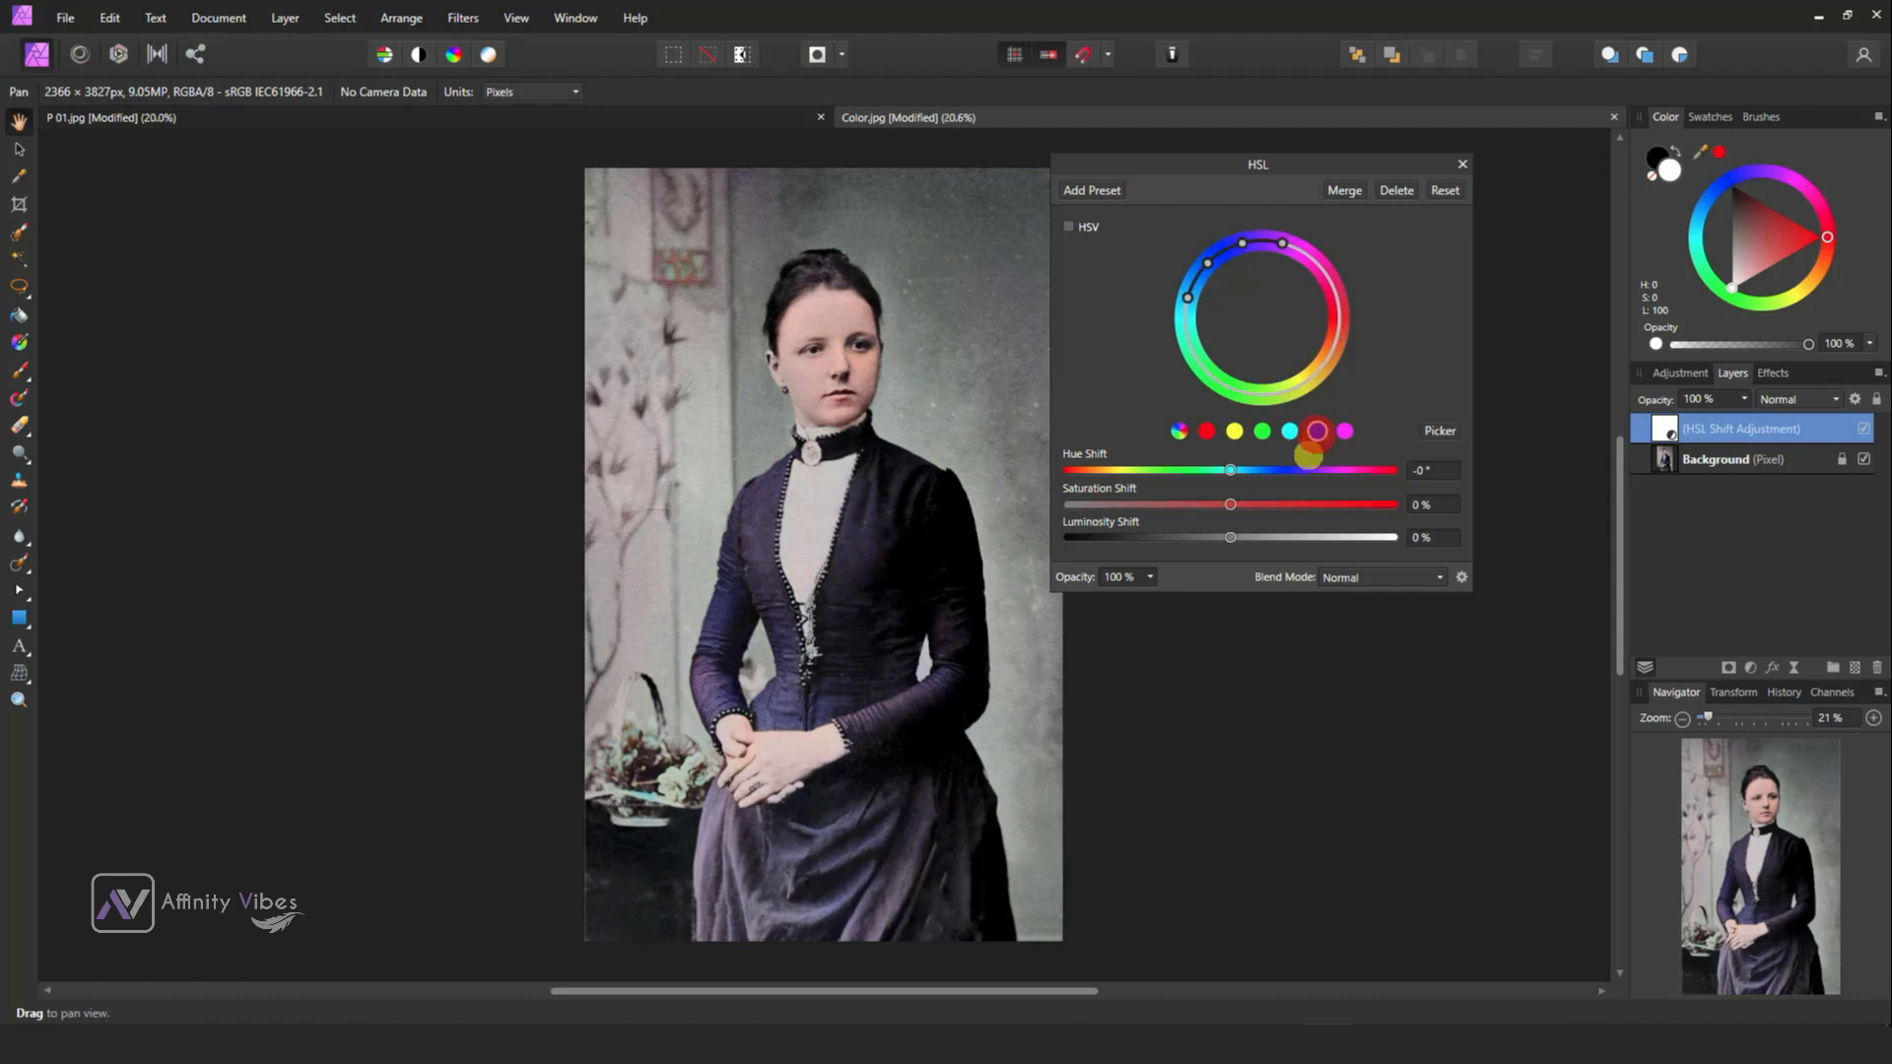
{"action": "left_click_drag", "start_coordinate": [1230, 504], "coordinate": [1273, 504]}
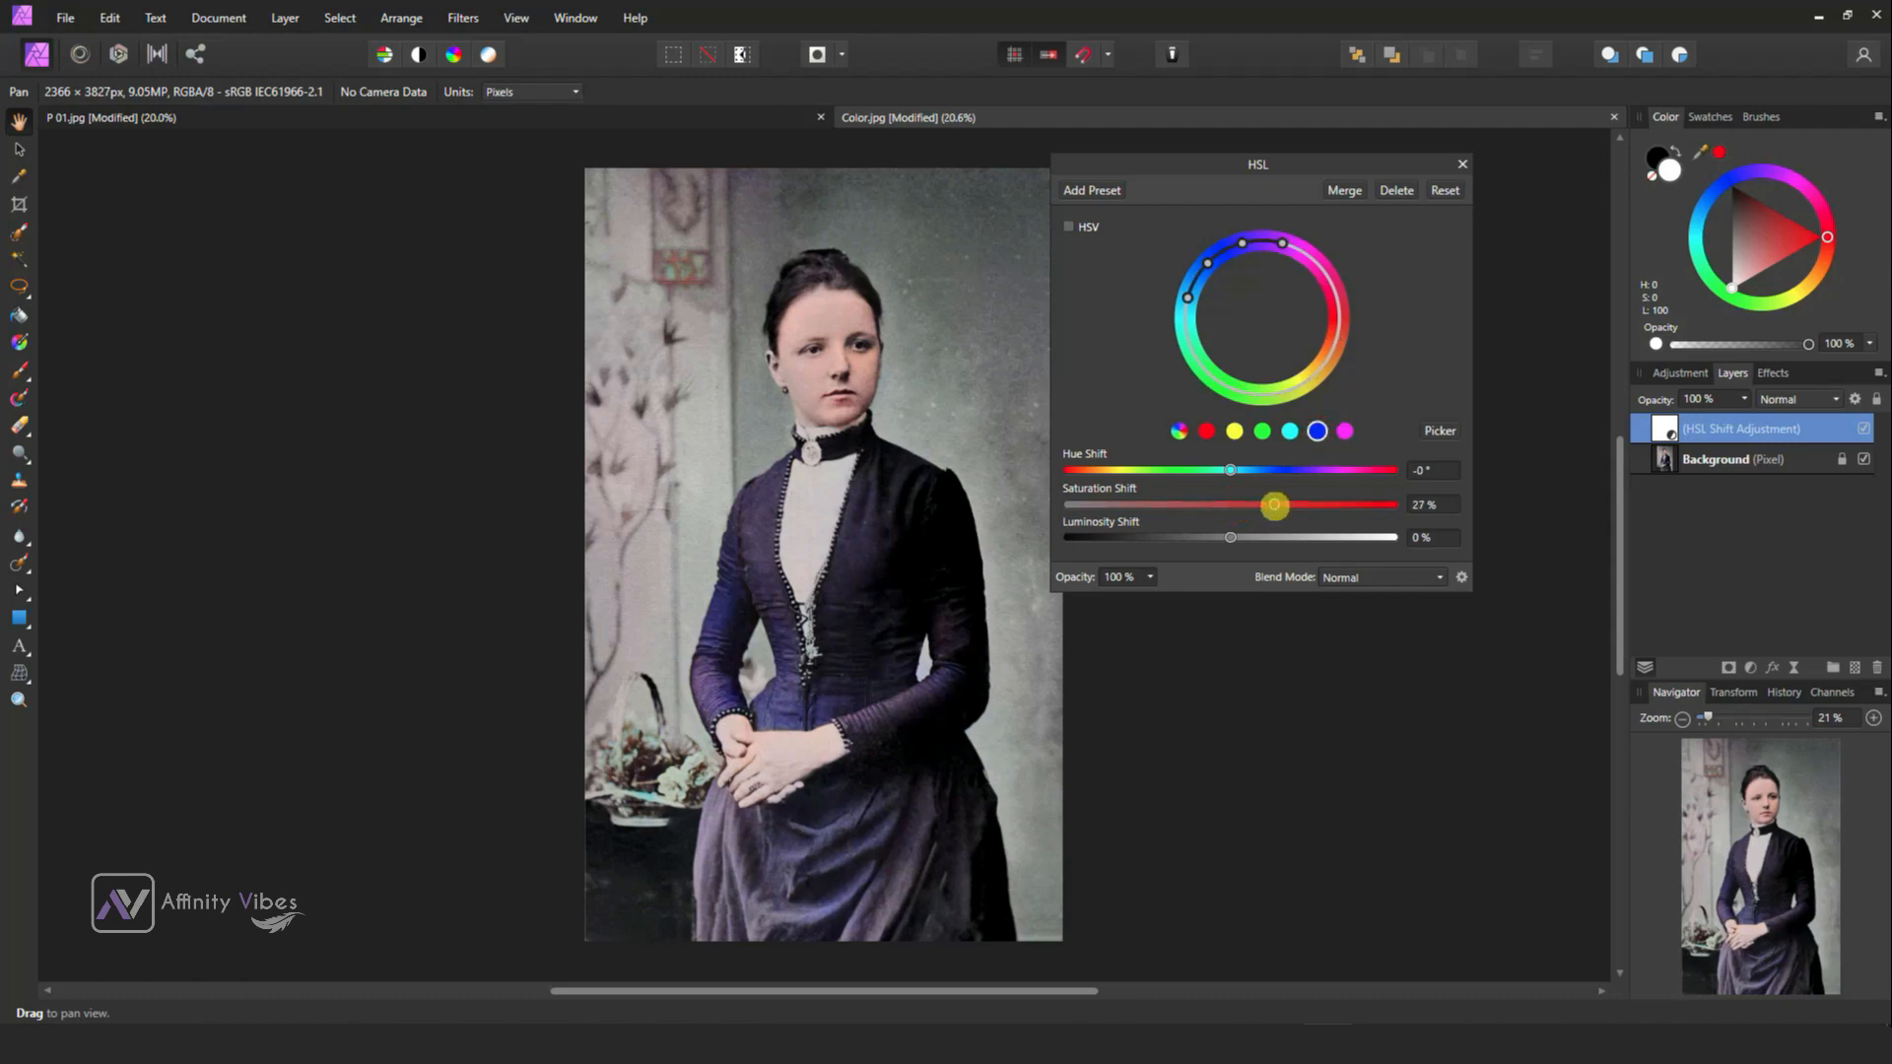
{"action": "left_click_drag", "start_coordinate": [1273, 505], "coordinate": [1285, 505]}
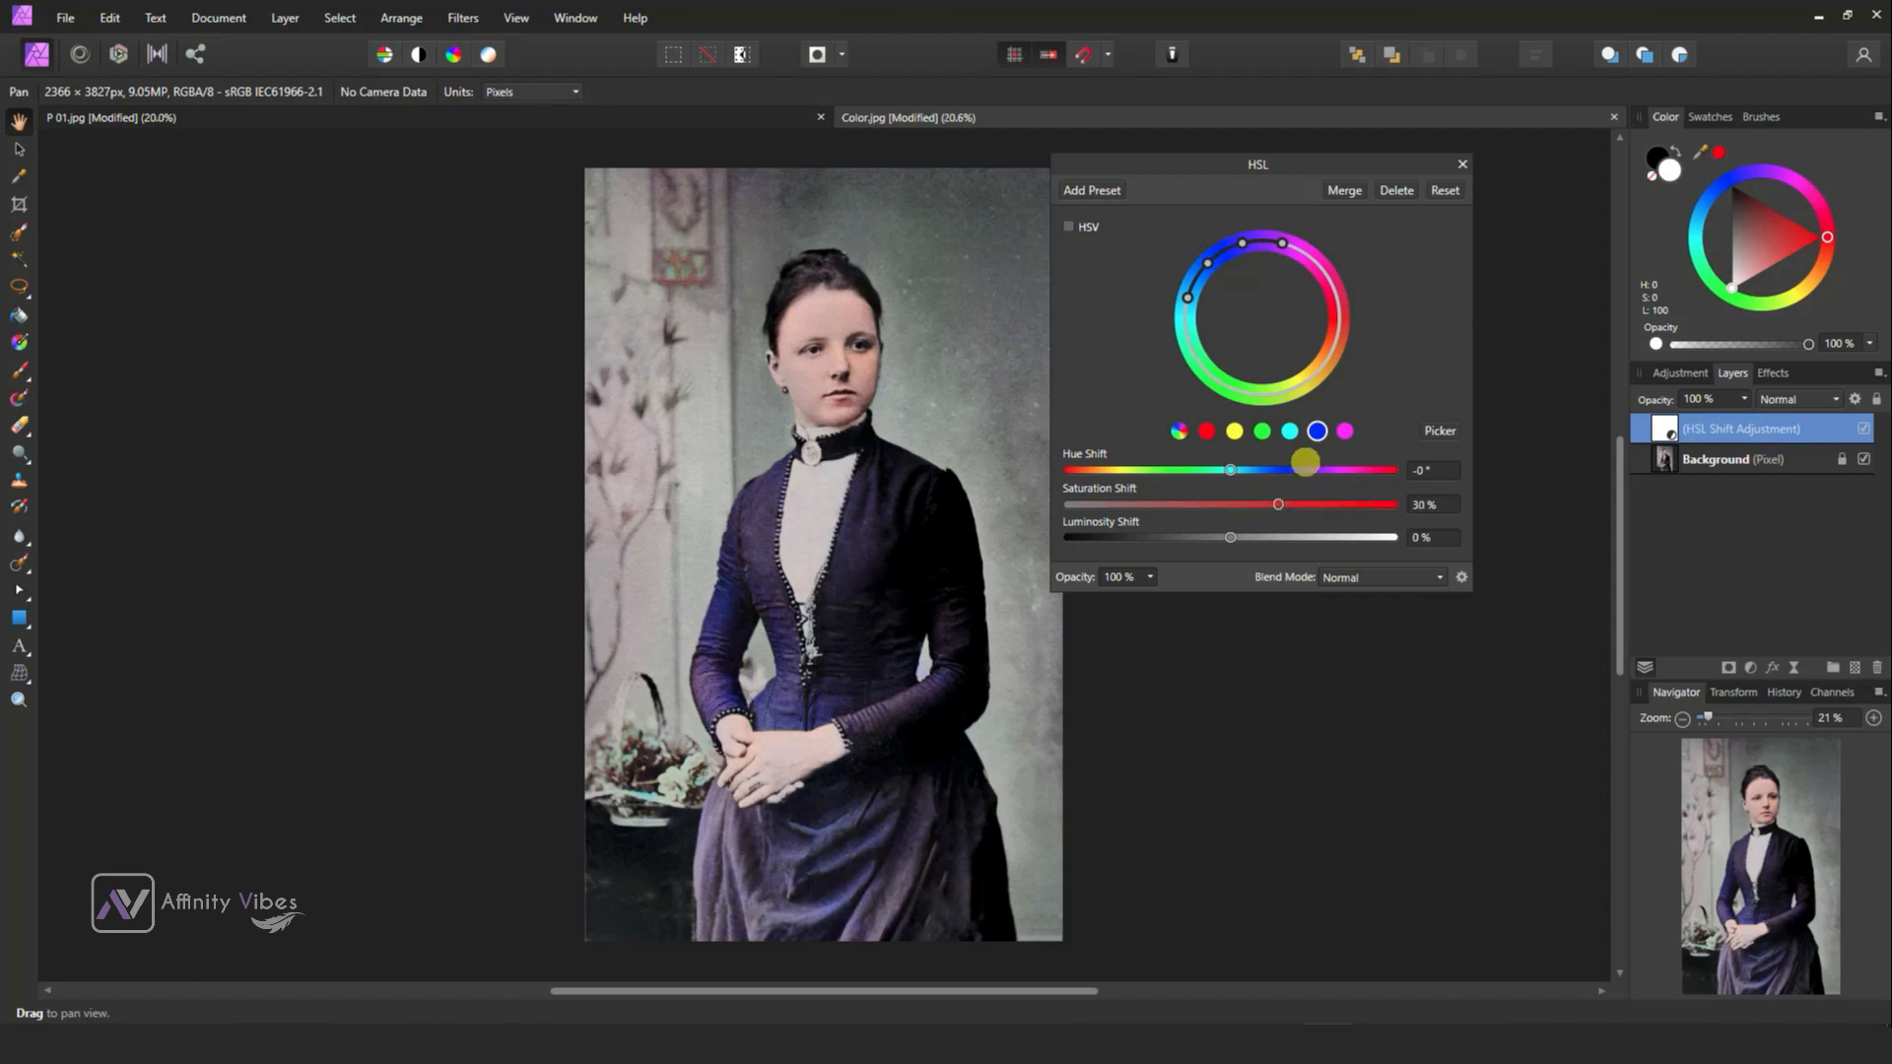
{"action": "left_click", "coordinate": [1461, 164]}
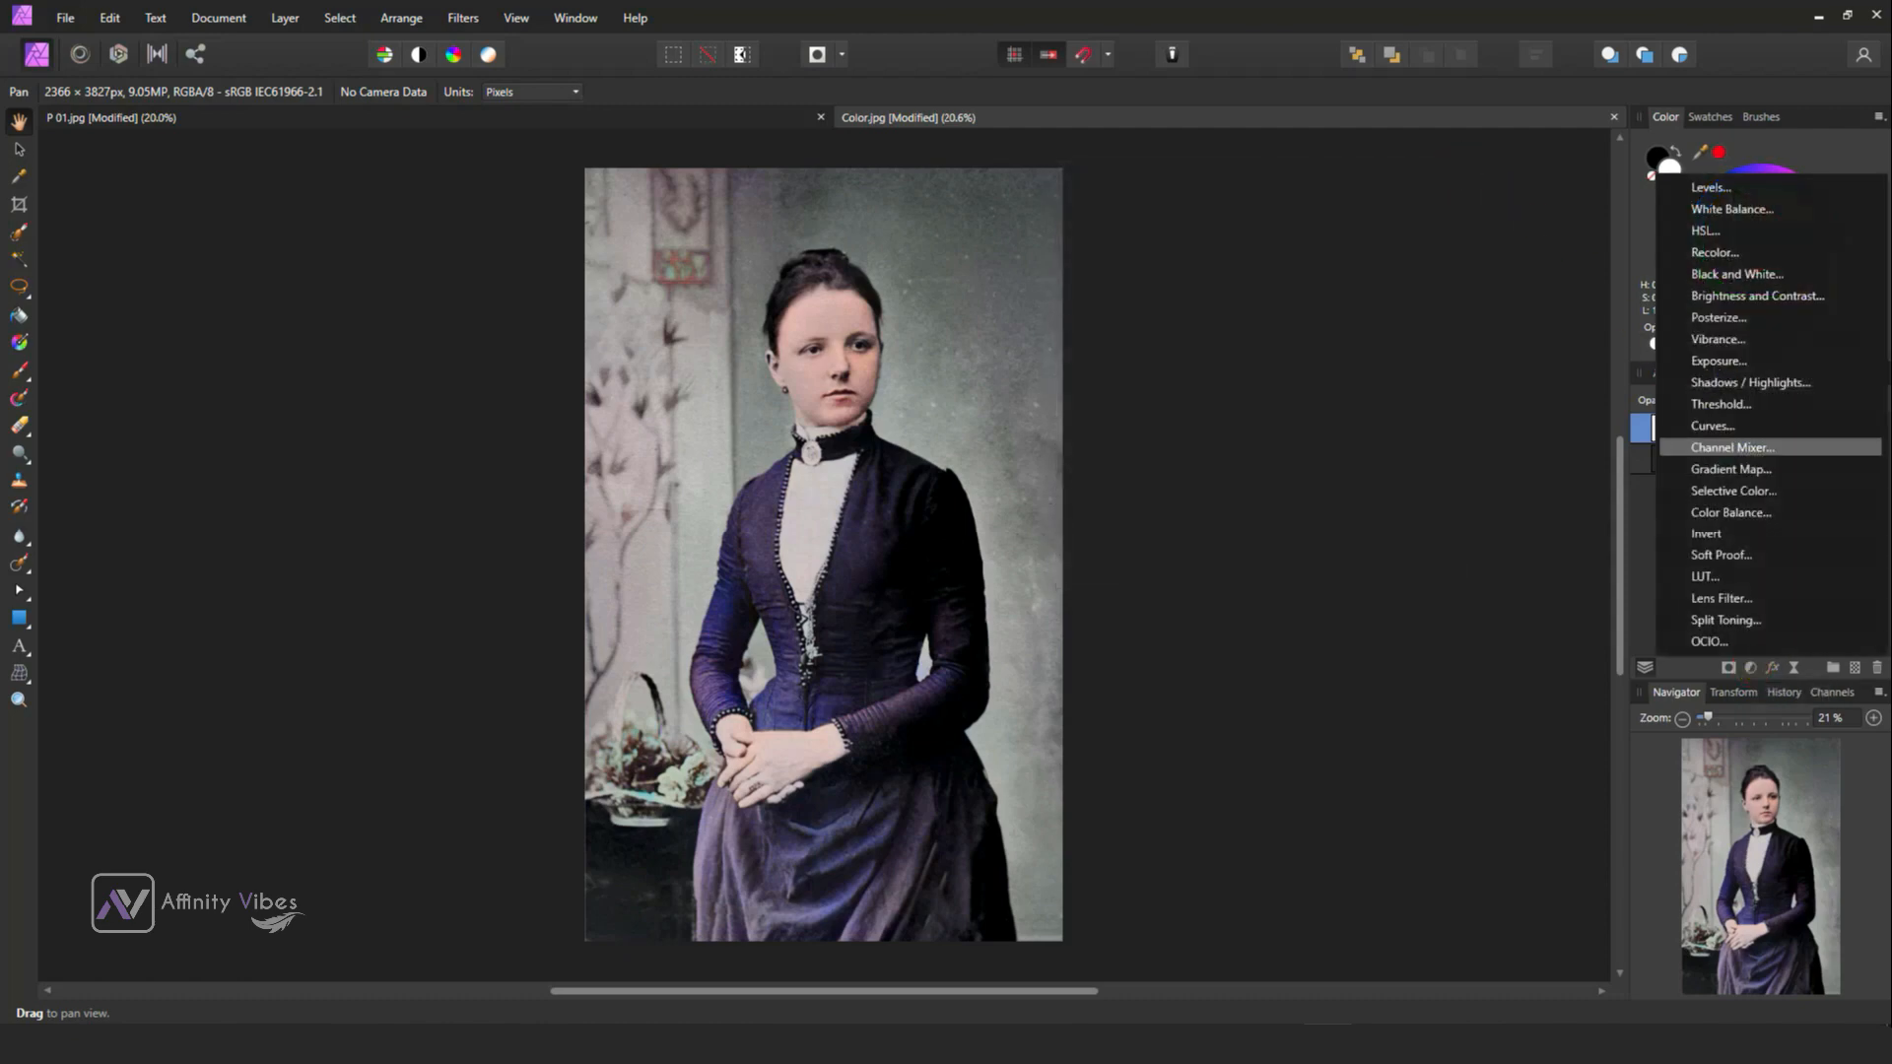
{"action": "mouse_move", "coordinate": [1732, 209]}
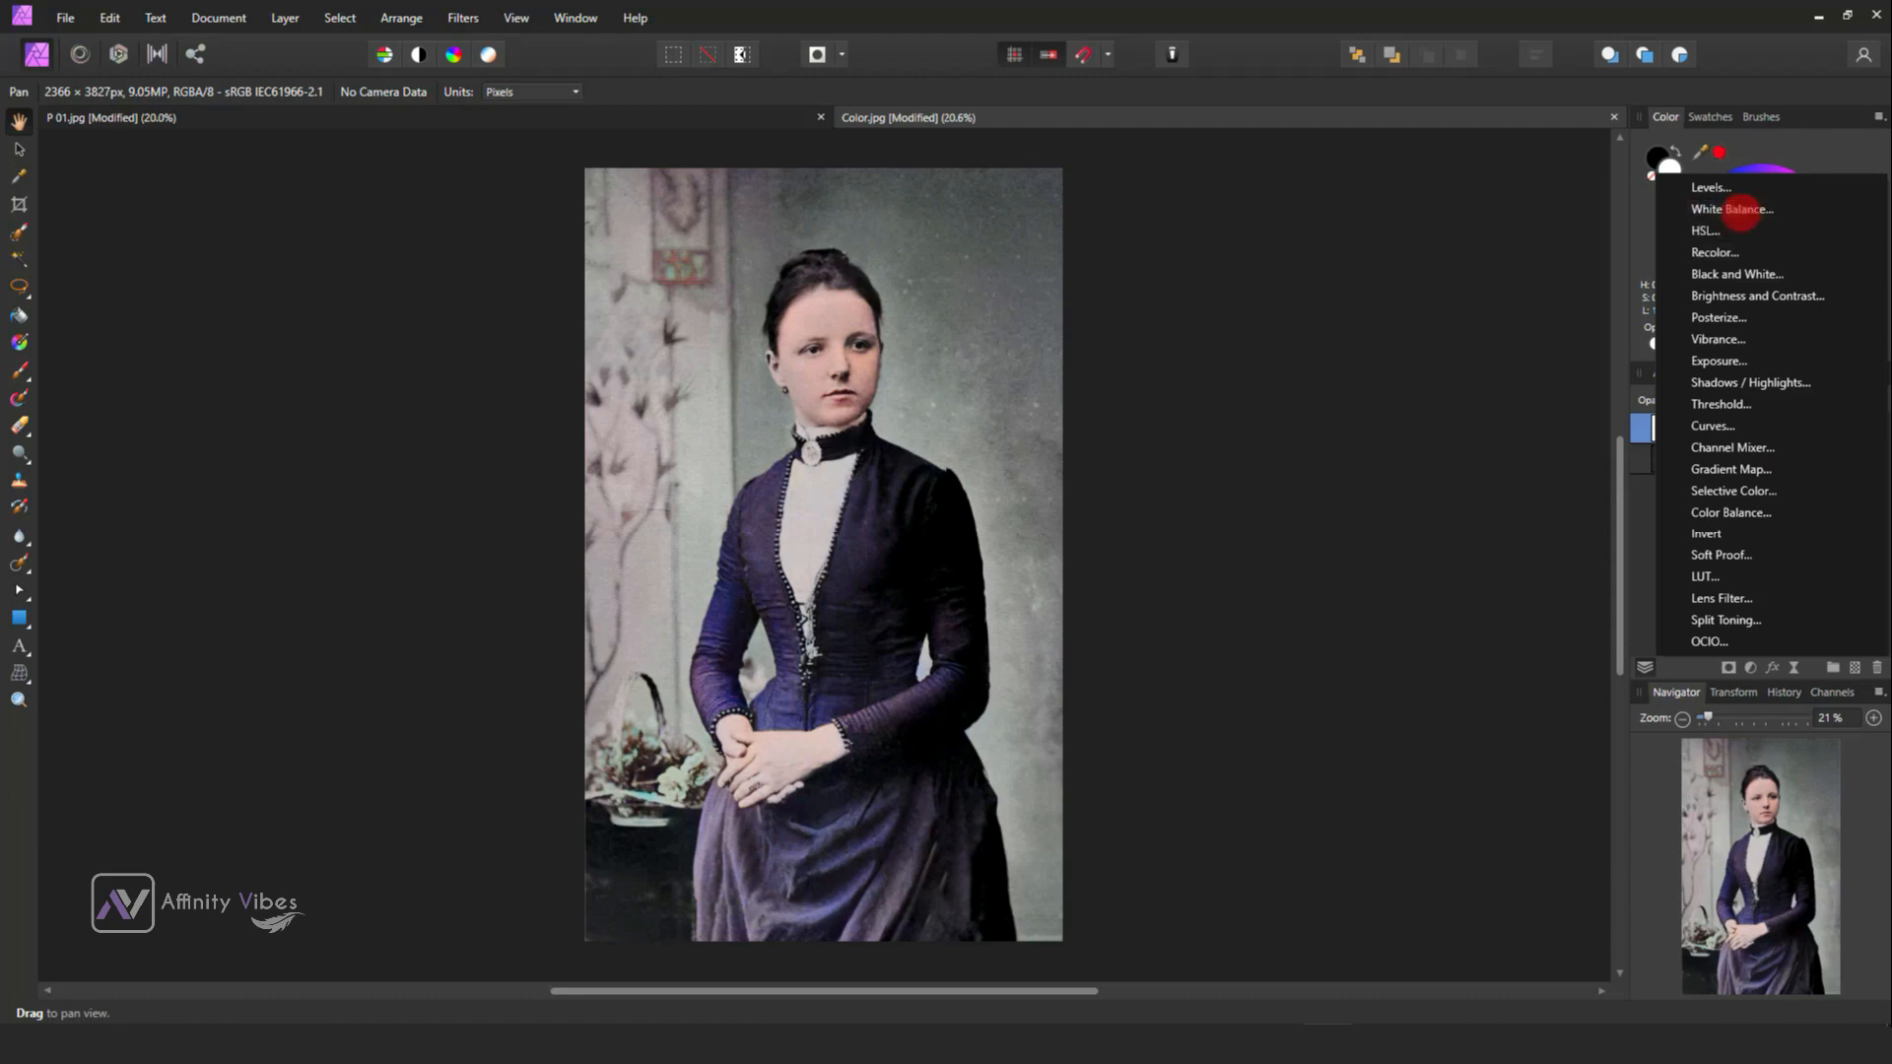
Add a White Balance adjustment at -22% balance and -16% tint.
{"action": "left_click", "coordinate": [1728, 209]}
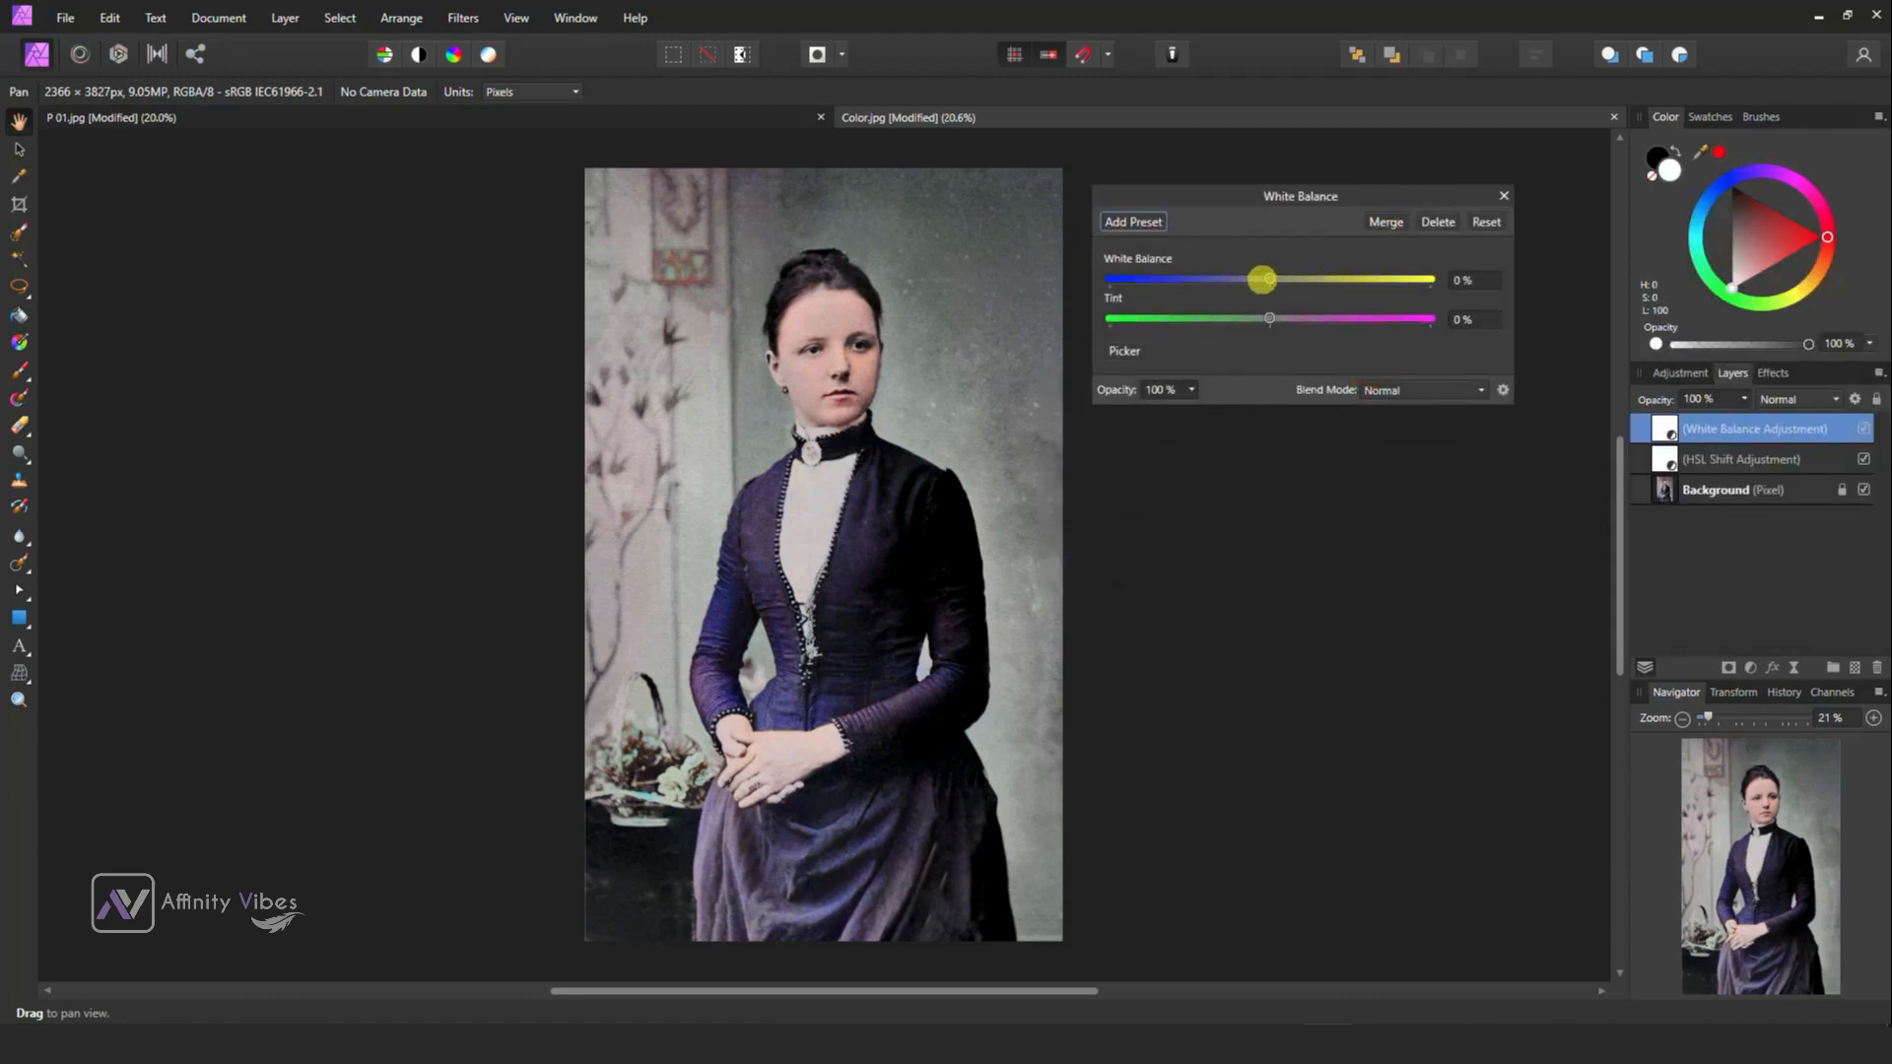
{"action": "left_click_drag", "start_coordinate": [1261, 278], "coordinate": [1247, 278]}
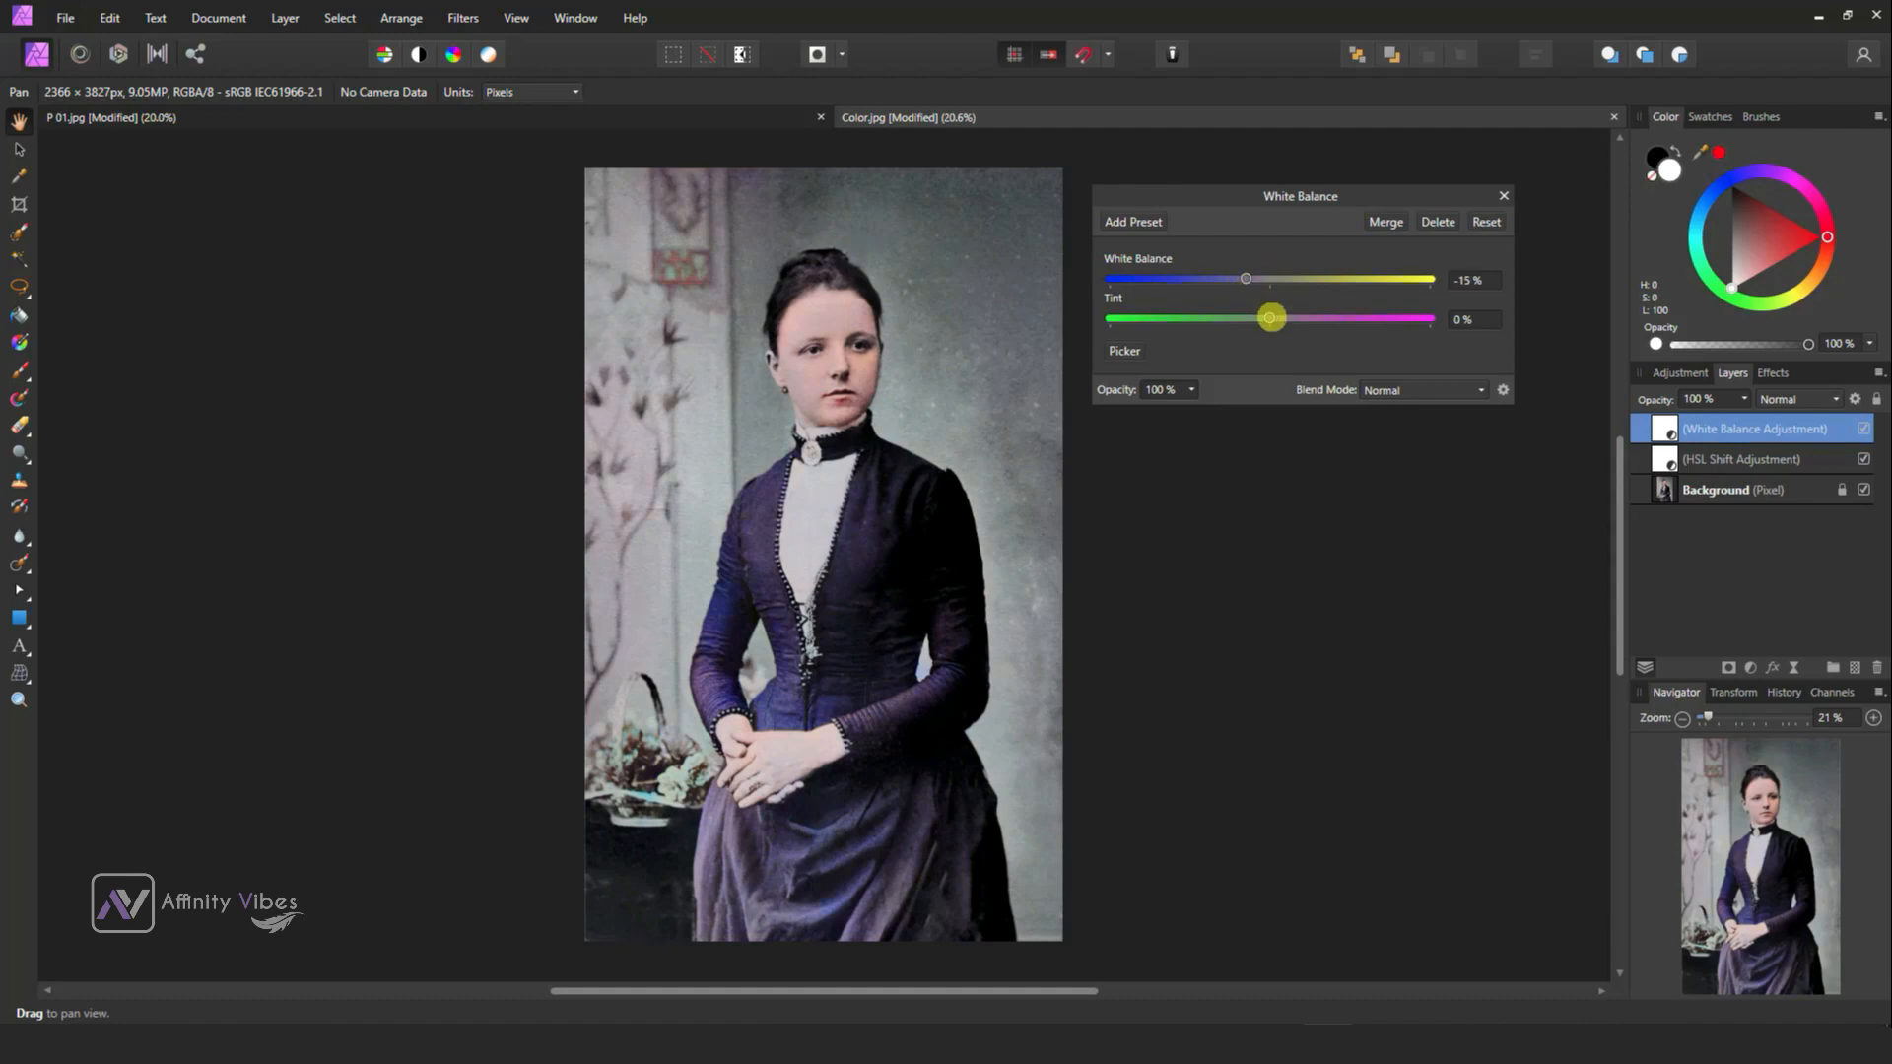
{"action": "left_click_drag", "start_coordinate": [1271, 319], "coordinate": [1245, 320]}
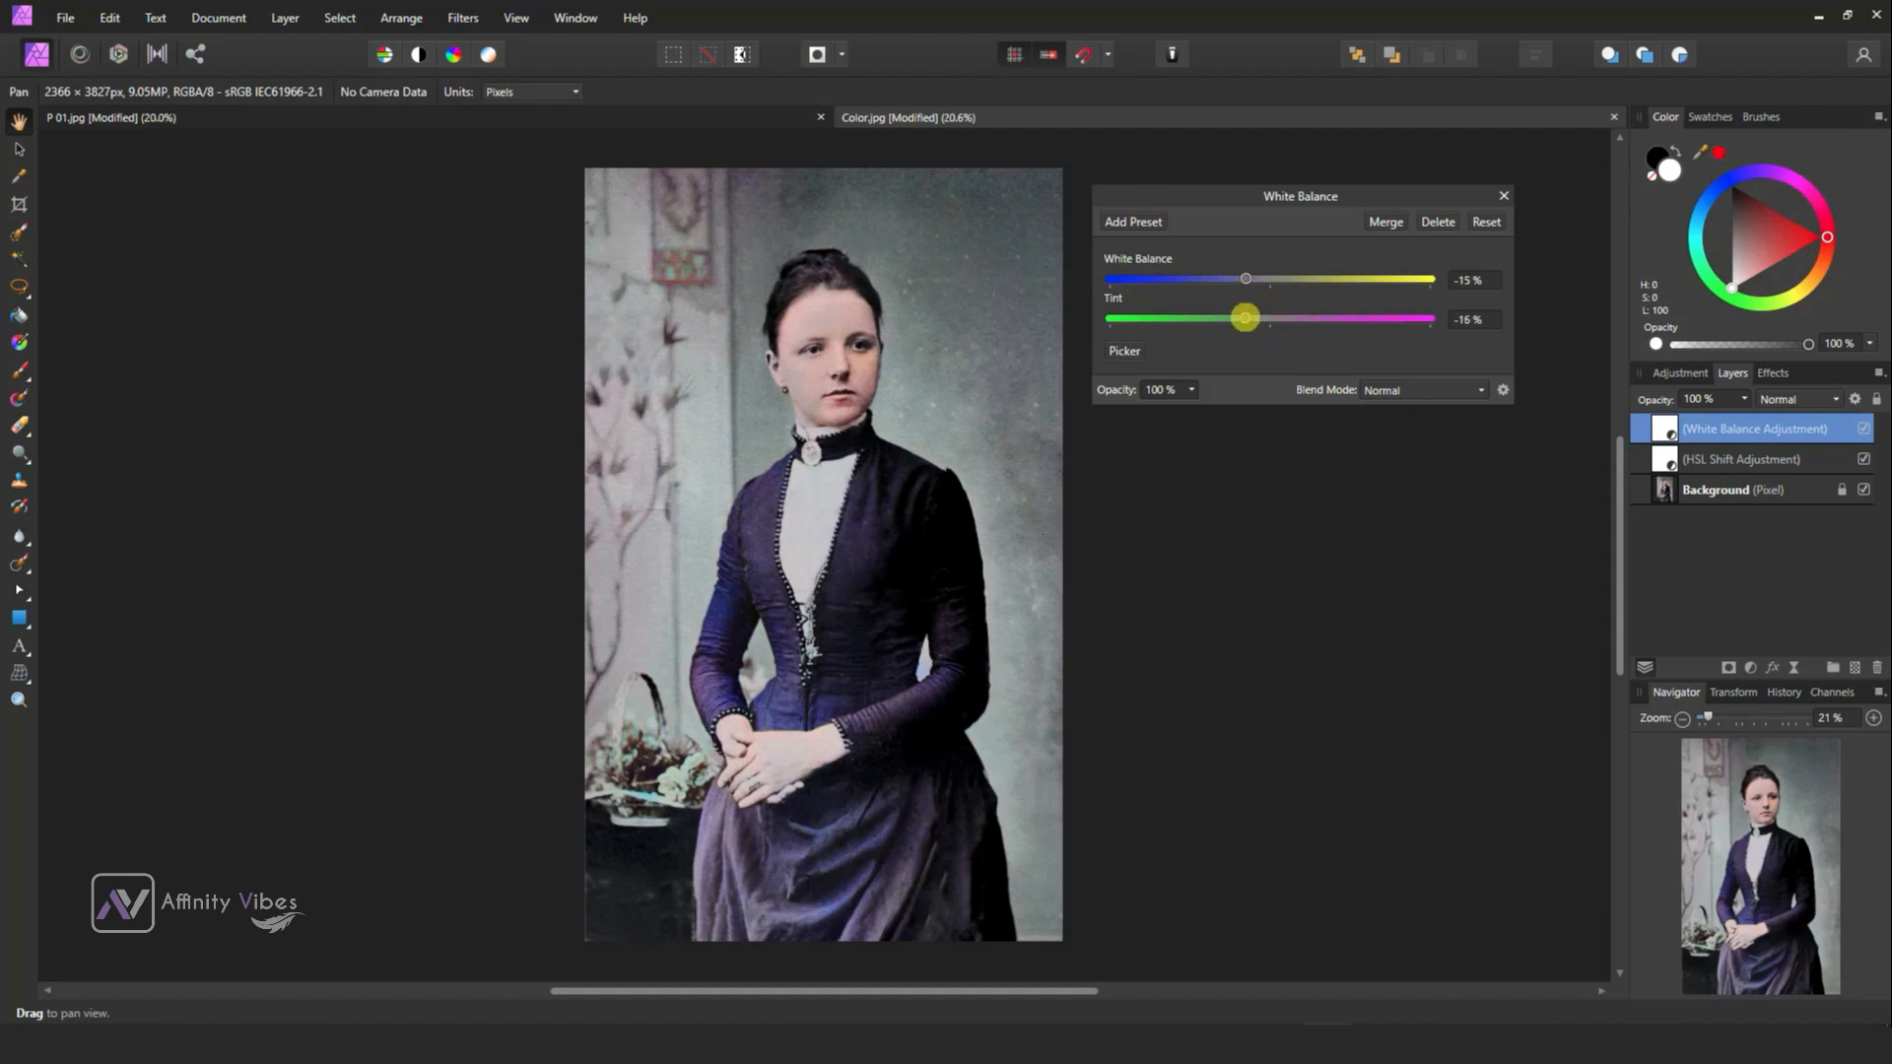
{"action": "left_click_drag", "start_coordinate": [1245, 277], "coordinate": [1234, 278]}
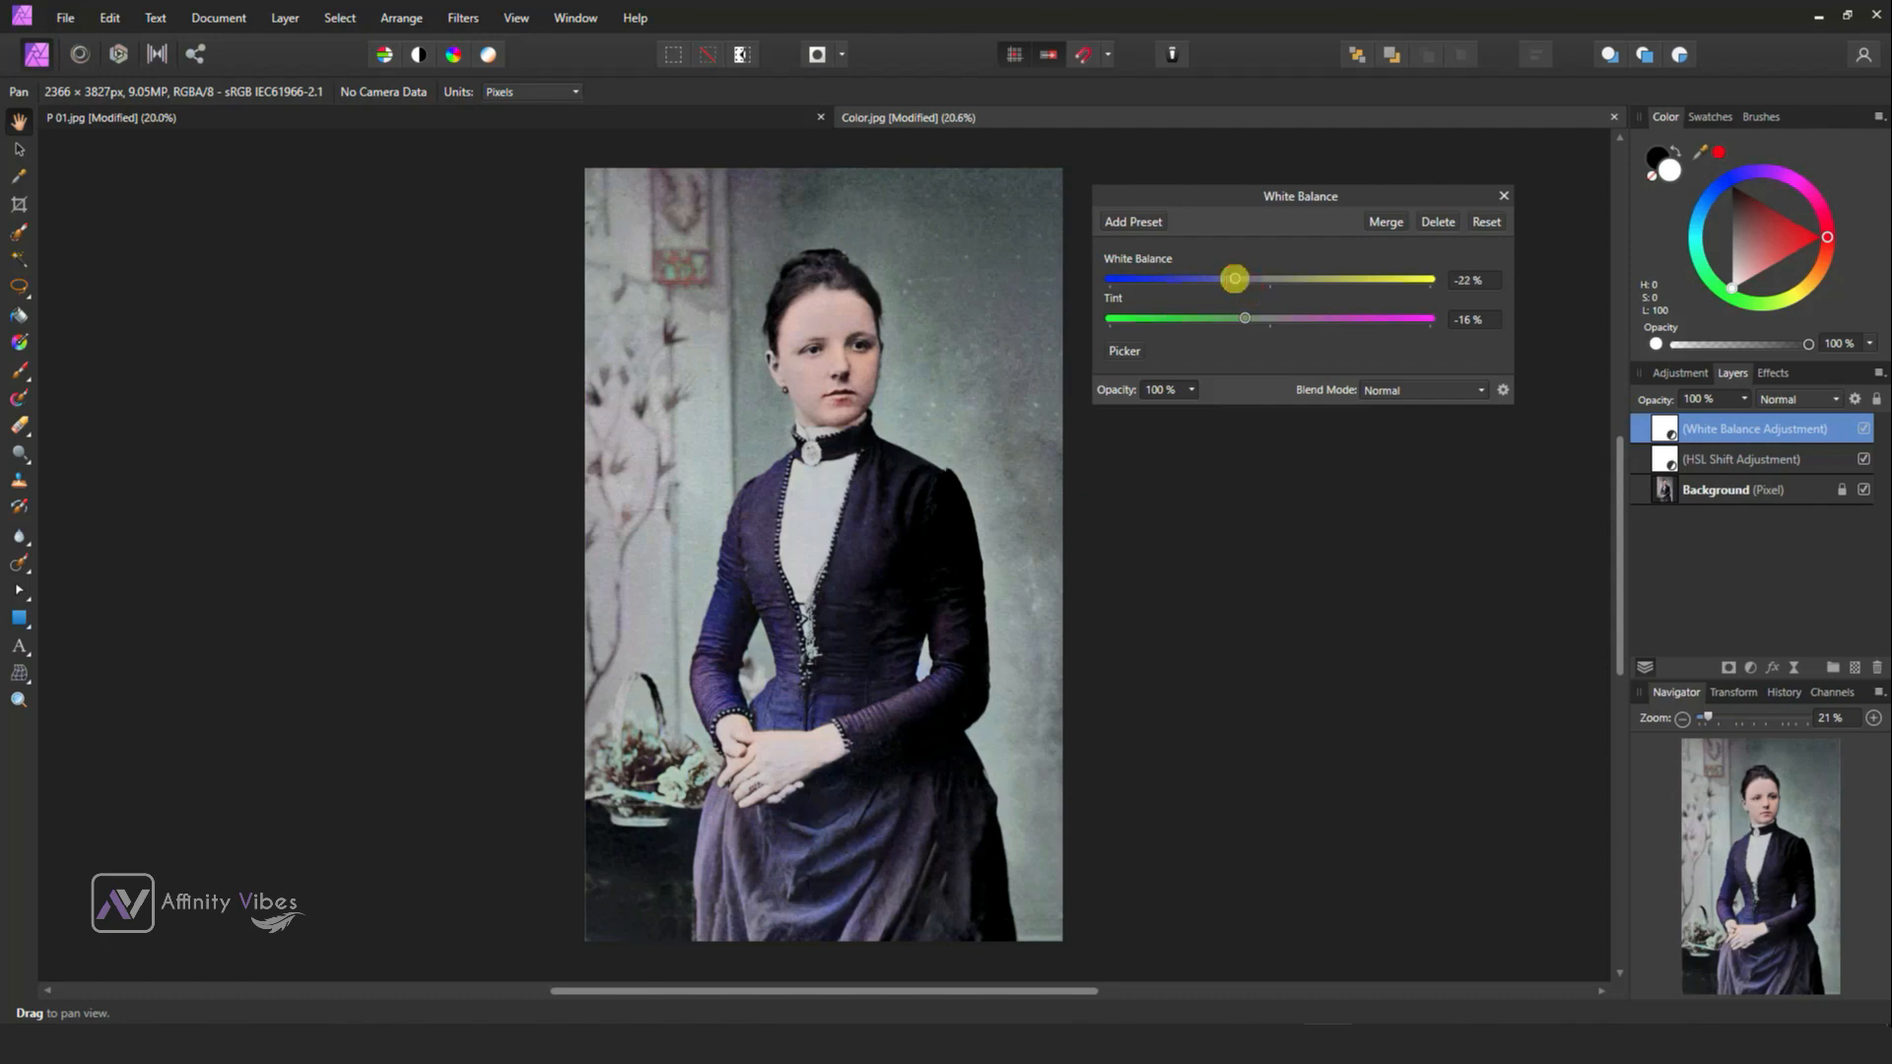
{"action": "left_click", "coordinate": [1504, 195]}
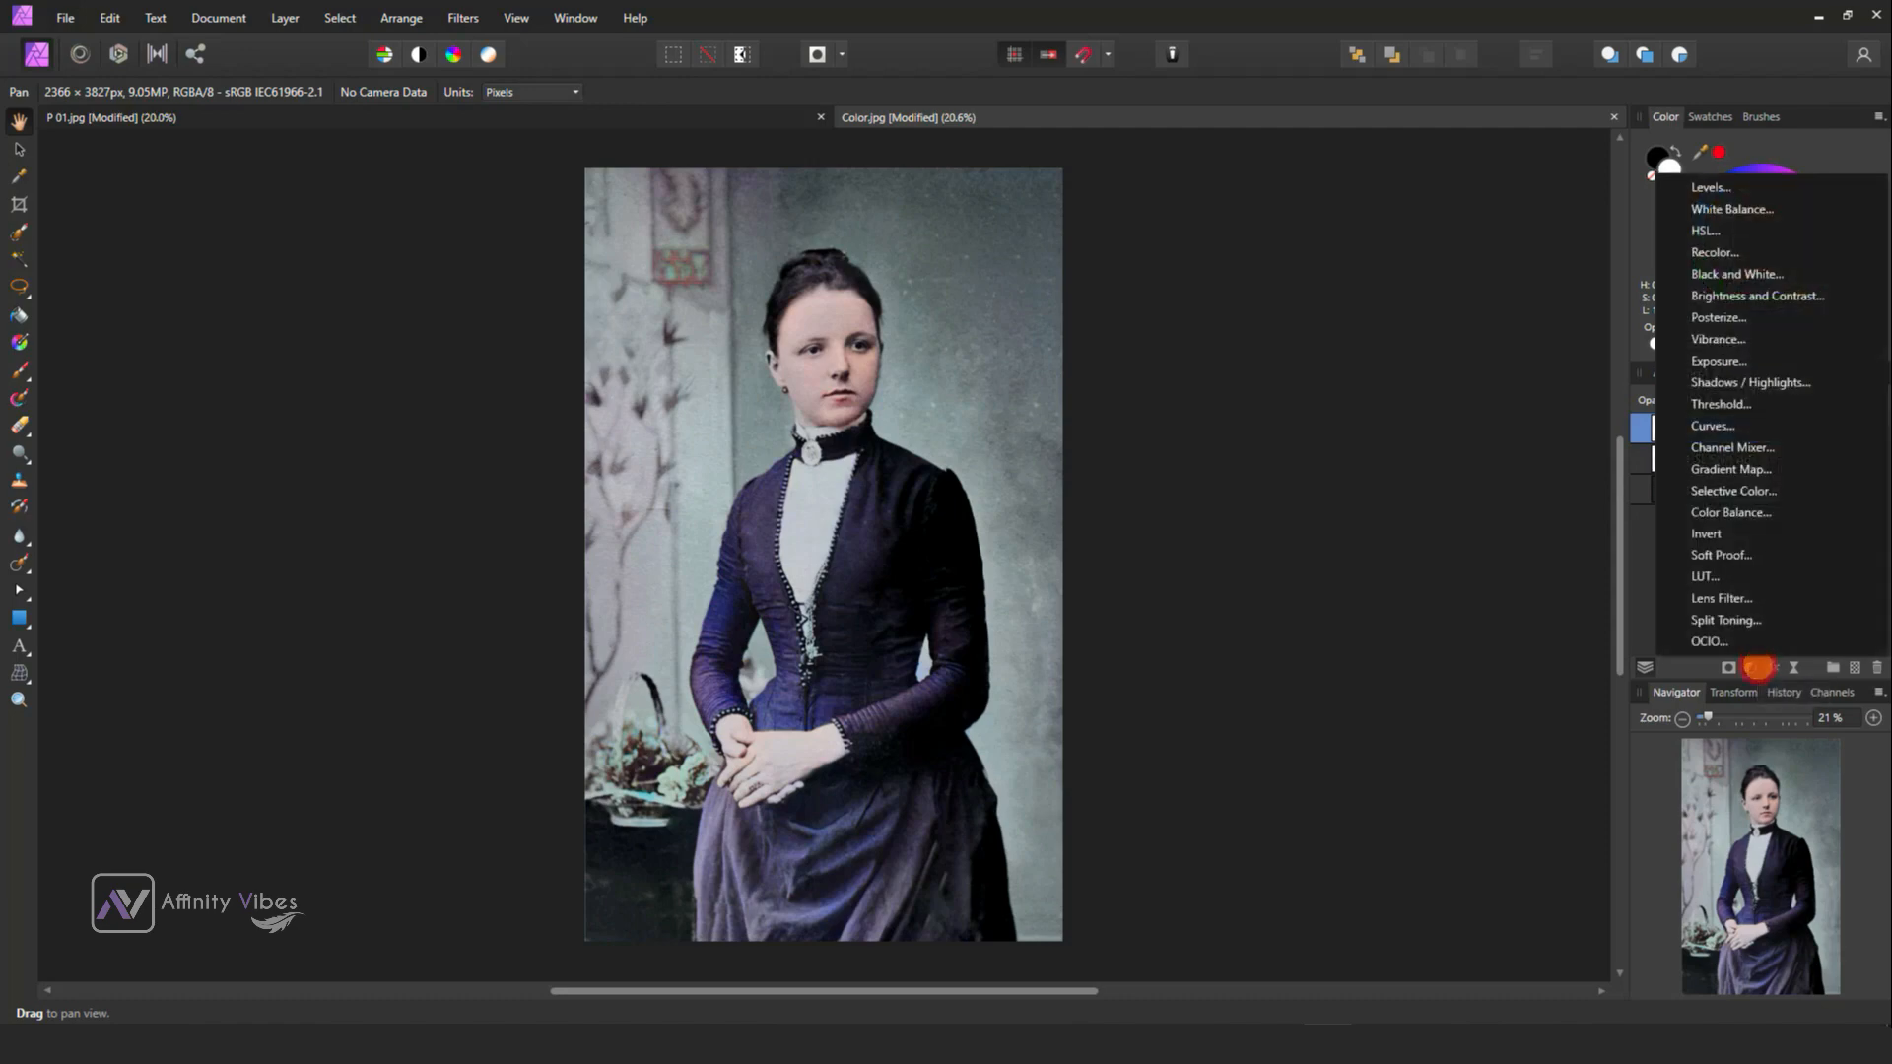
{"action": "mouse_move", "coordinate": [1710, 187]}
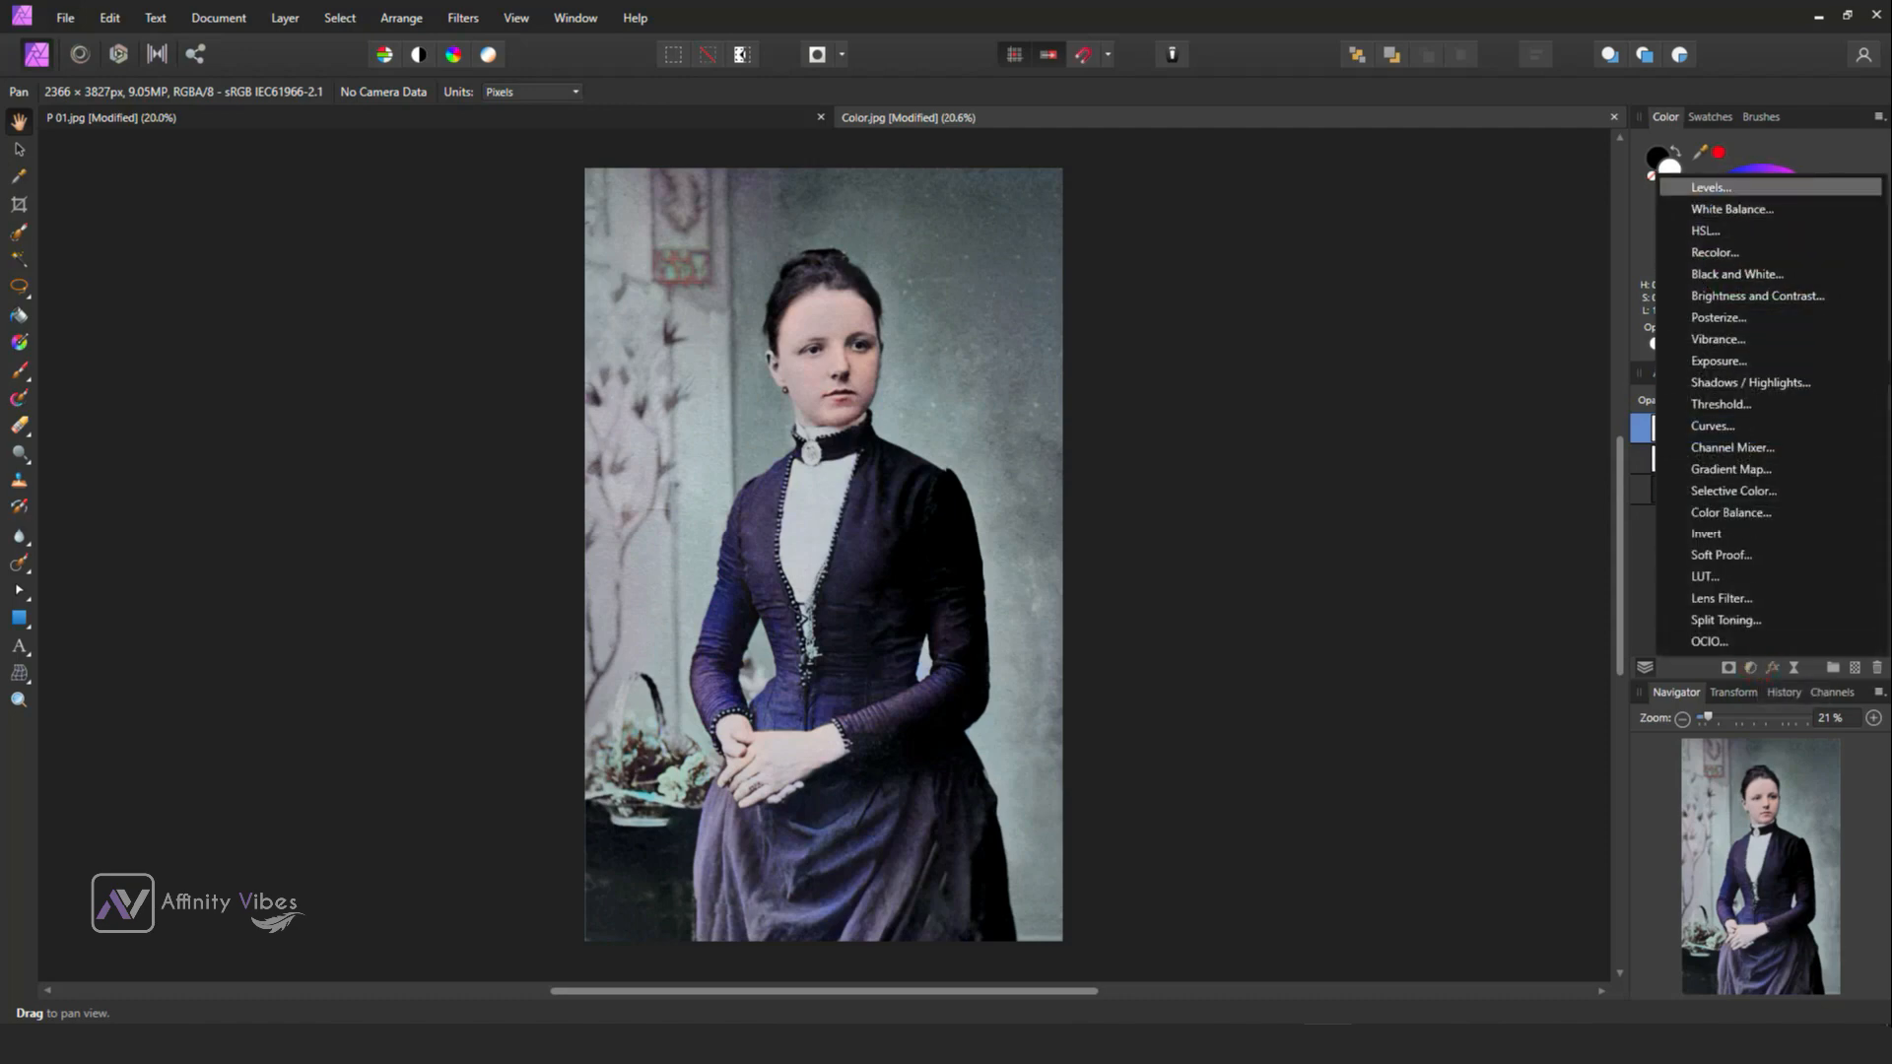
Add a Levels adjustment with raised black level and output black lifted to 3%.
{"action": "left_click", "coordinate": [1708, 187]}
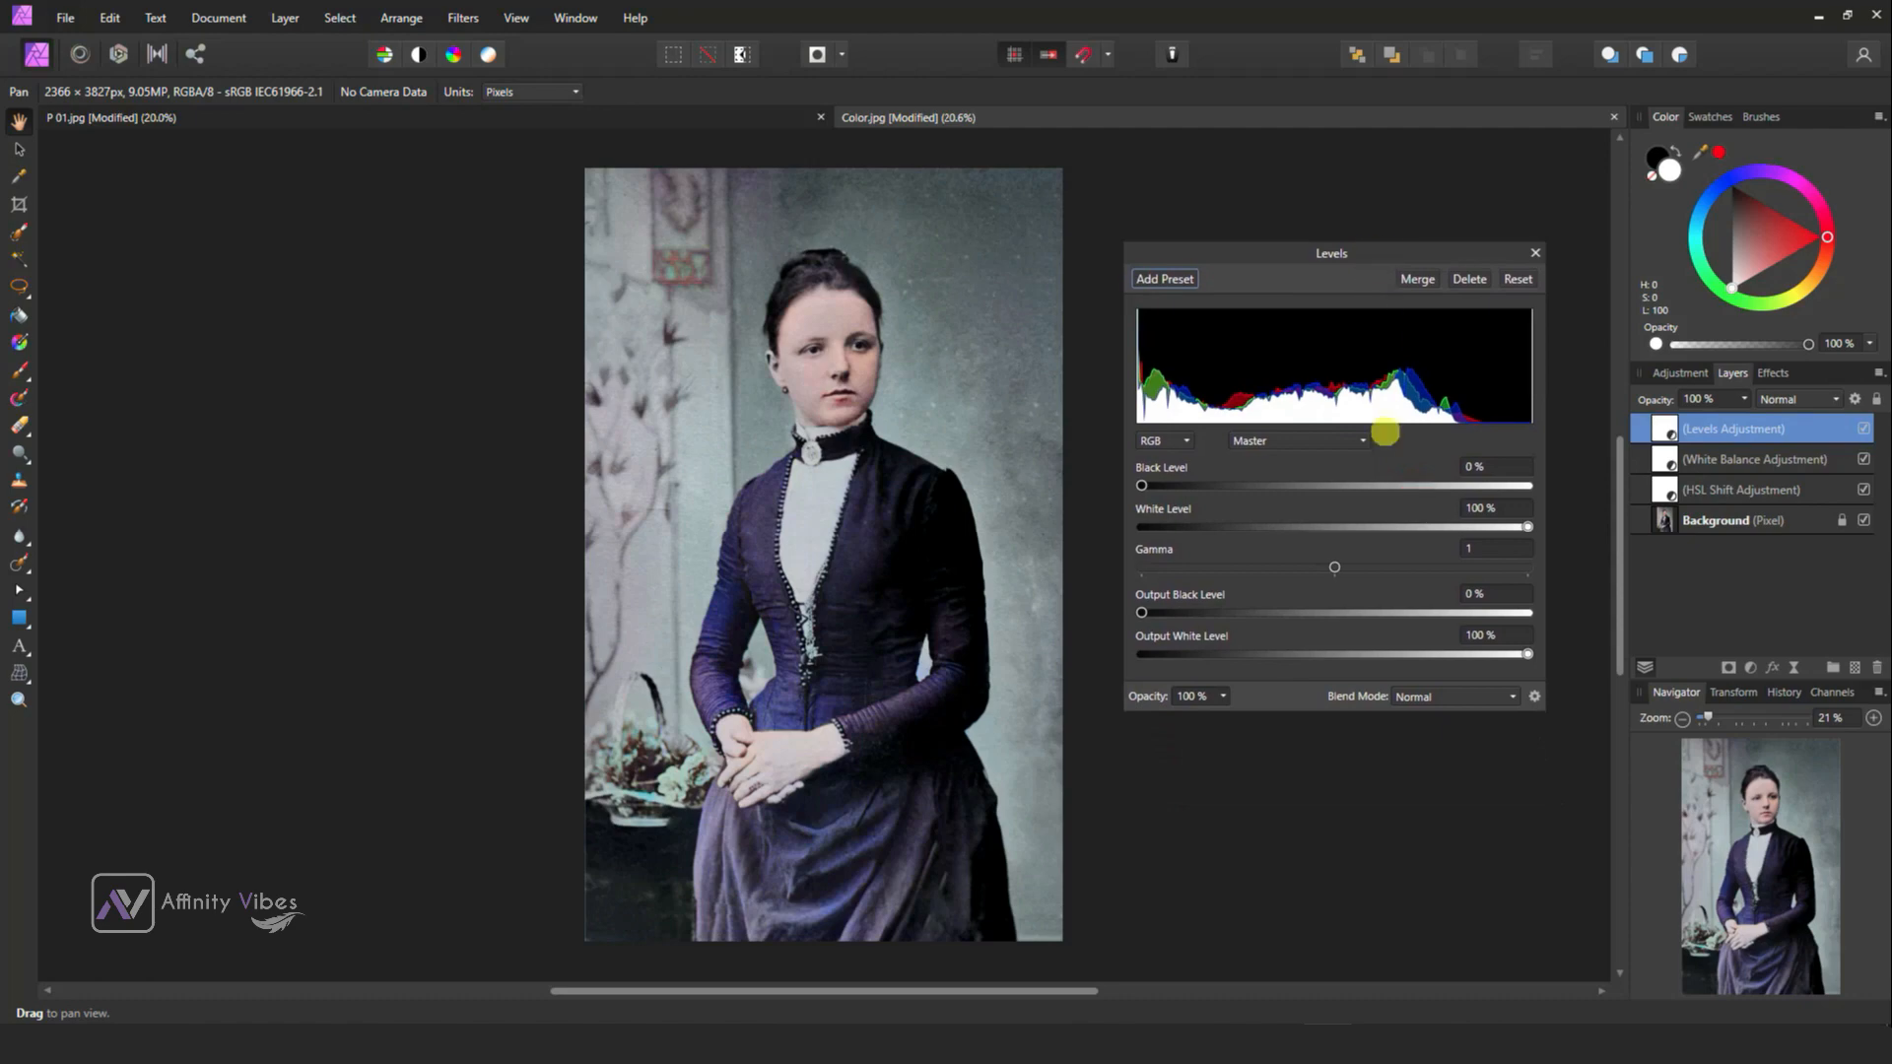
{"action": "left_click_drag", "start_coordinate": [1141, 485], "coordinate": [1152, 484]}
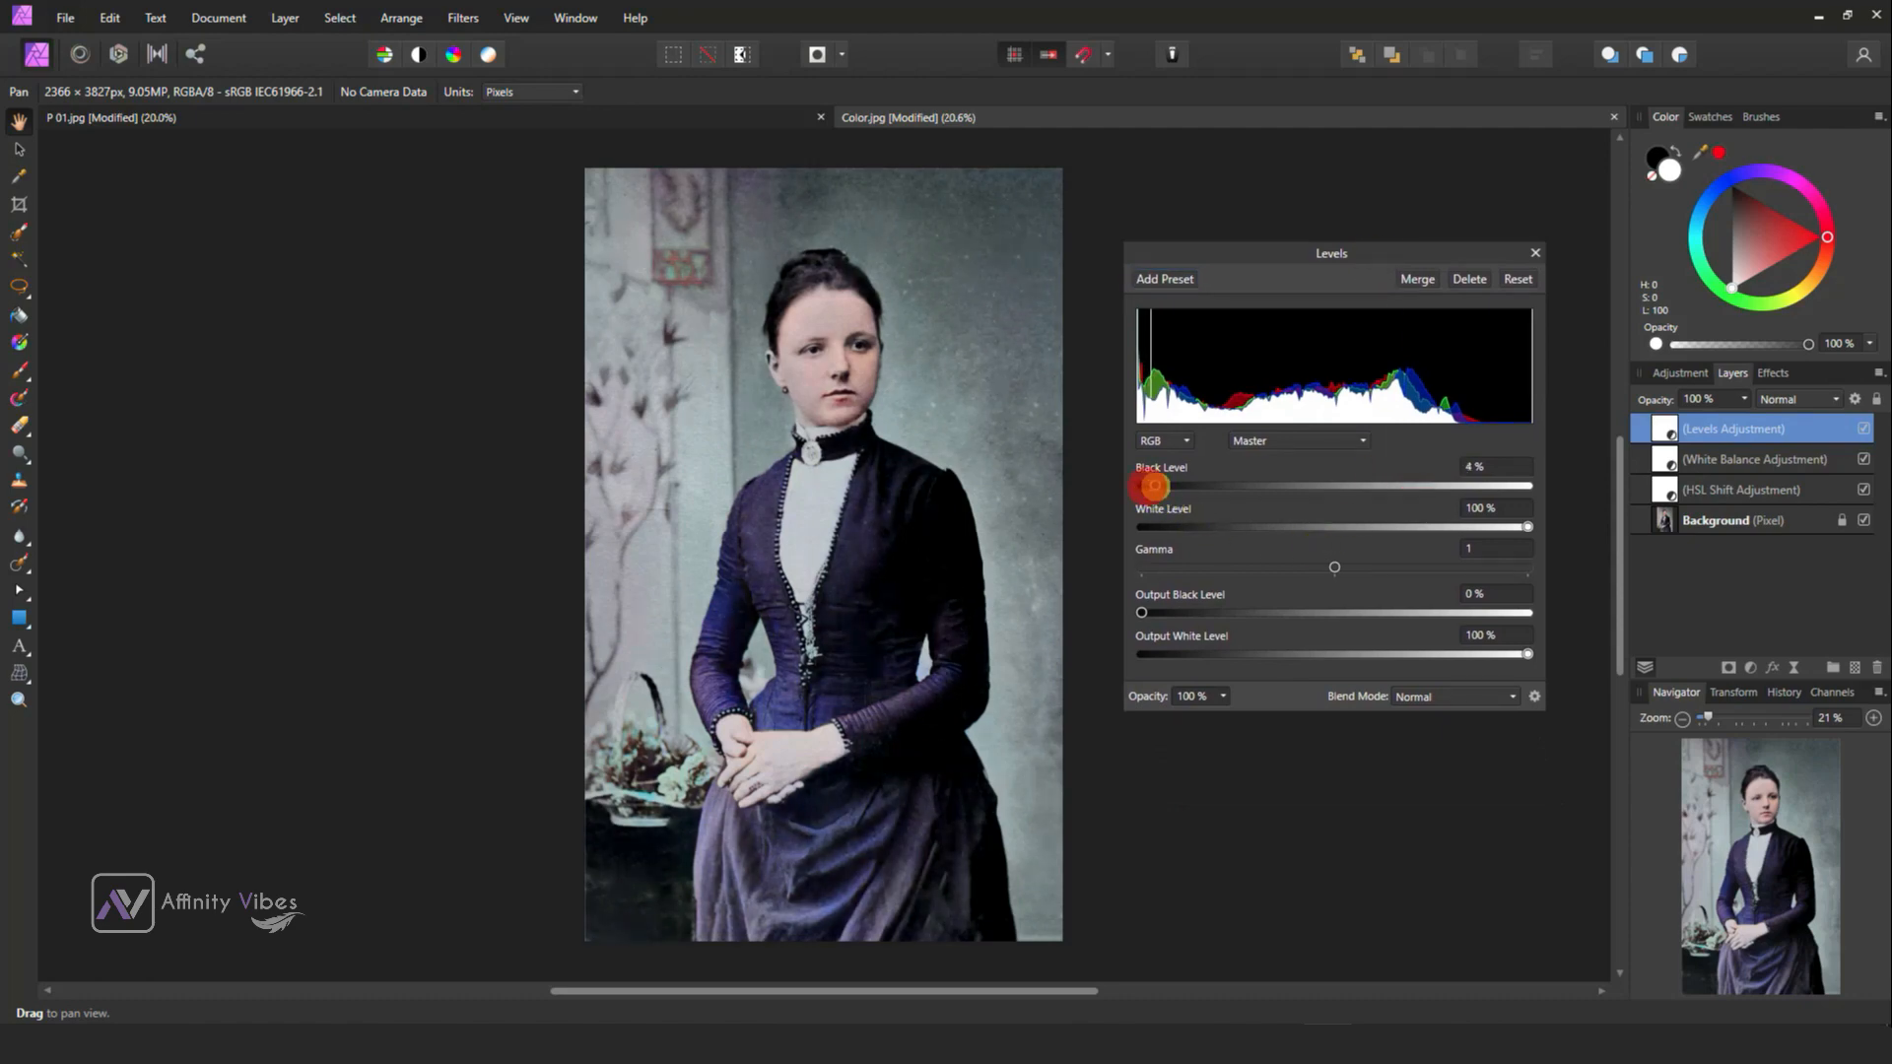
{"action": "left_click_drag", "start_coordinate": [1153, 485], "coordinate": [1178, 485]}
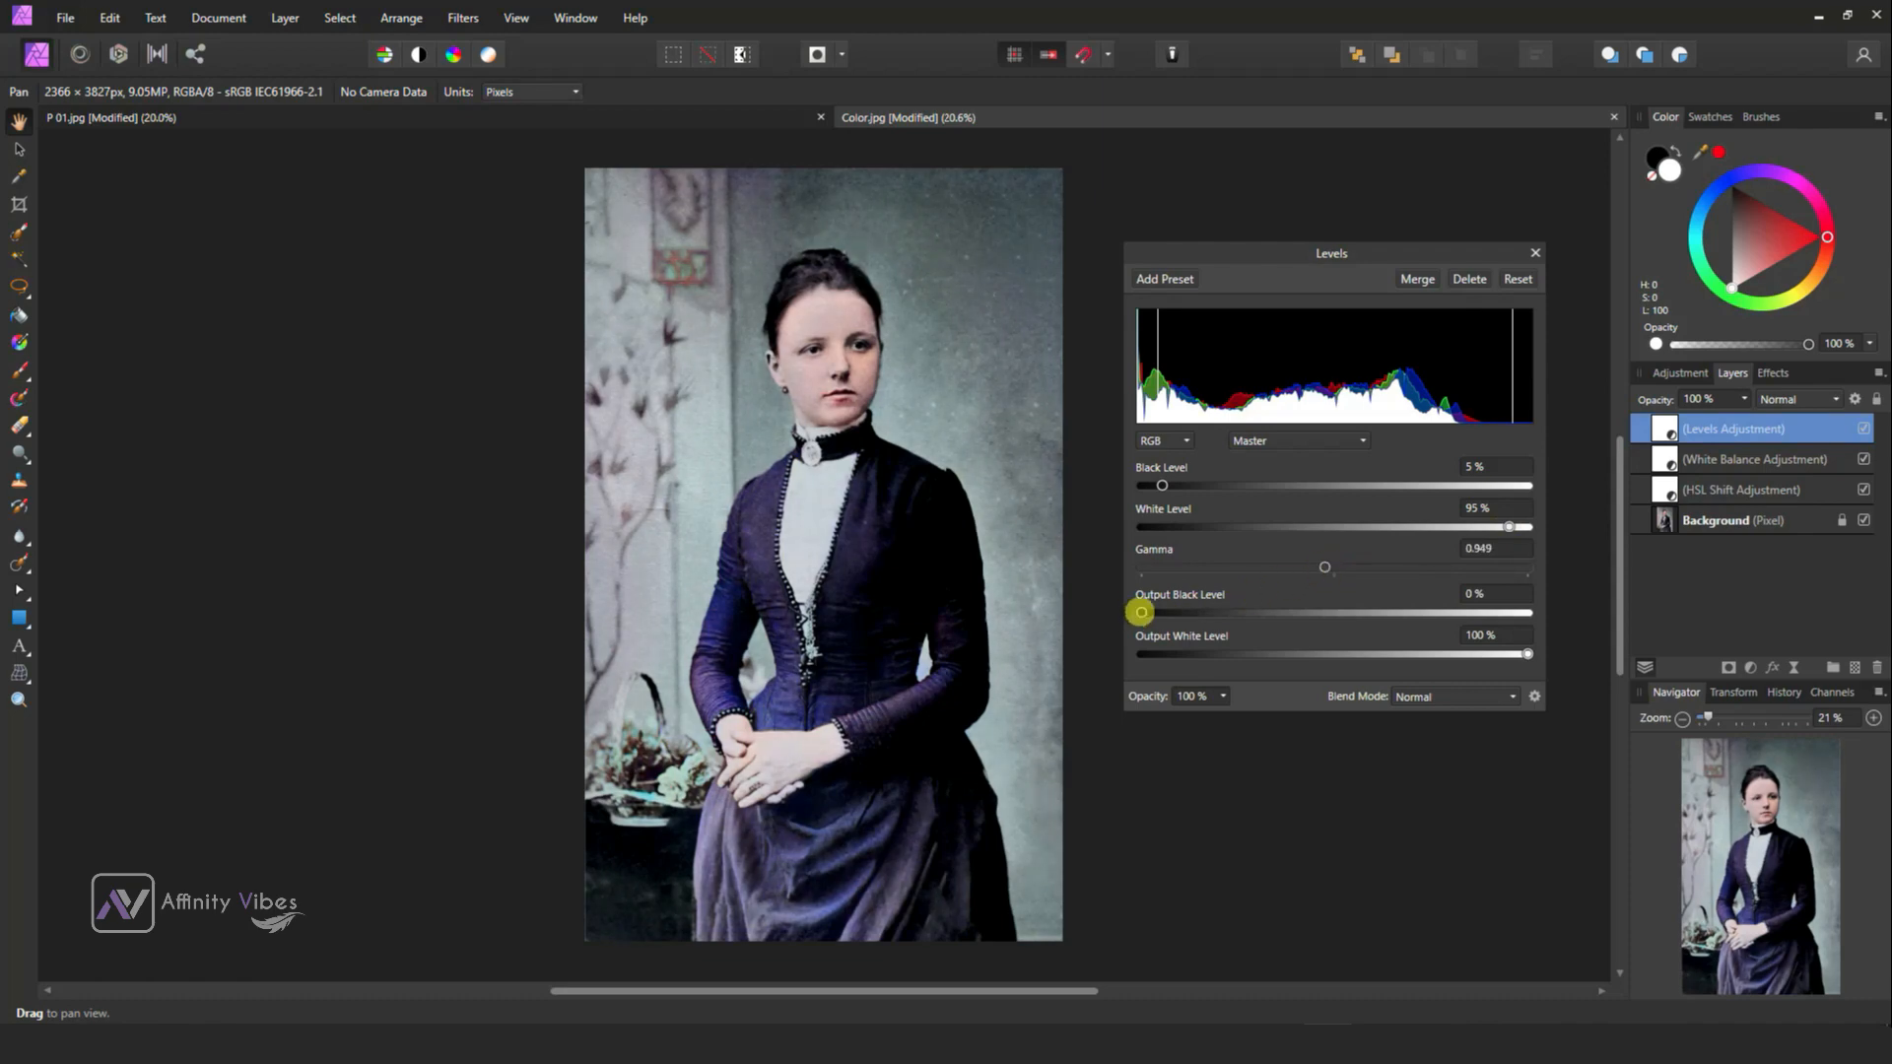
{"action": "left_click_drag", "start_coordinate": [1141, 611], "coordinate": [1153, 611]}
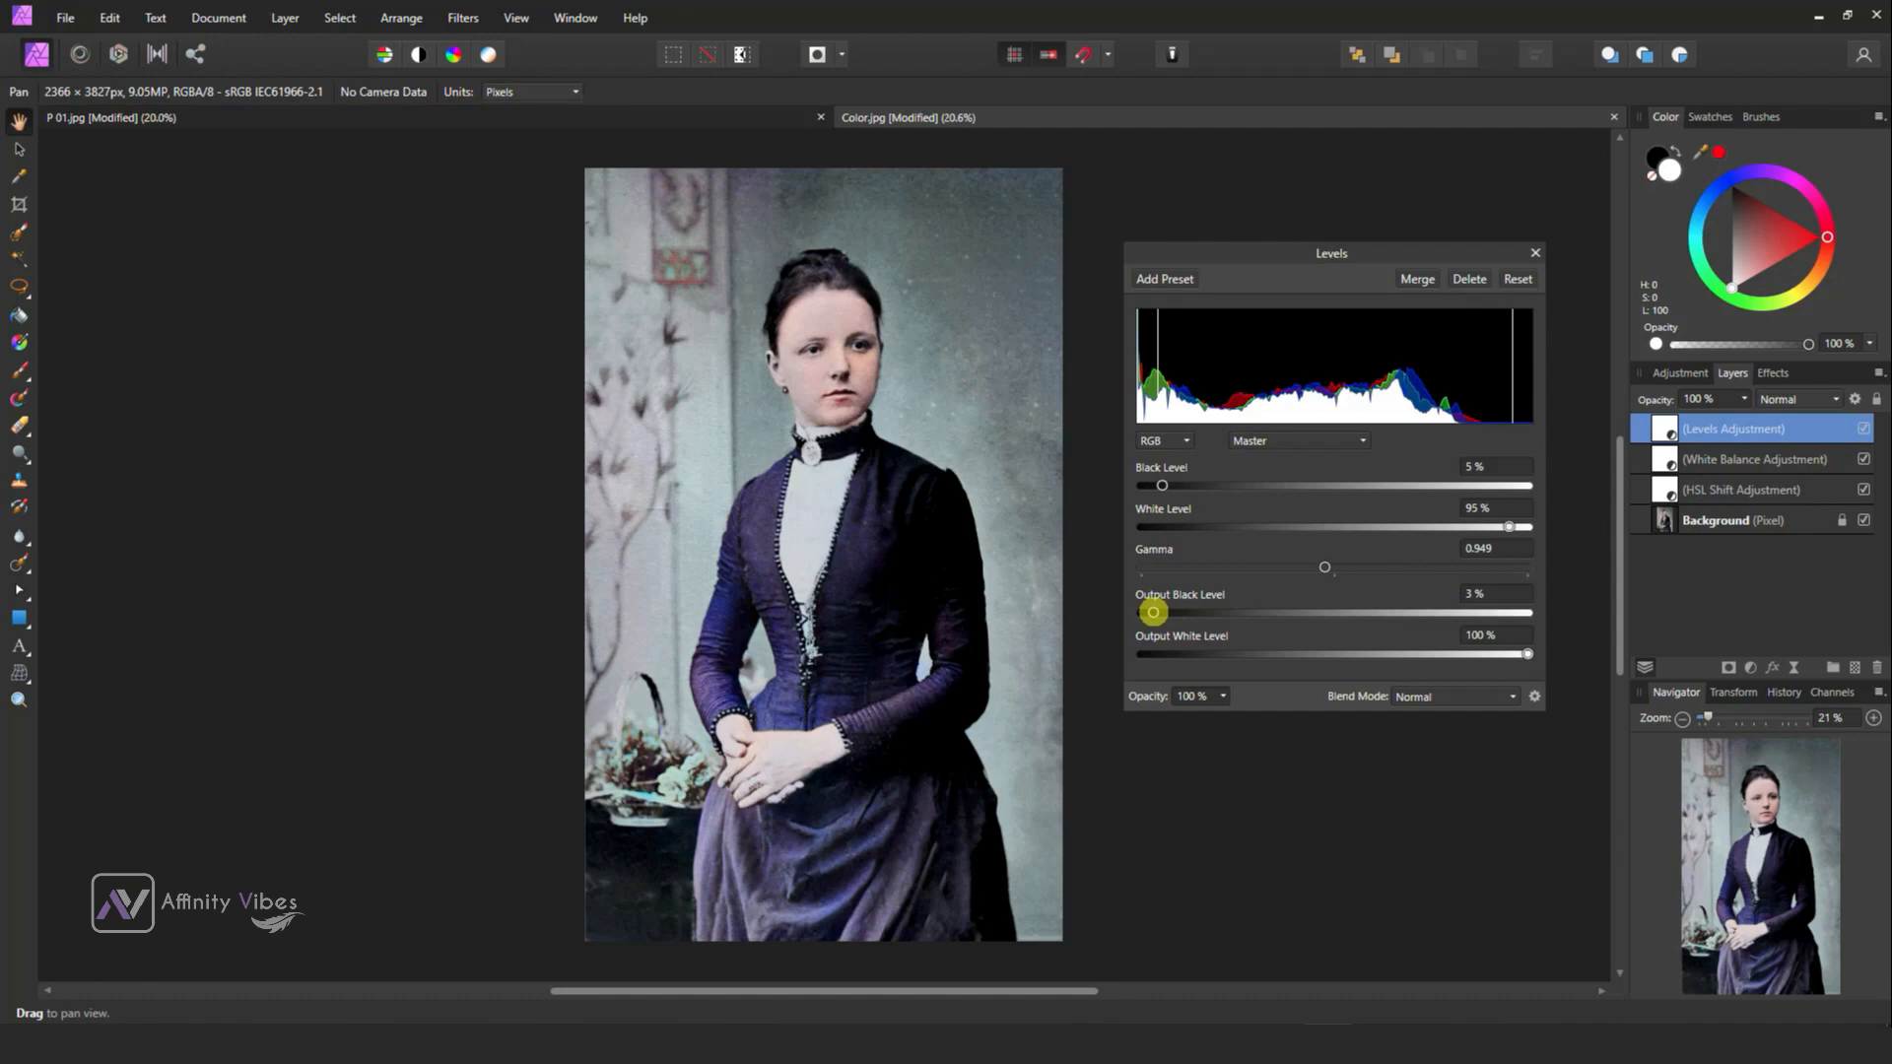
{"action": "left_click", "coordinate": [1535, 252]}
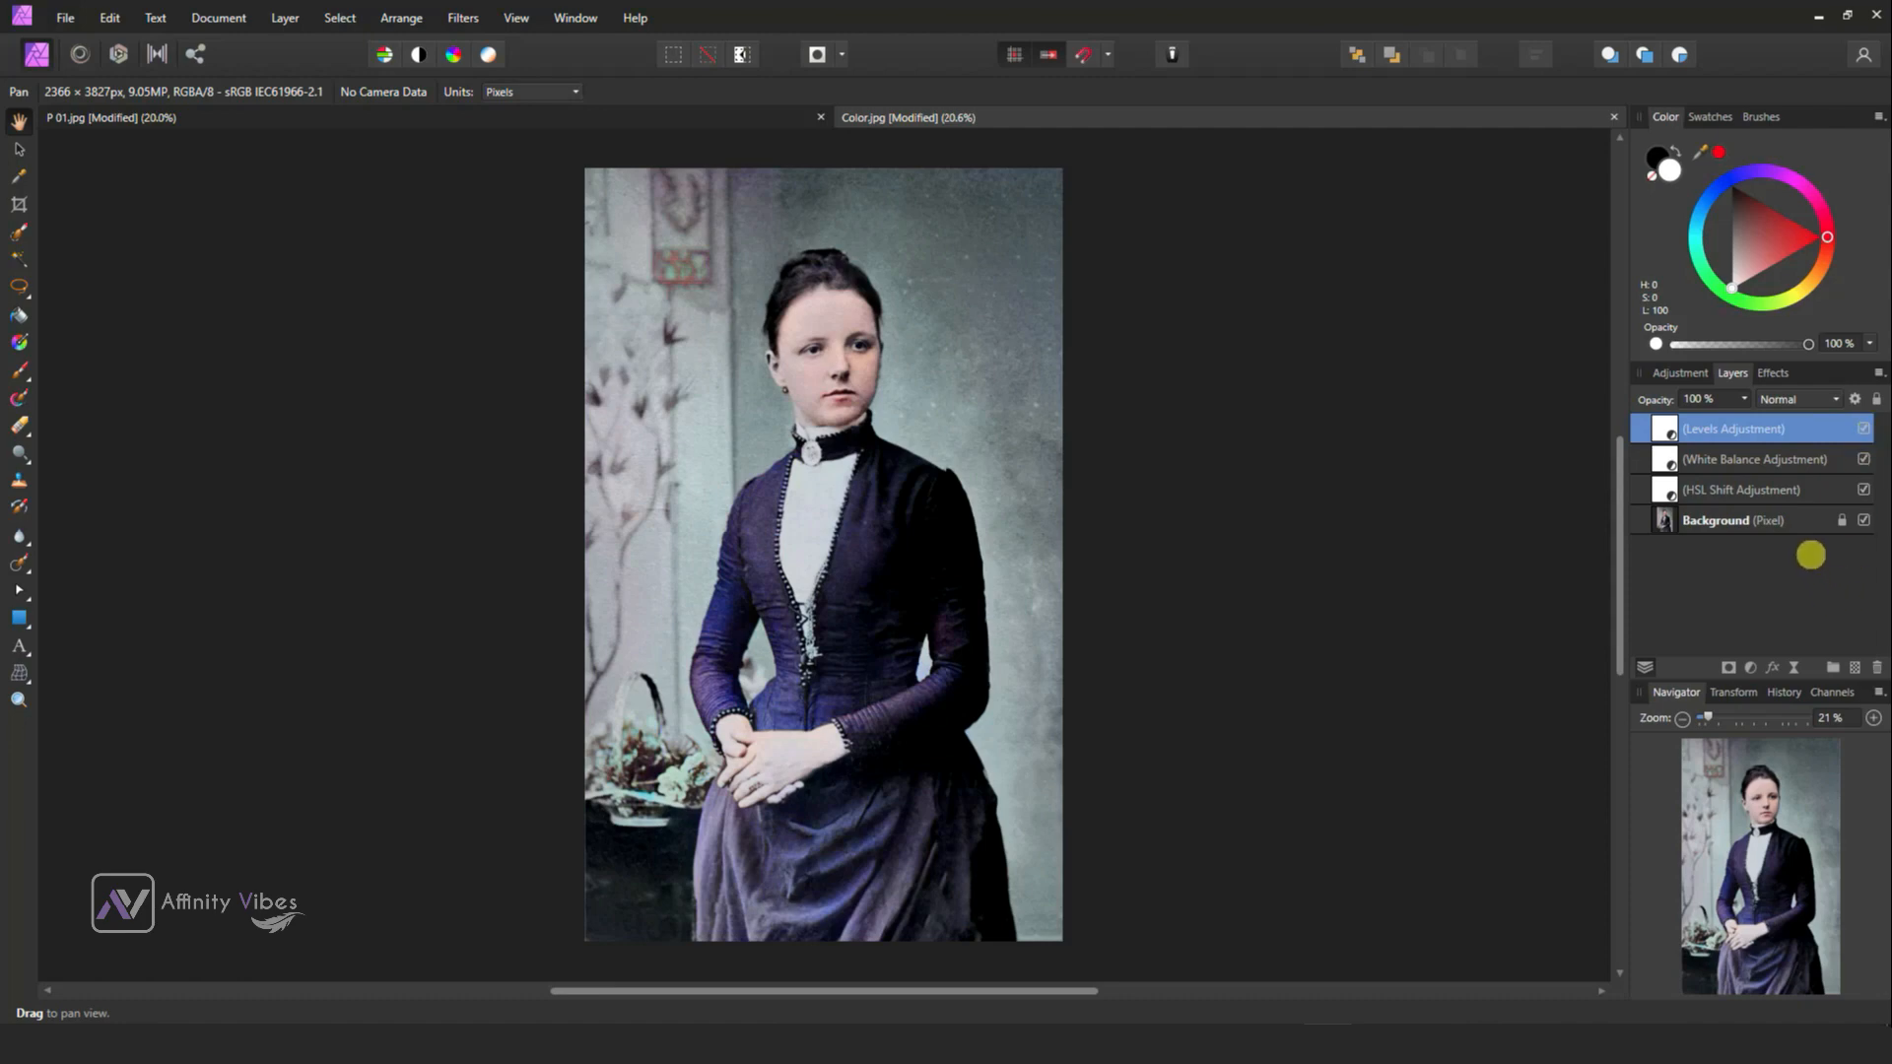
Group the portrait's layers and raise the Levels black level to 11%.
{"action": "left_click", "coordinate": [1733, 518]}
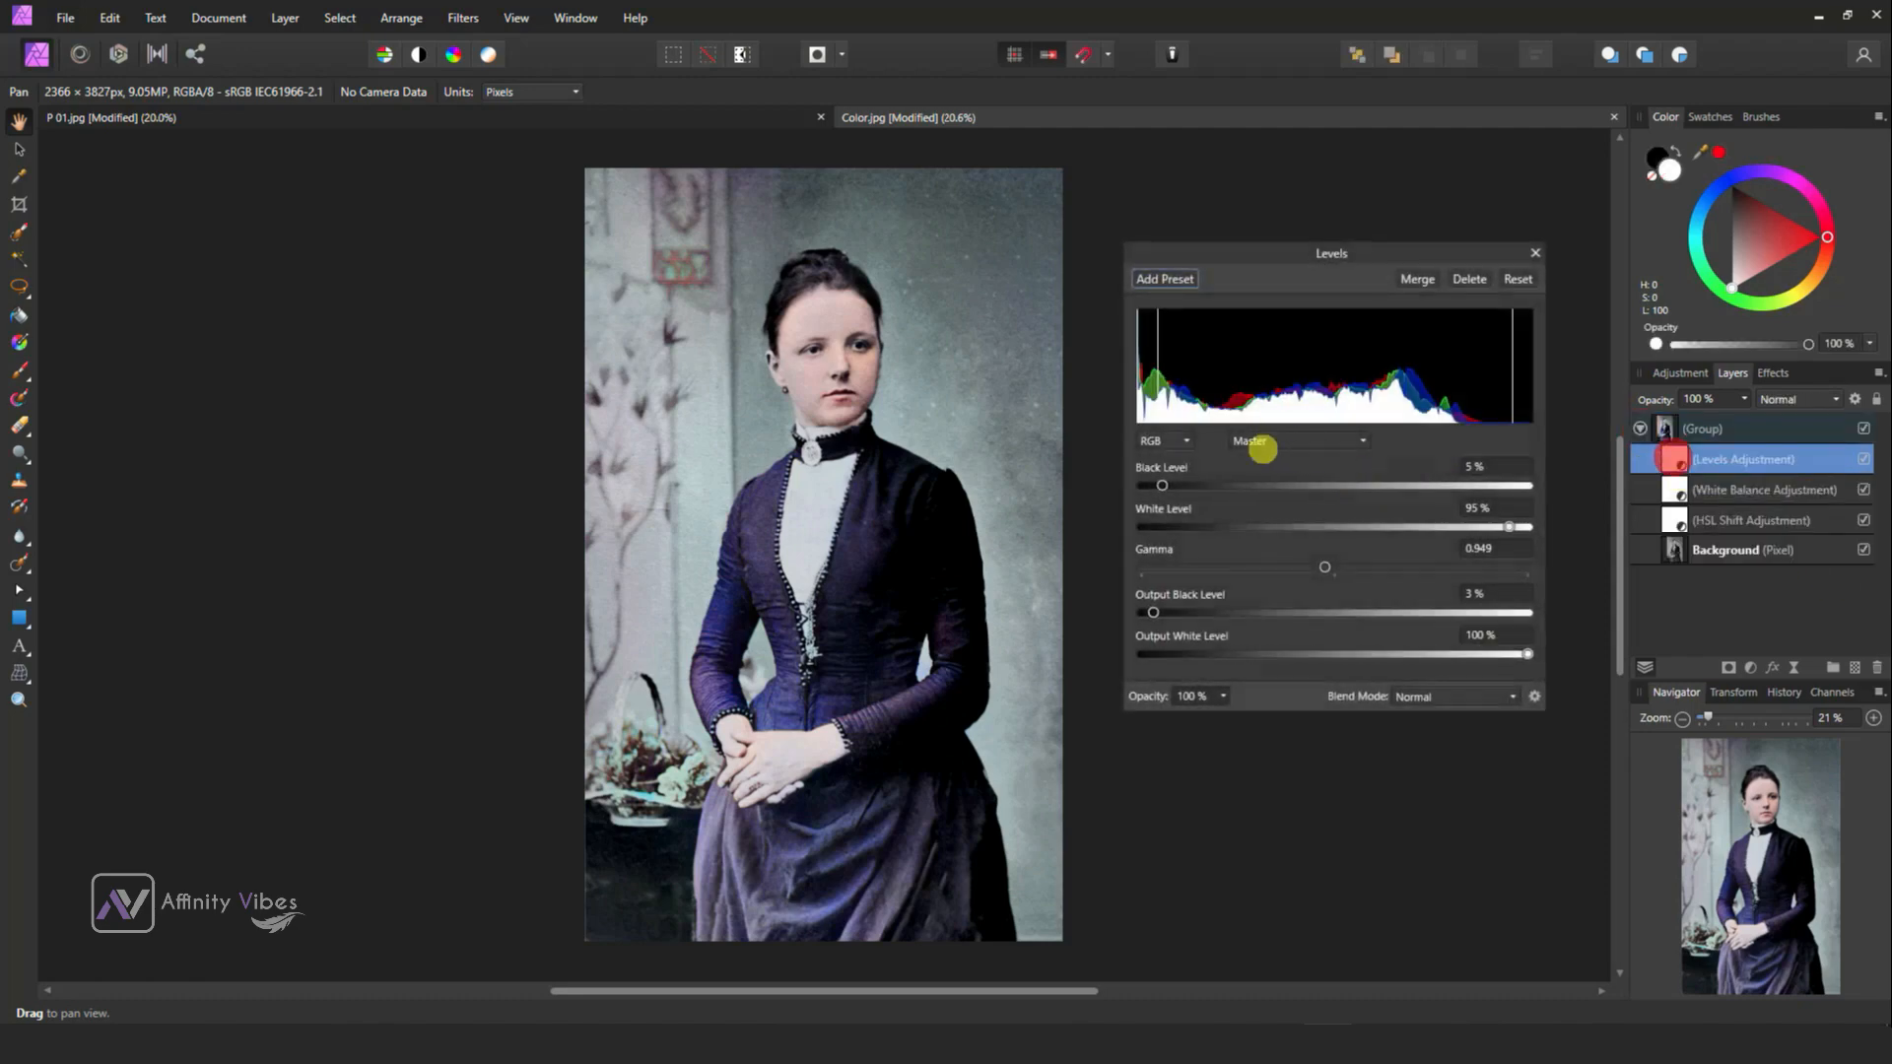
{"action": "left_click_drag", "start_coordinate": [1161, 485], "coordinate": [1171, 485]}
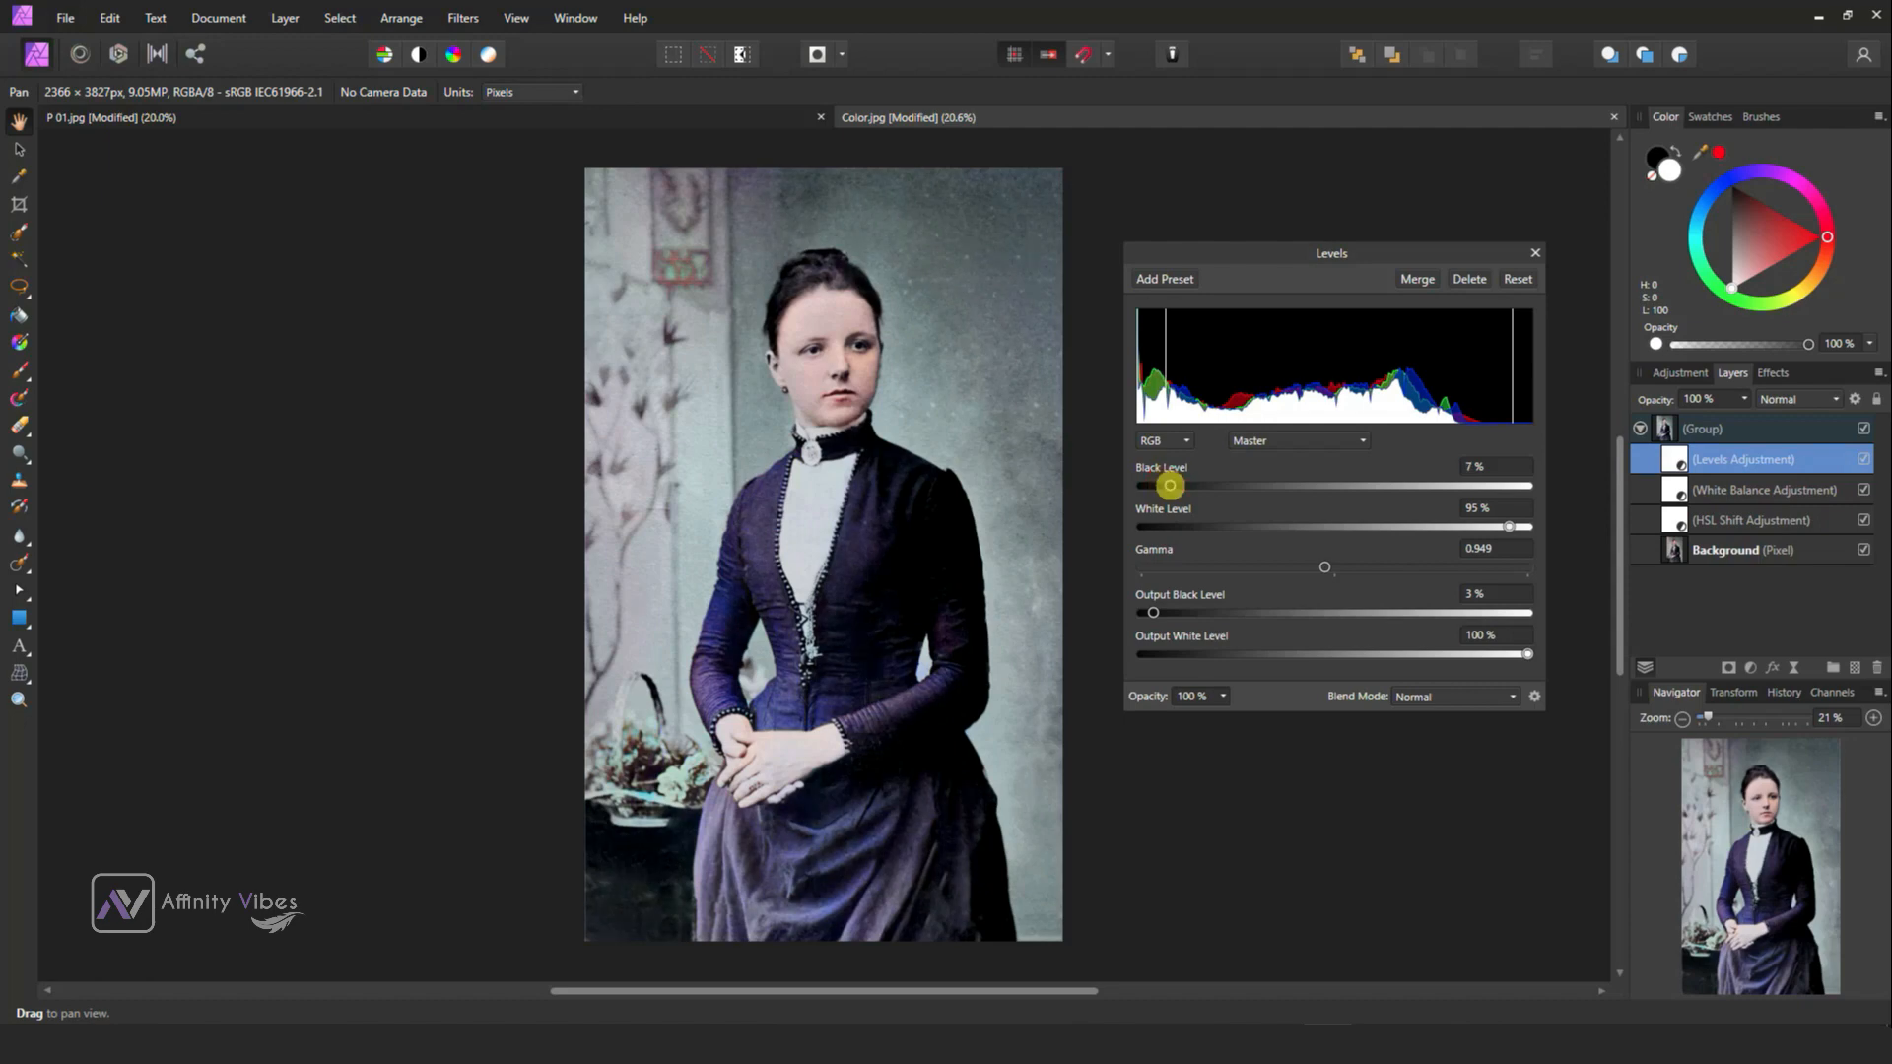
{"action": "left_click_drag", "start_coordinate": [1170, 485], "coordinate": [1318, 485]}
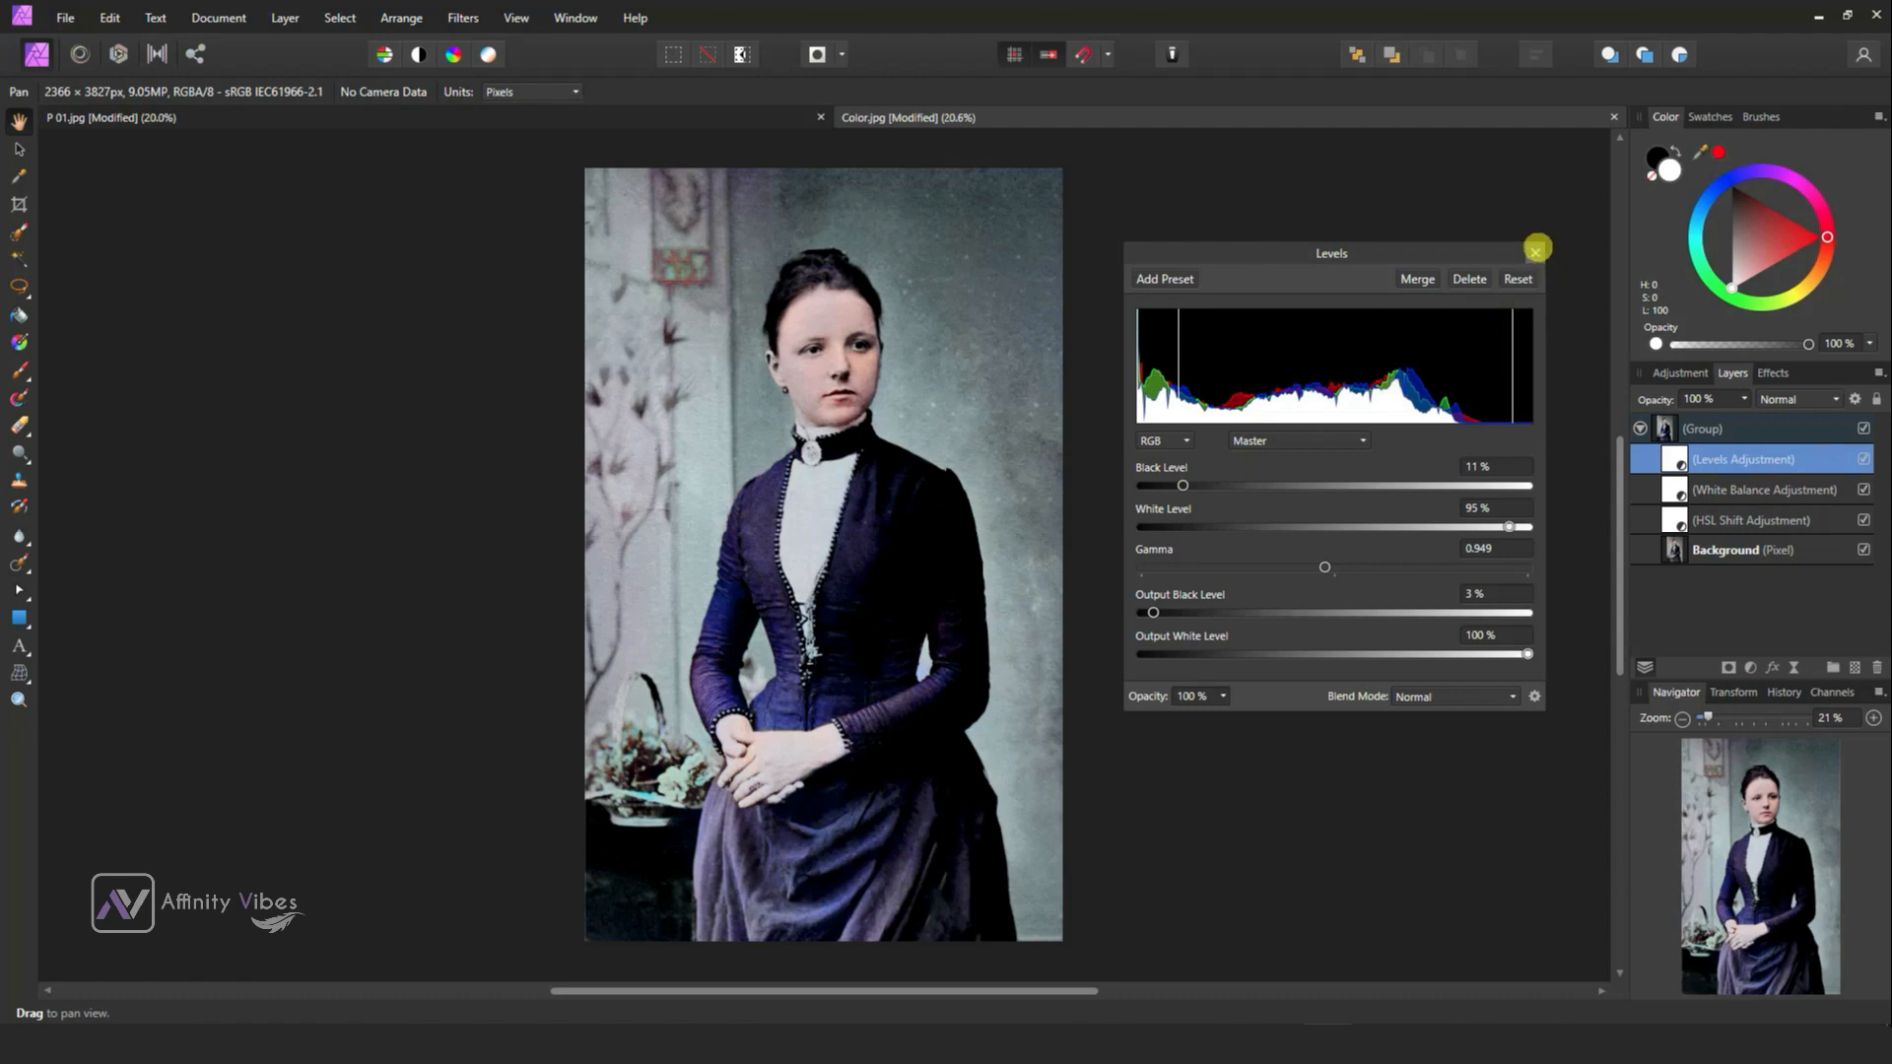
{"action": "left_click", "coordinate": [1537, 250]}
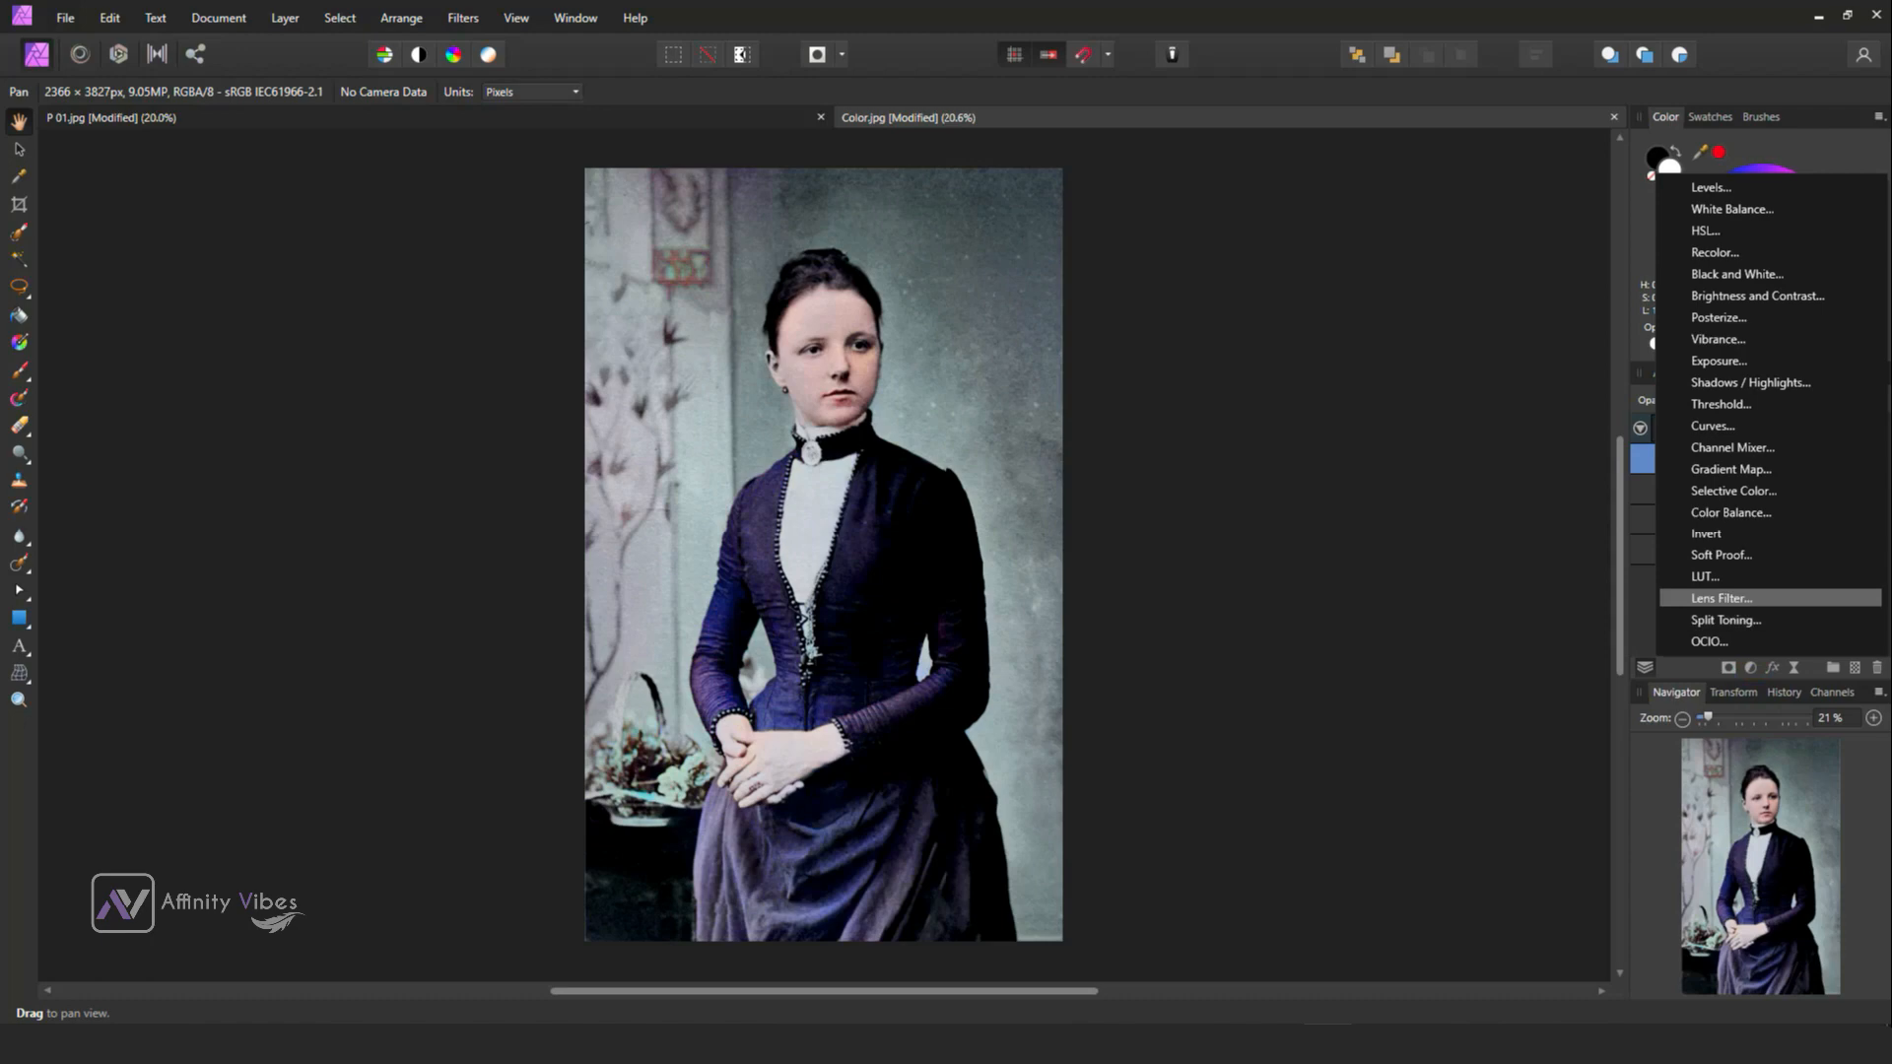
{"action": "mouse_move", "coordinate": [1730, 512]}
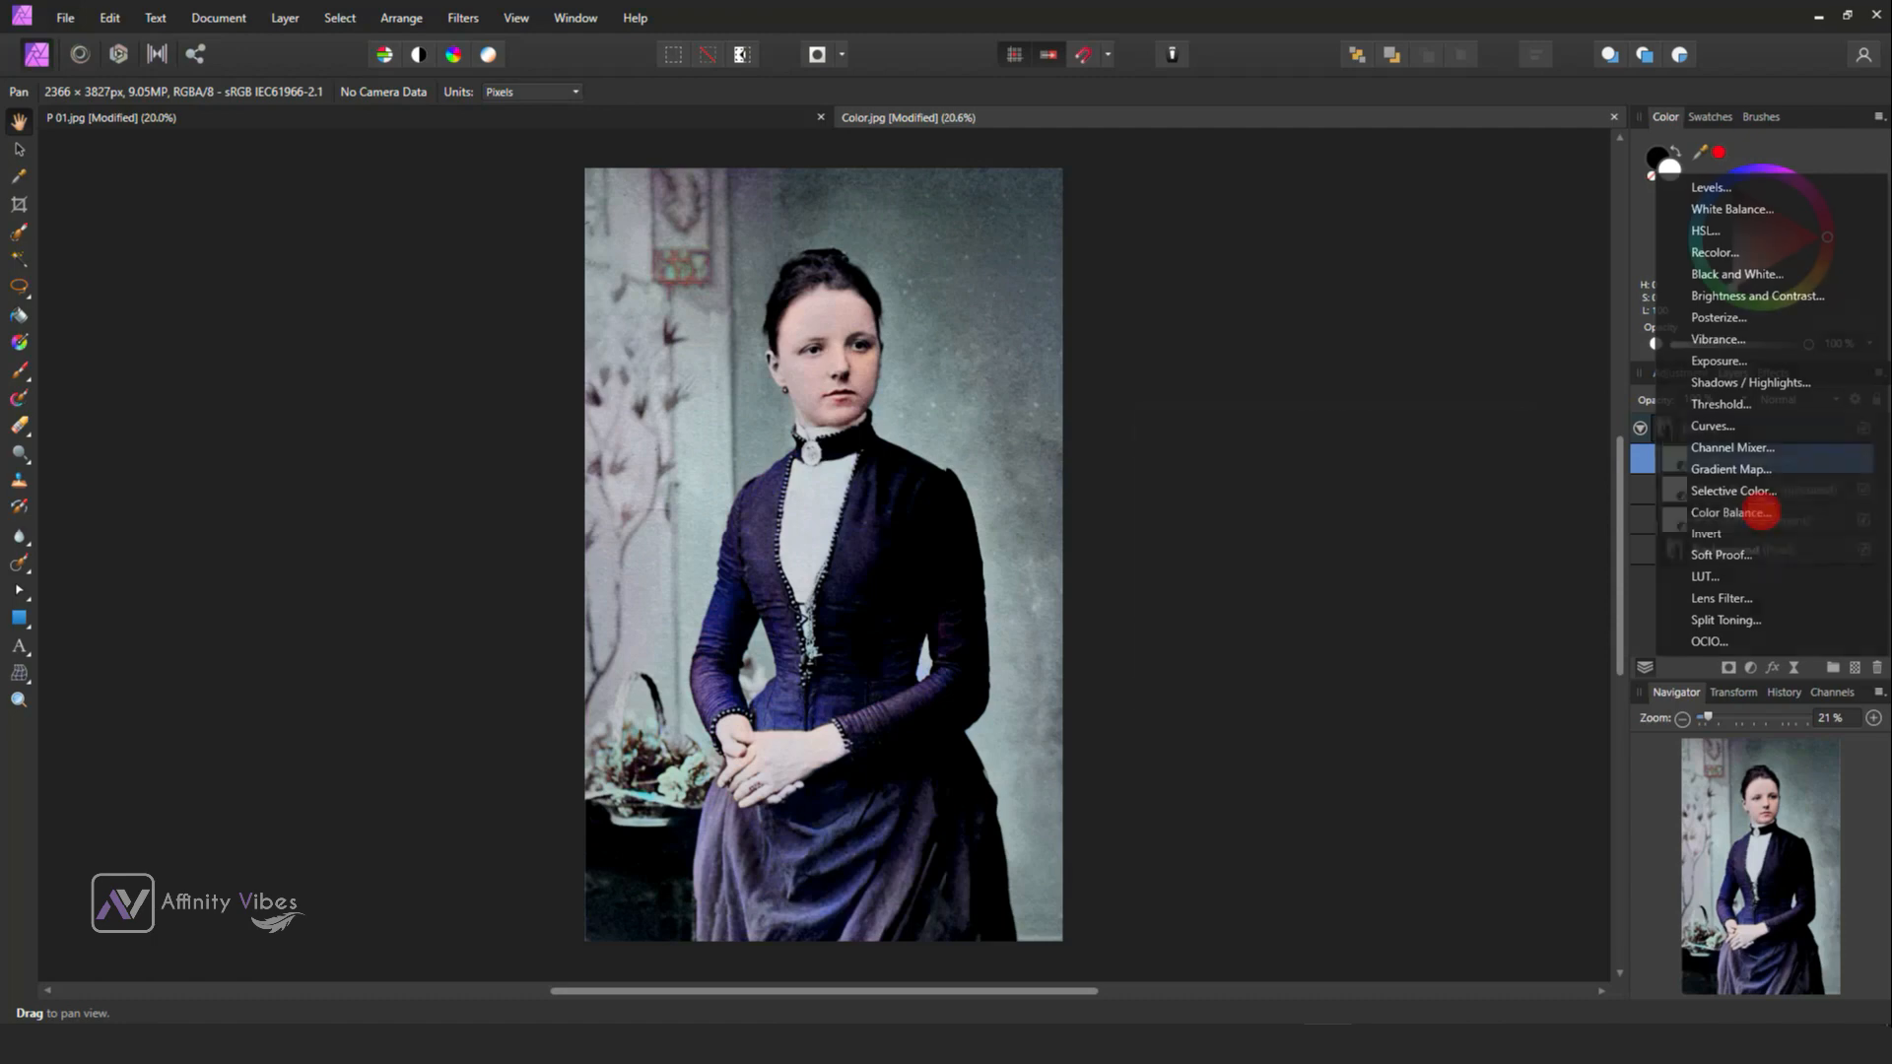
Add a Color Balance adjustment: midtones 7% red, 4% green, -6% yellow.
{"action": "left_click", "coordinate": [1728, 512]}
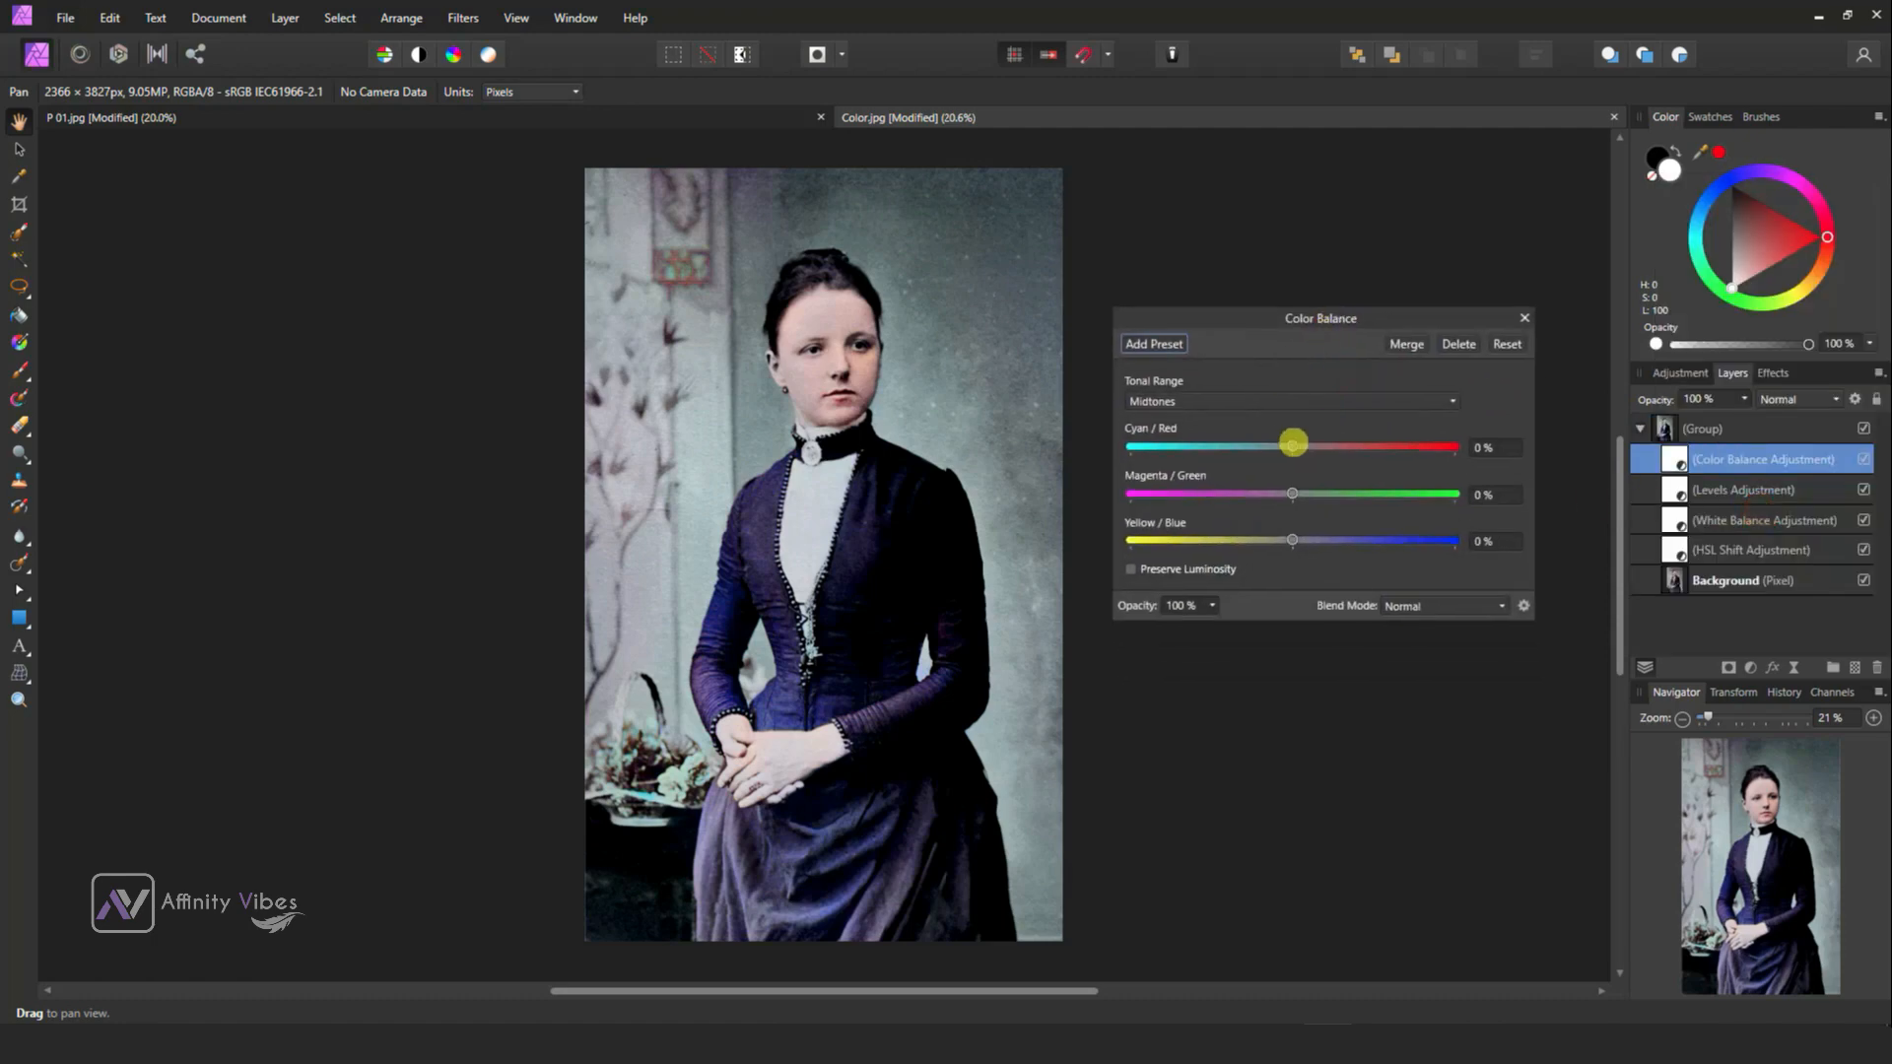
{"action": "left_click_drag", "start_coordinate": [1292, 443], "coordinate": [1281, 443]}
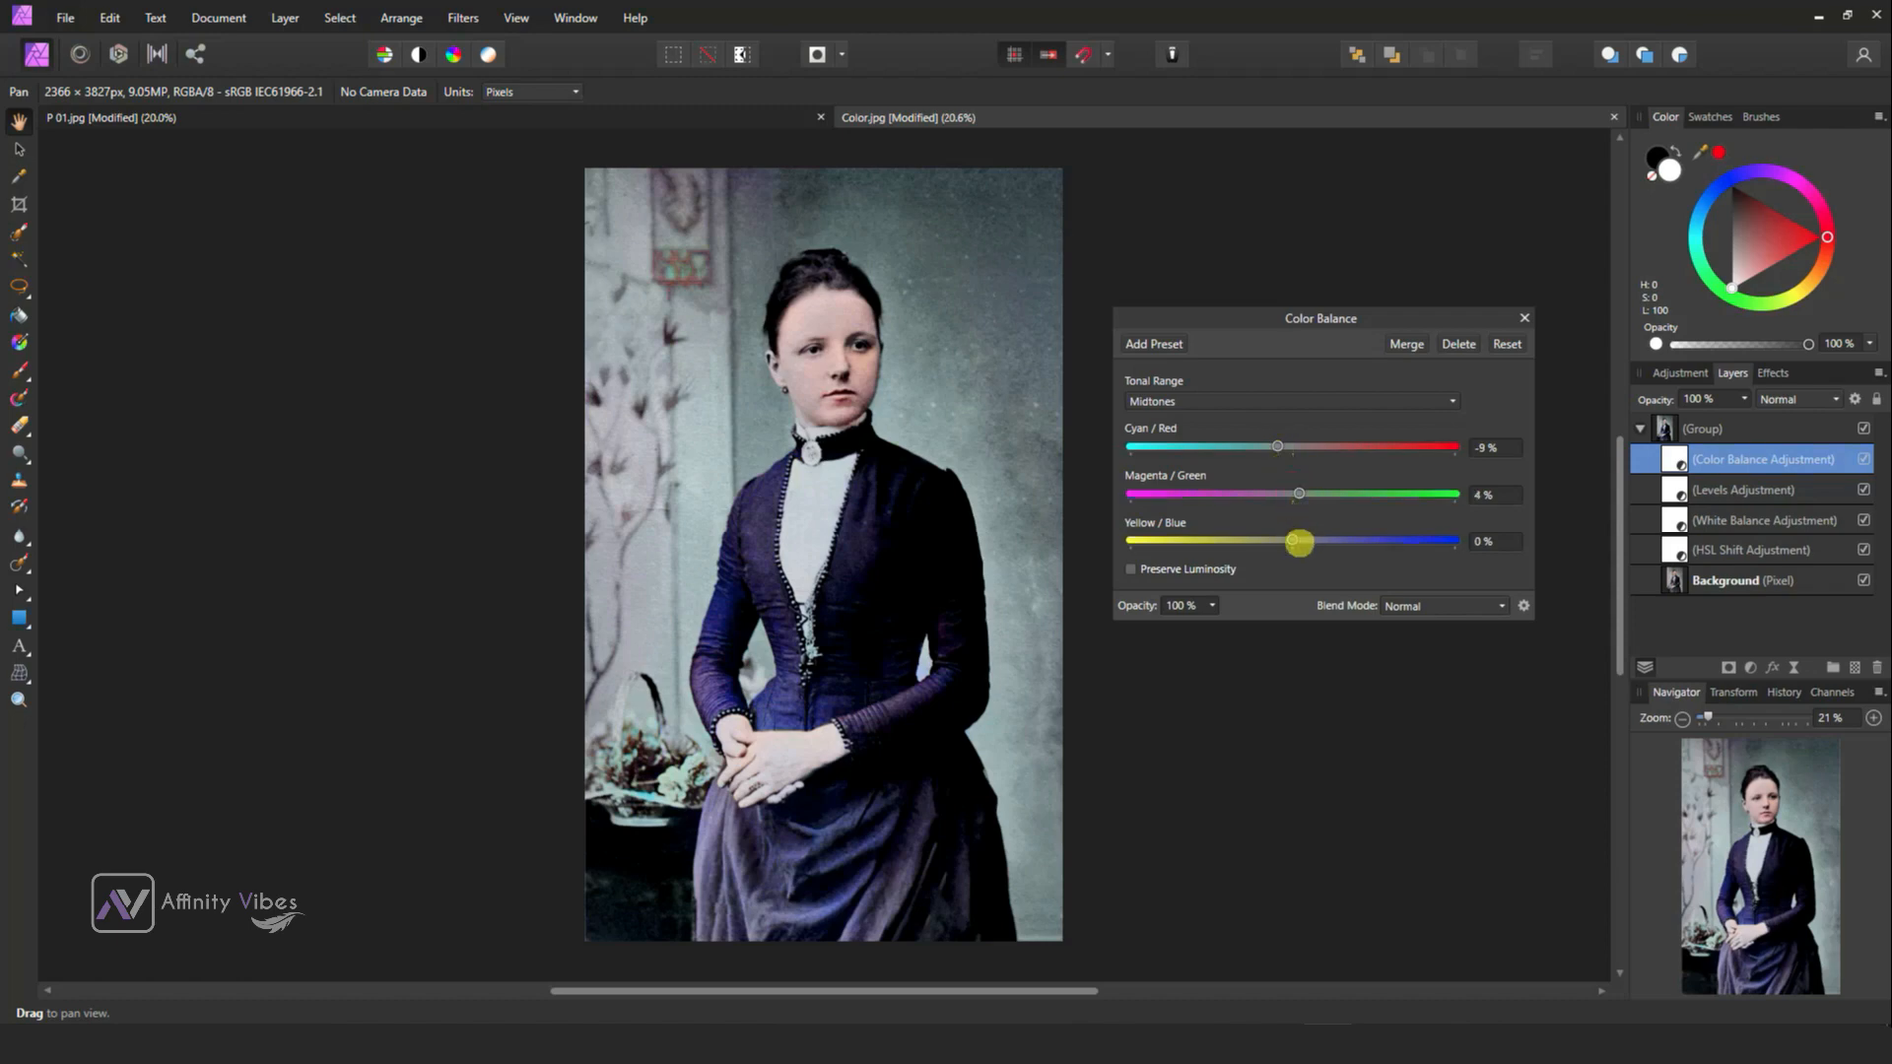
{"action": "left_click_drag", "start_coordinate": [1298, 542], "coordinate": [1283, 541]}
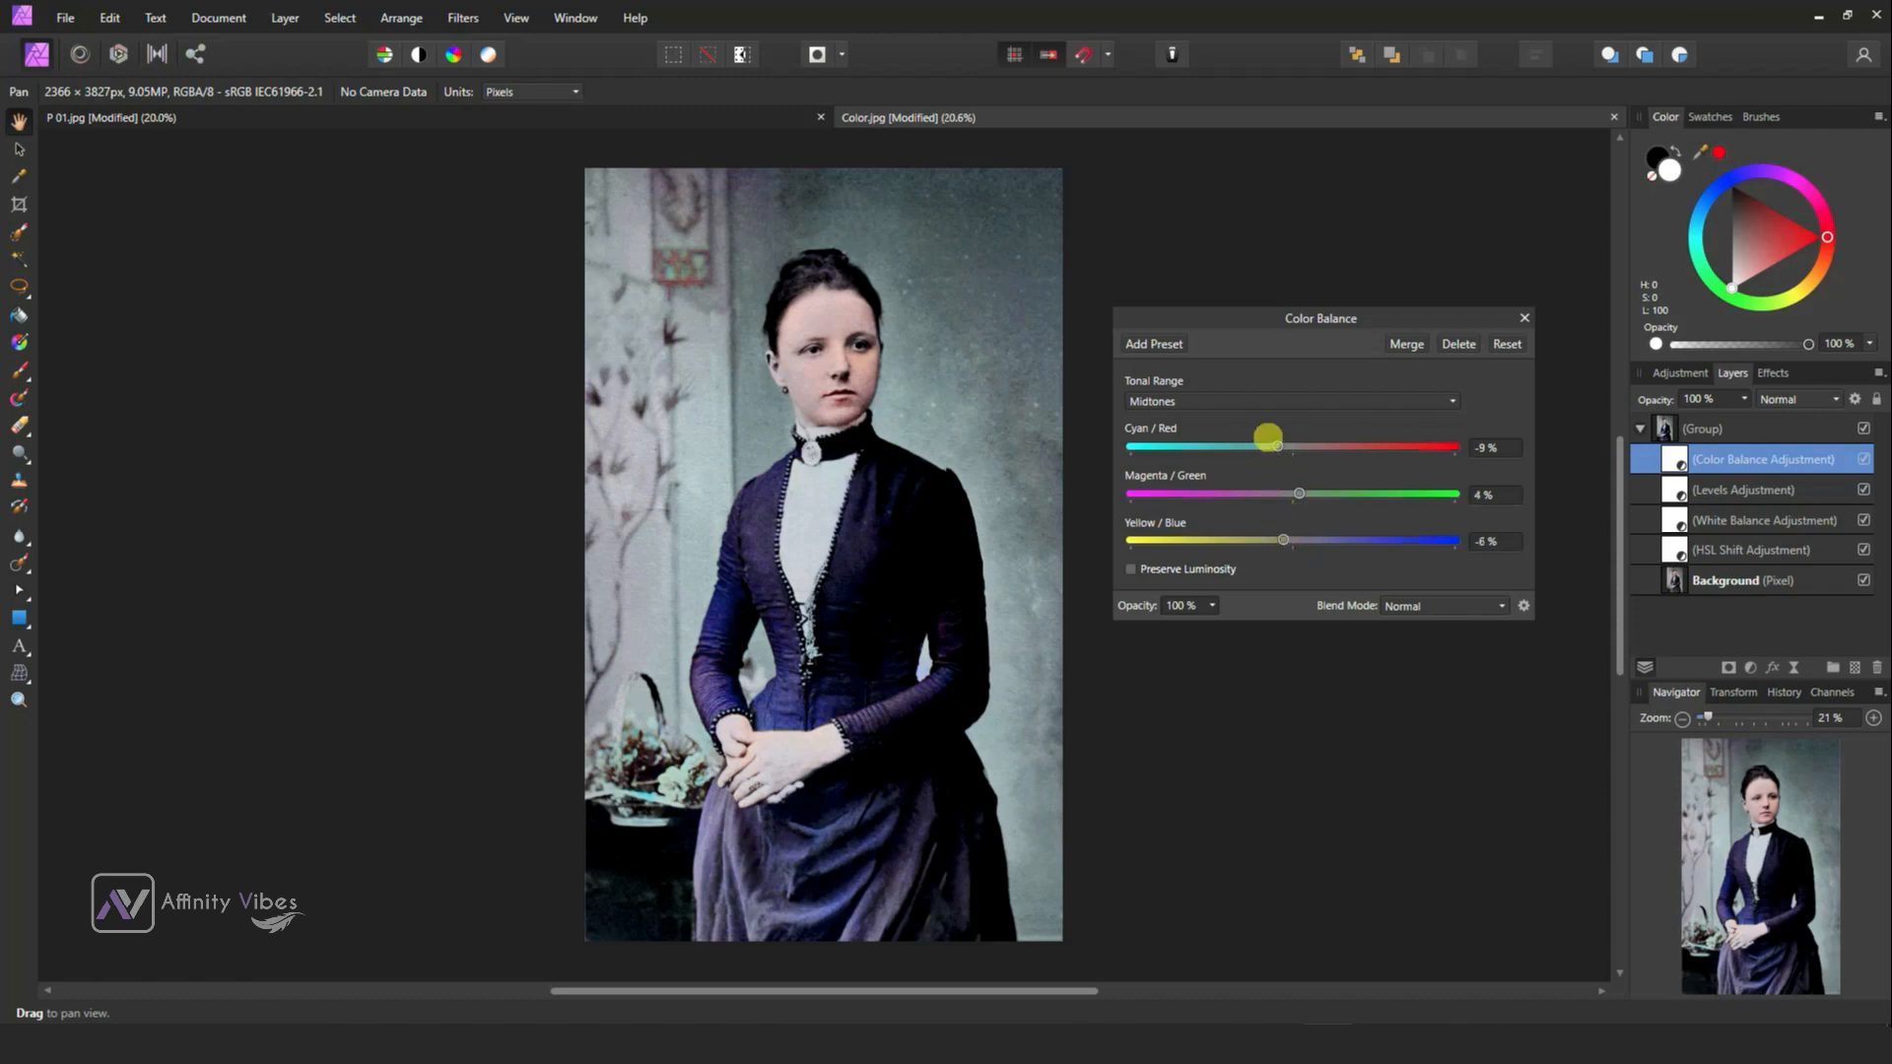
{"action": "left_click_drag", "start_coordinate": [1267, 447], "coordinate": [1302, 447]}
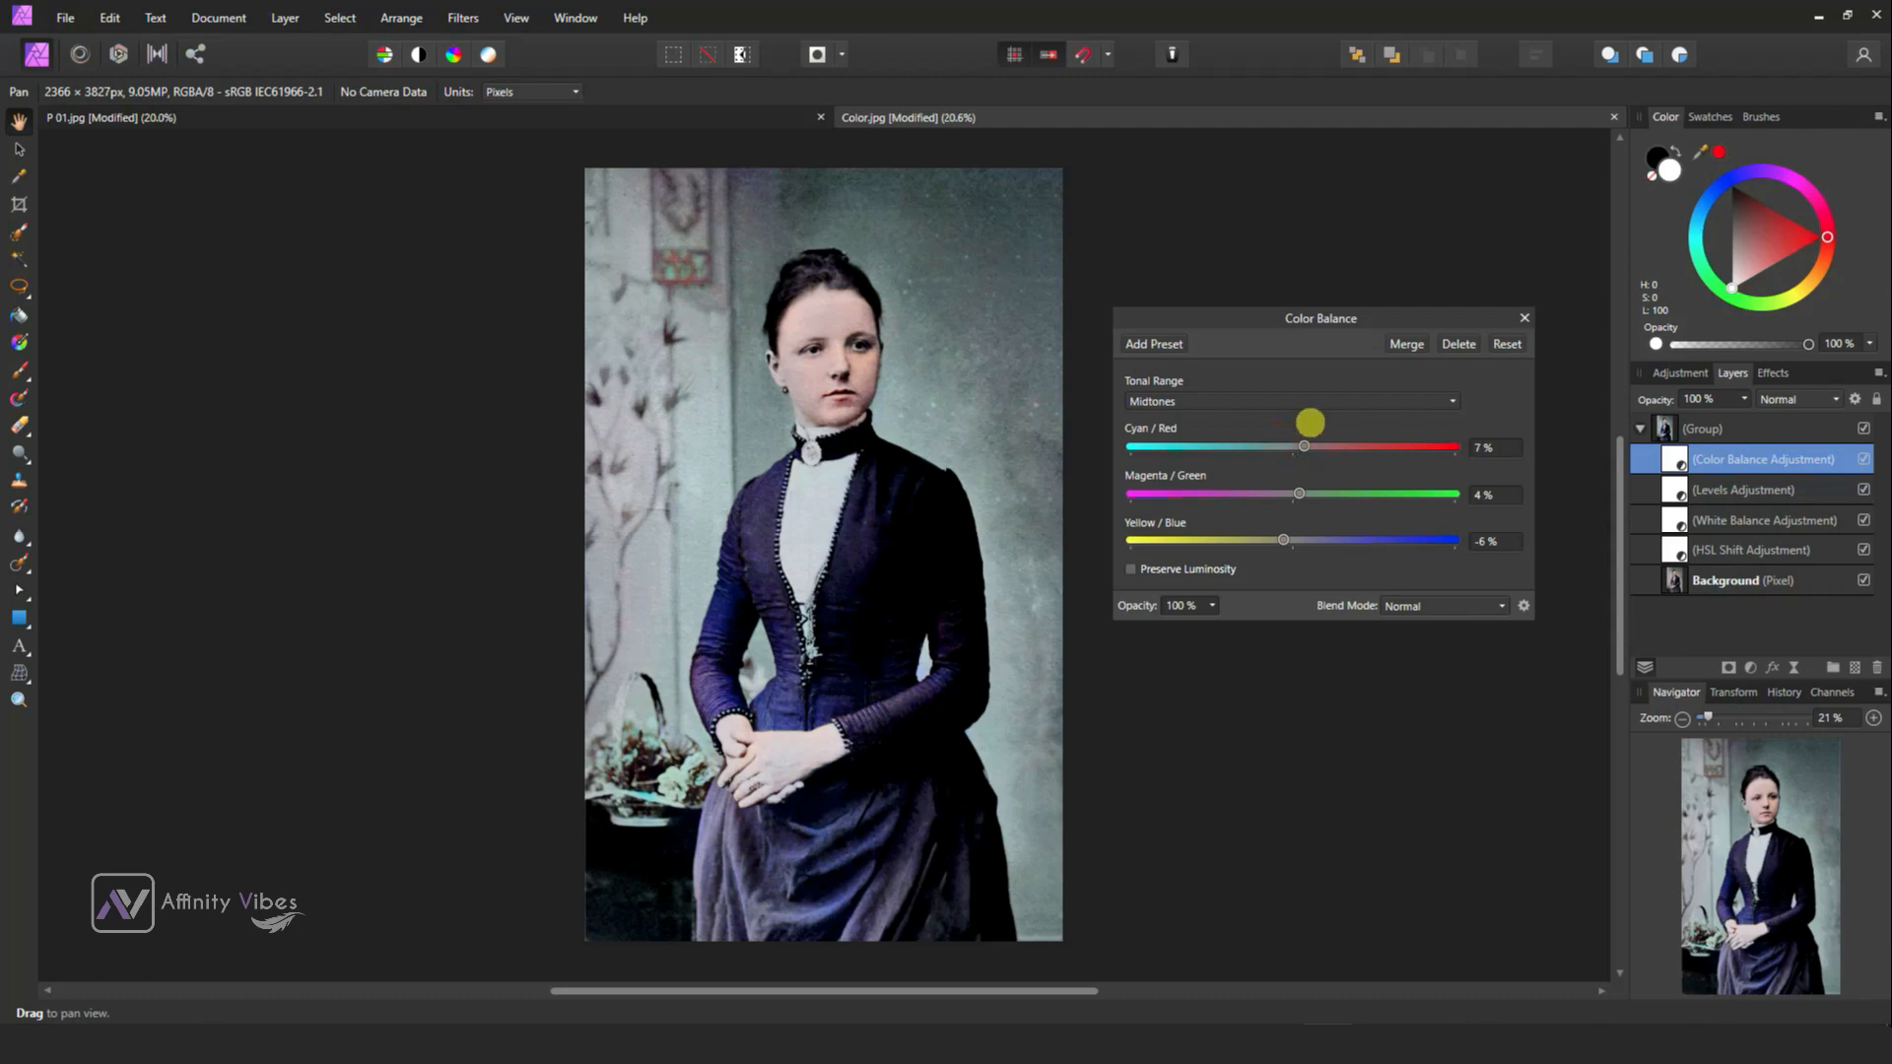
{"action": "left_click", "coordinate": [1524, 317]}
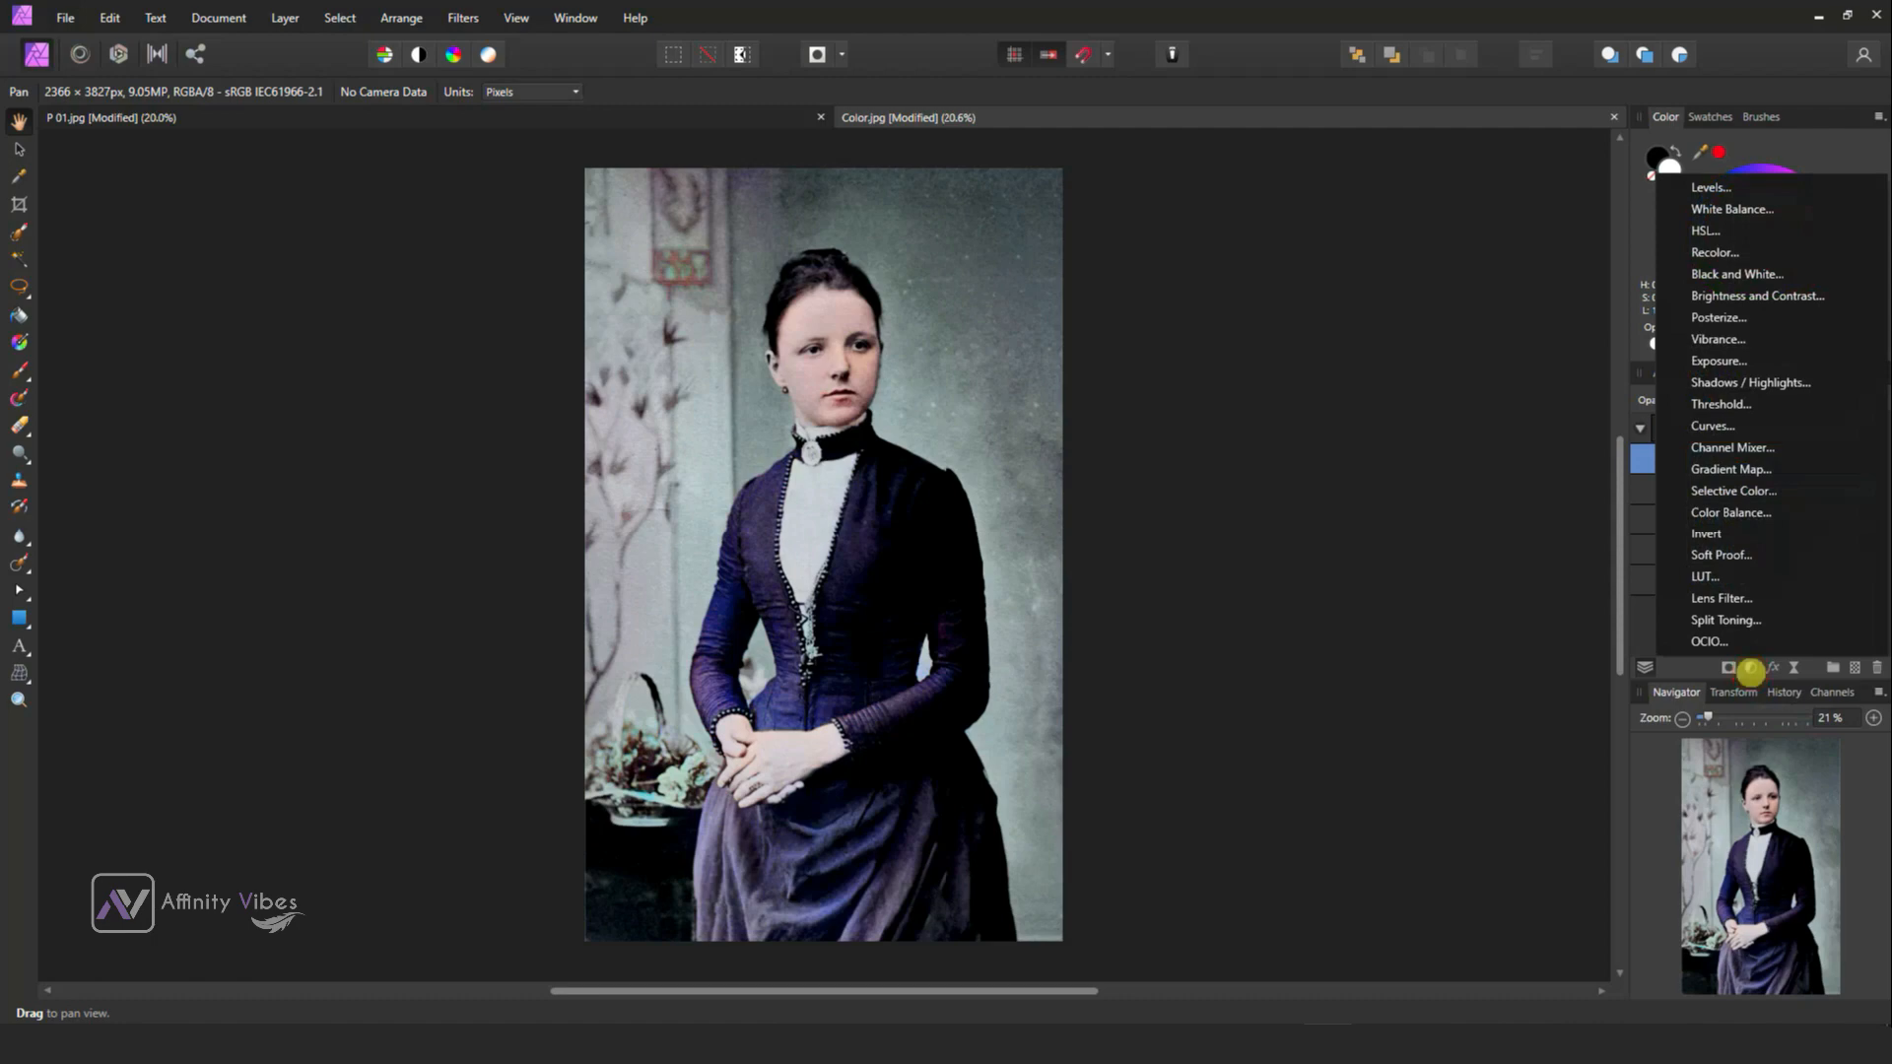
{"action": "mouse_move", "coordinate": [1750, 383]}
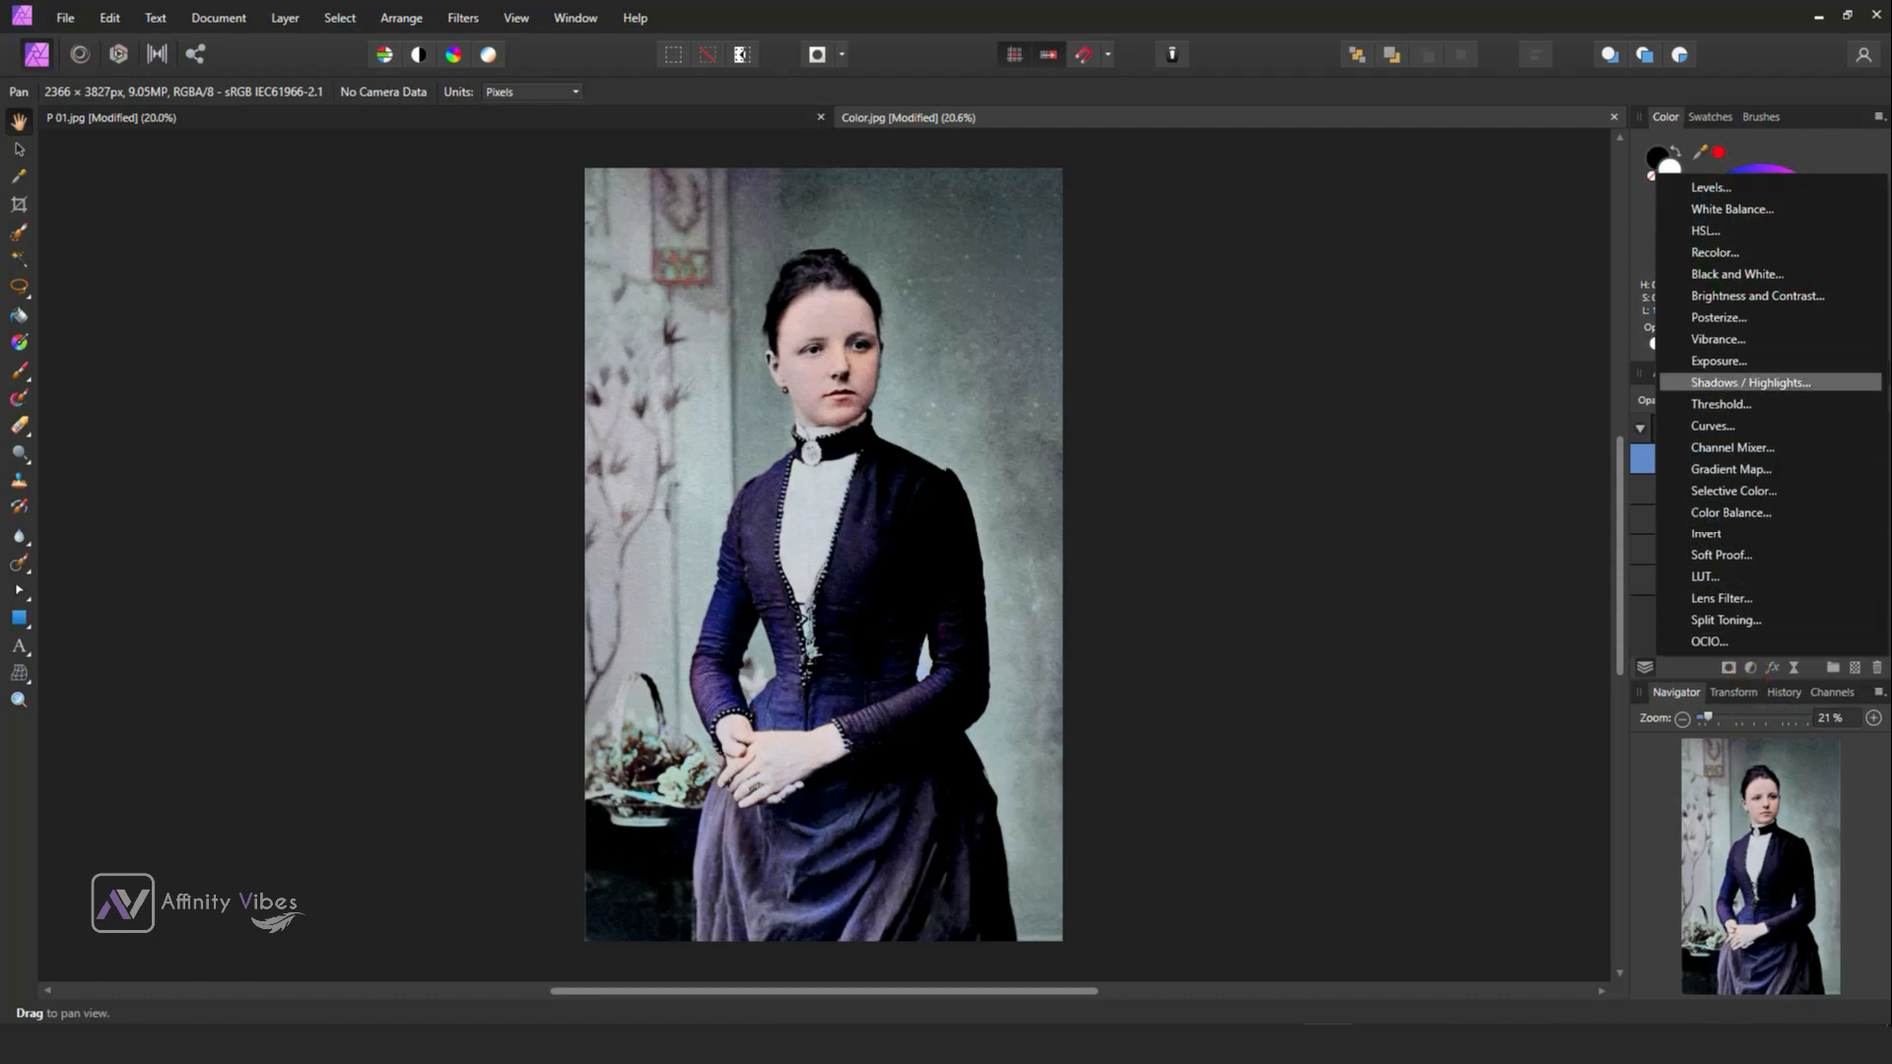
Add a Shadows/Highlights adjustment at 20% highlights, testing shadows and leaving them at 0%.
{"action": "left_click", "coordinate": [1750, 382]}
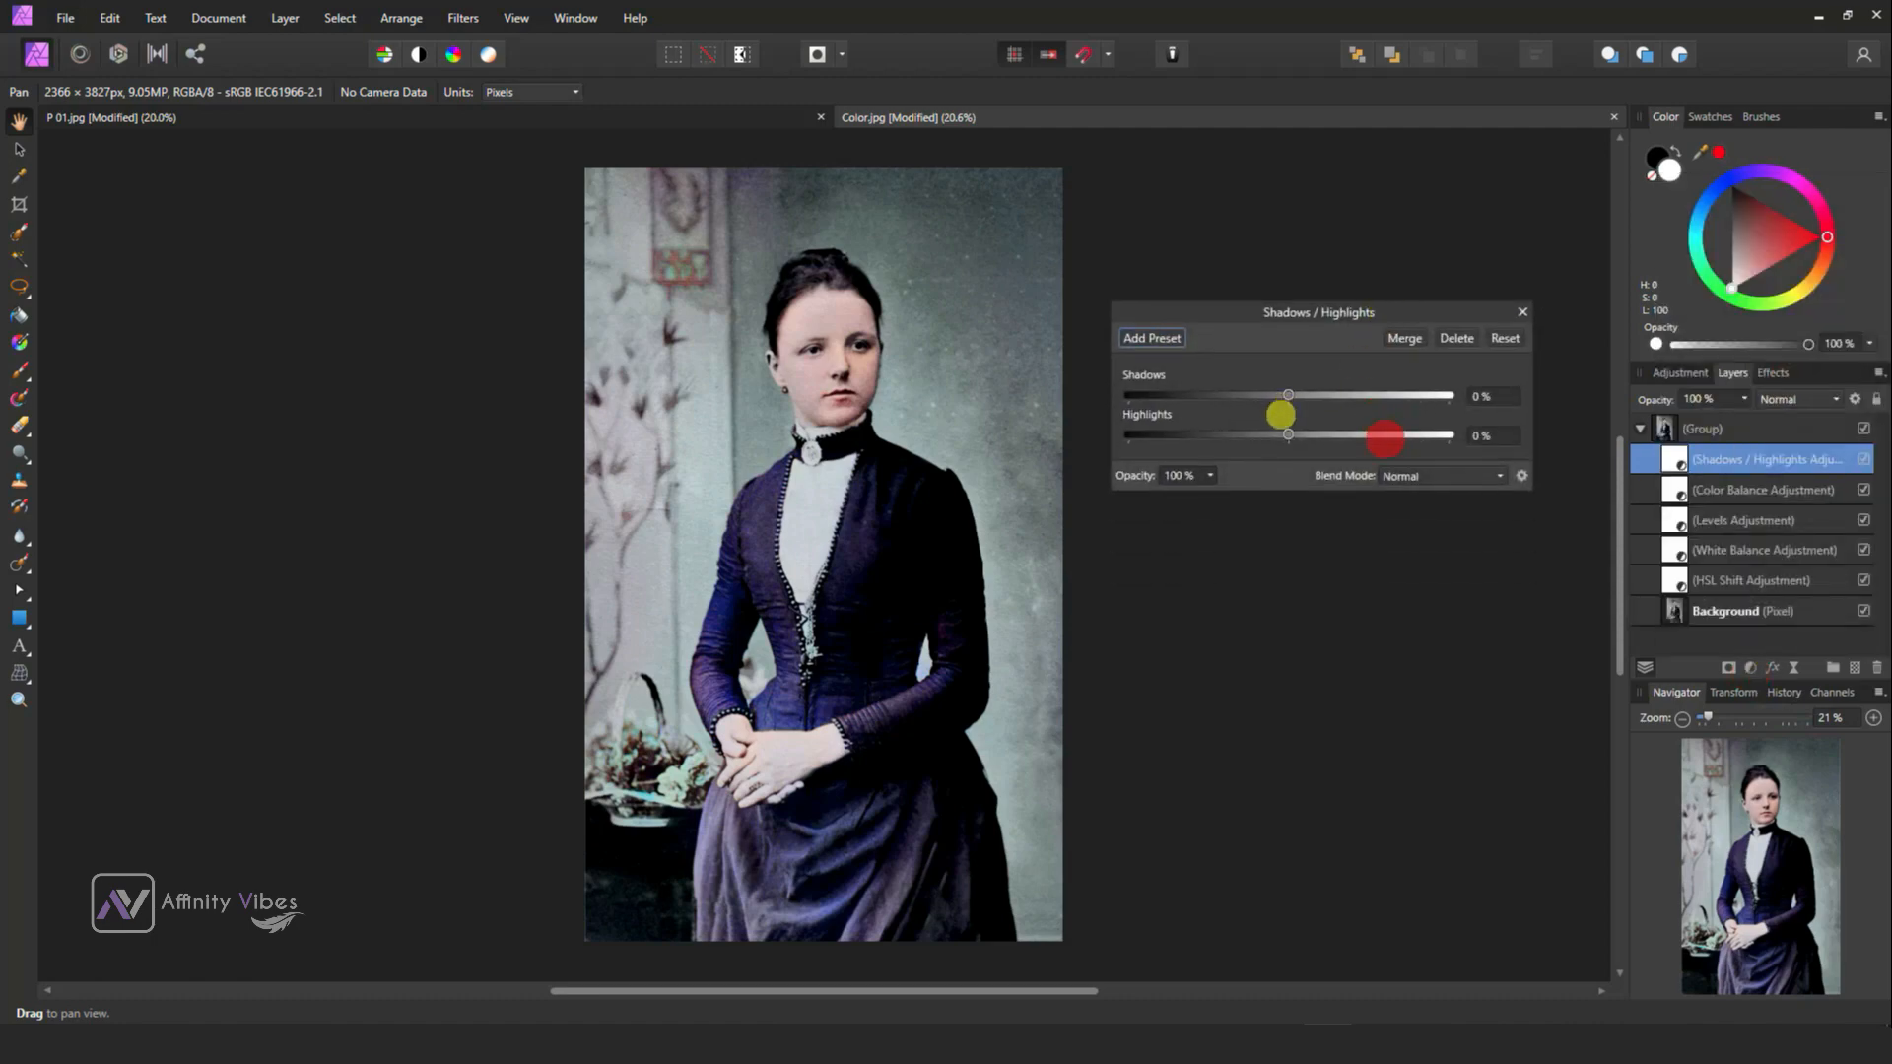
{"action": "left_click_drag", "start_coordinate": [1285, 434], "coordinate": [1309, 434]}
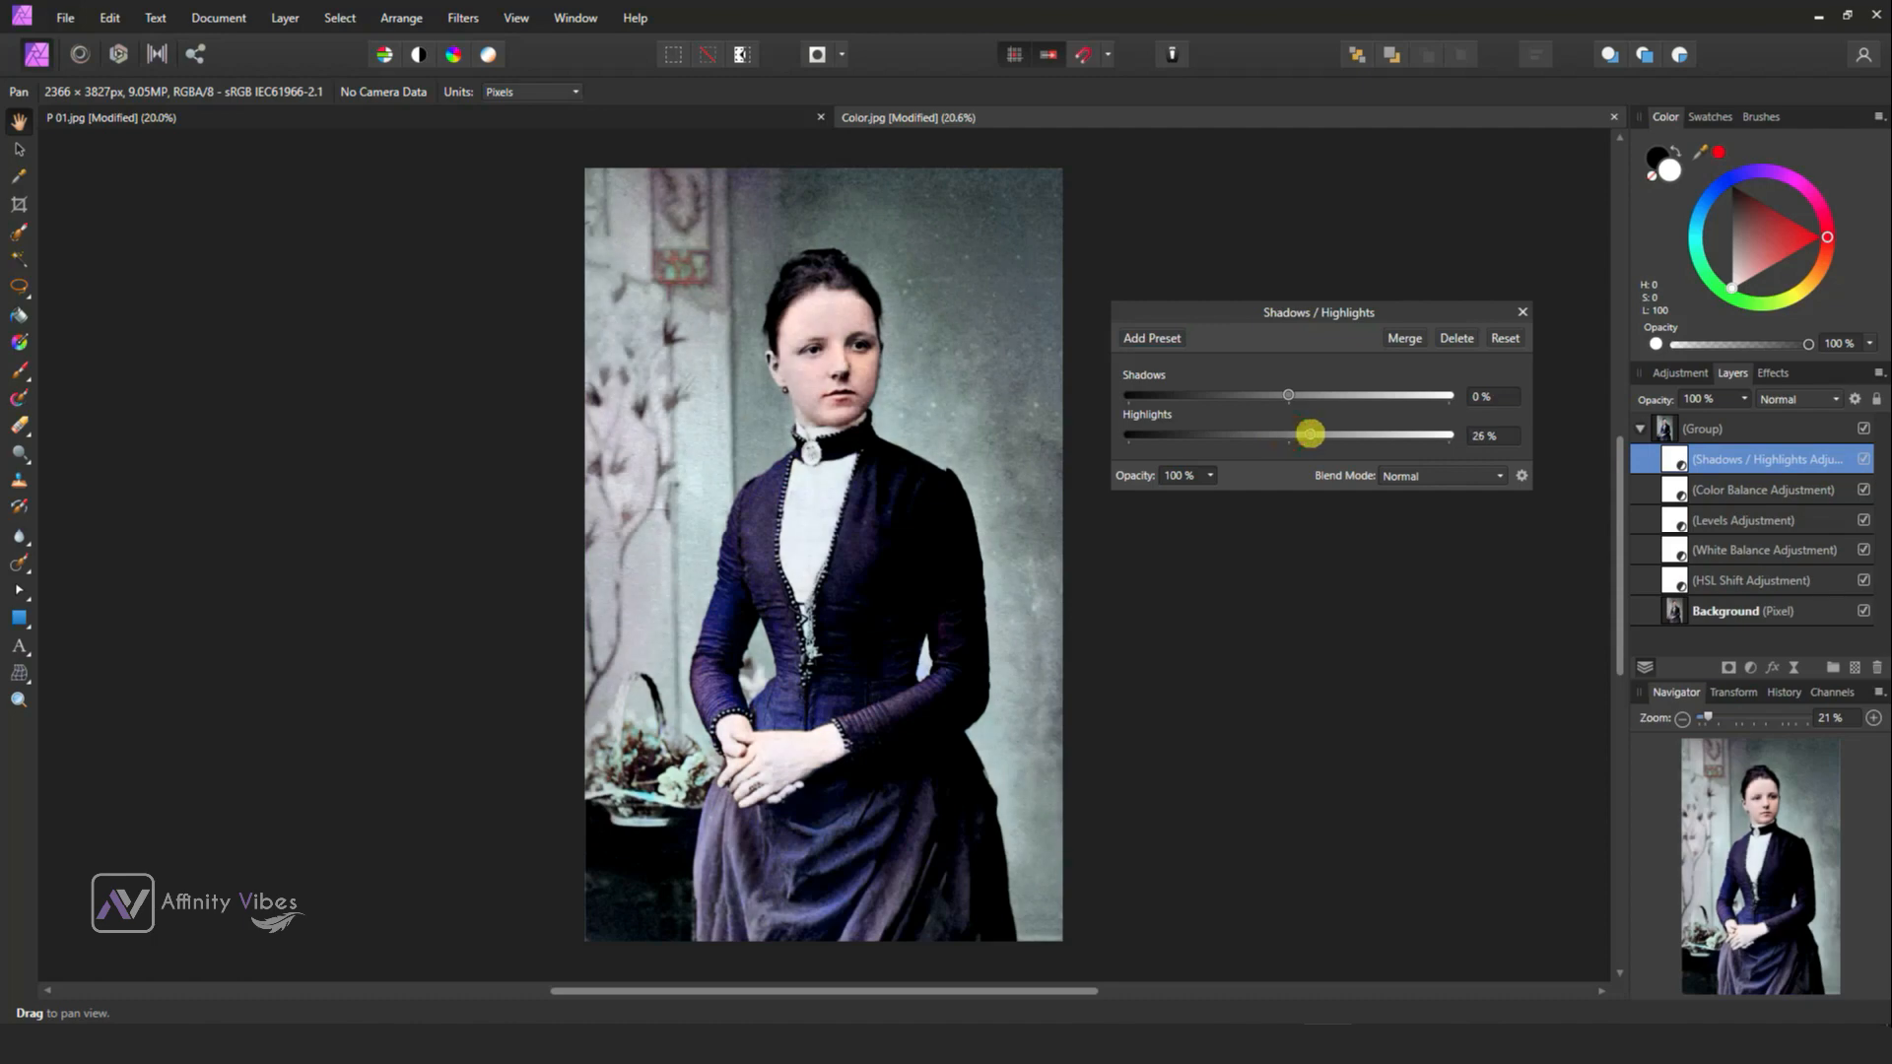
{"action": "left_click_drag", "start_coordinate": [1312, 434], "coordinate": [1309, 434]}
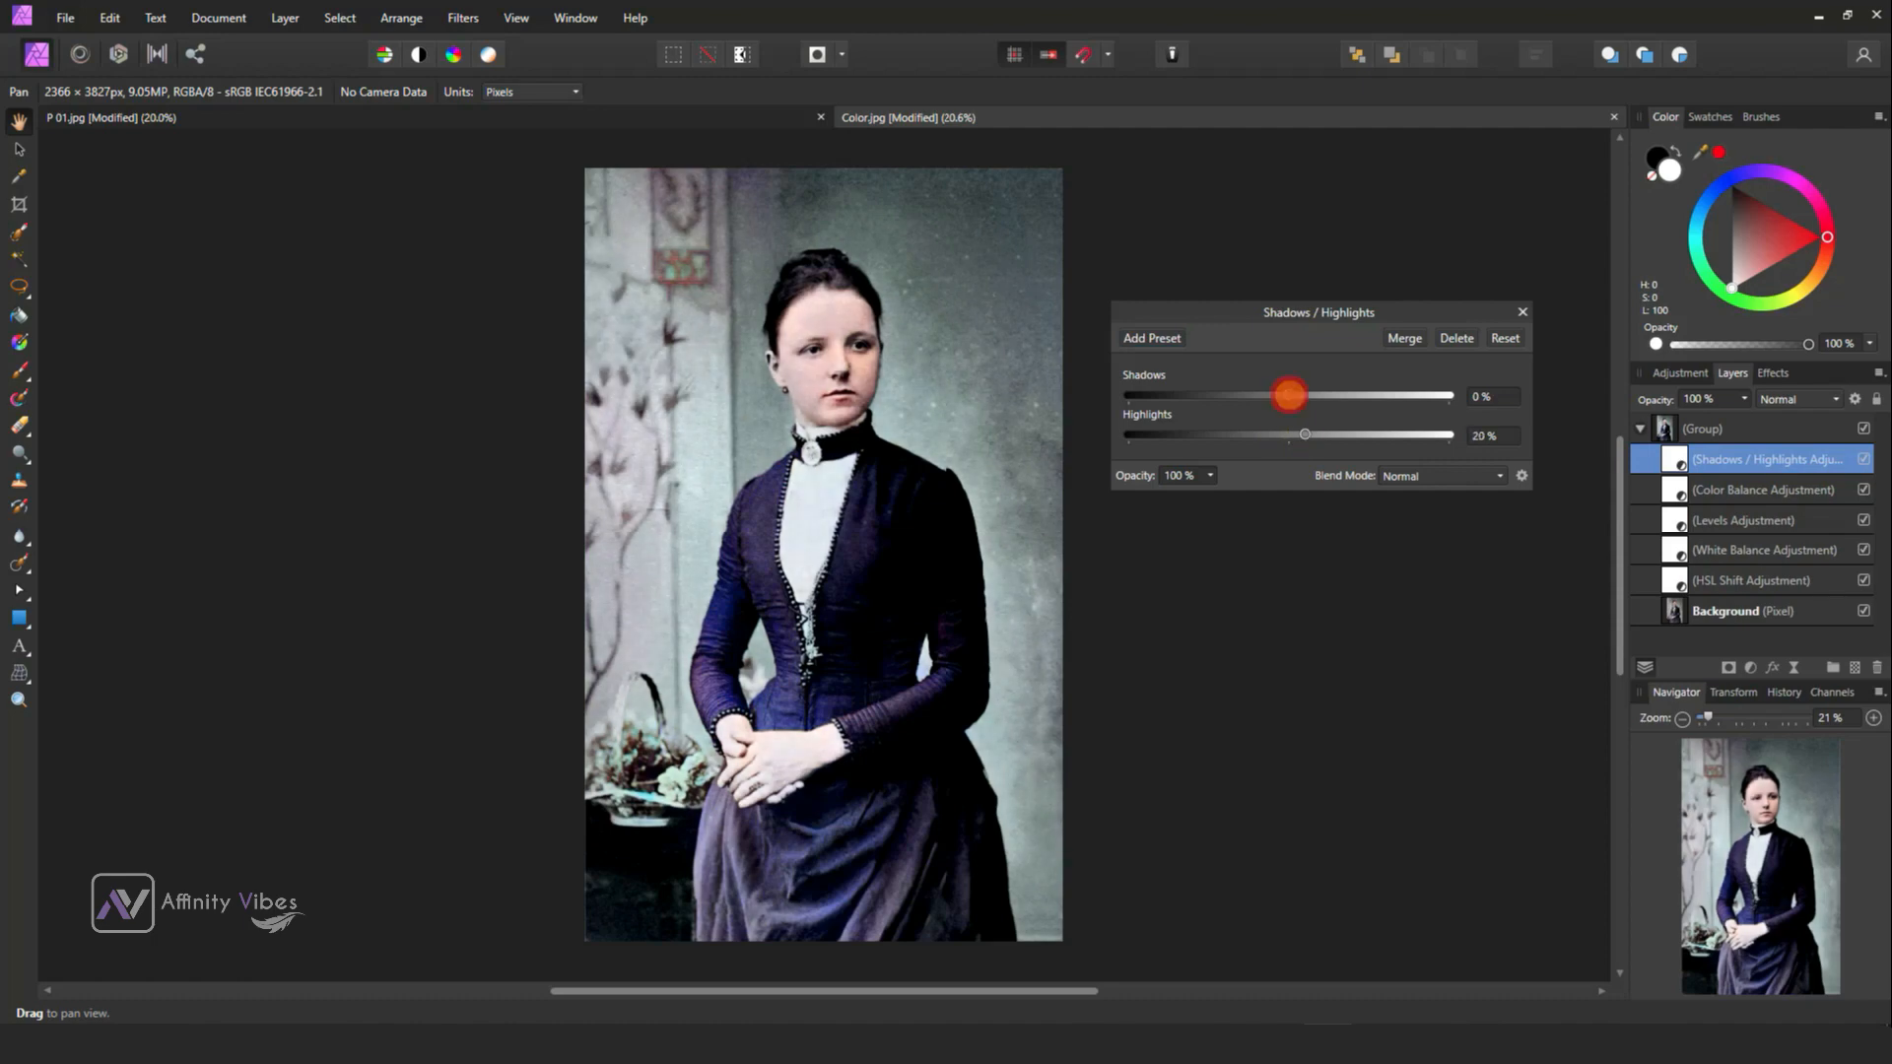
{"action": "left_click_drag", "start_coordinate": [1287, 394], "coordinate": [1267, 398]}
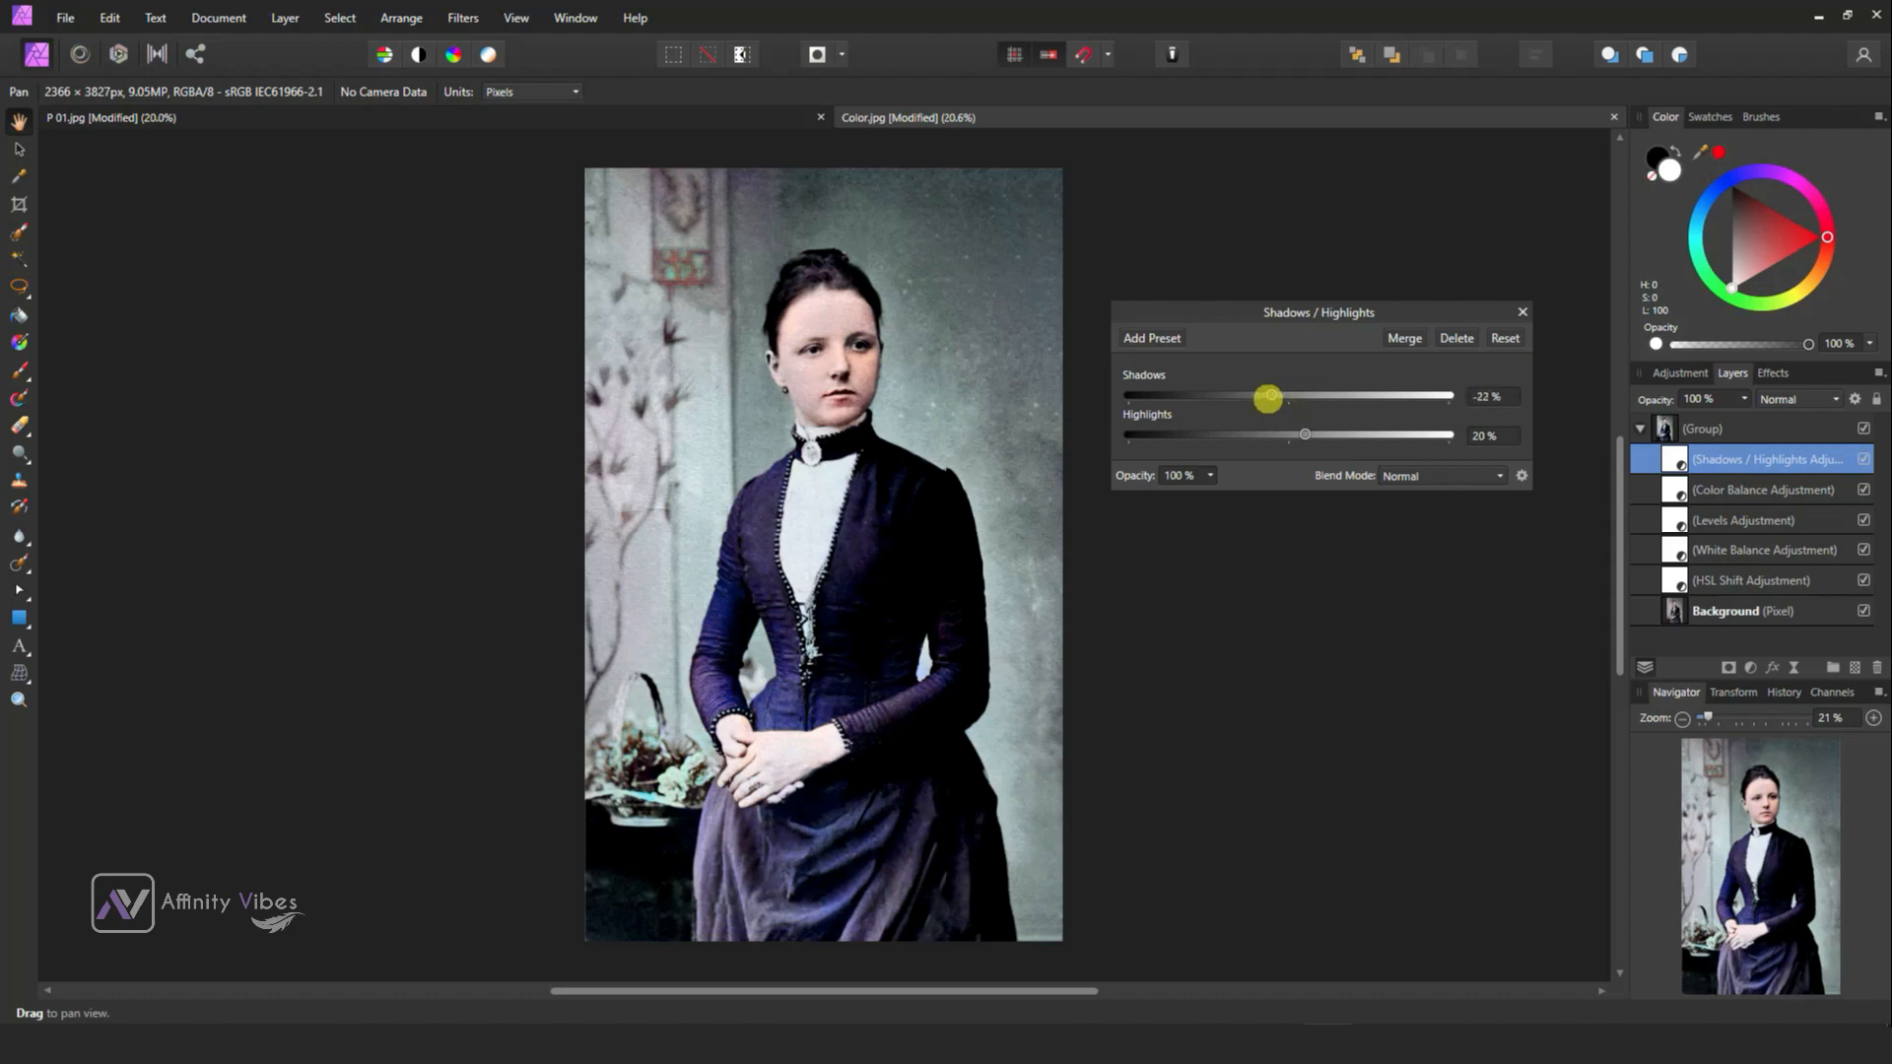
{"action": "left_click_drag", "start_coordinate": [1267, 398], "coordinate": [1289, 398]}
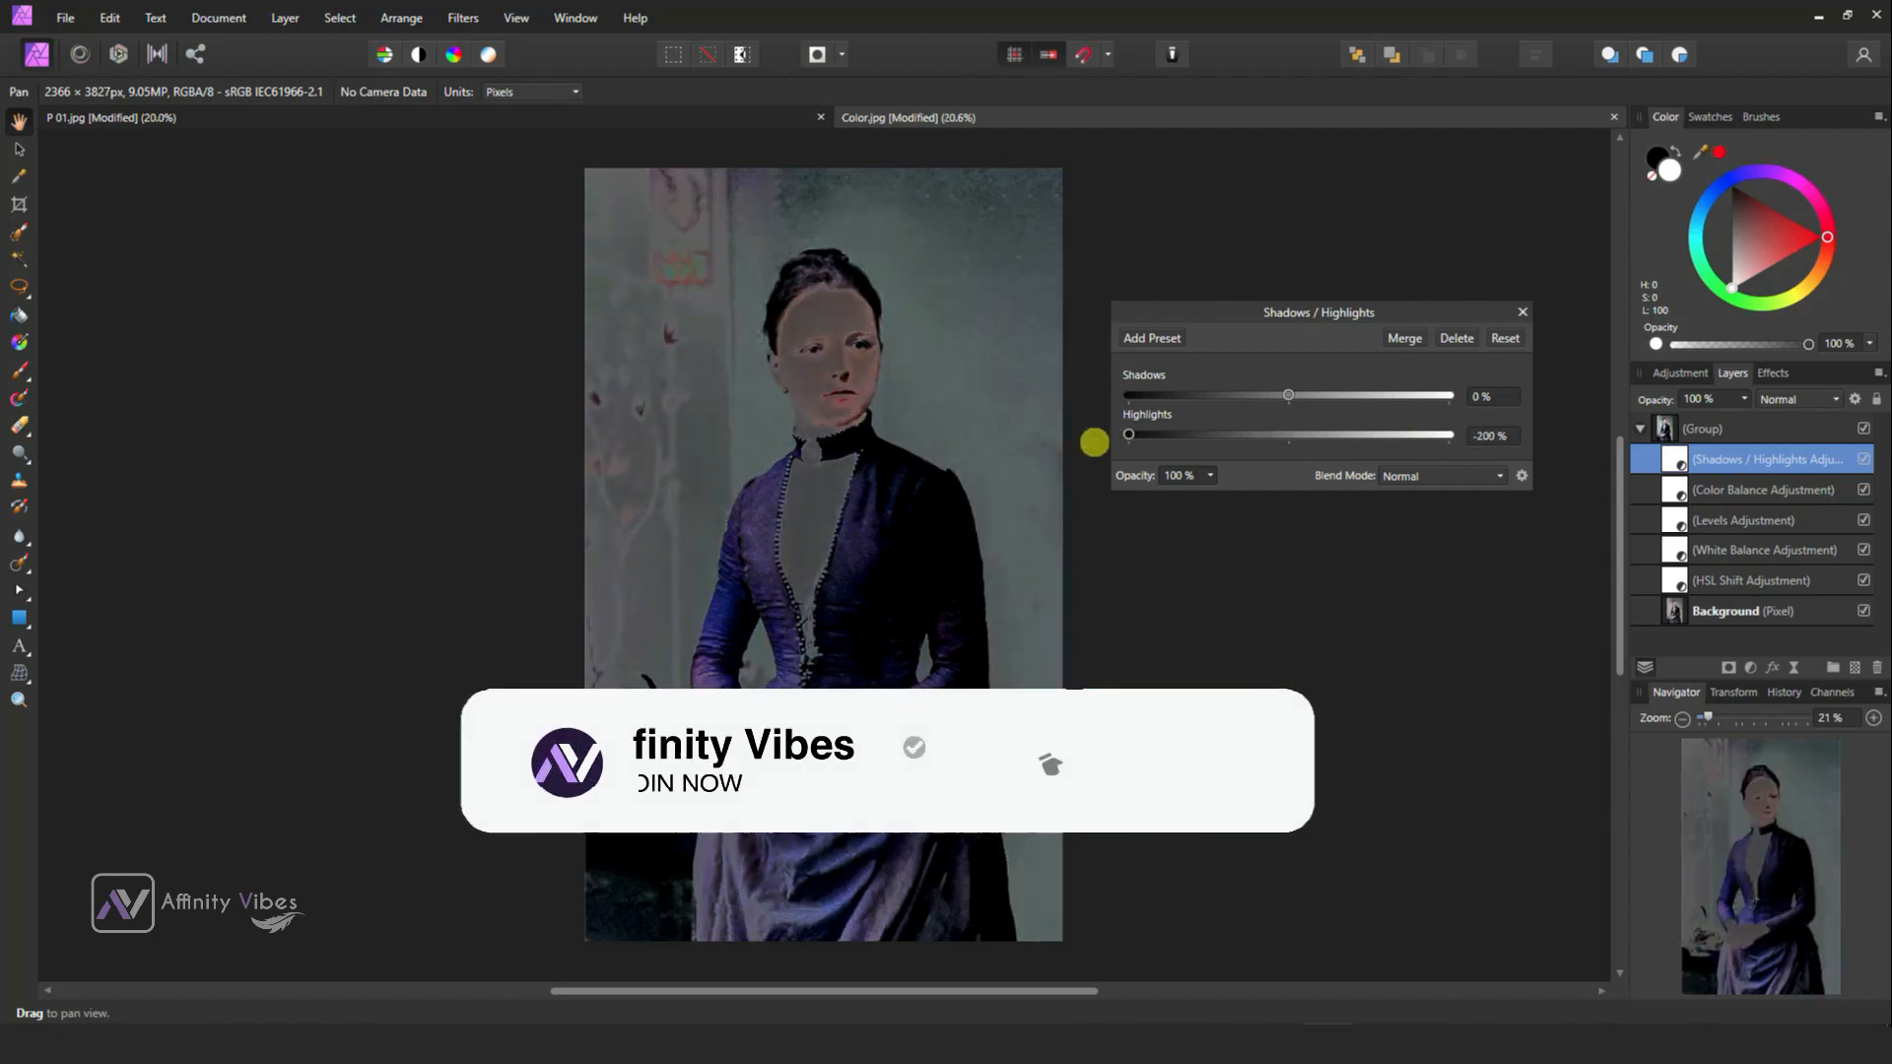
{"action": "left_click_drag", "start_coordinate": [1127, 434], "coordinate": [1298, 435]}
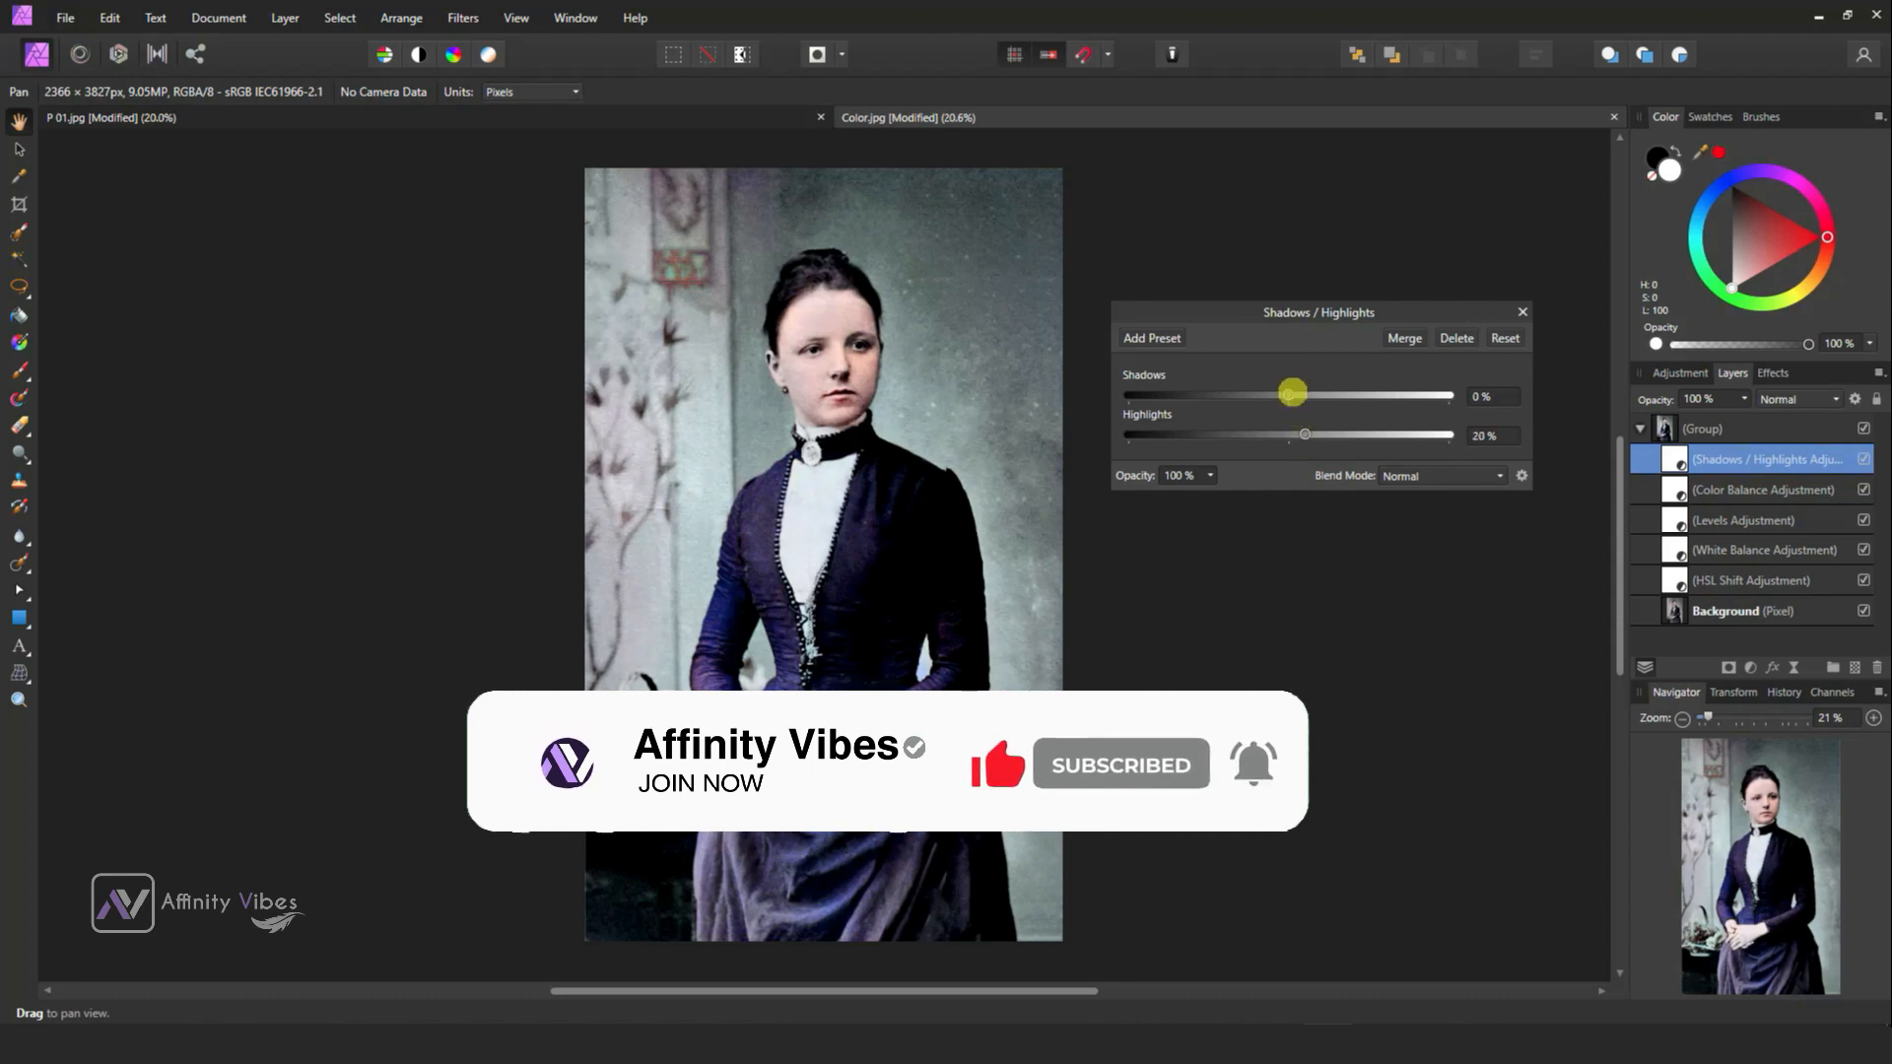
{"action": "left_click_drag", "start_coordinate": [1291, 394], "coordinate": [1234, 394]}
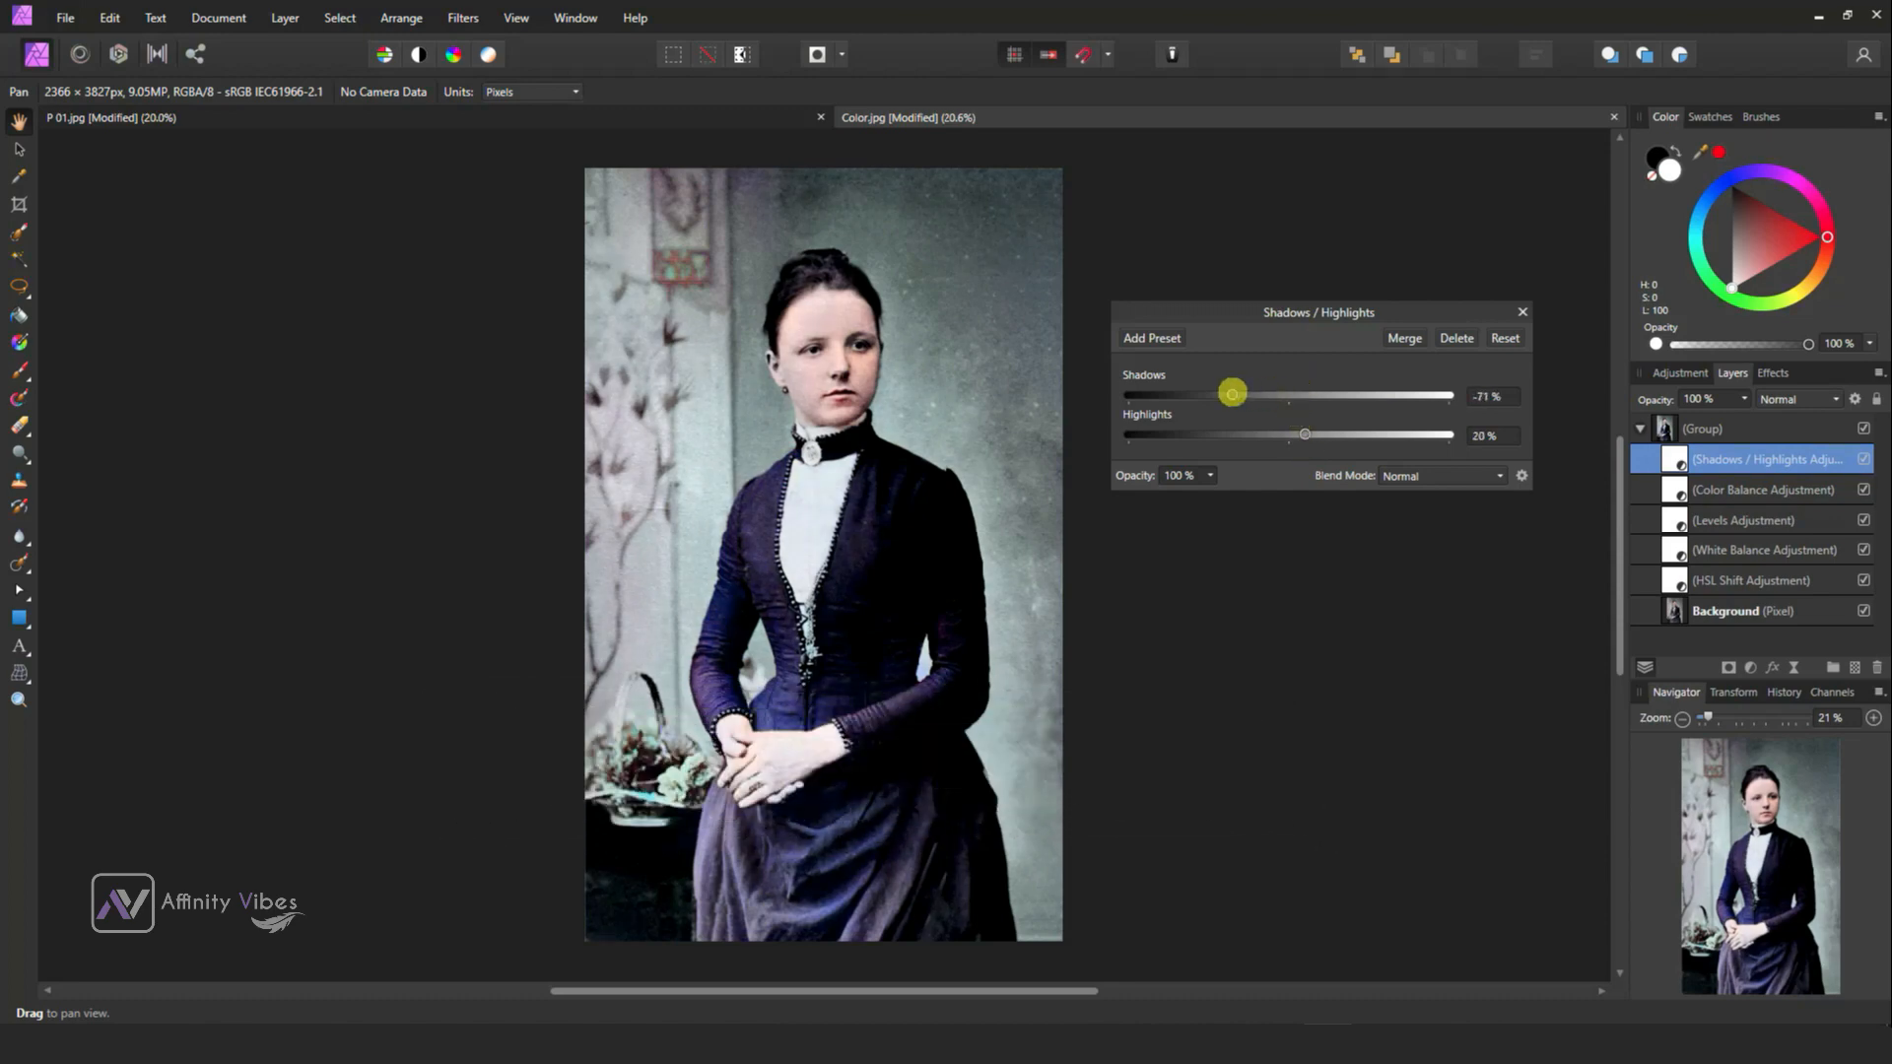
{"action": "left_click_drag", "start_coordinate": [1231, 394], "coordinate": [1309, 404]}
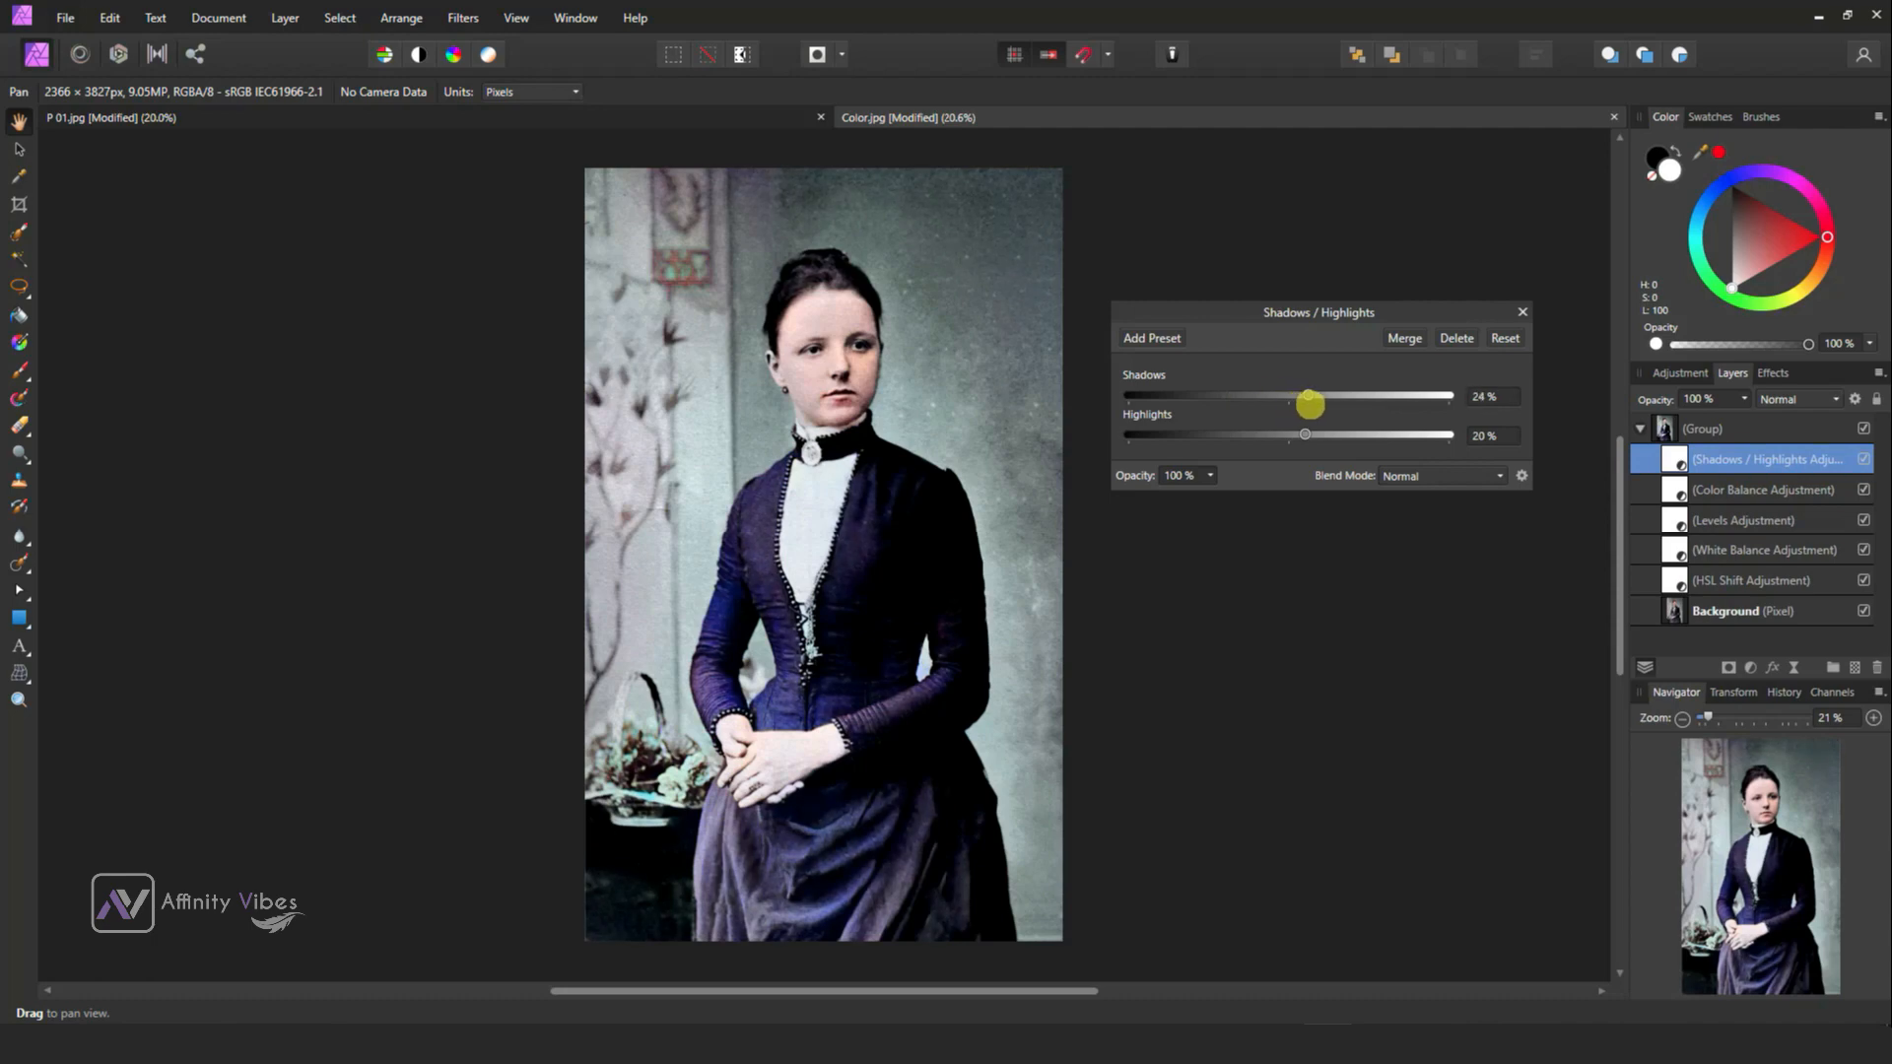
{"action": "left_click_drag", "start_coordinate": [1308, 402], "coordinate": [1287, 395]}
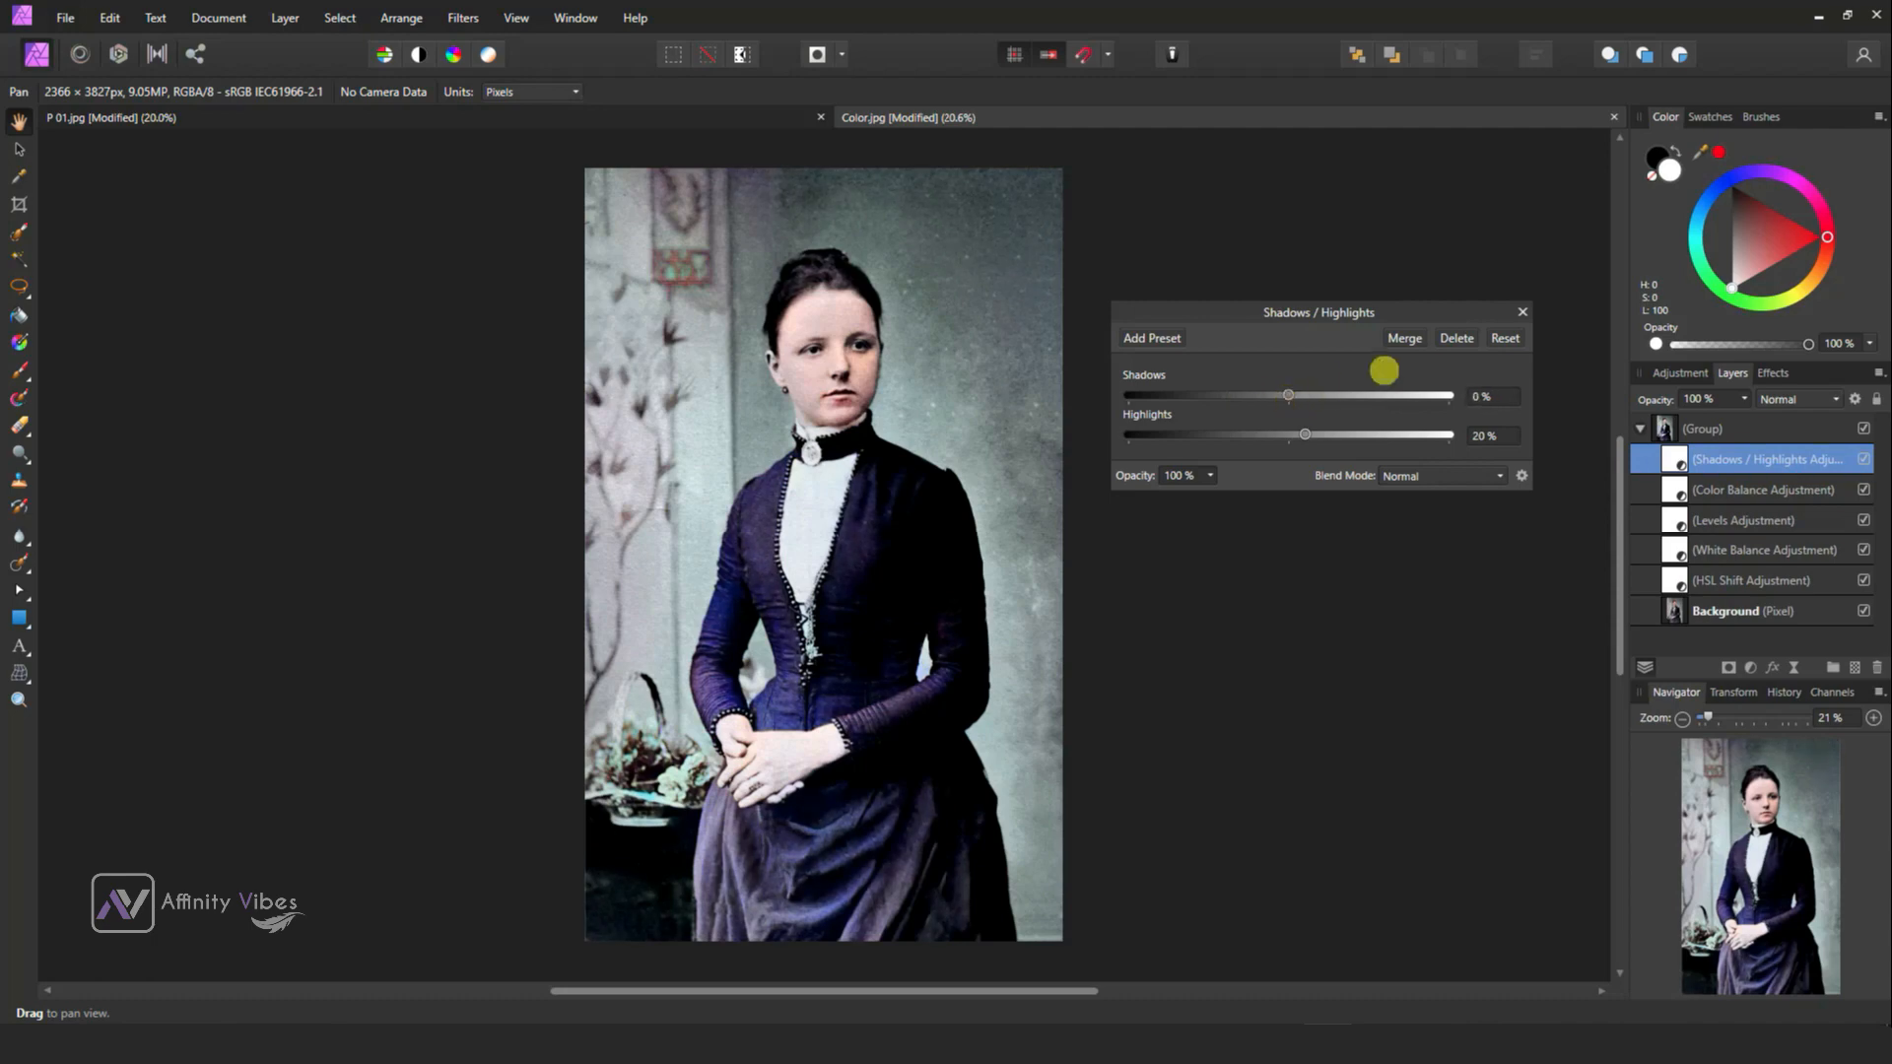
{"action": "left_click", "coordinate": [1521, 313]}
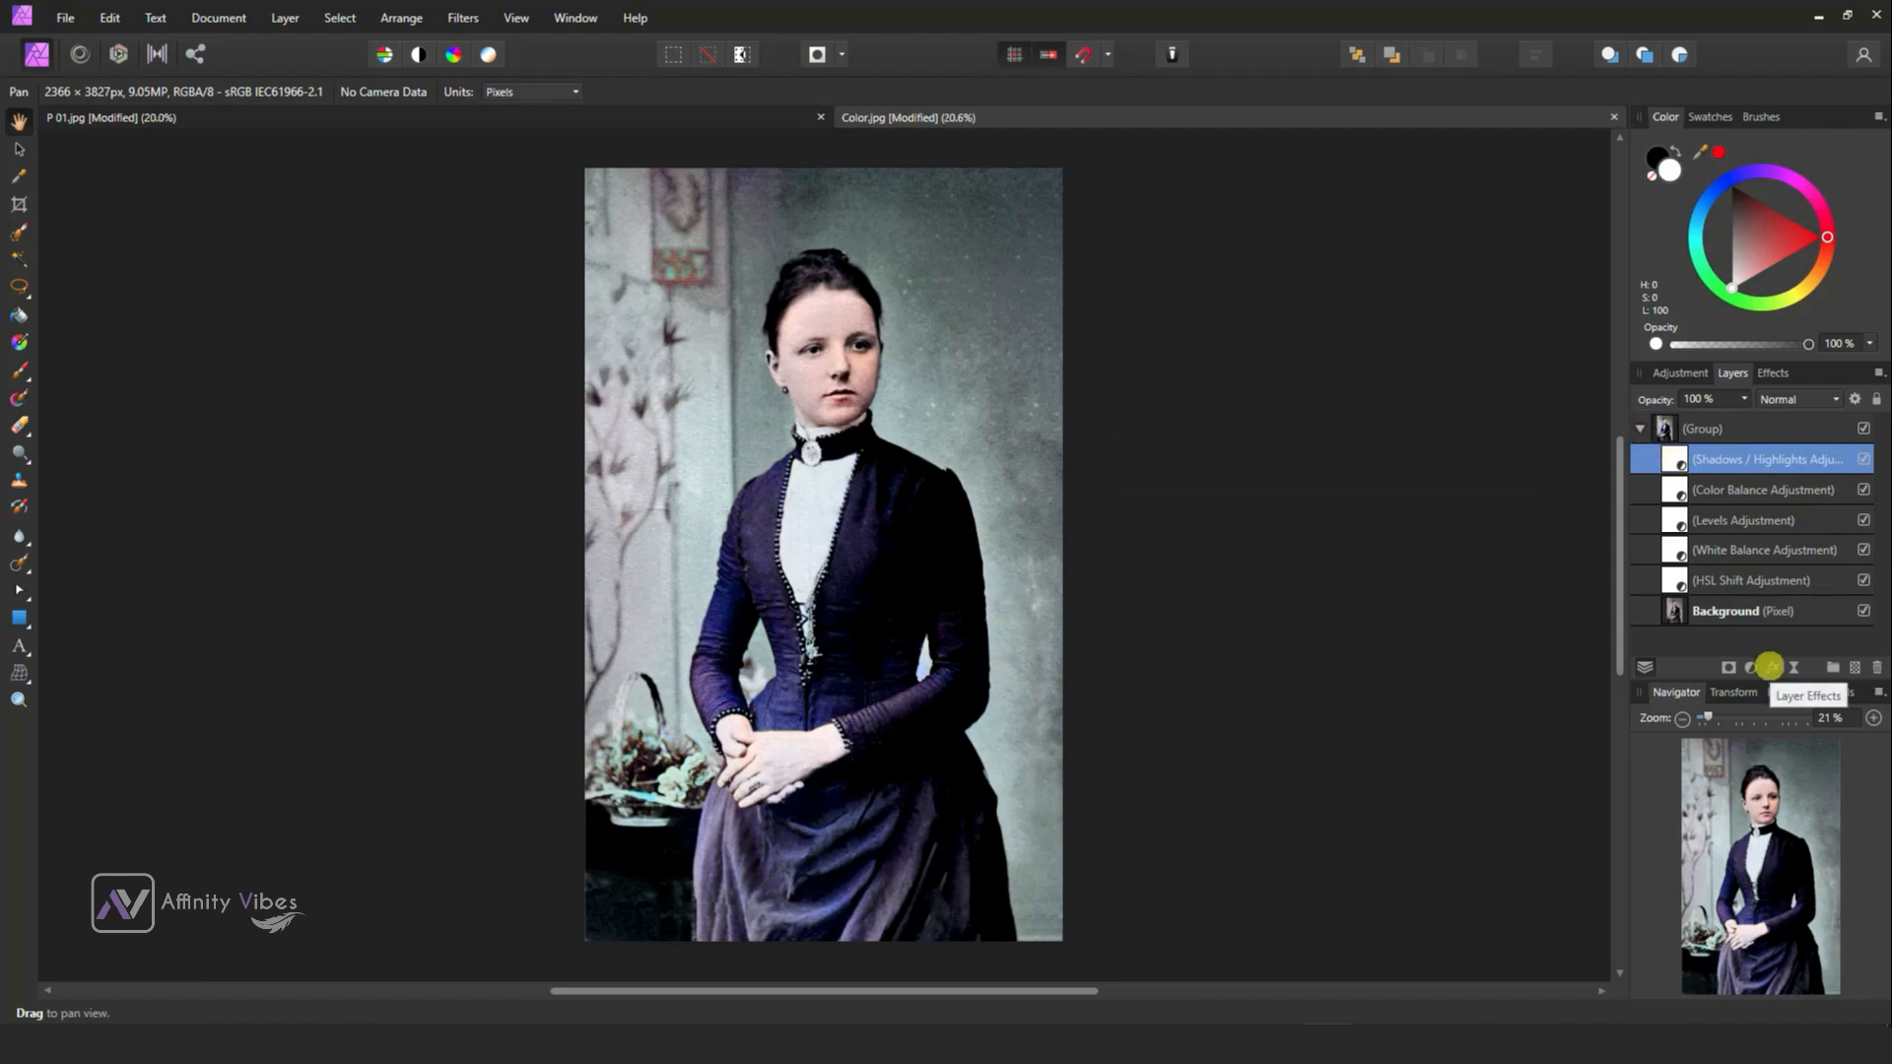
Collapse the adjustment group and merge the visible result into a new pixel layer.
{"action": "left_click", "coordinate": [1639, 428]}
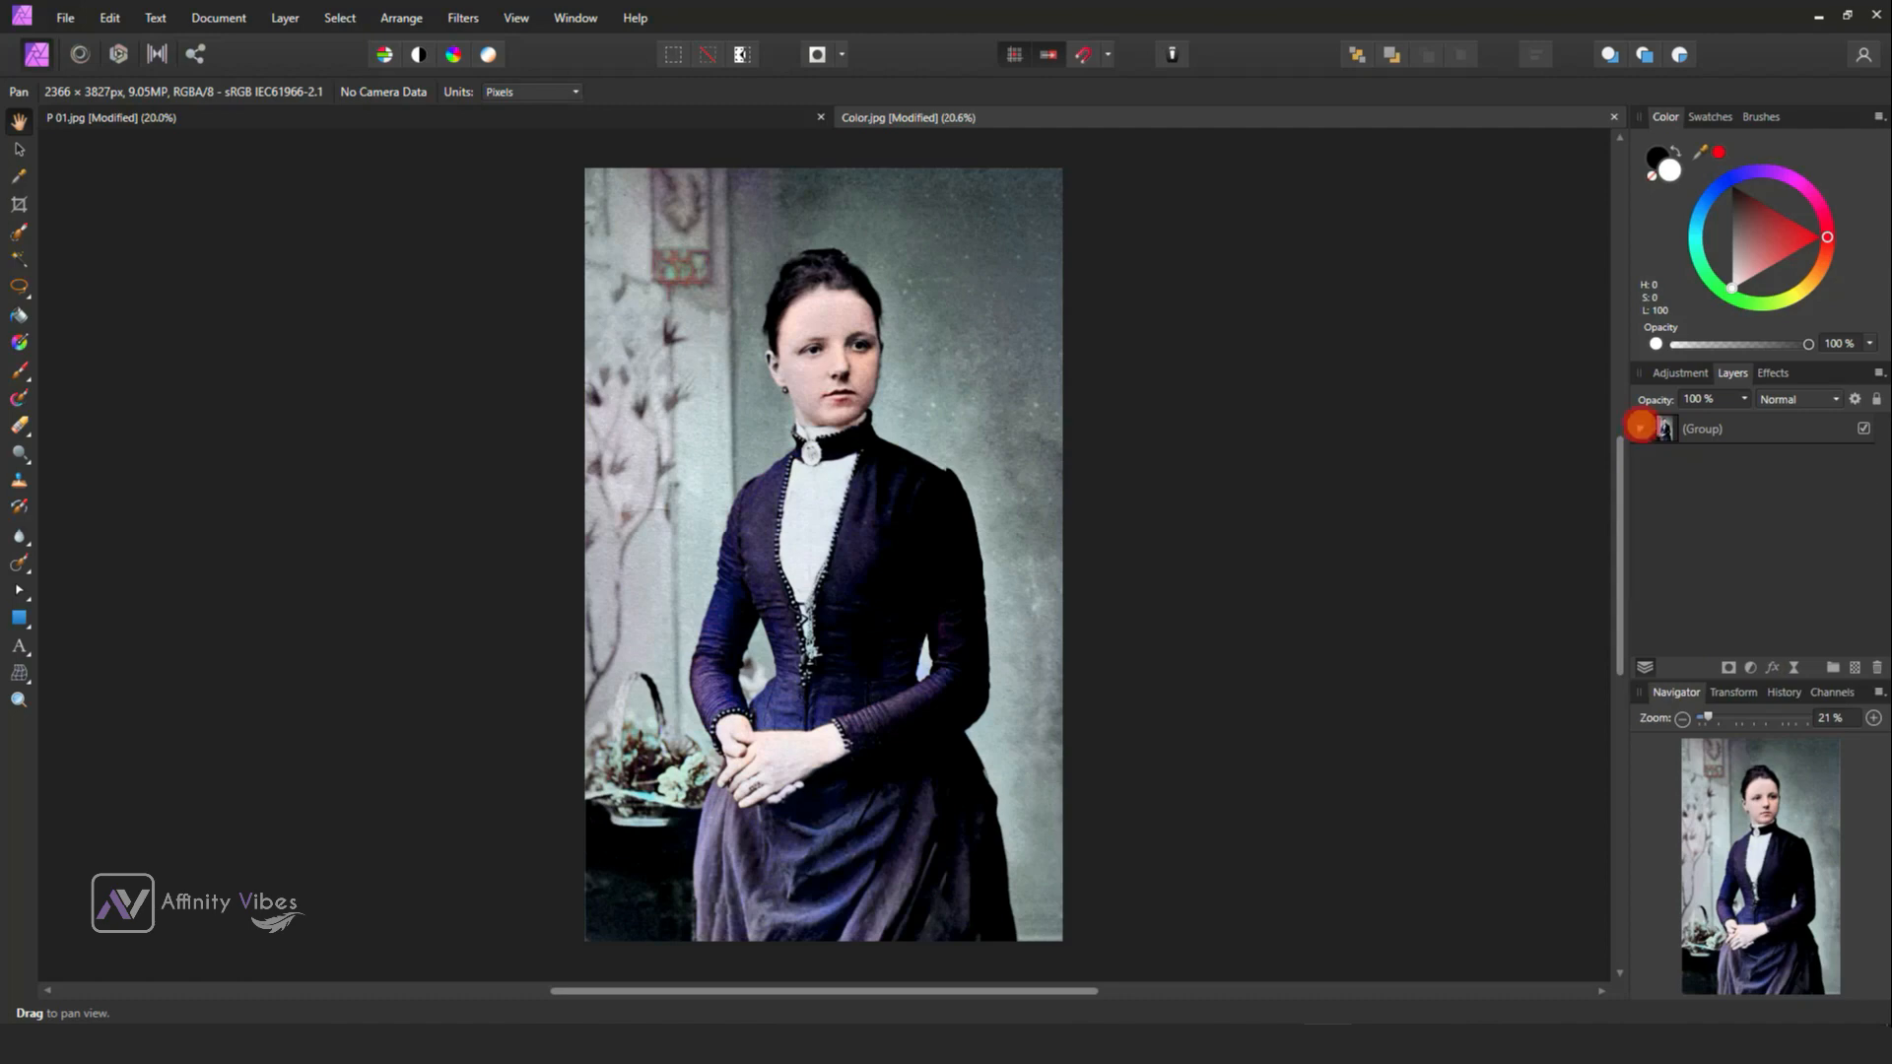
{"action": "right_click", "coordinate": [1703, 427]}
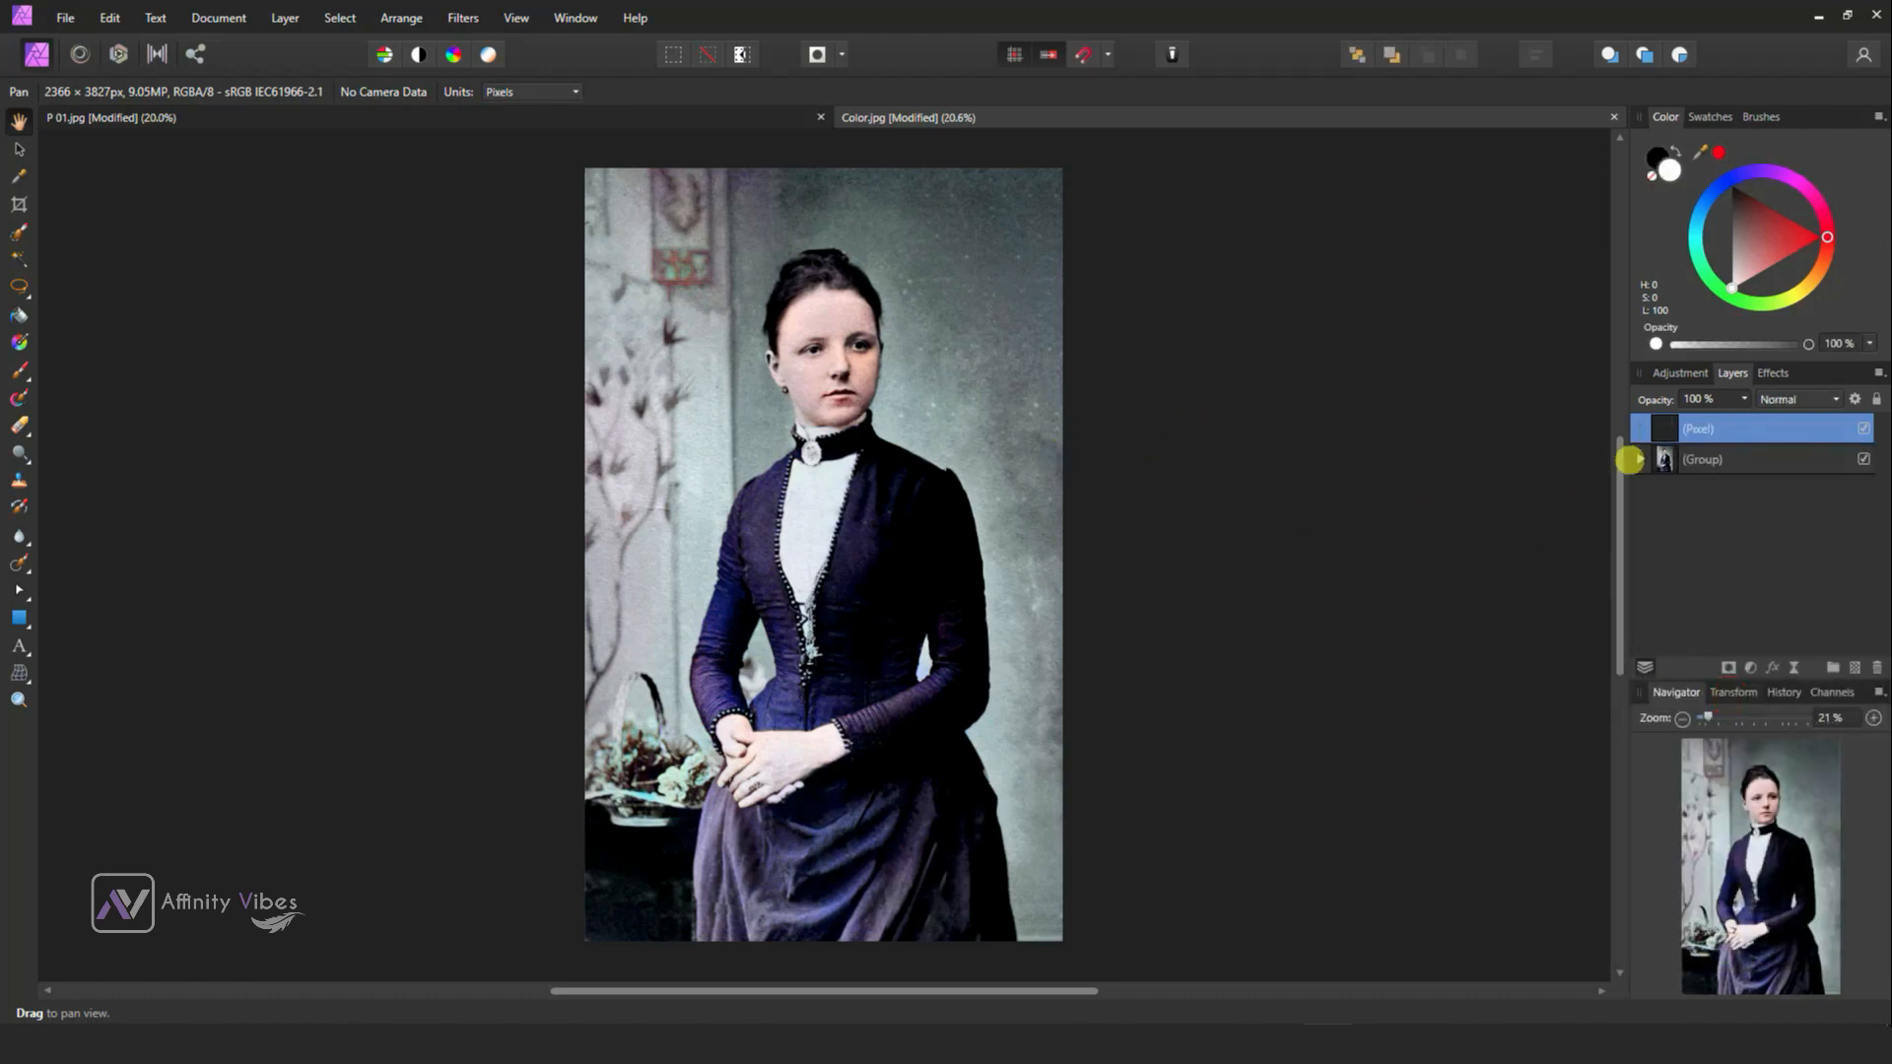
Apply the Haze Removal filter to the merged layer.
{"action": "left_click", "coordinate": [463, 17]}
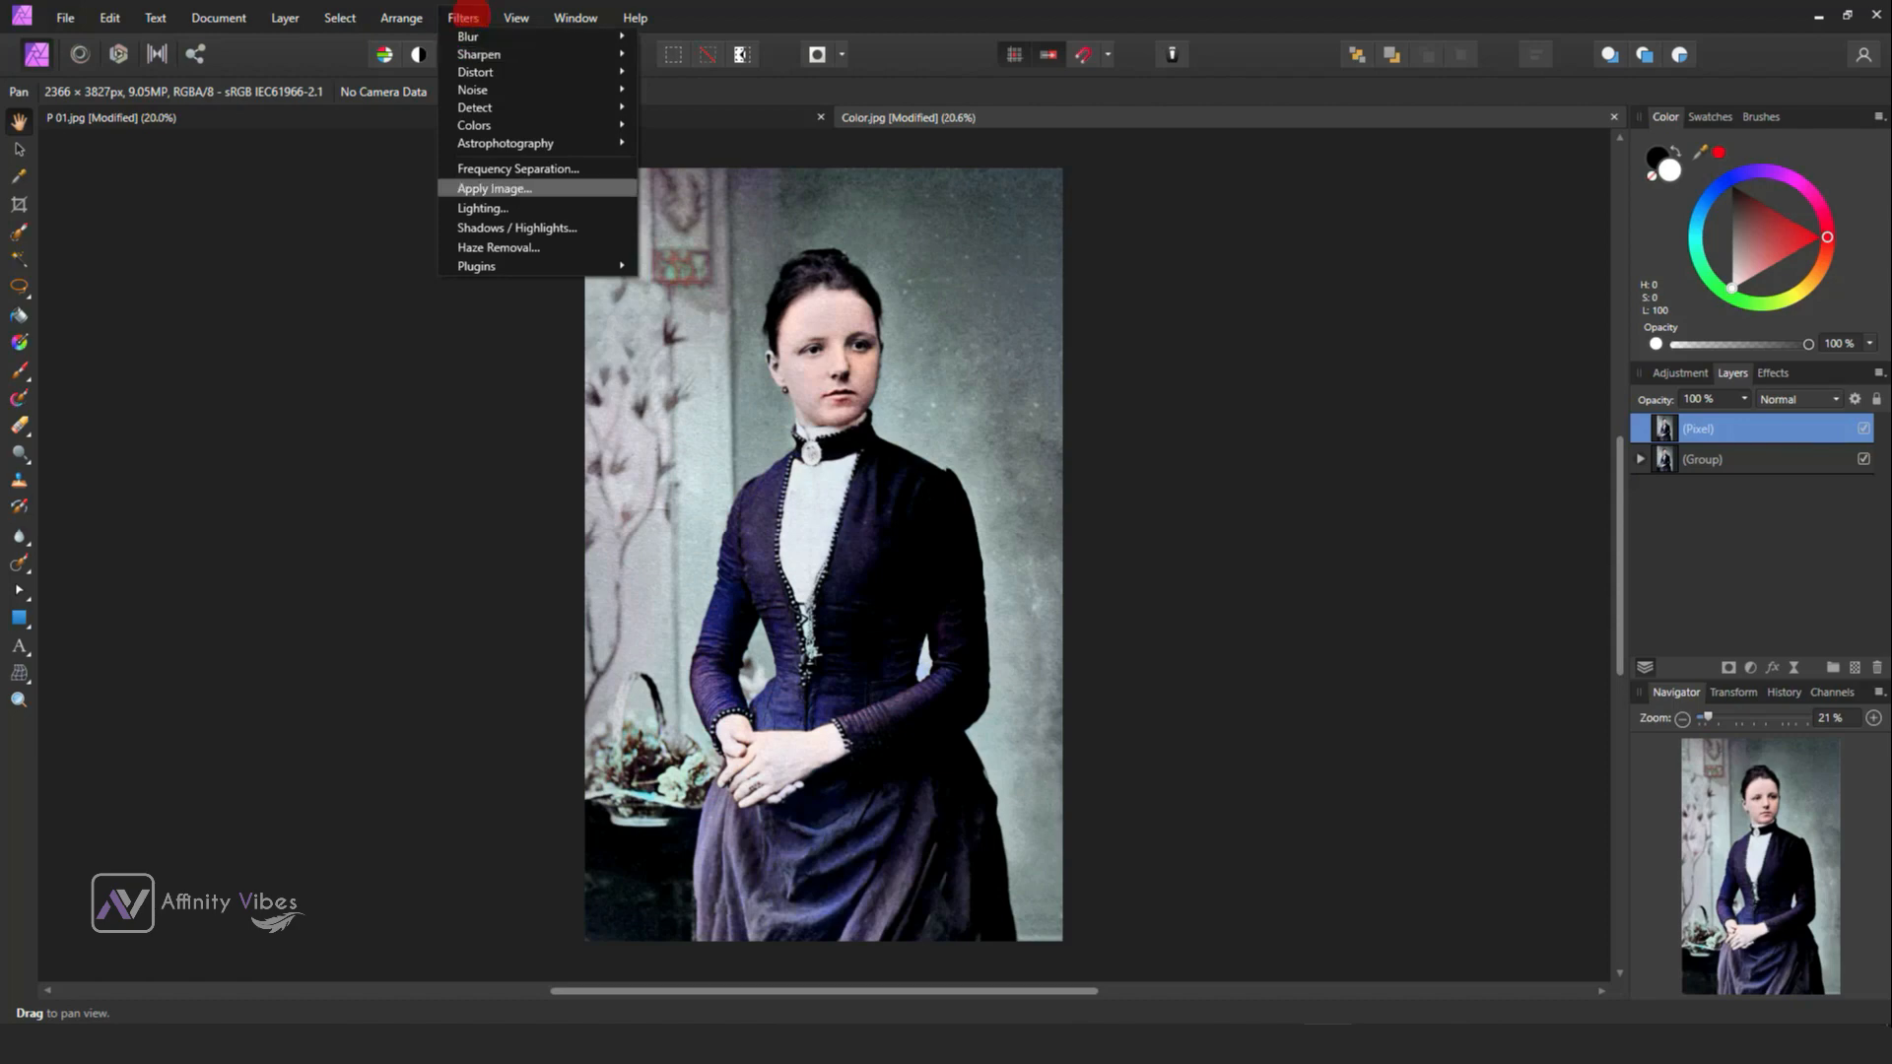
{"action": "left_click", "coordinate": [496, 248]}
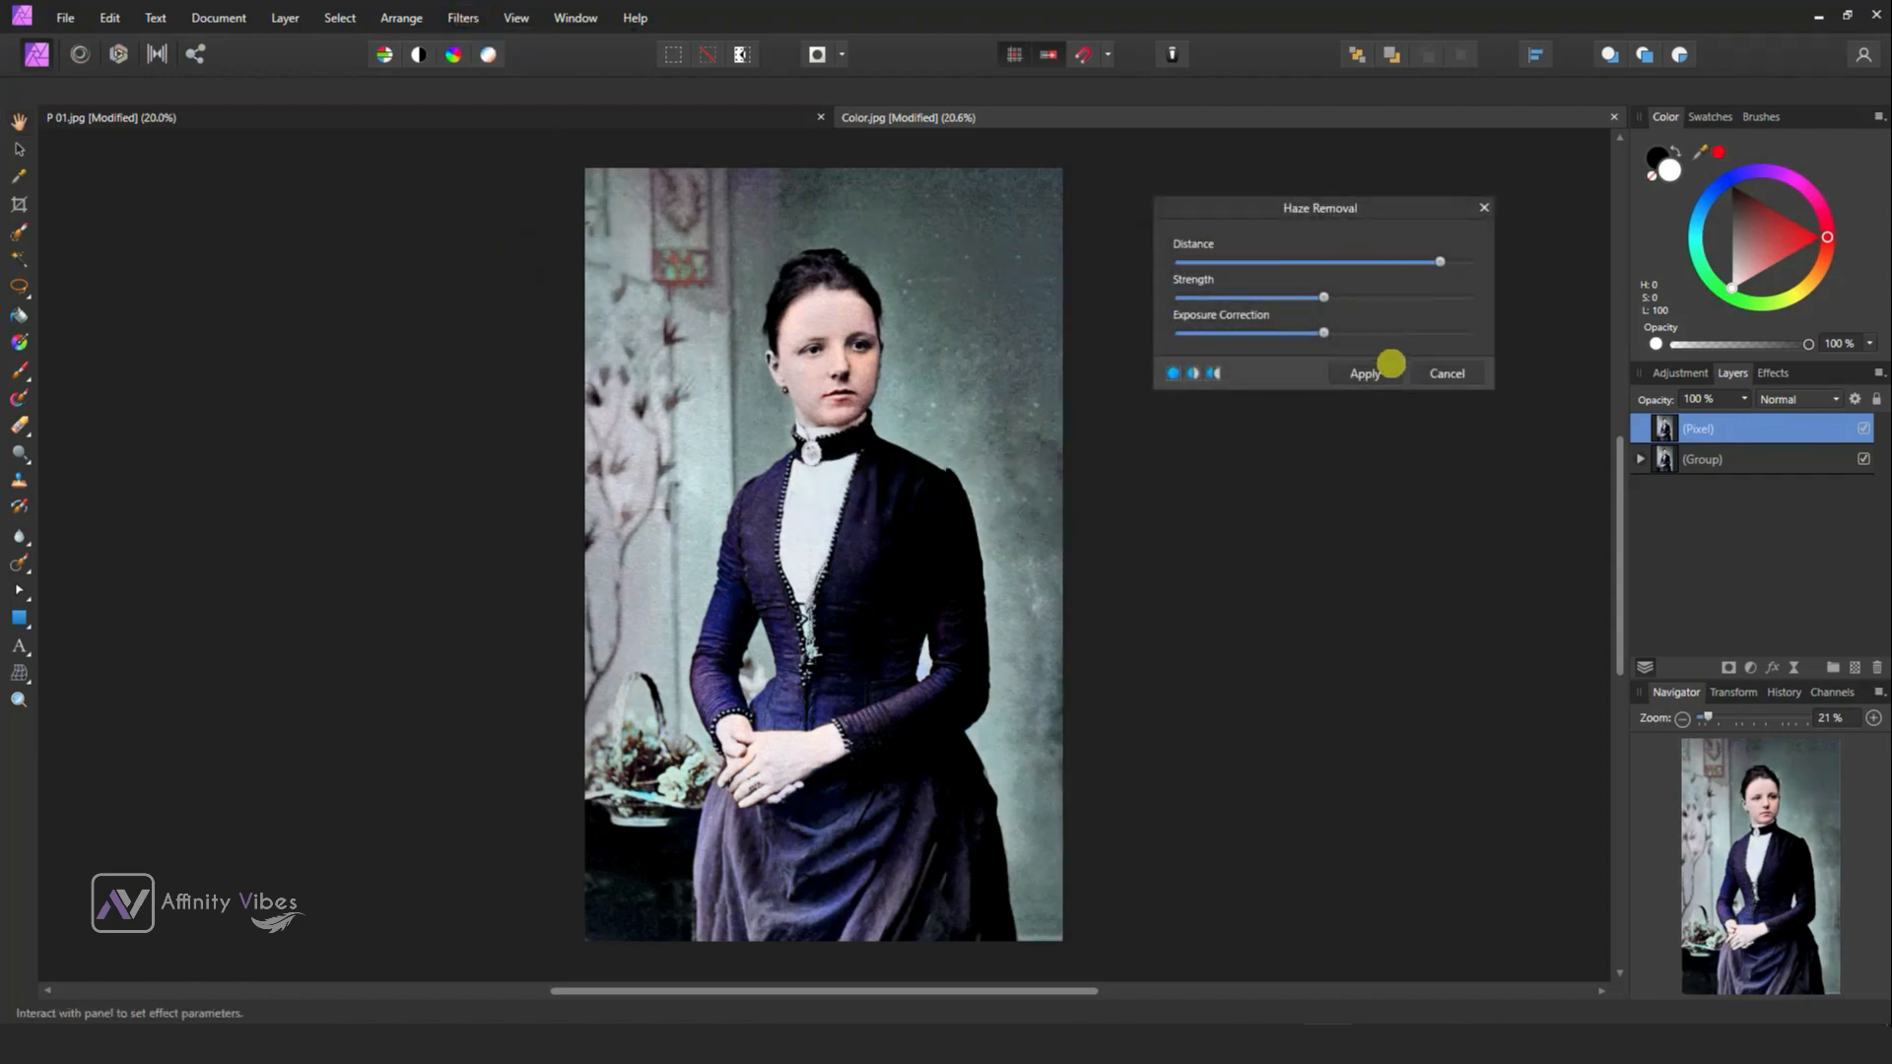
{"action": "left_click", "coordinate": [1363, 372]}
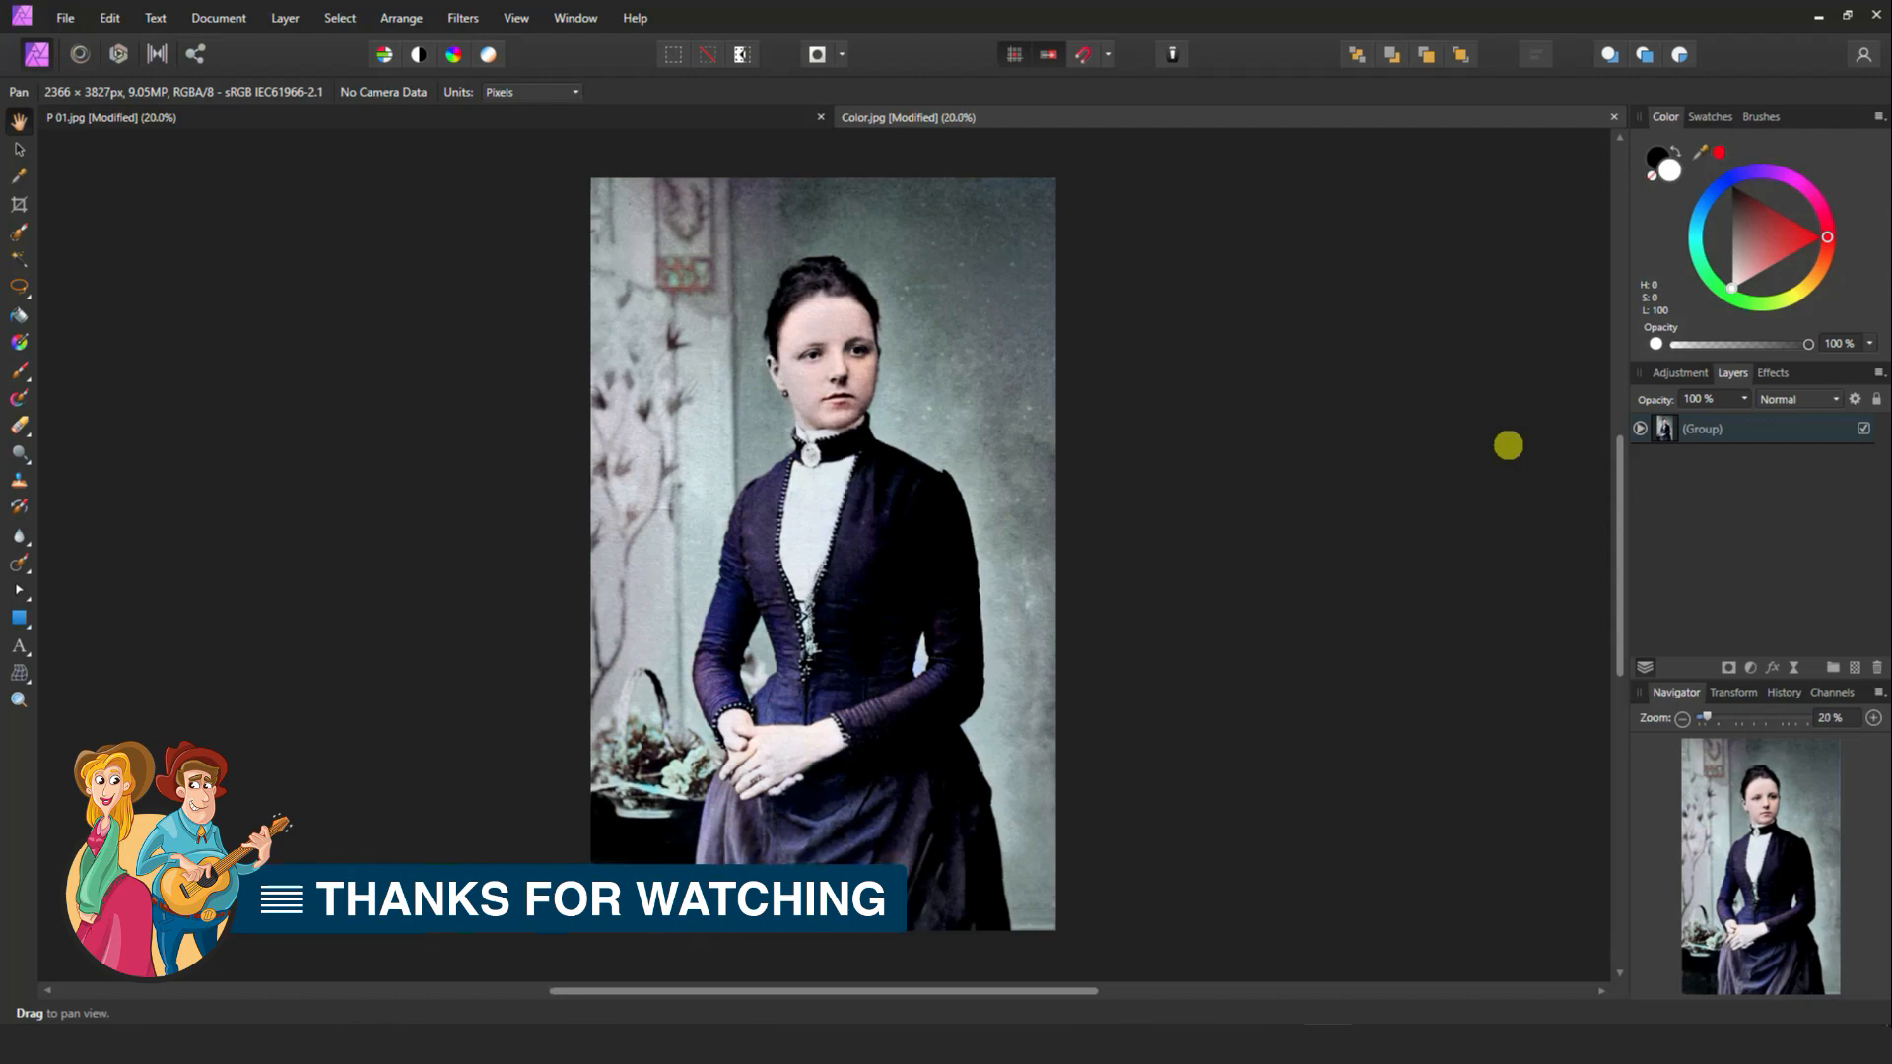
{"action": "mouse_move", "coordinate": [406, 372]}
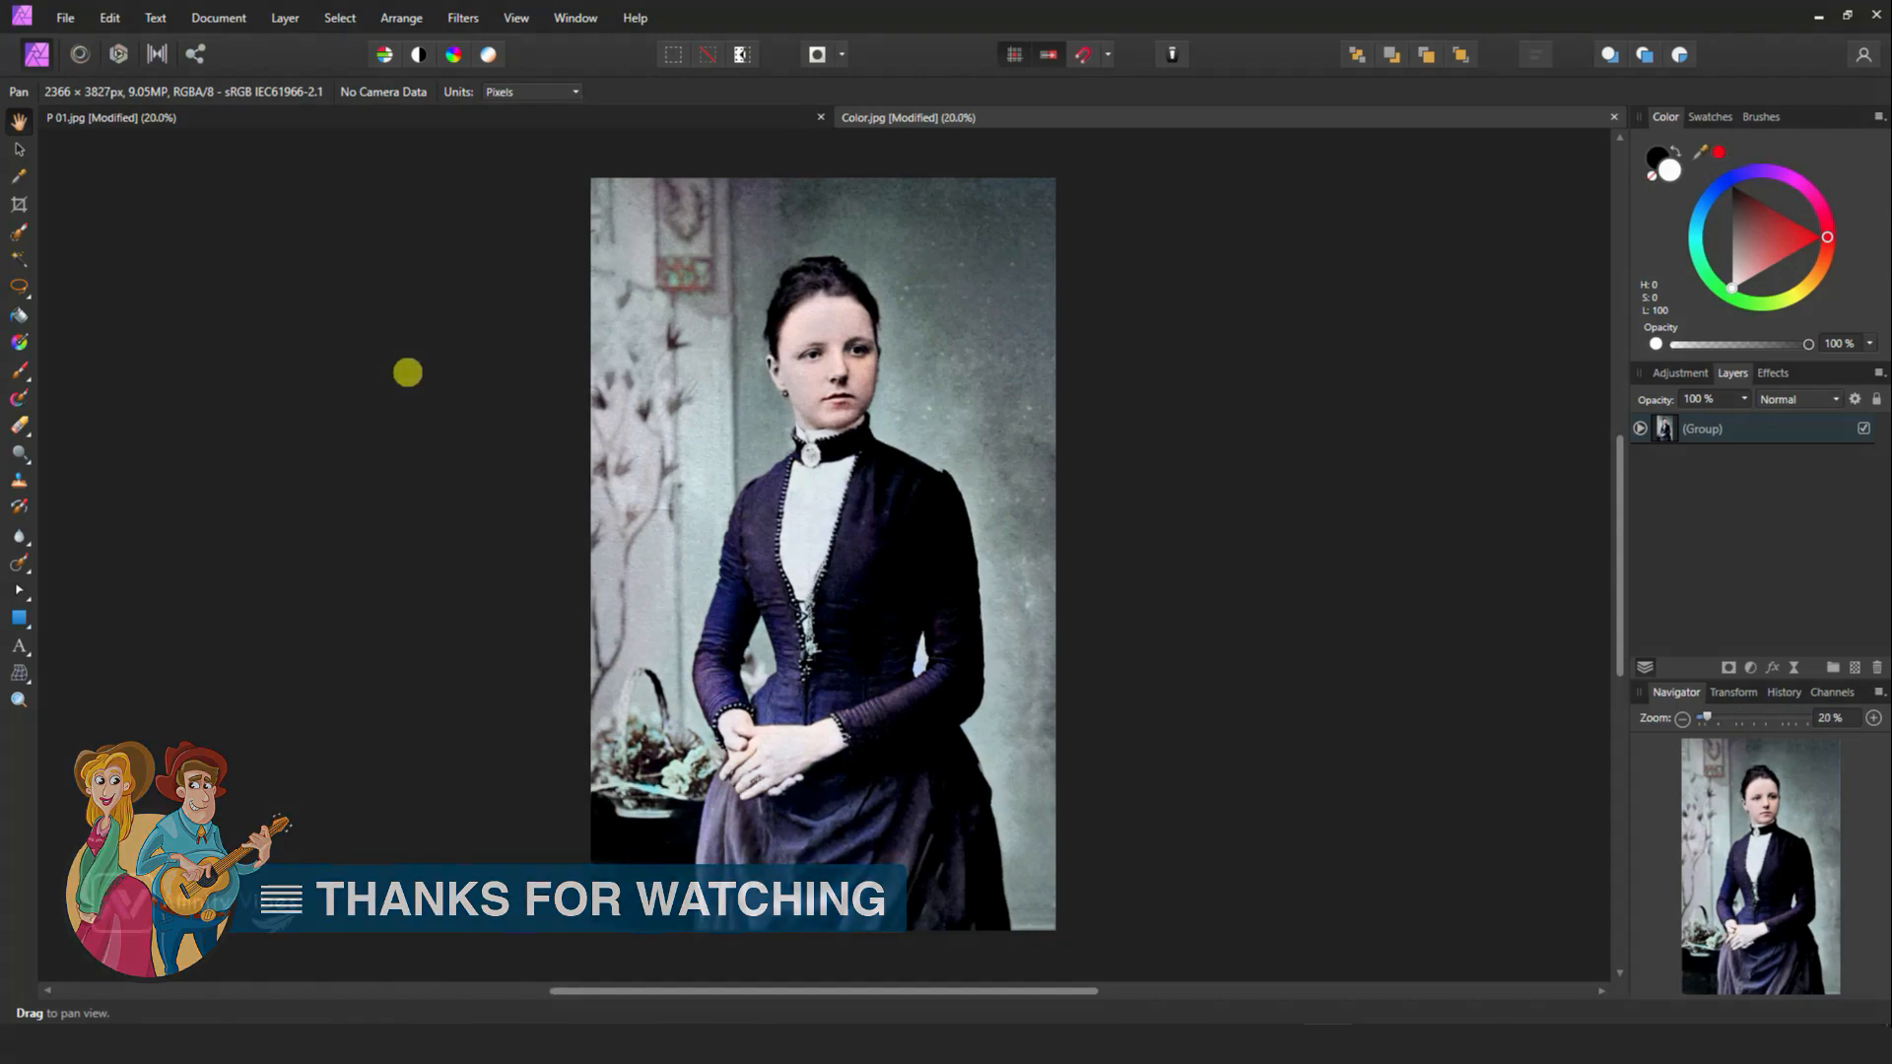